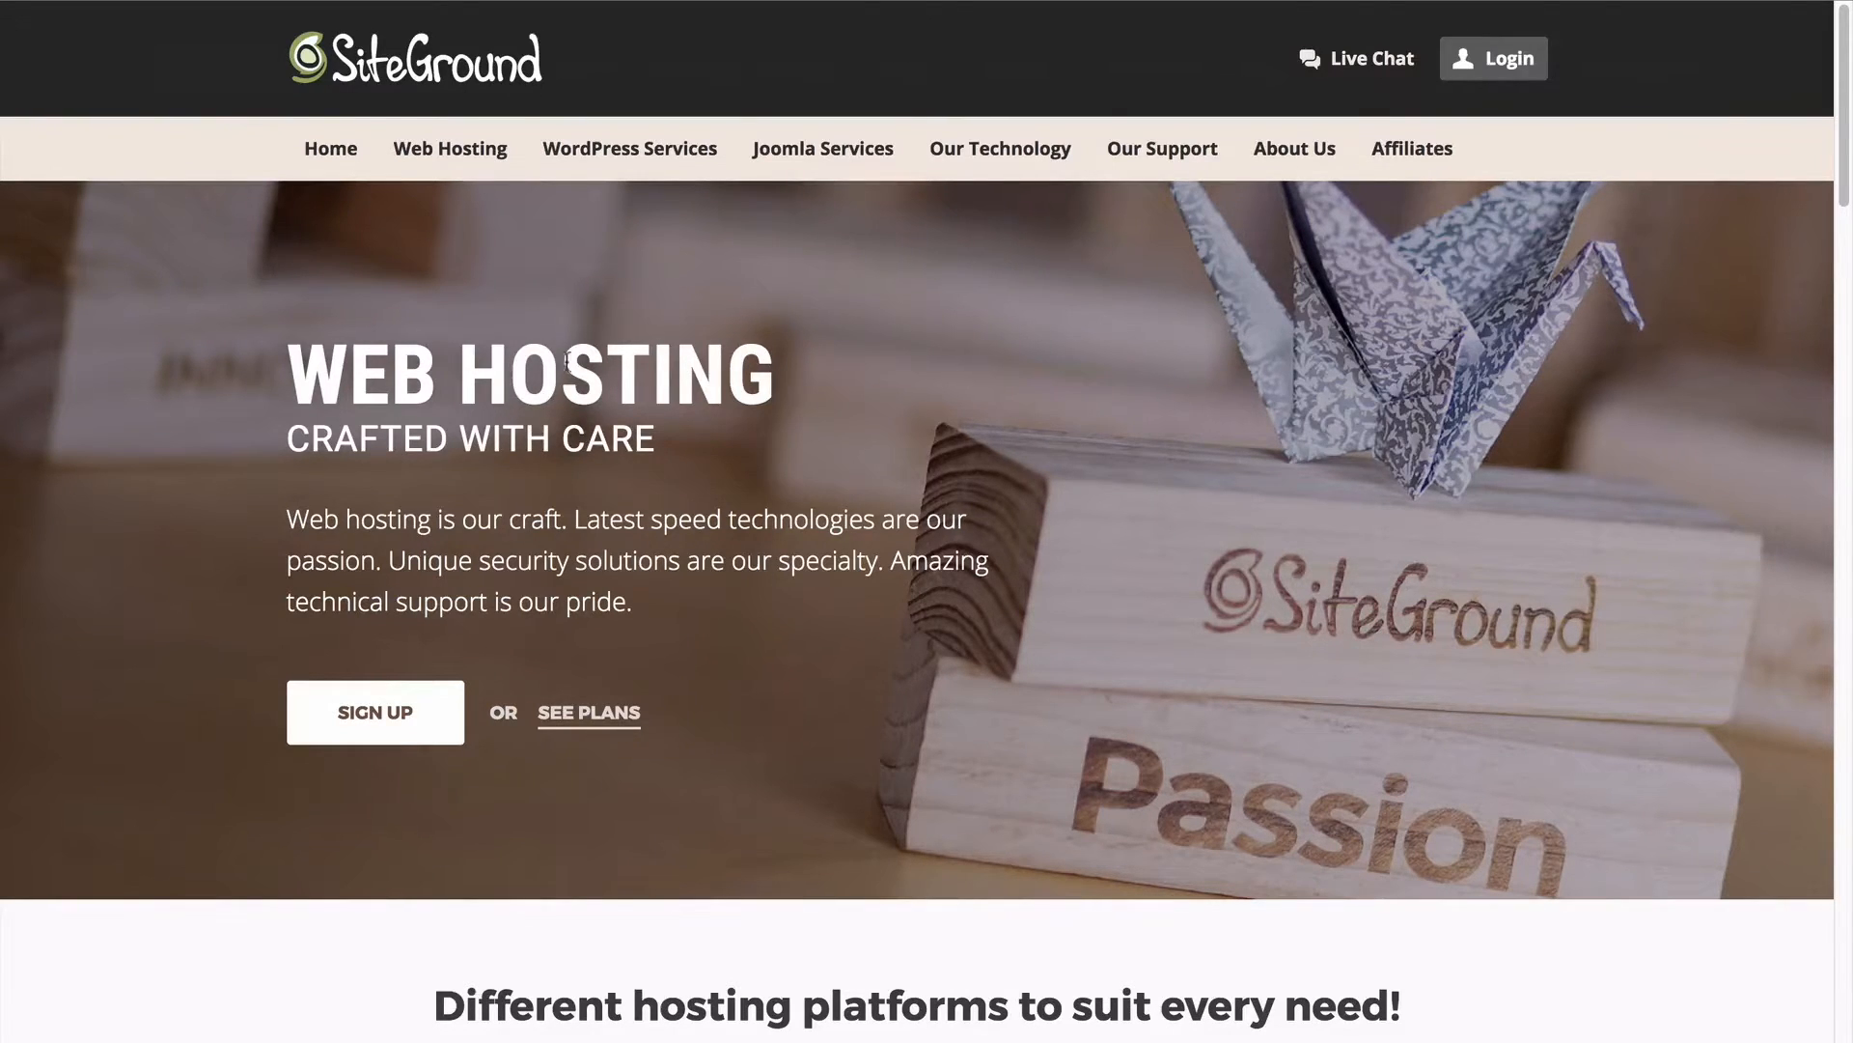
mouse_move(589, 174)
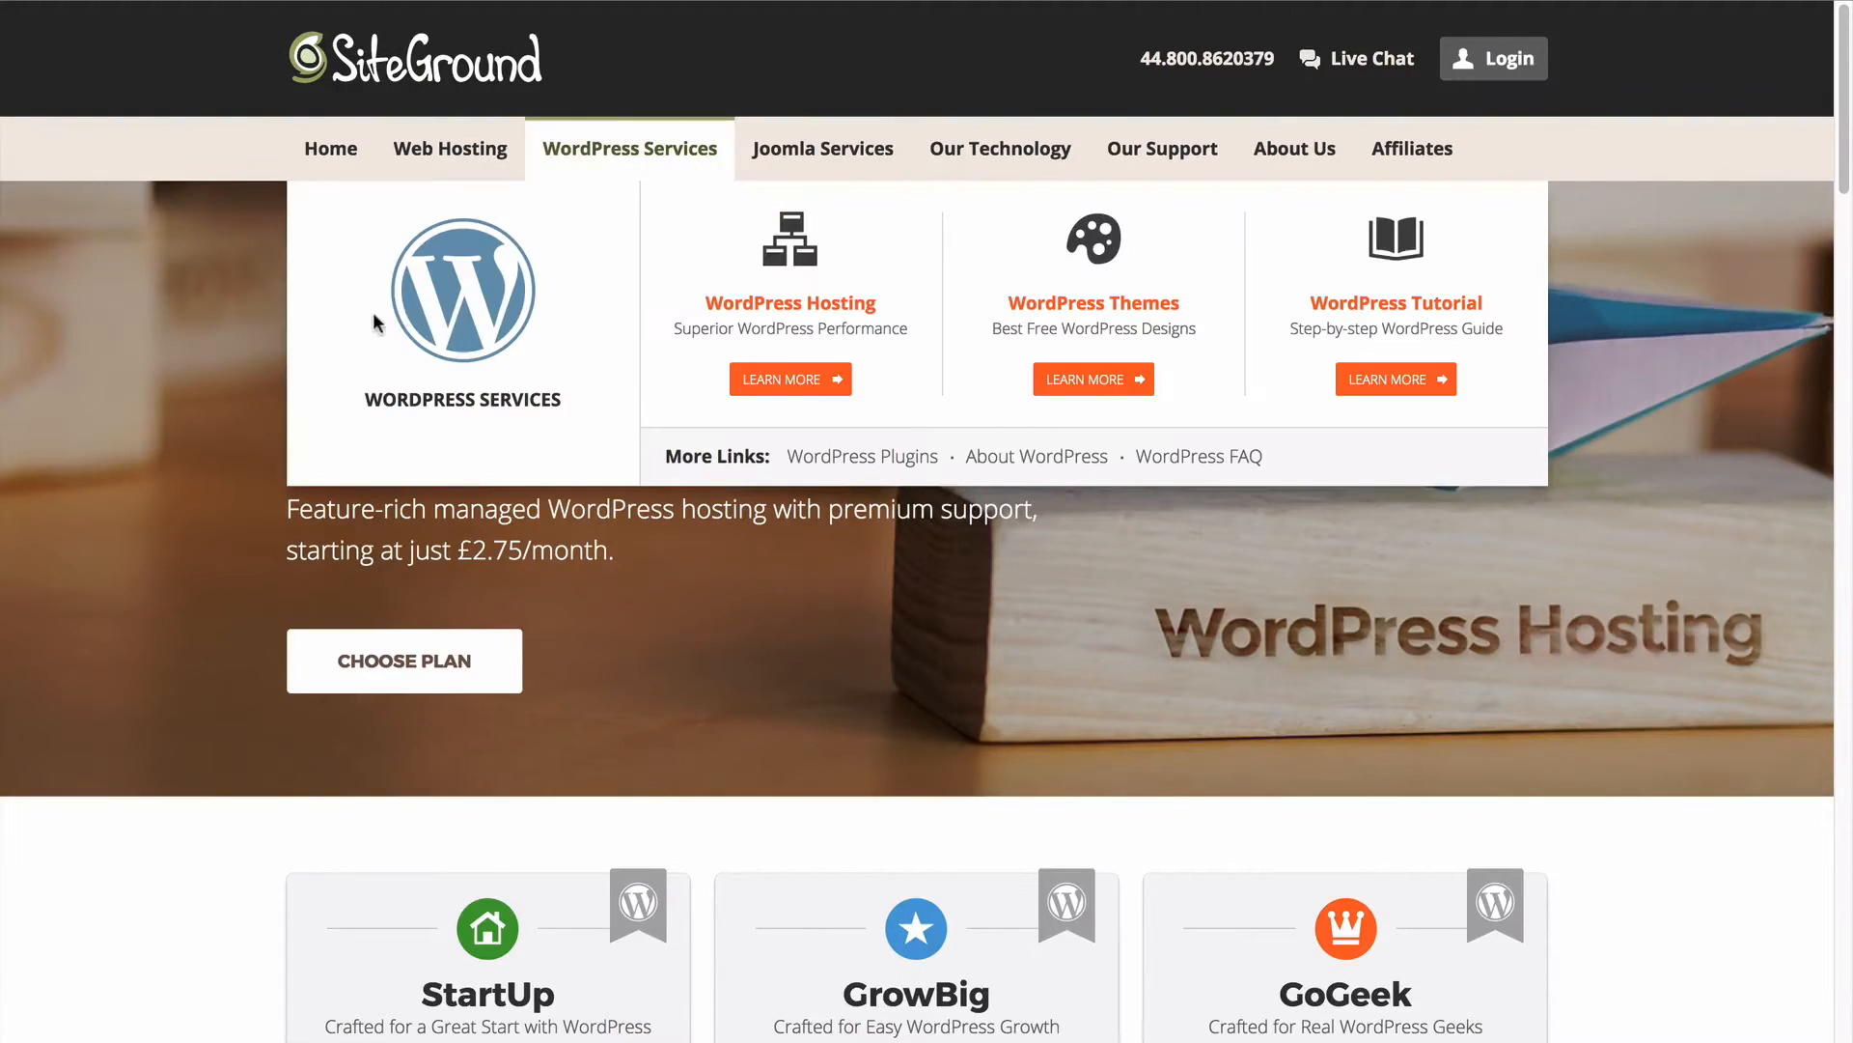
Scroll down the WordPress Hosting page to the StartUp, GrowBig and GoGeek plans
scroll(down, 3)
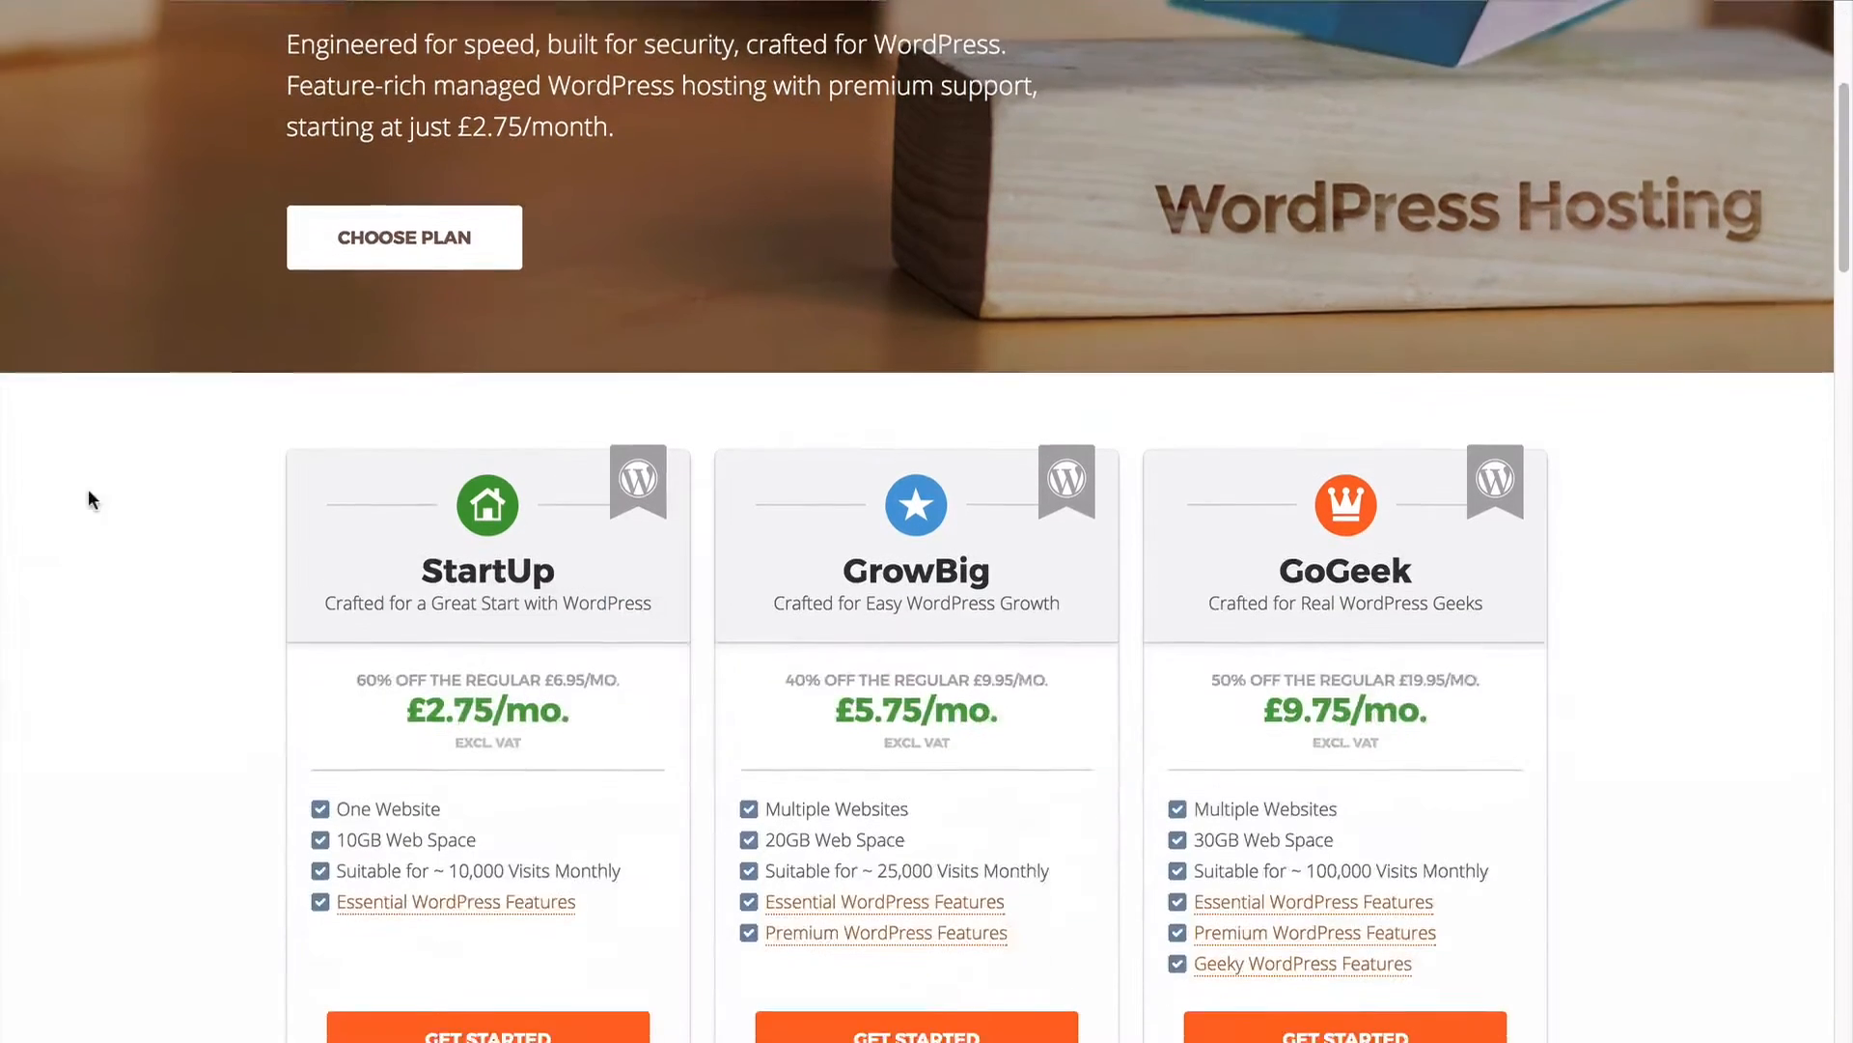
scroll(down, 3)
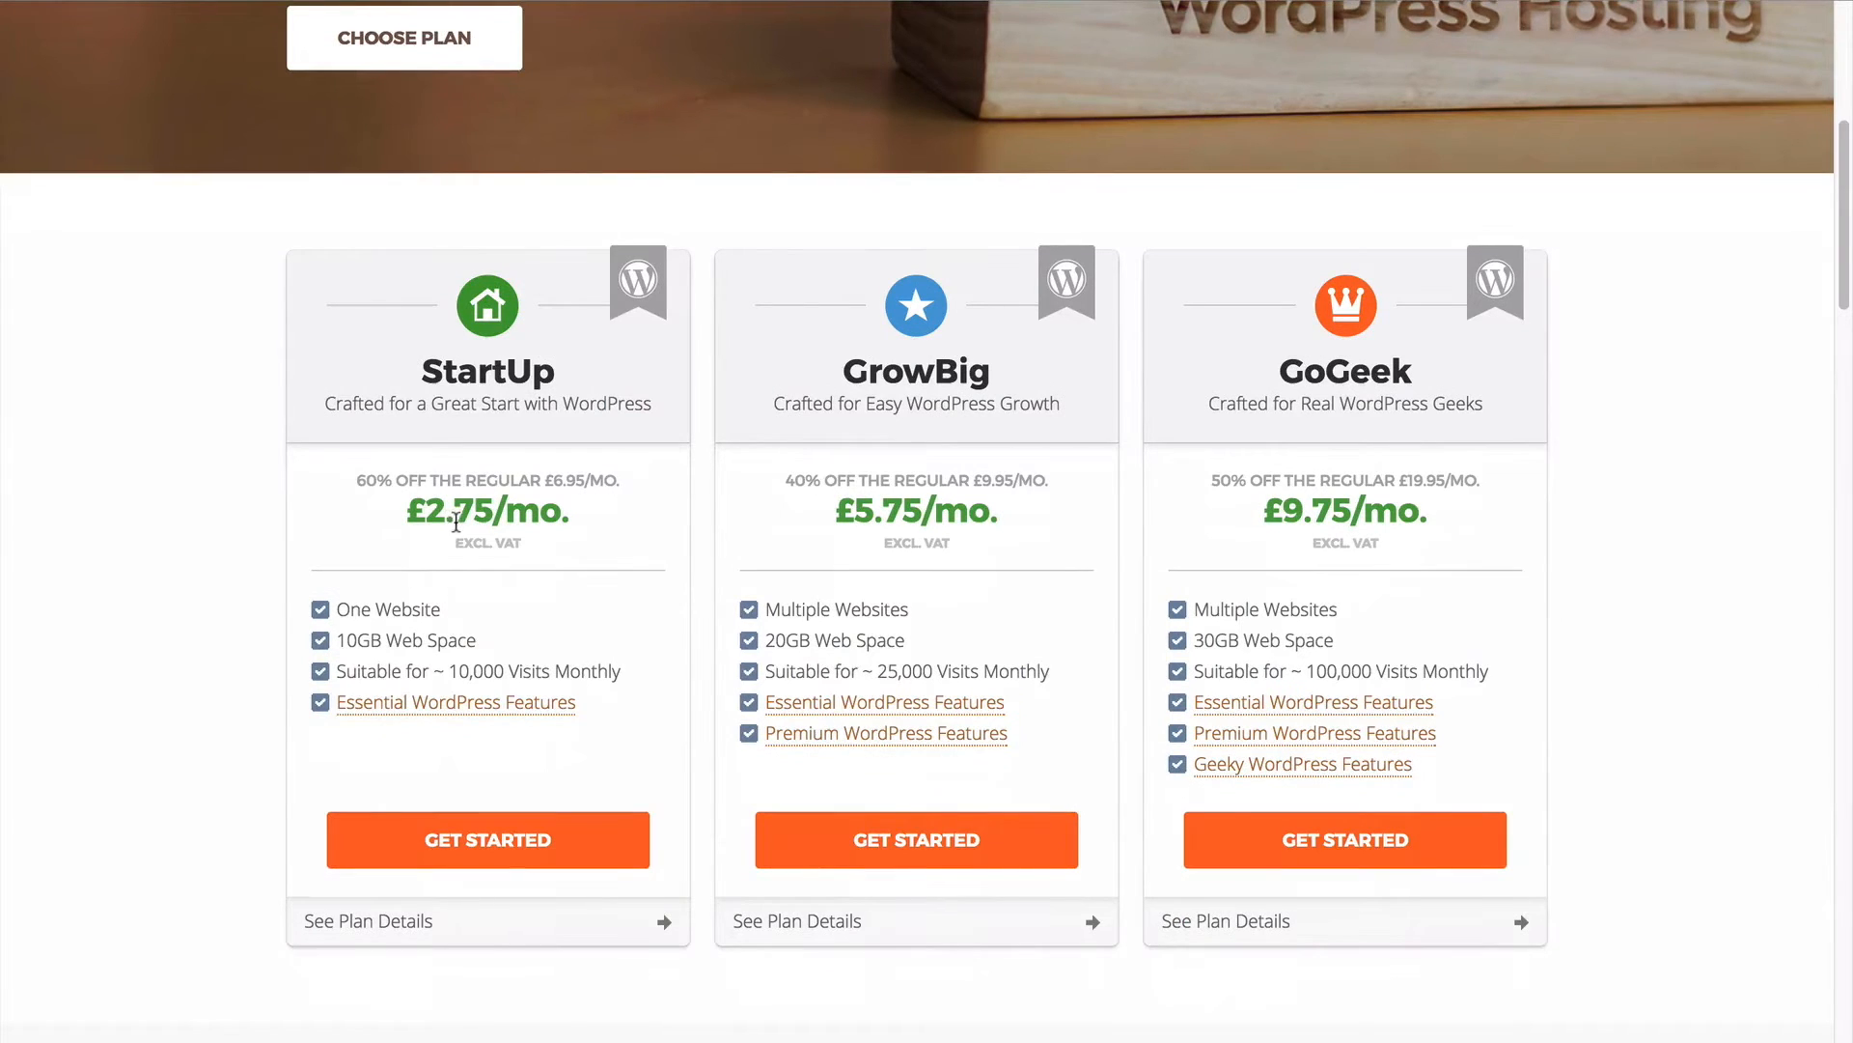
mouse_move(822, 475)
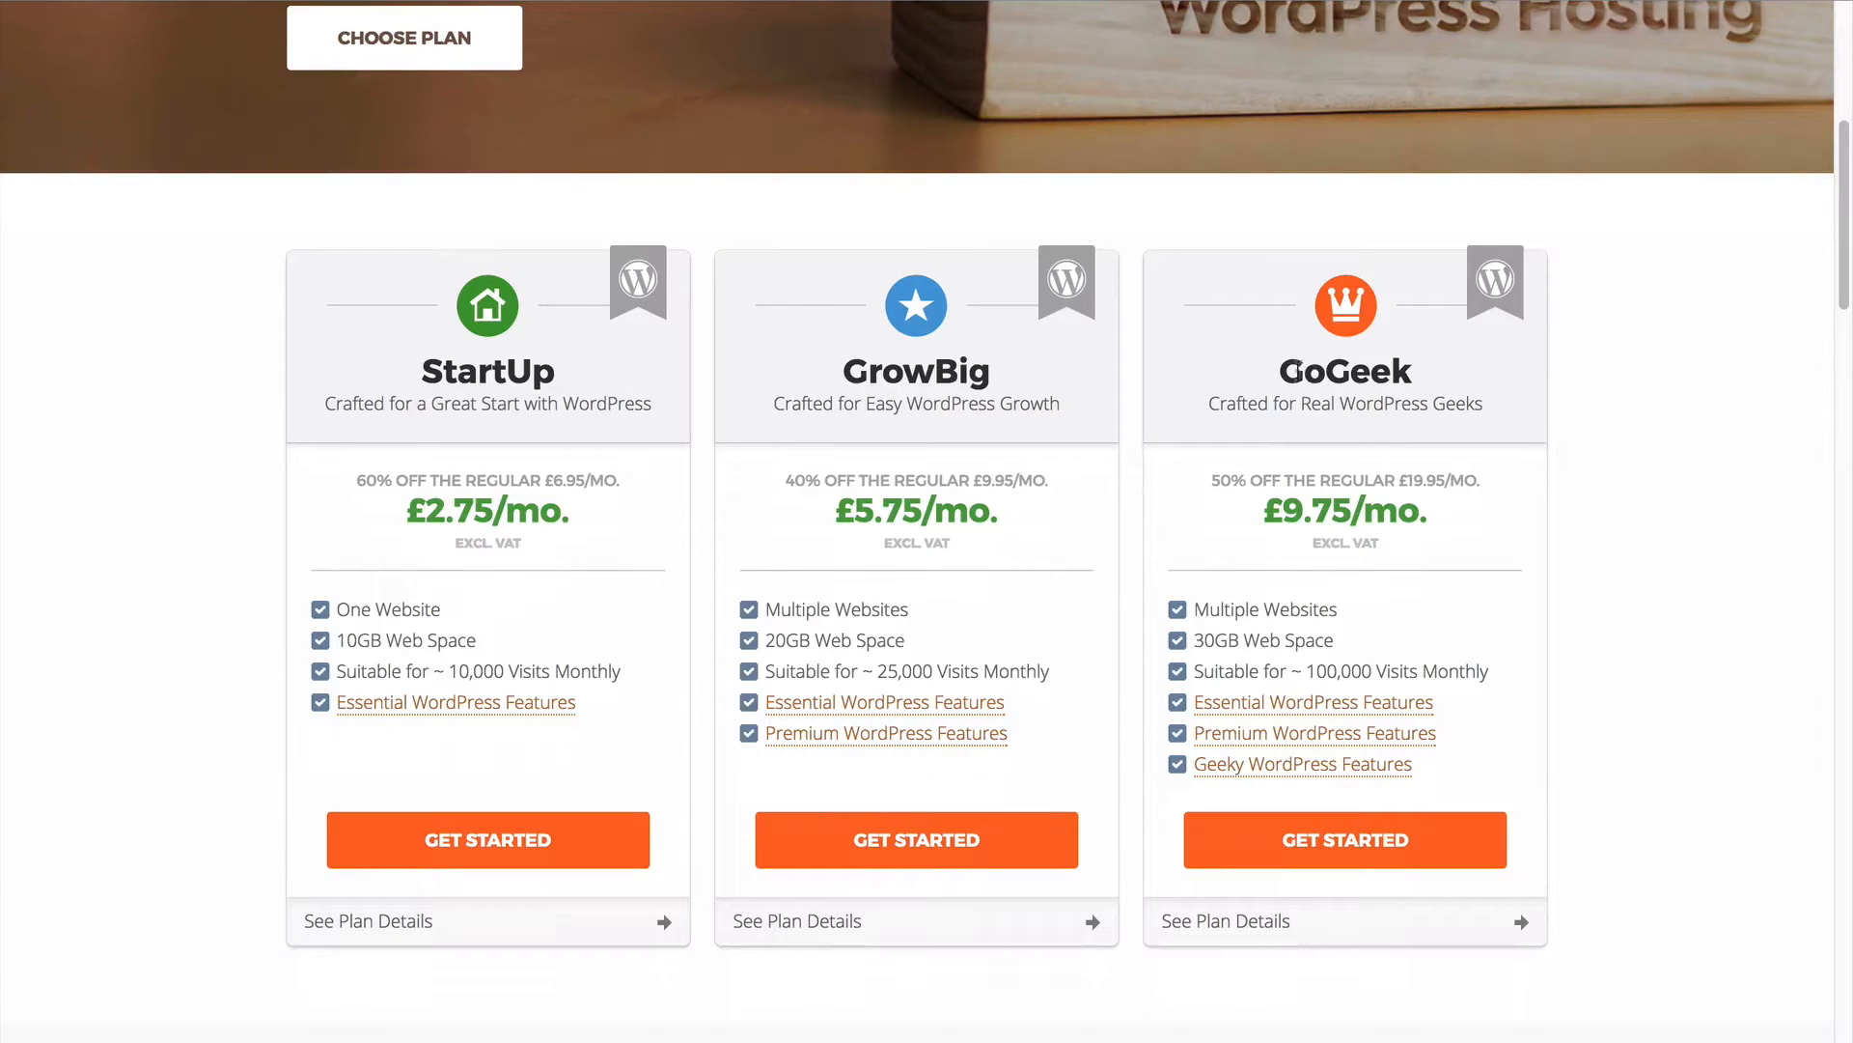
mouse_move(1359, 647)
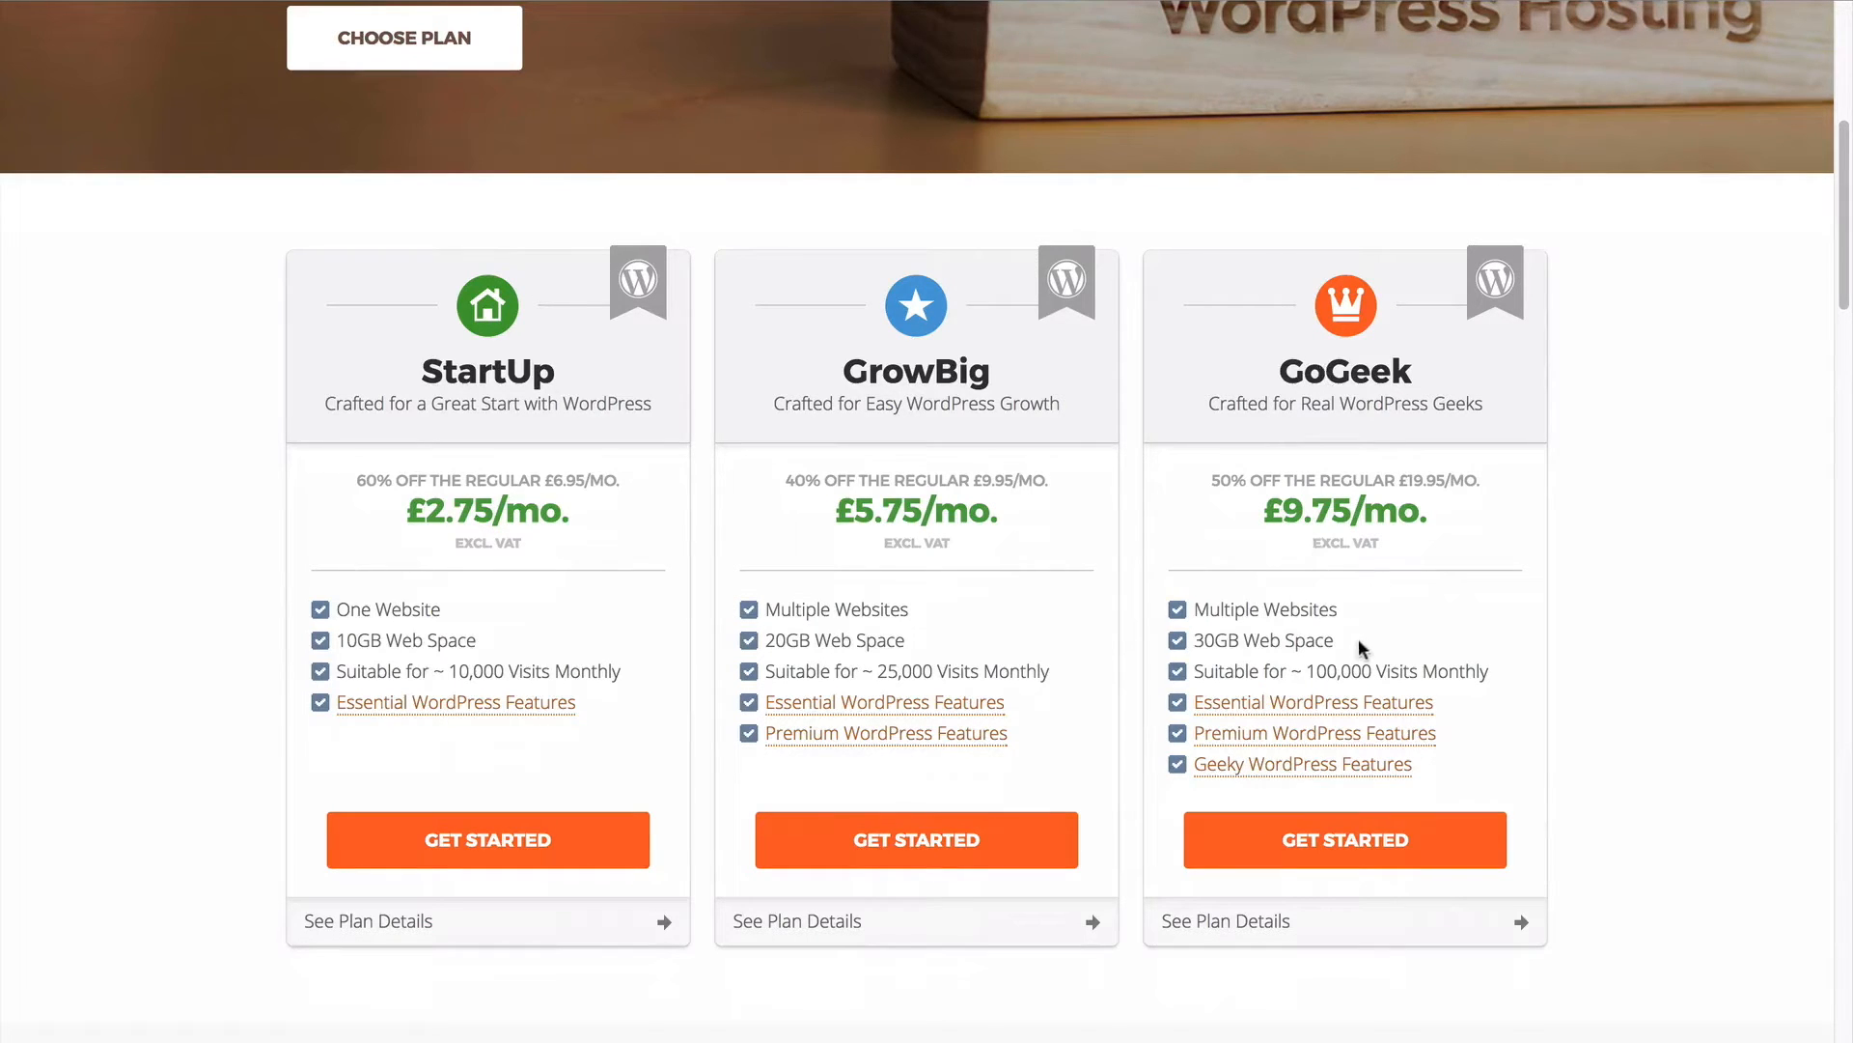
mouse_move(980, 662)
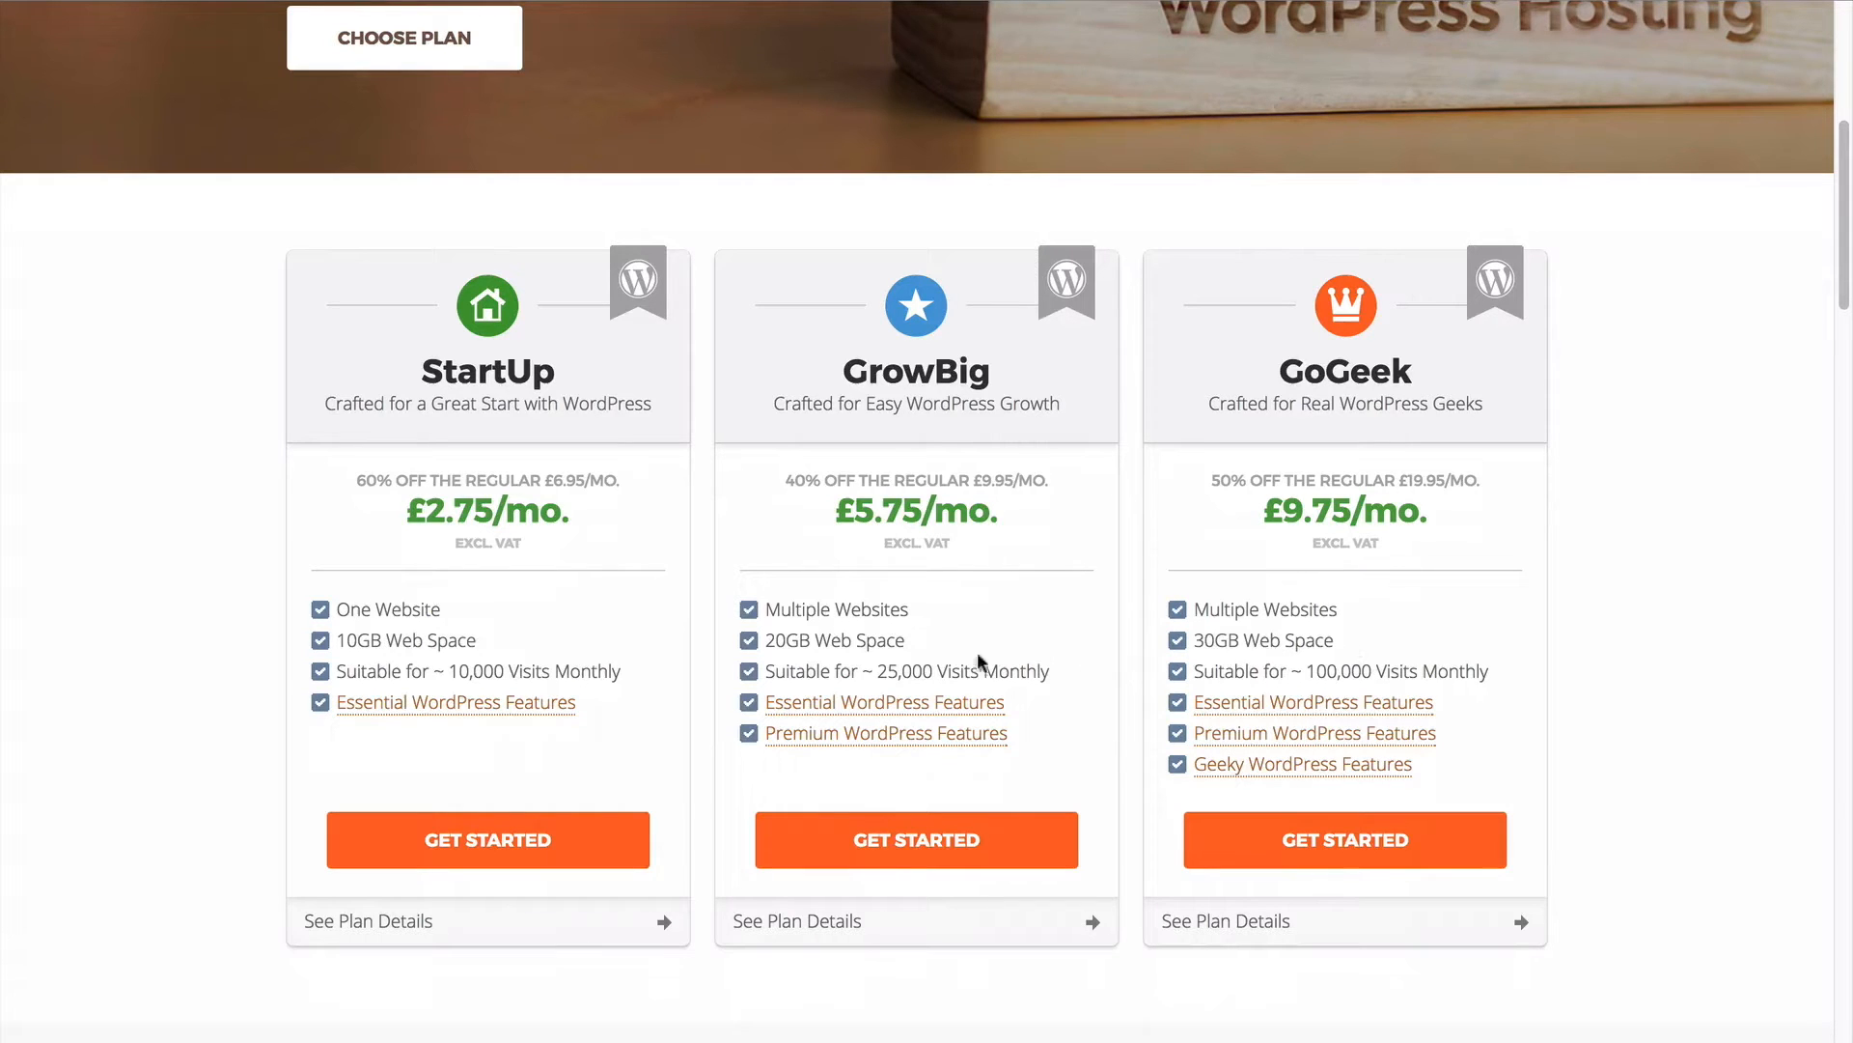
mouse_move(842, 734)
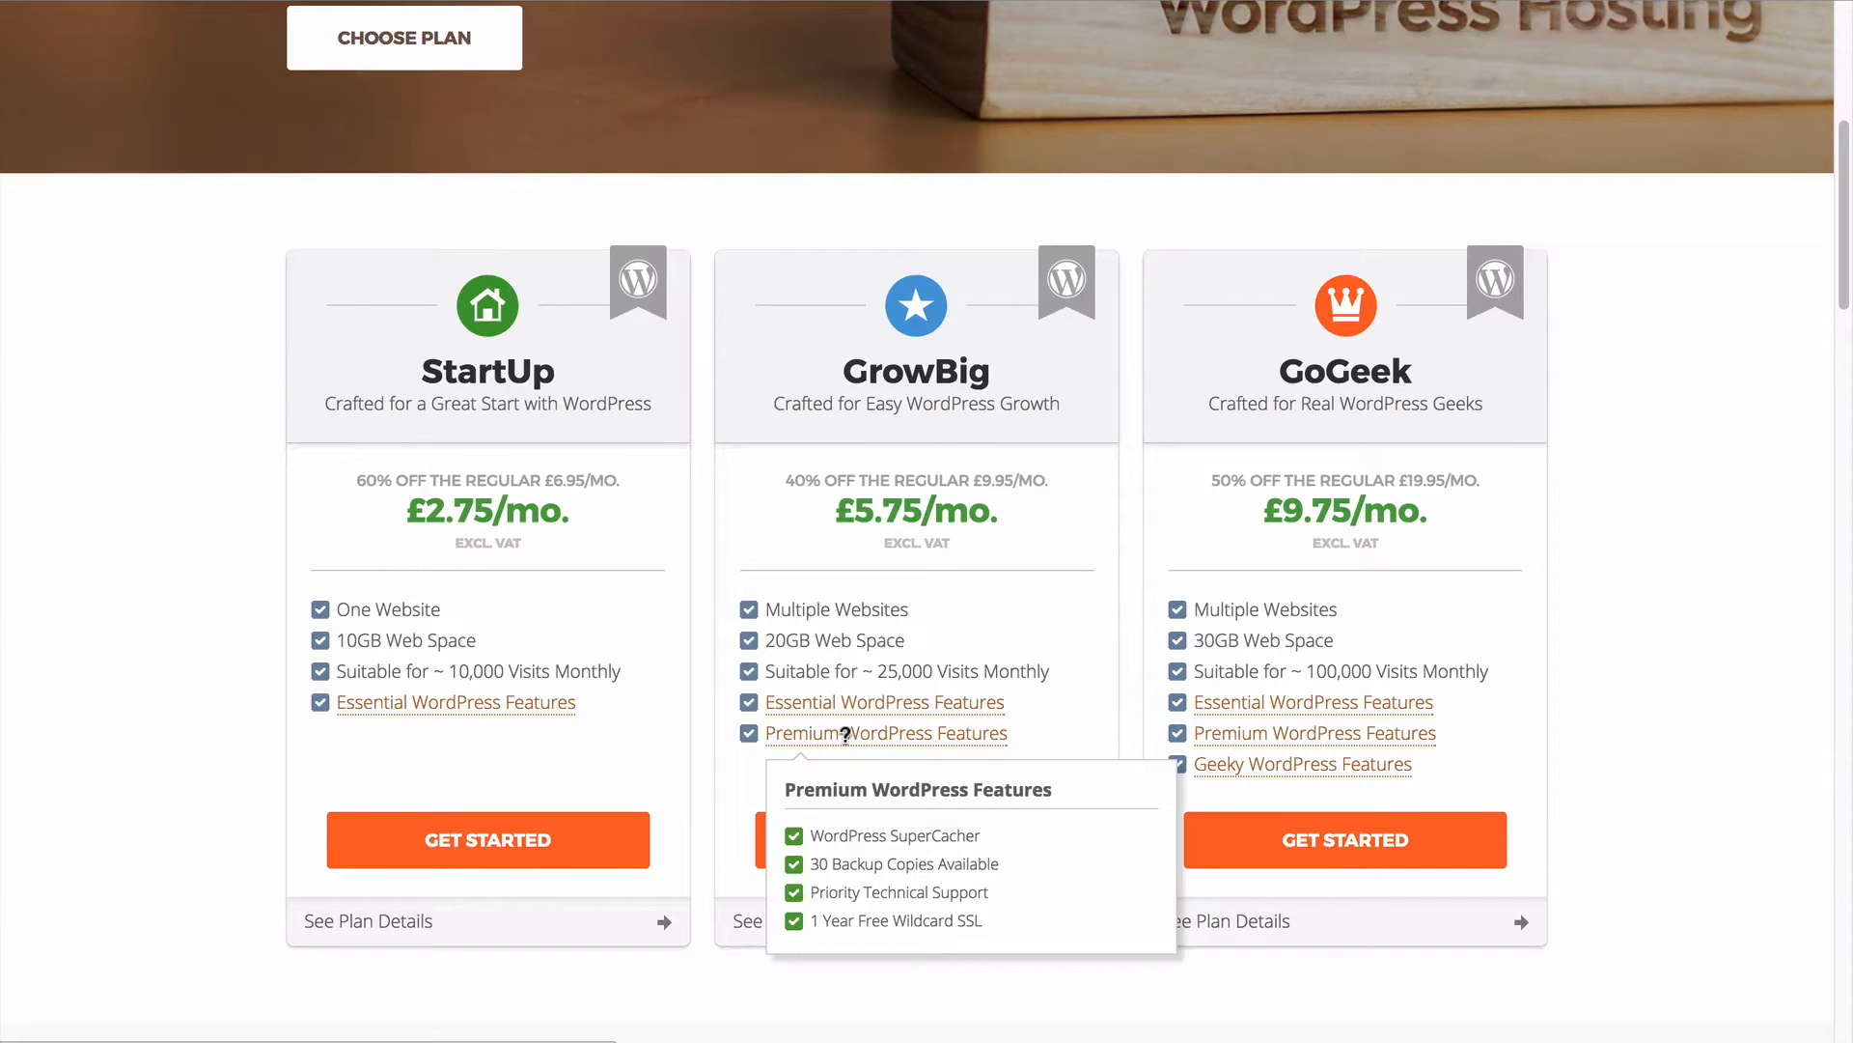
mouse_move(602, 712)
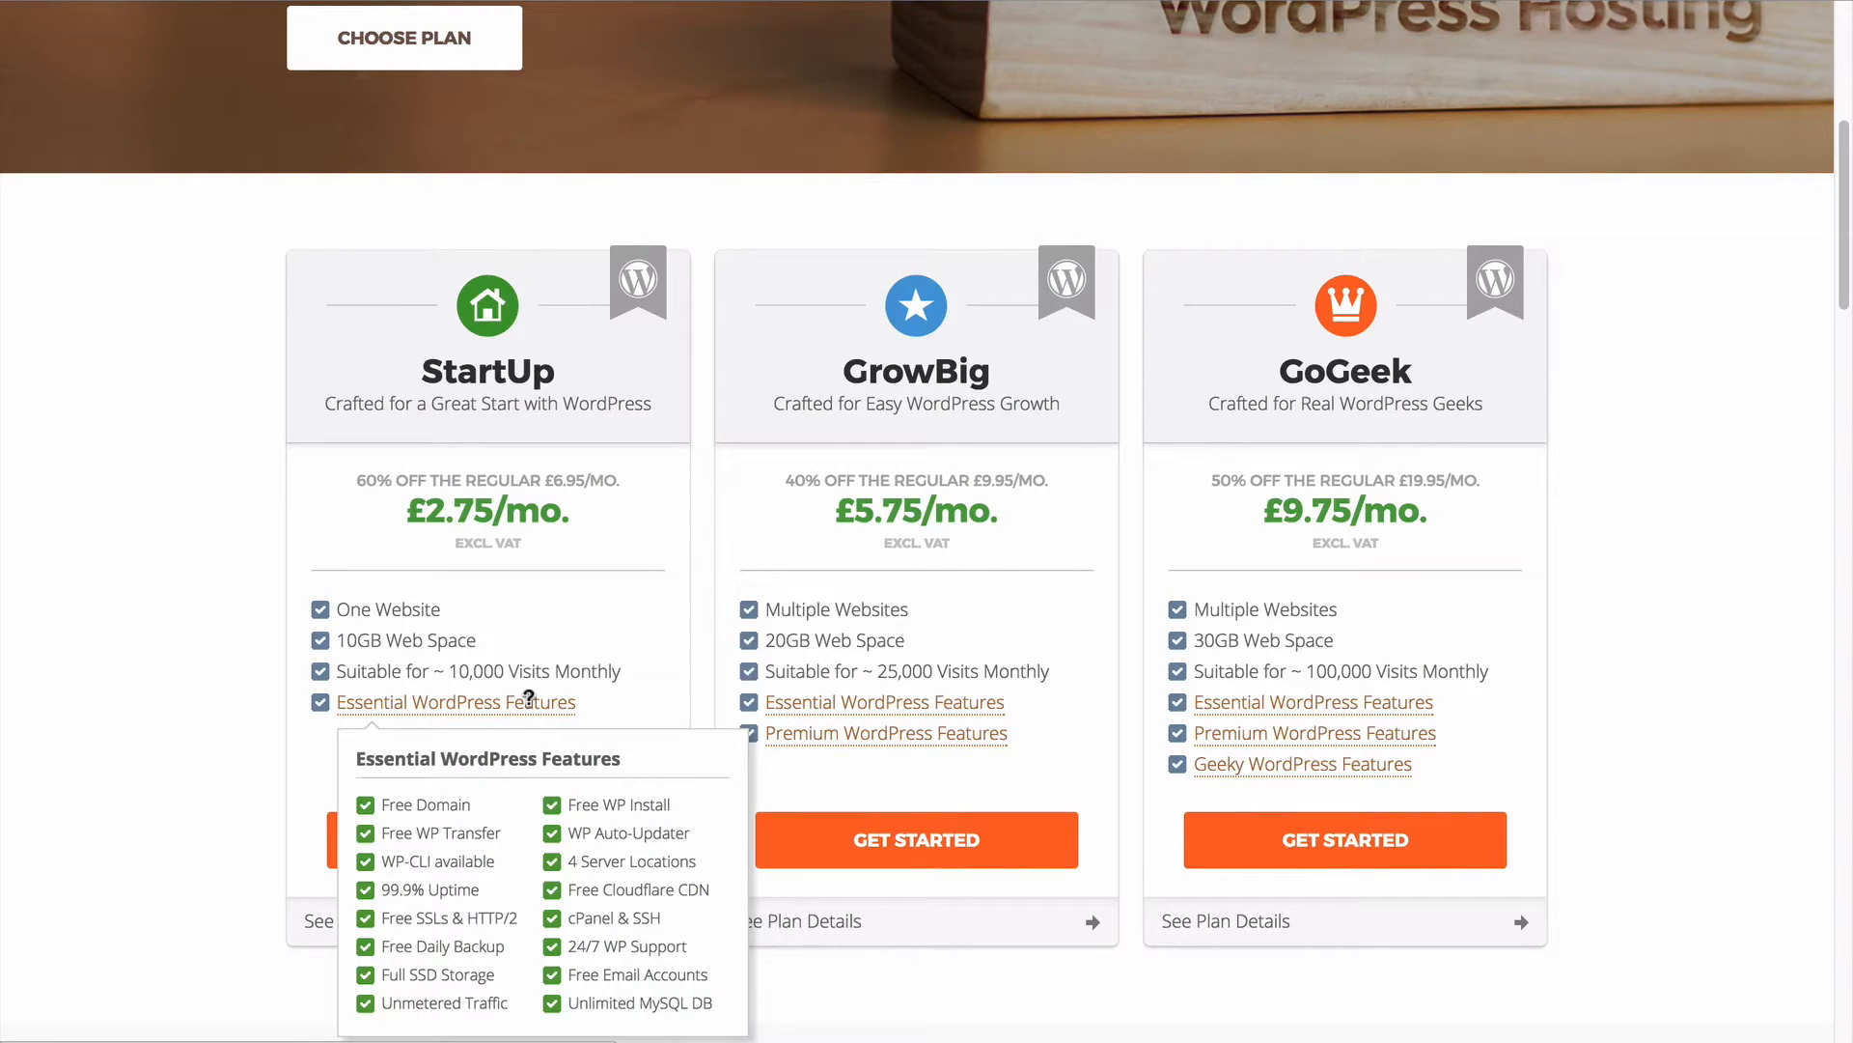
mouse_move(471, 832)
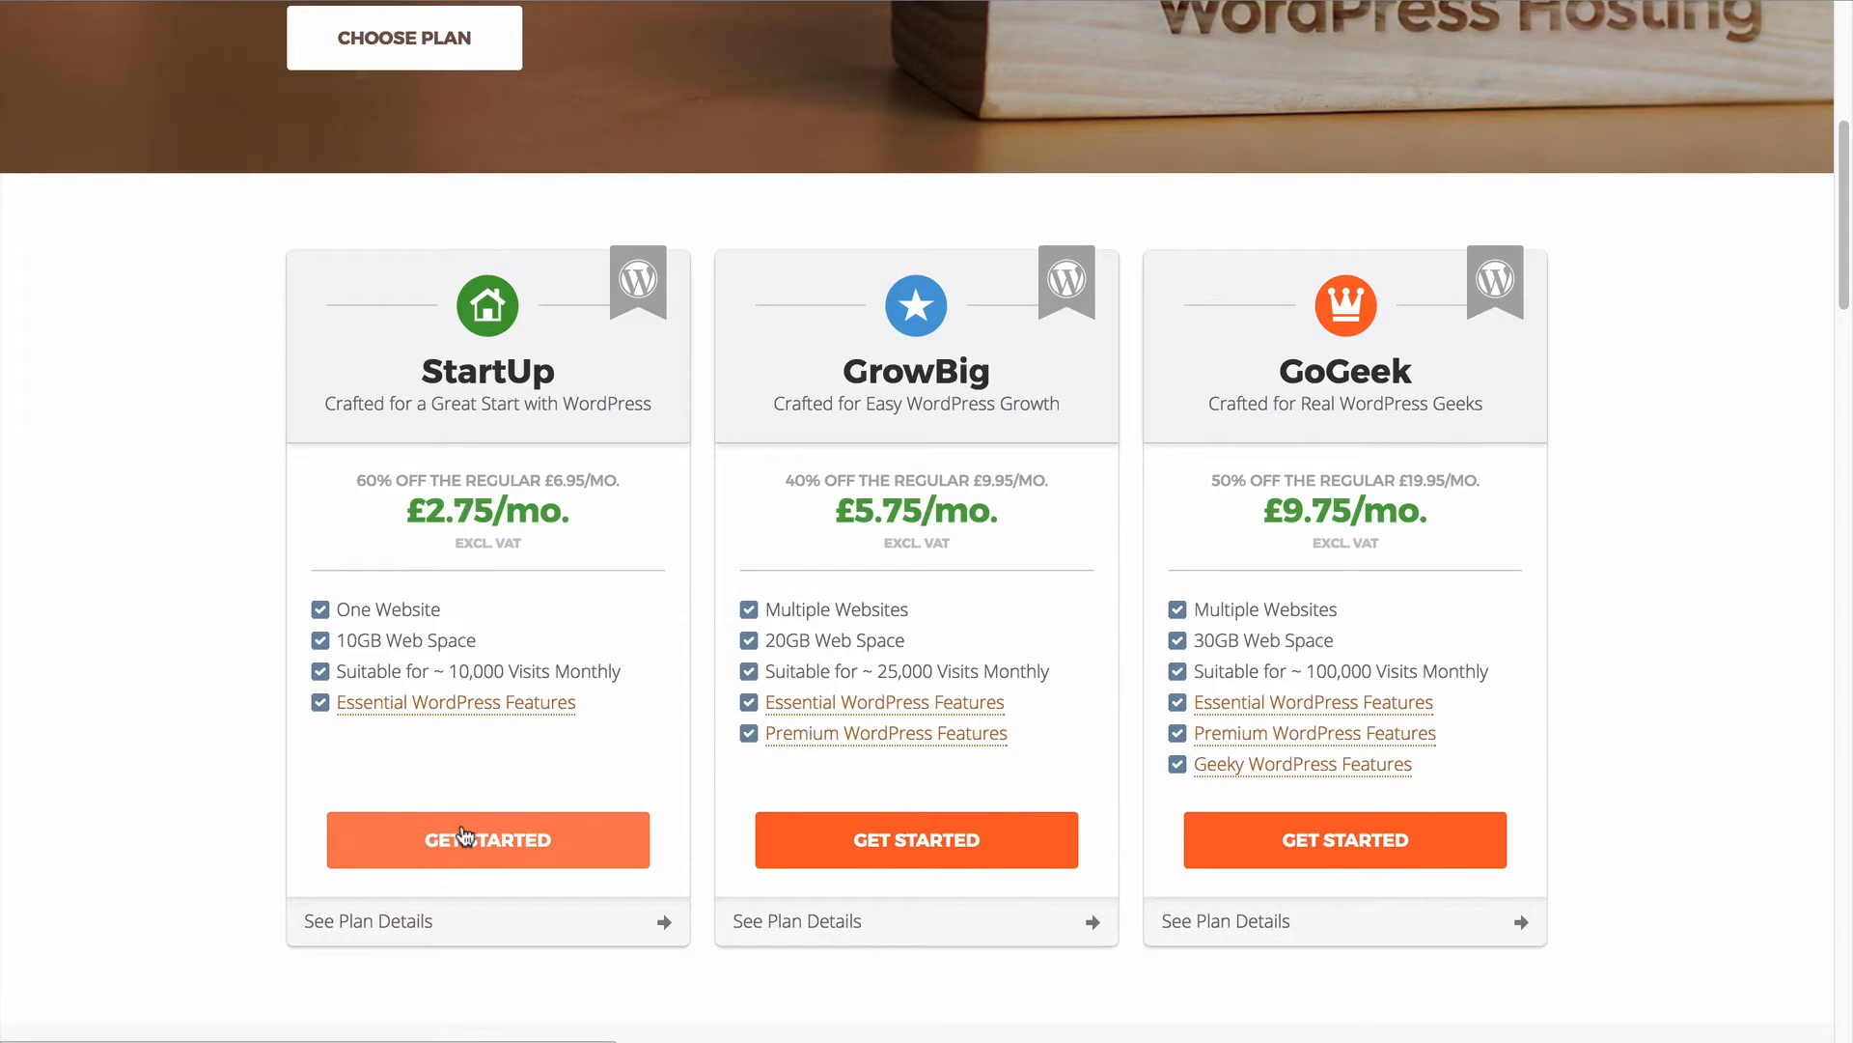
Pick the StartUp plan with new domain wpzoomdemo.com and proceed to review
click(488, 838)
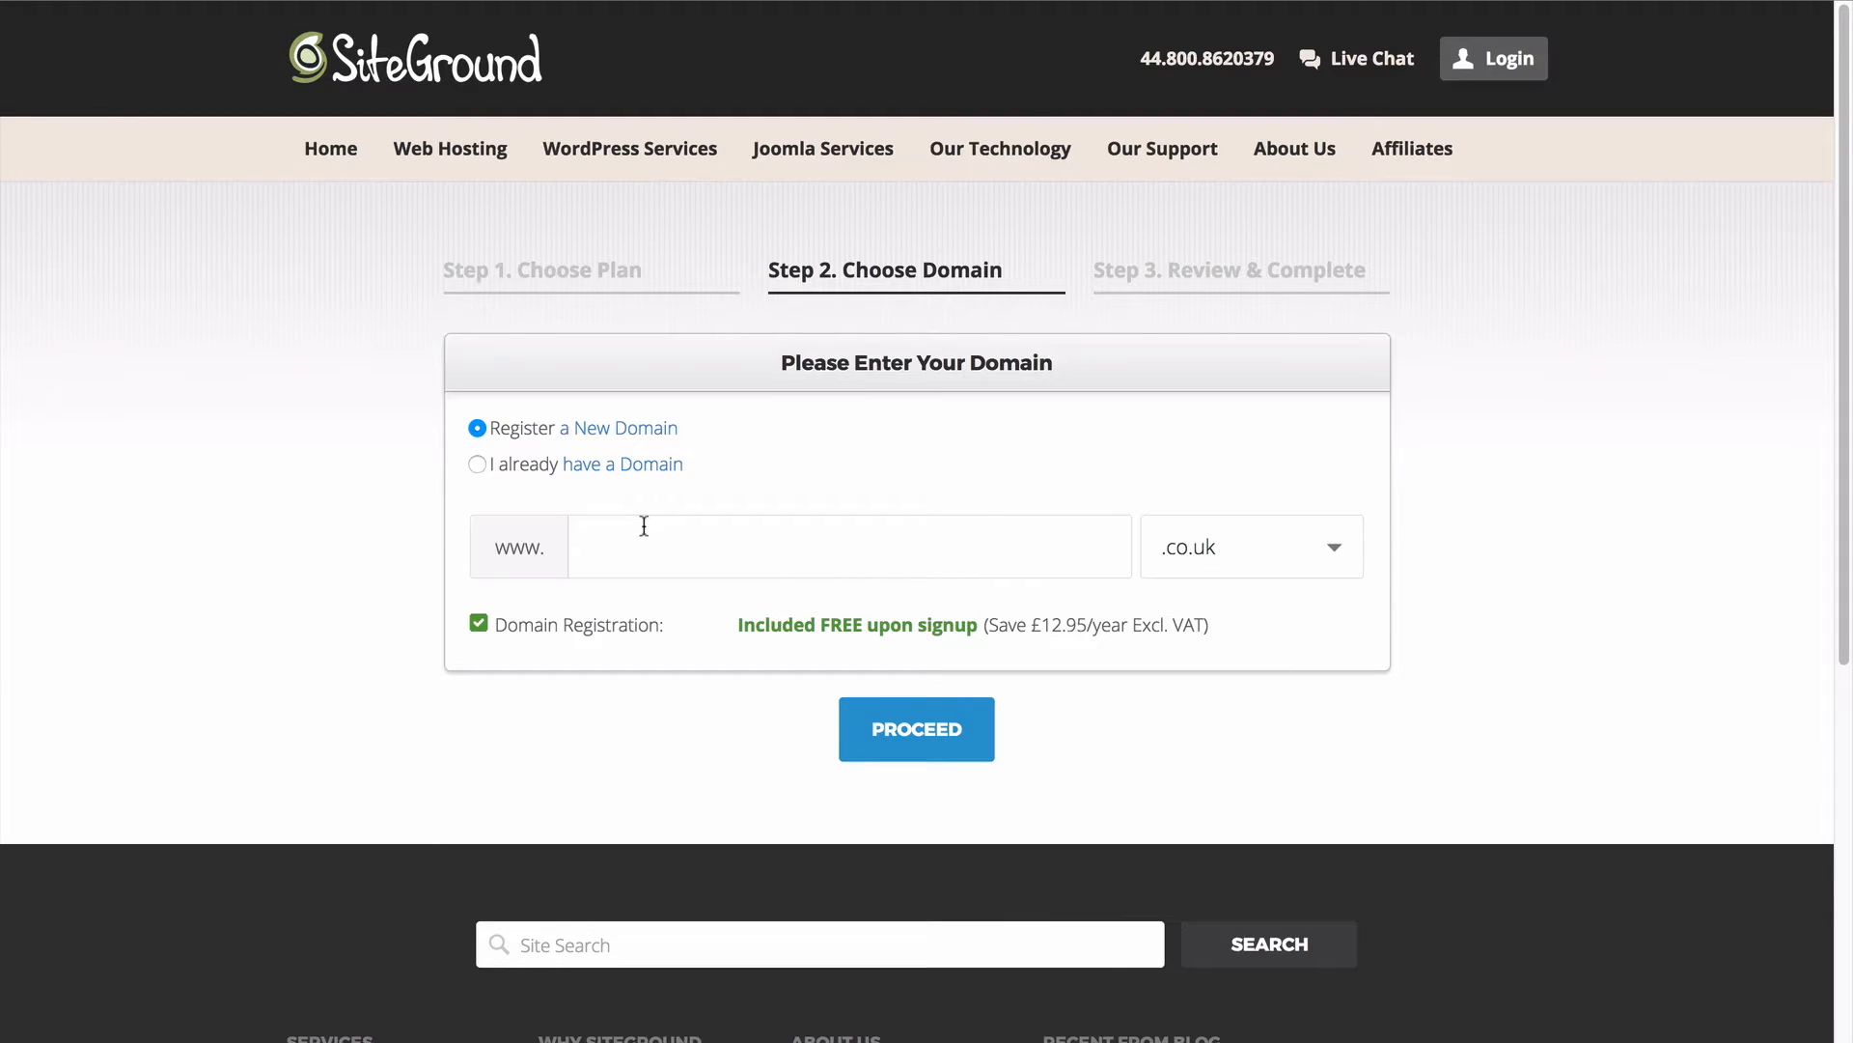
text(w)
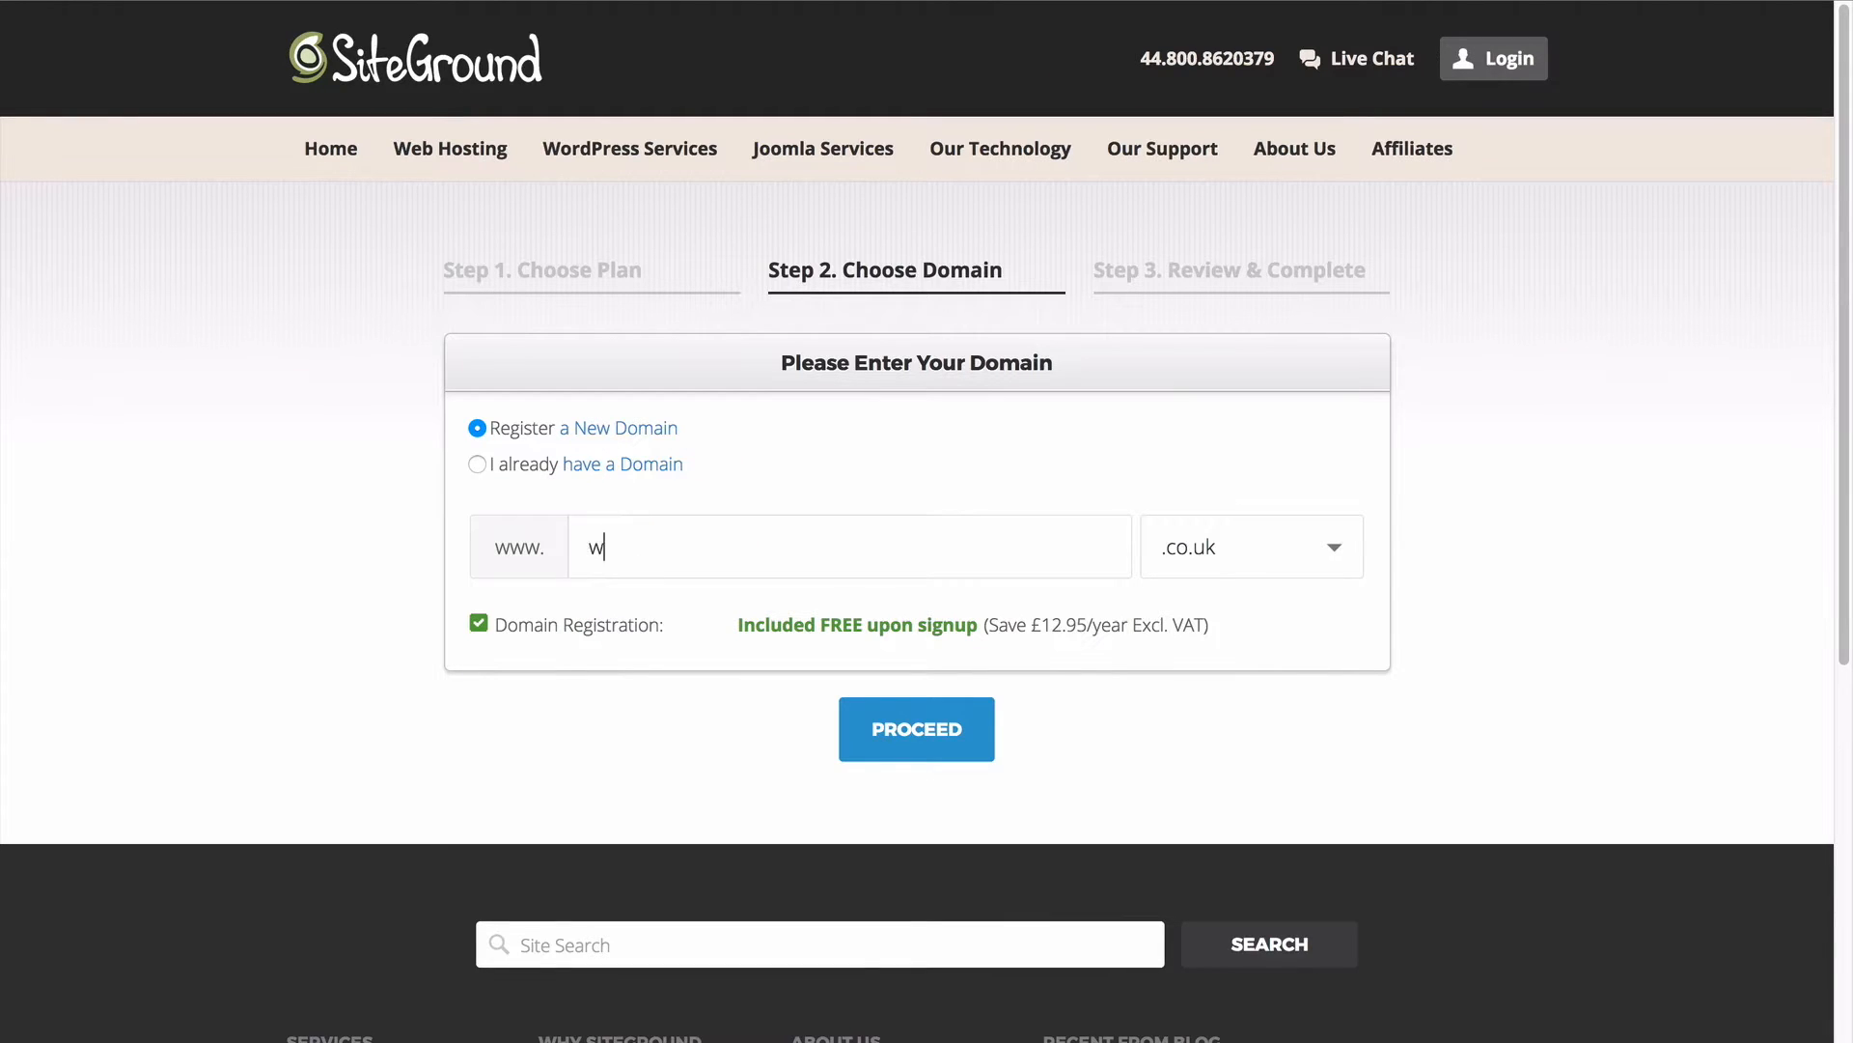
text(pzoomdemo)
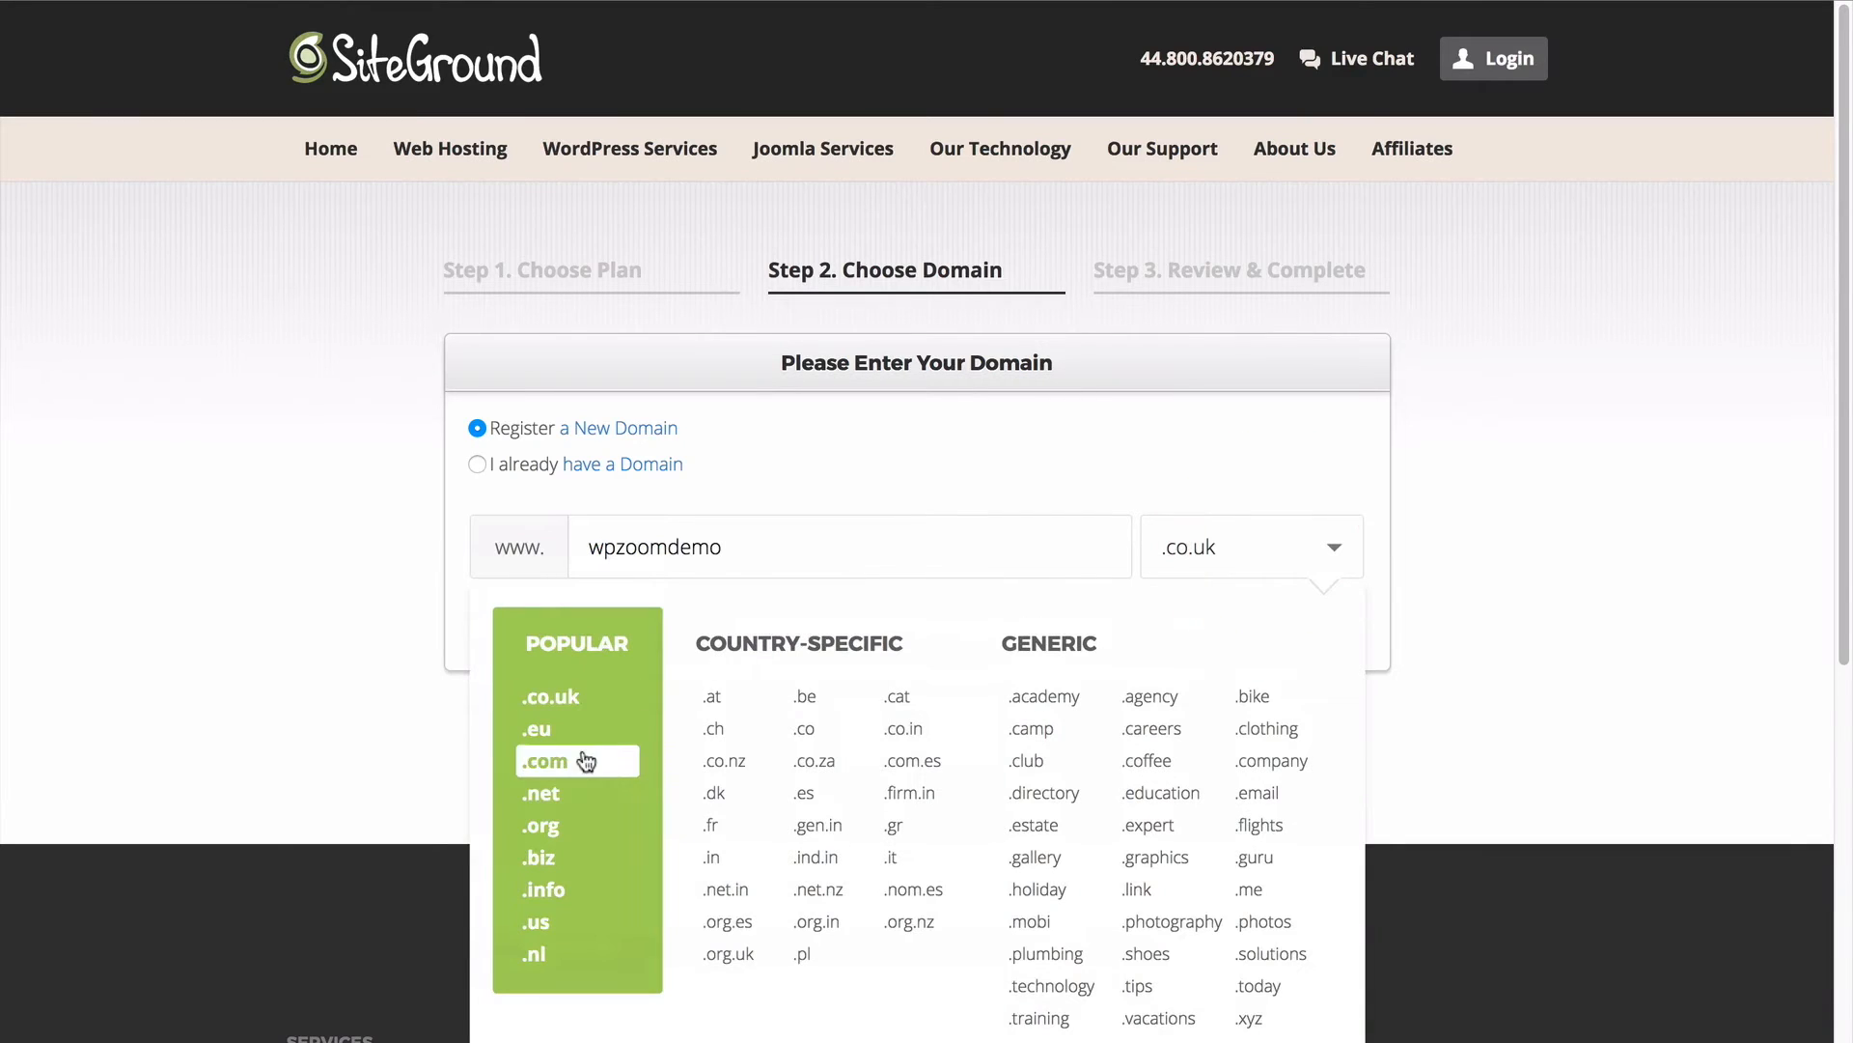
click(568, 761)
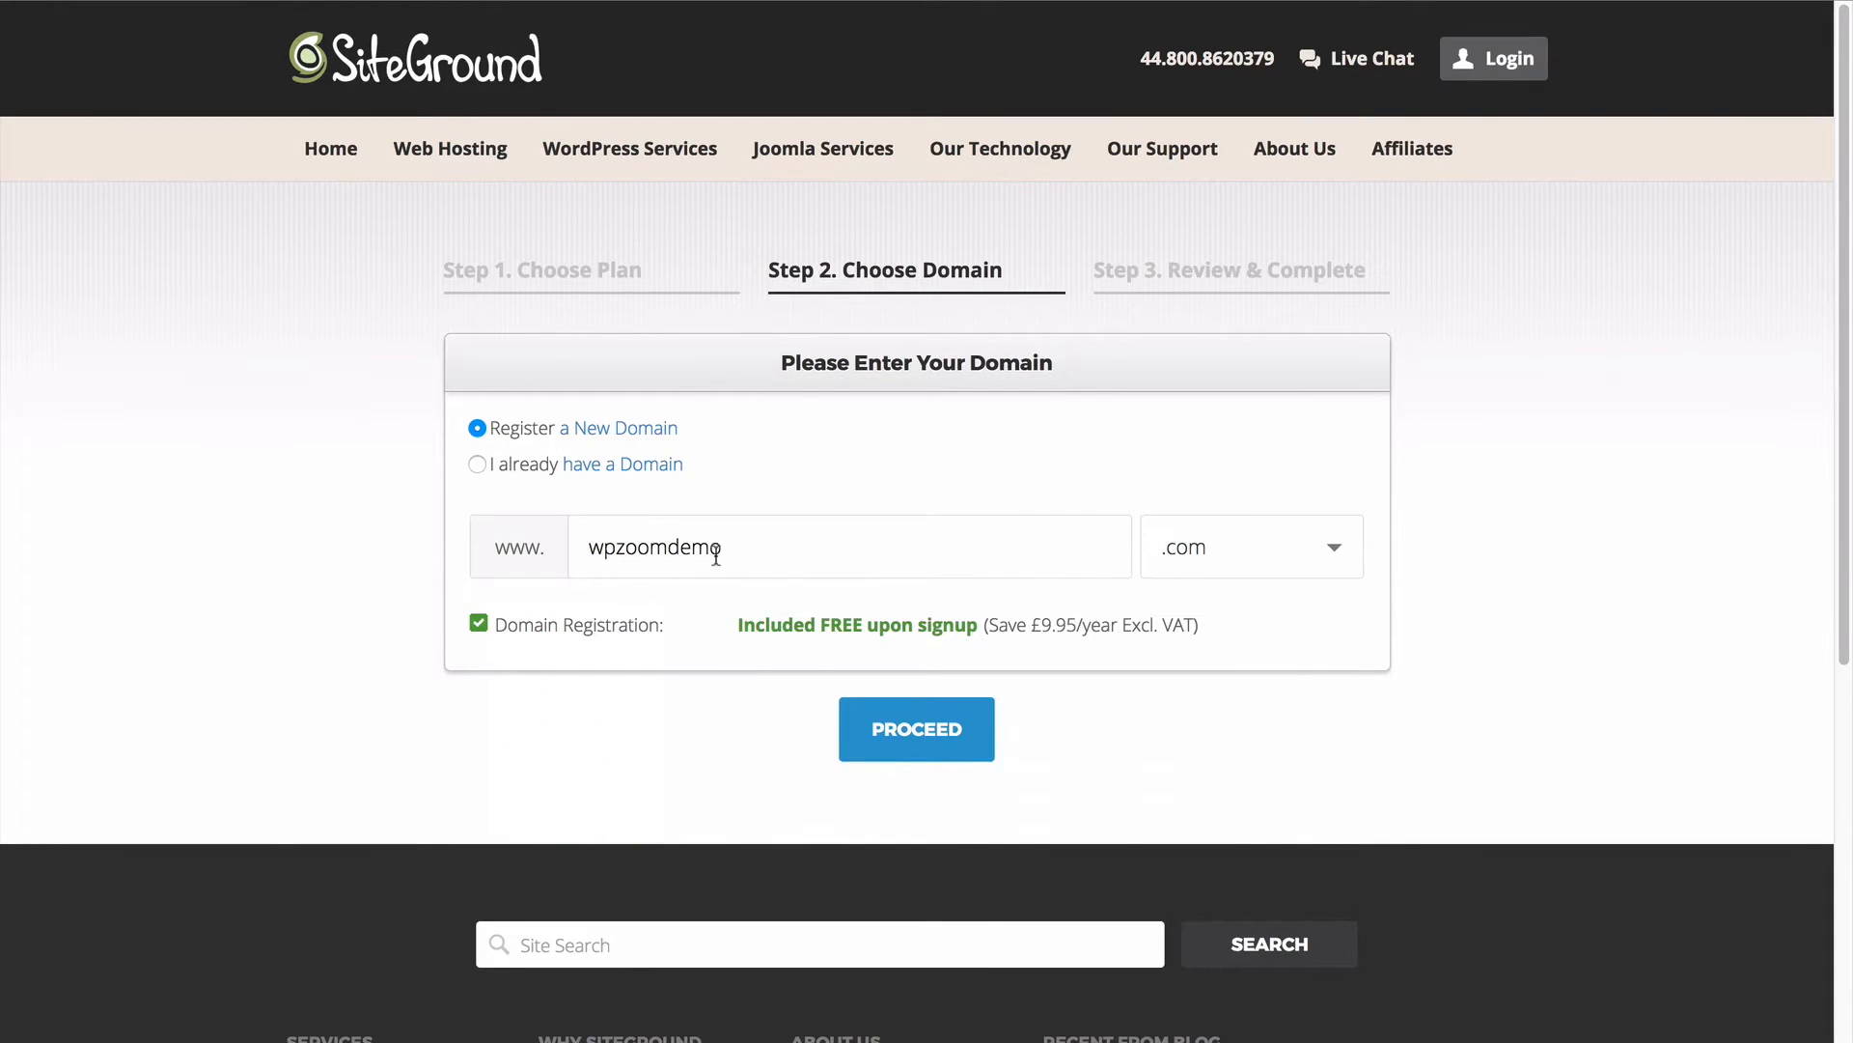
click(915, 730)
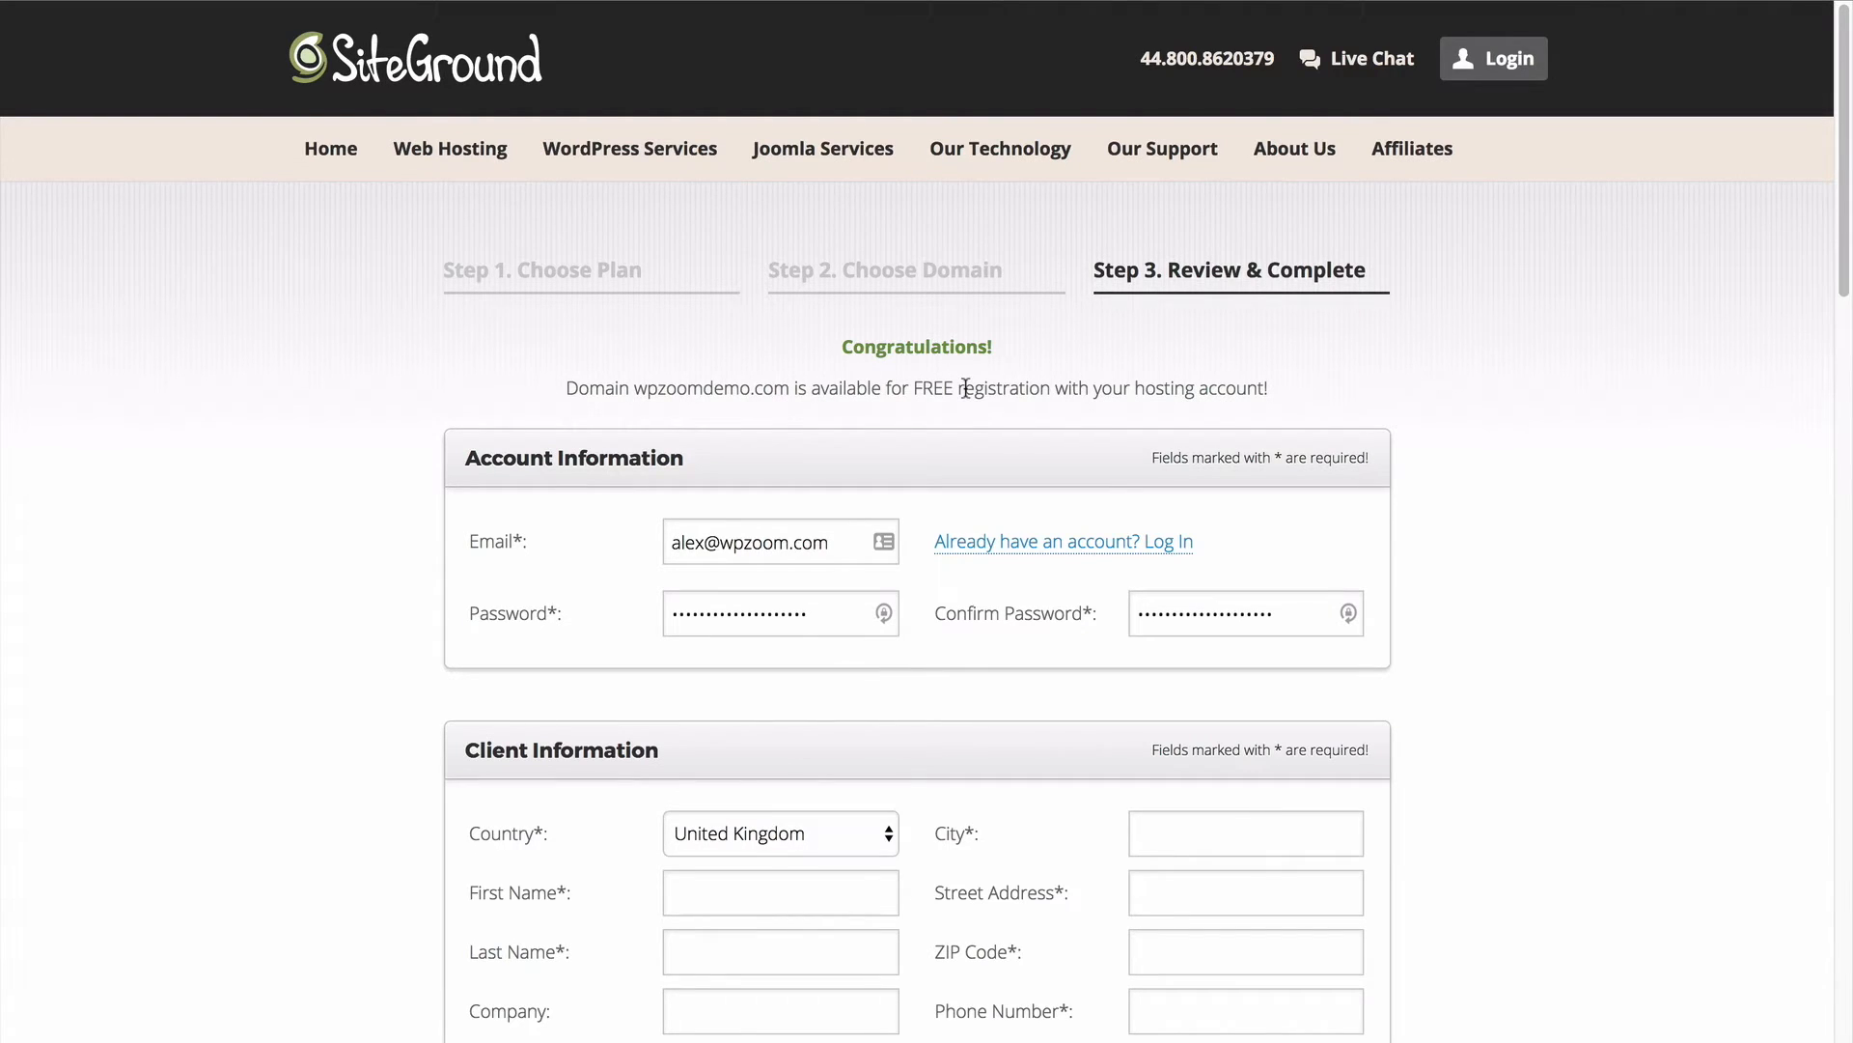
Under Purchase Information choose the Chicago (USA) data center and the 1-month trial period
scroll(down, 3)
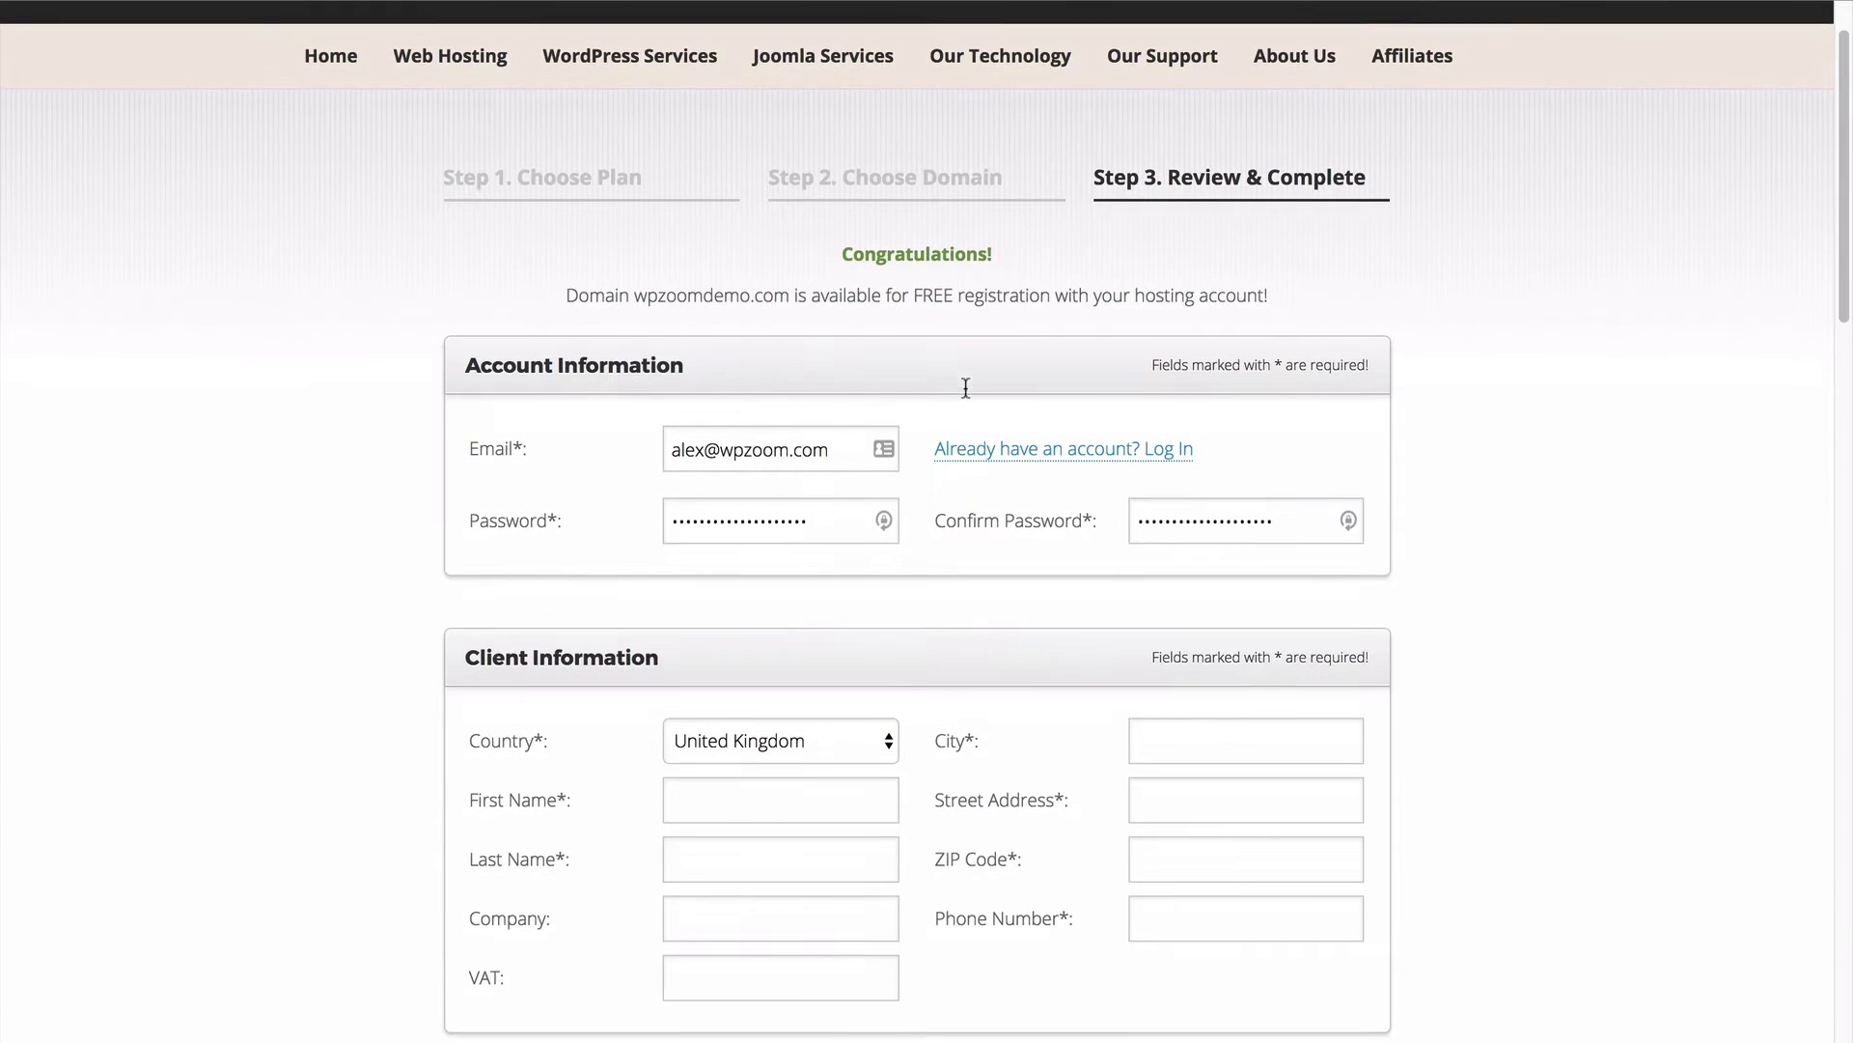
mouse_move(693, 689)
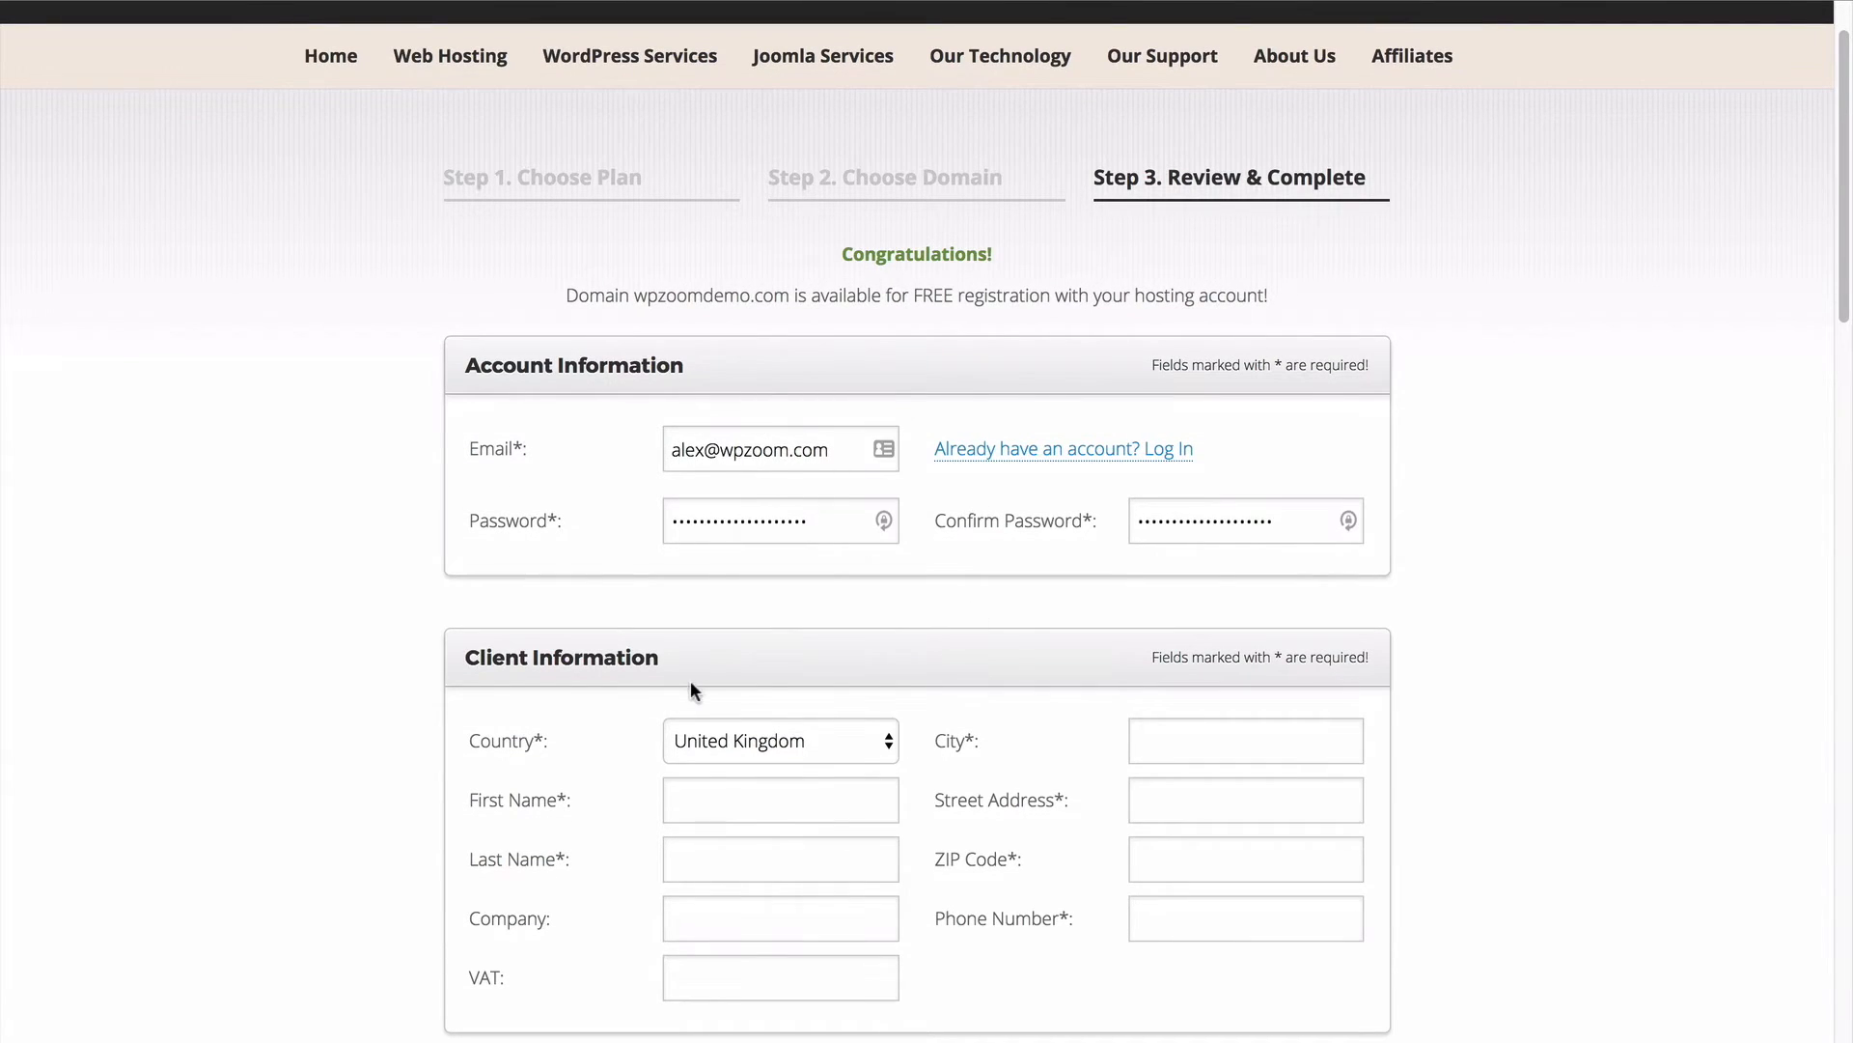
scroll(down, 3)
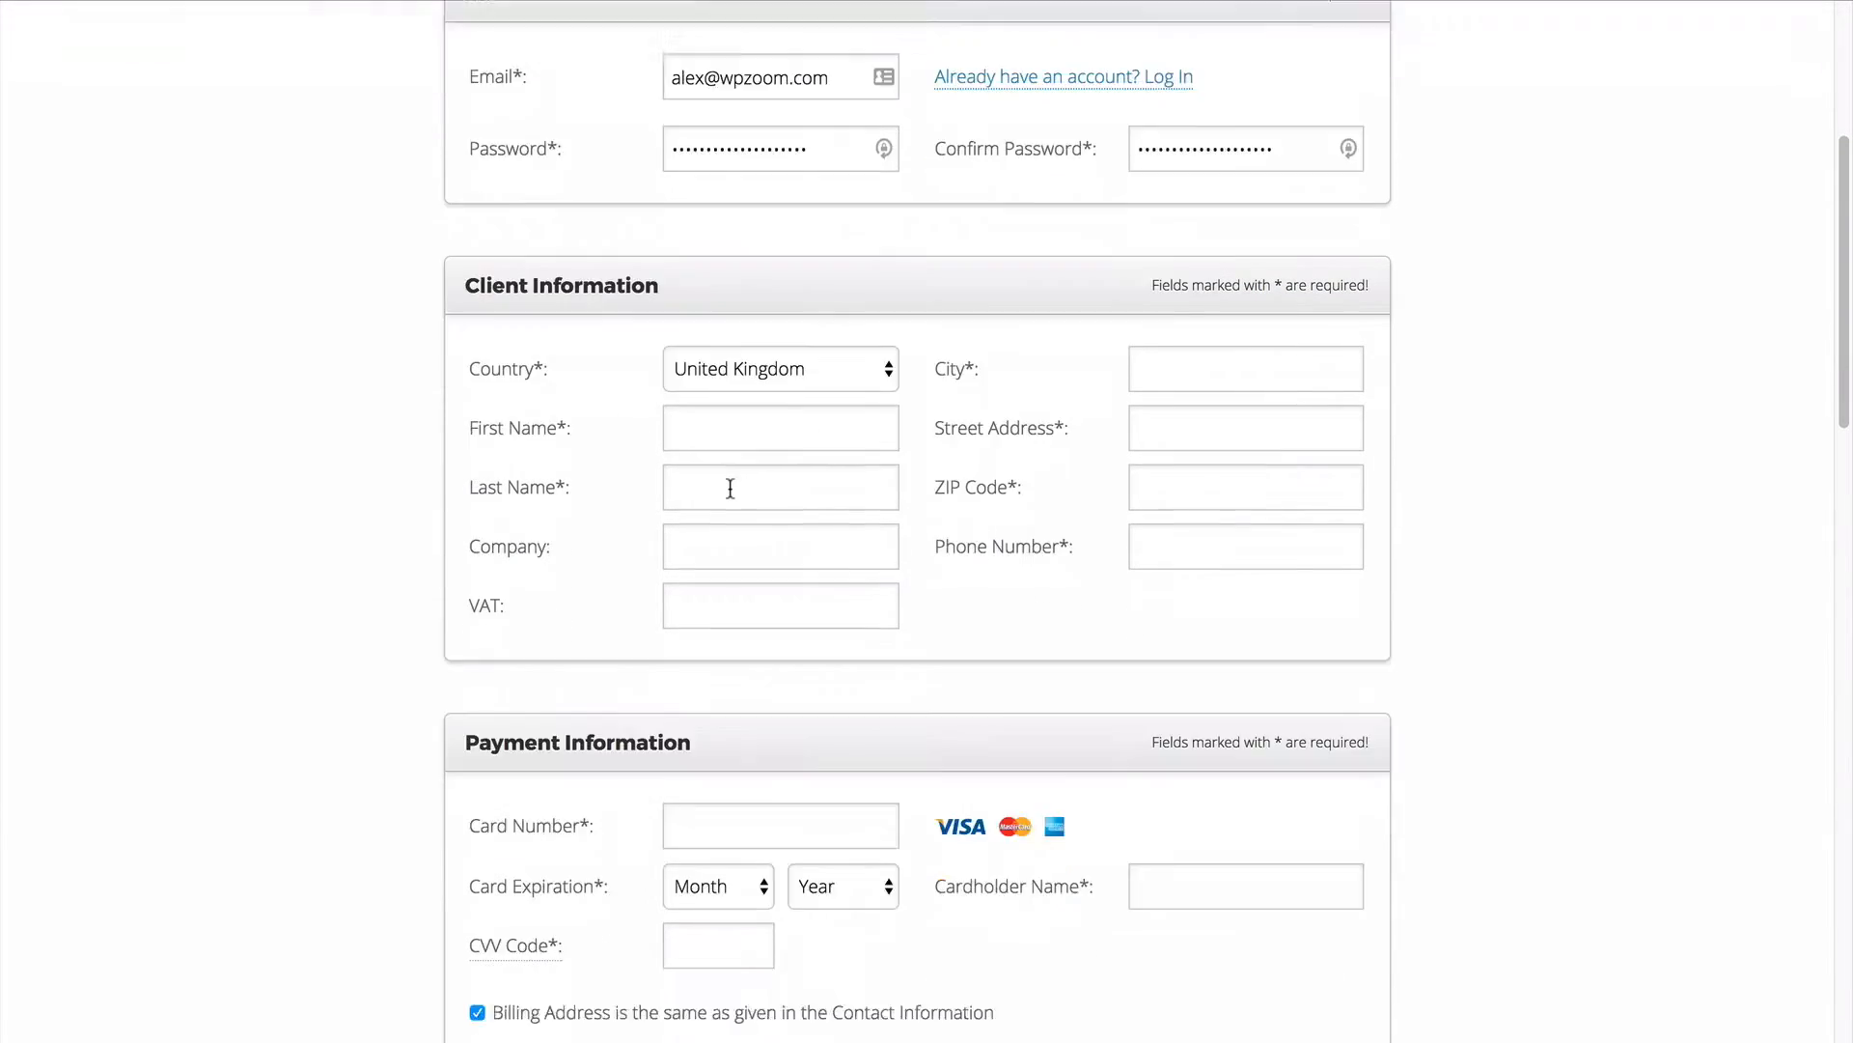
scroll(down, 3)
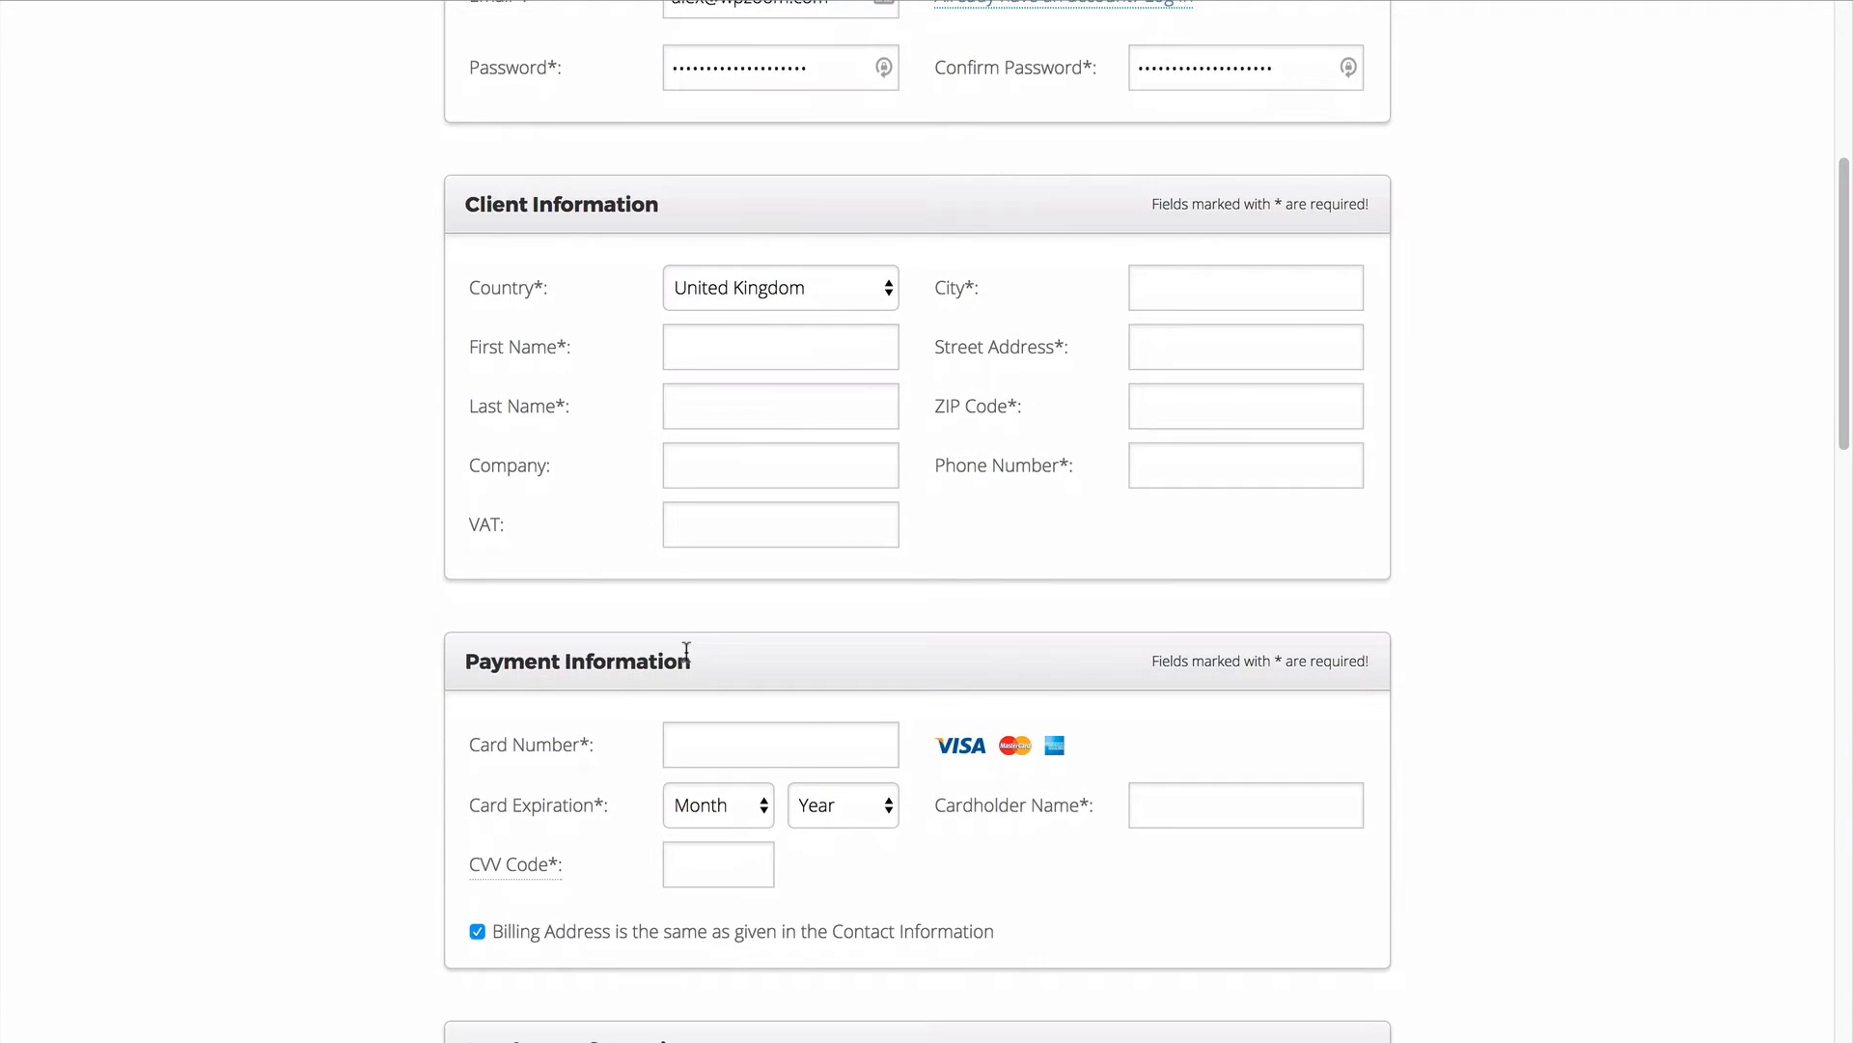
scroll(down, 3)
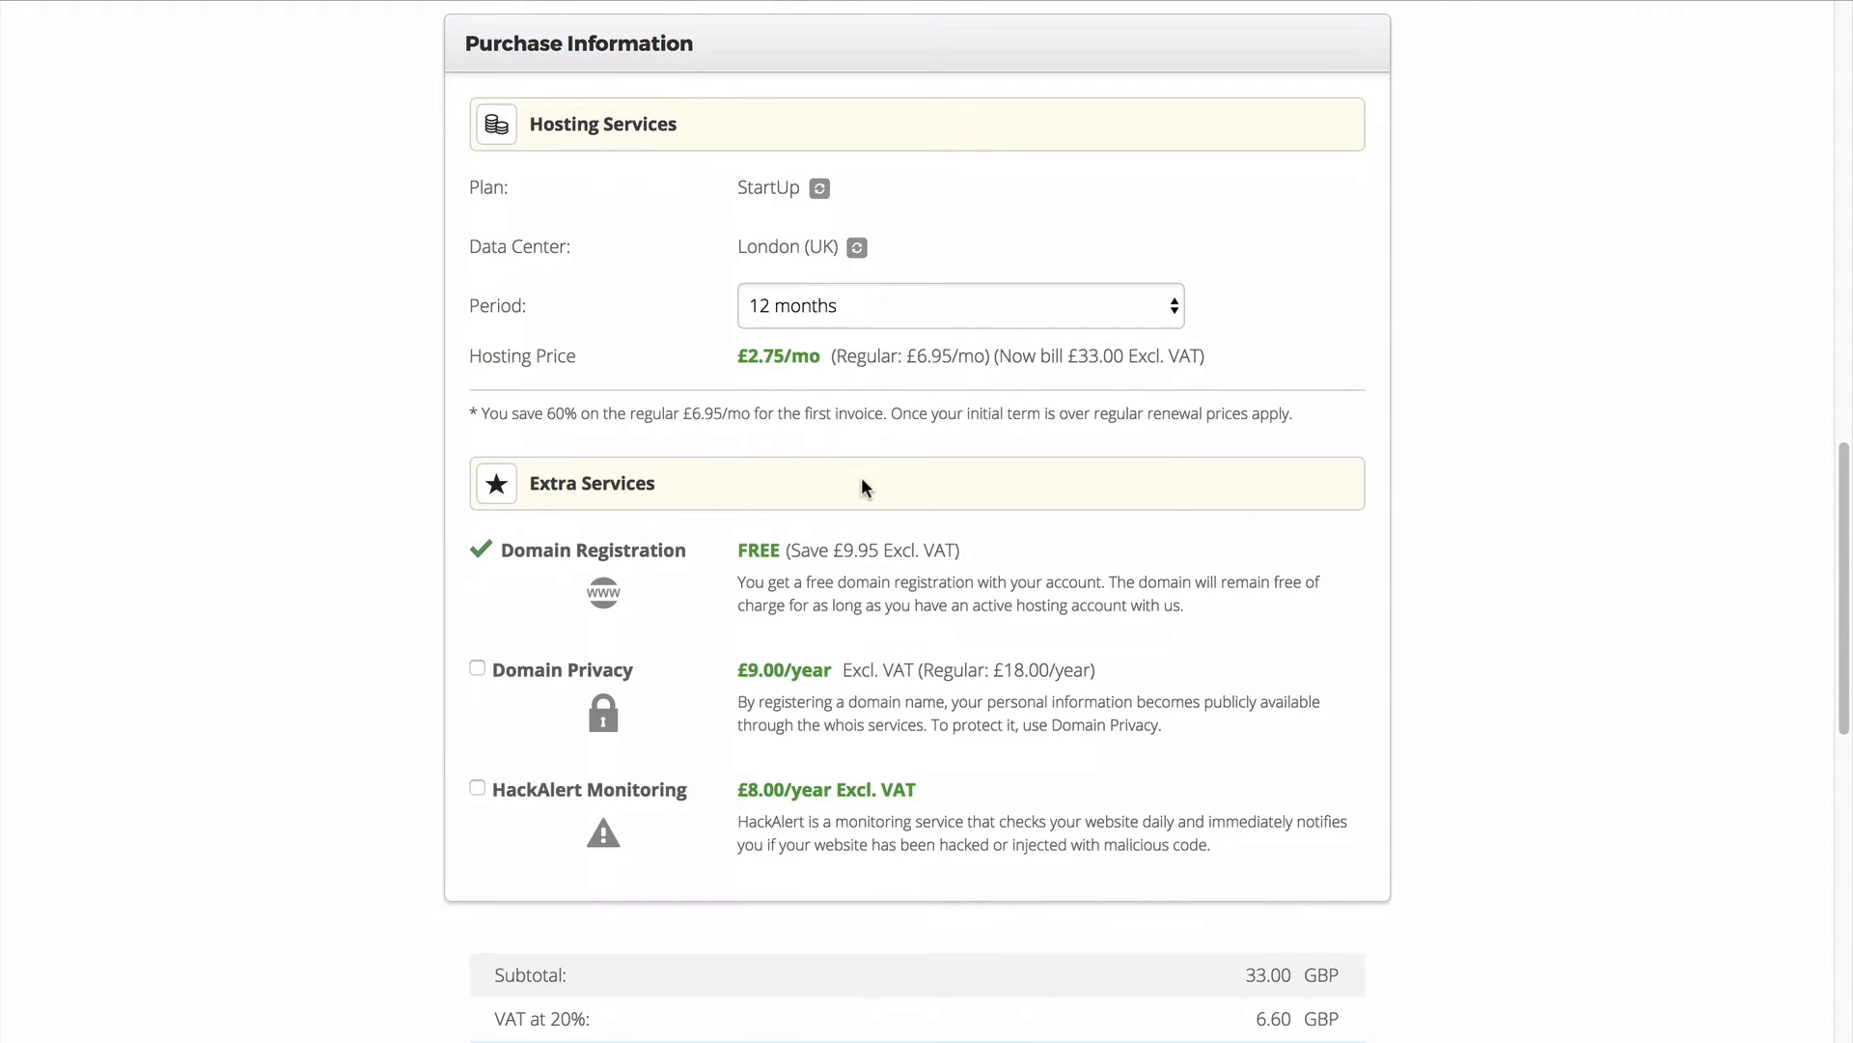
mouse_move(504, 209)
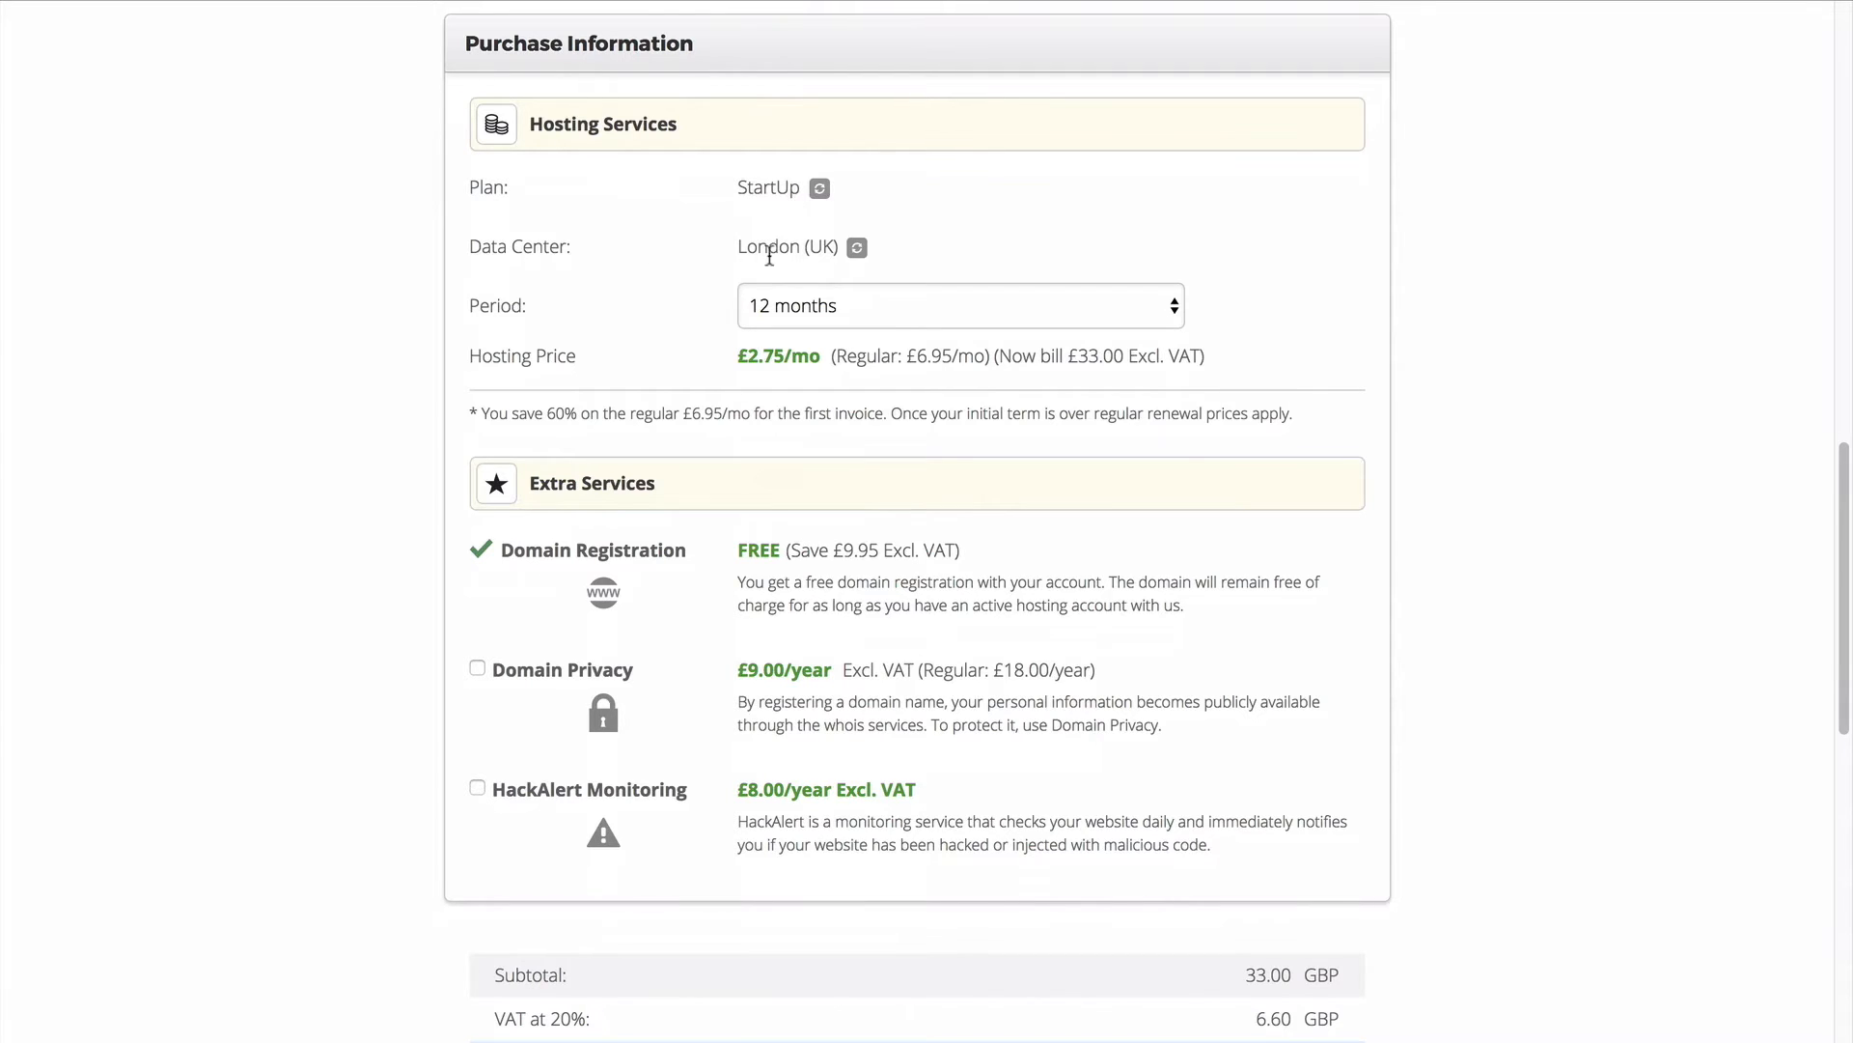
click(857, 247)
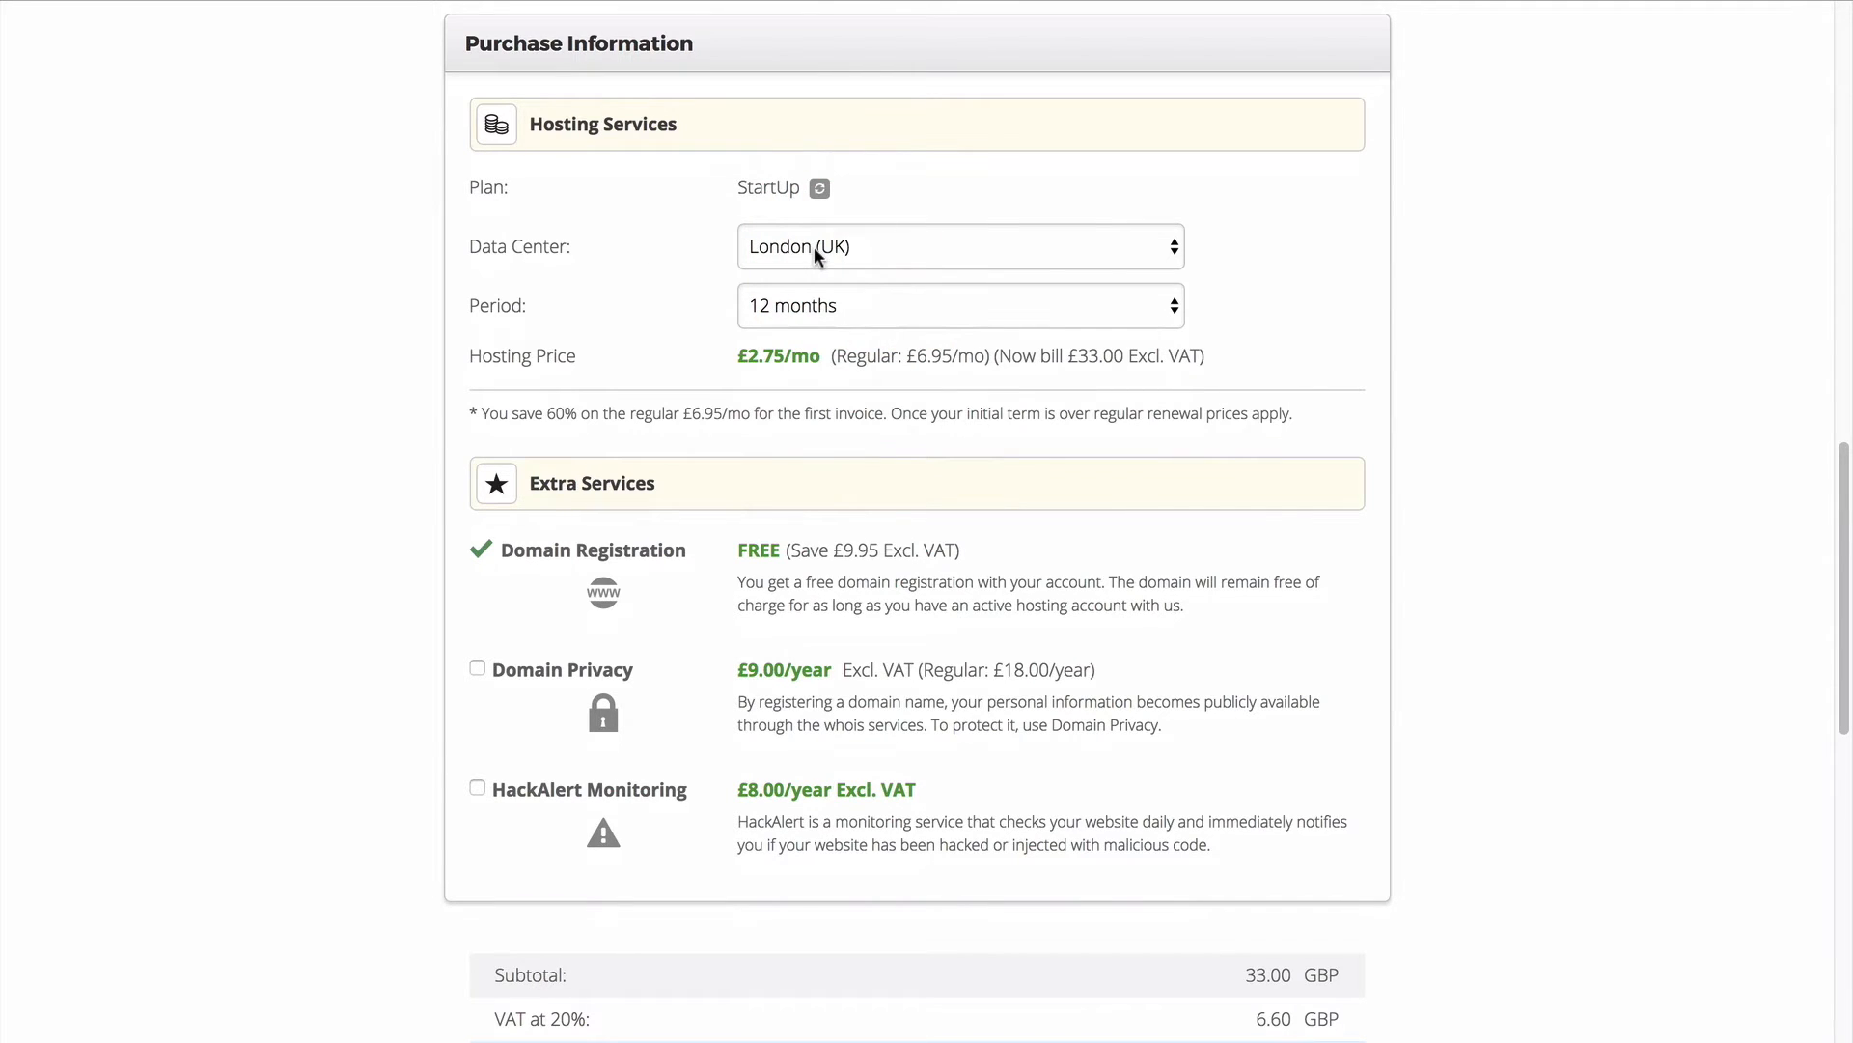
click(961, 247)
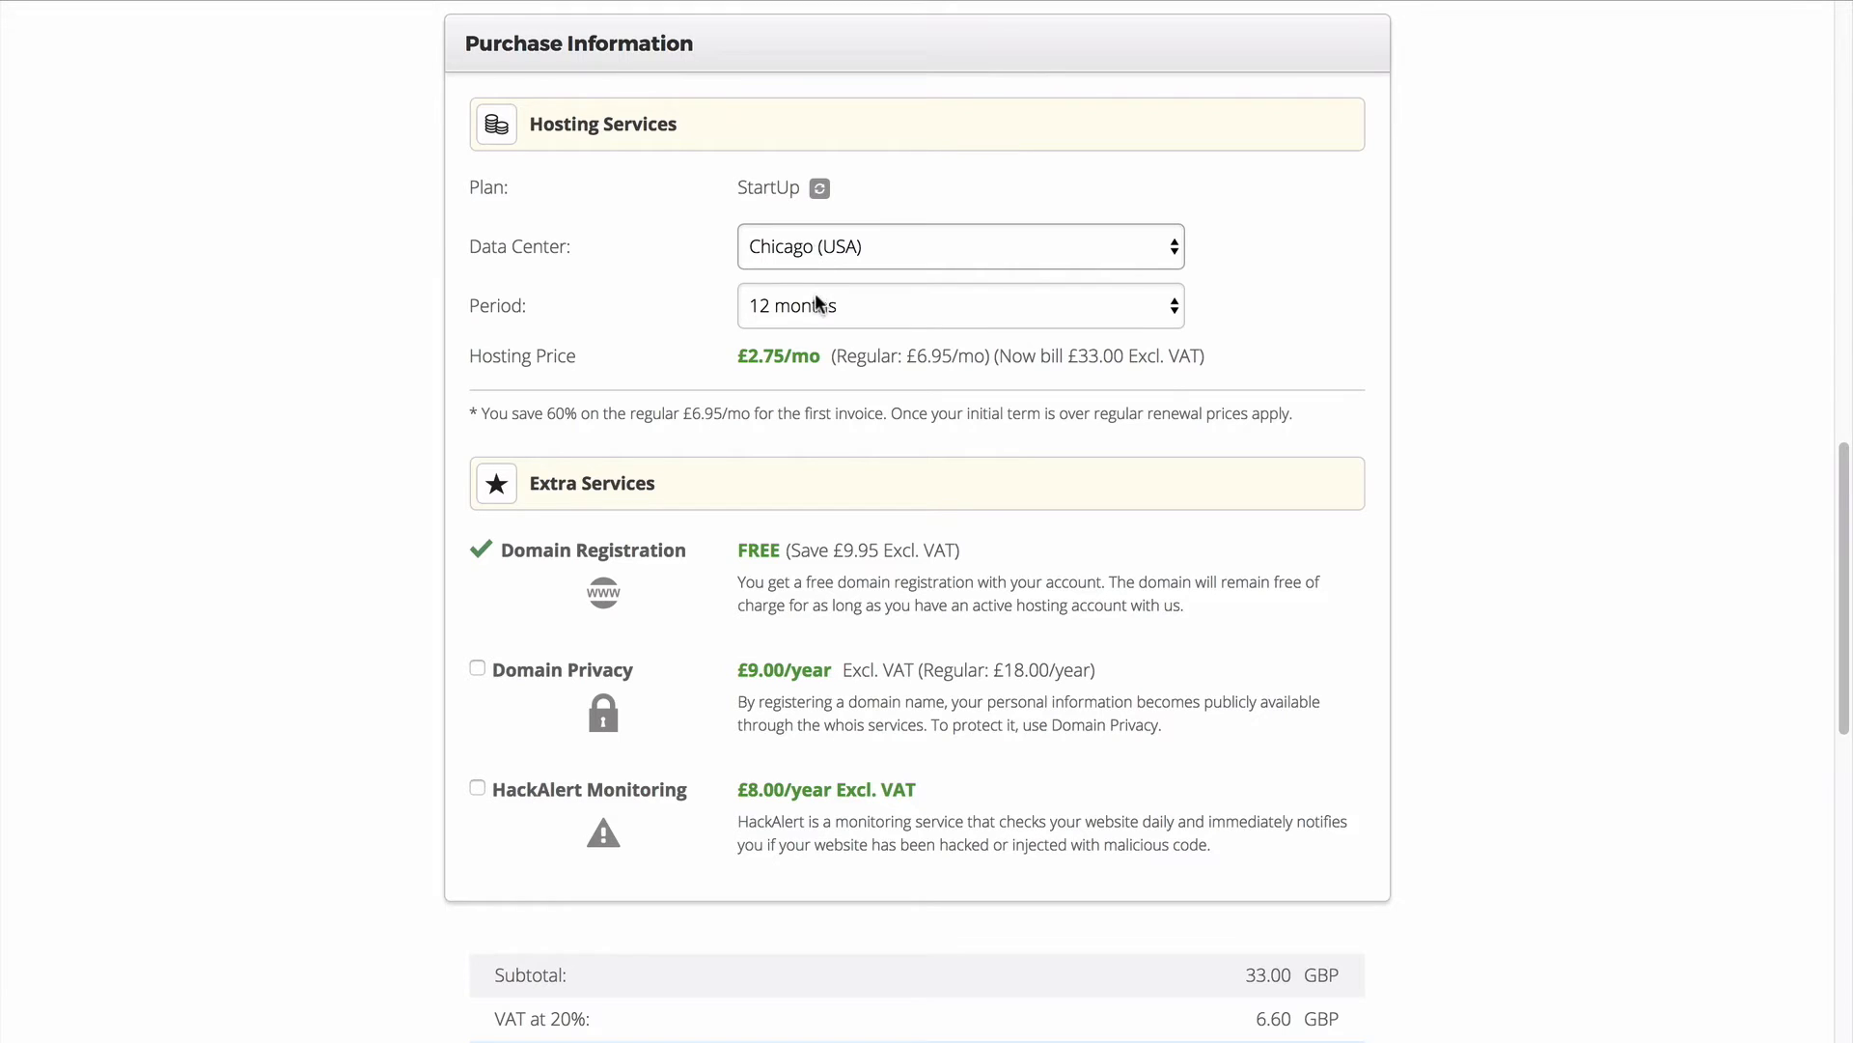
click(961, 305)
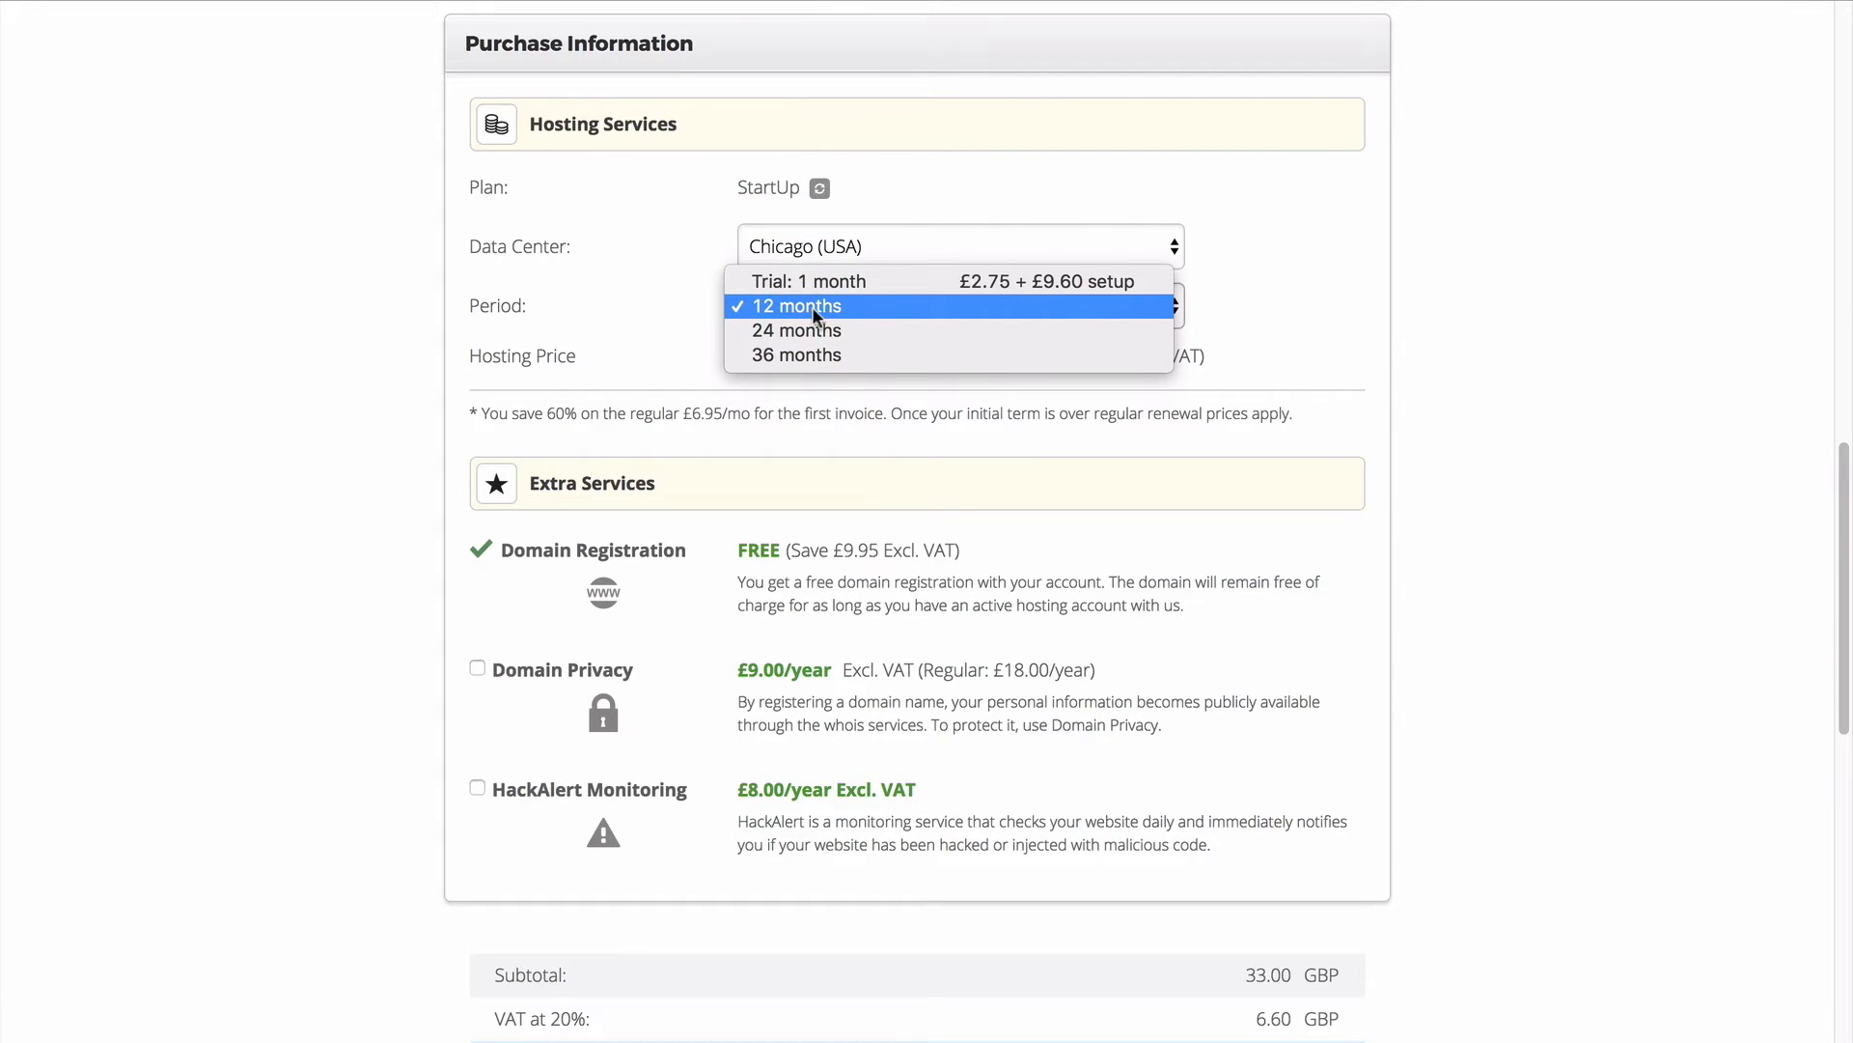
mouse_move(867, 301)
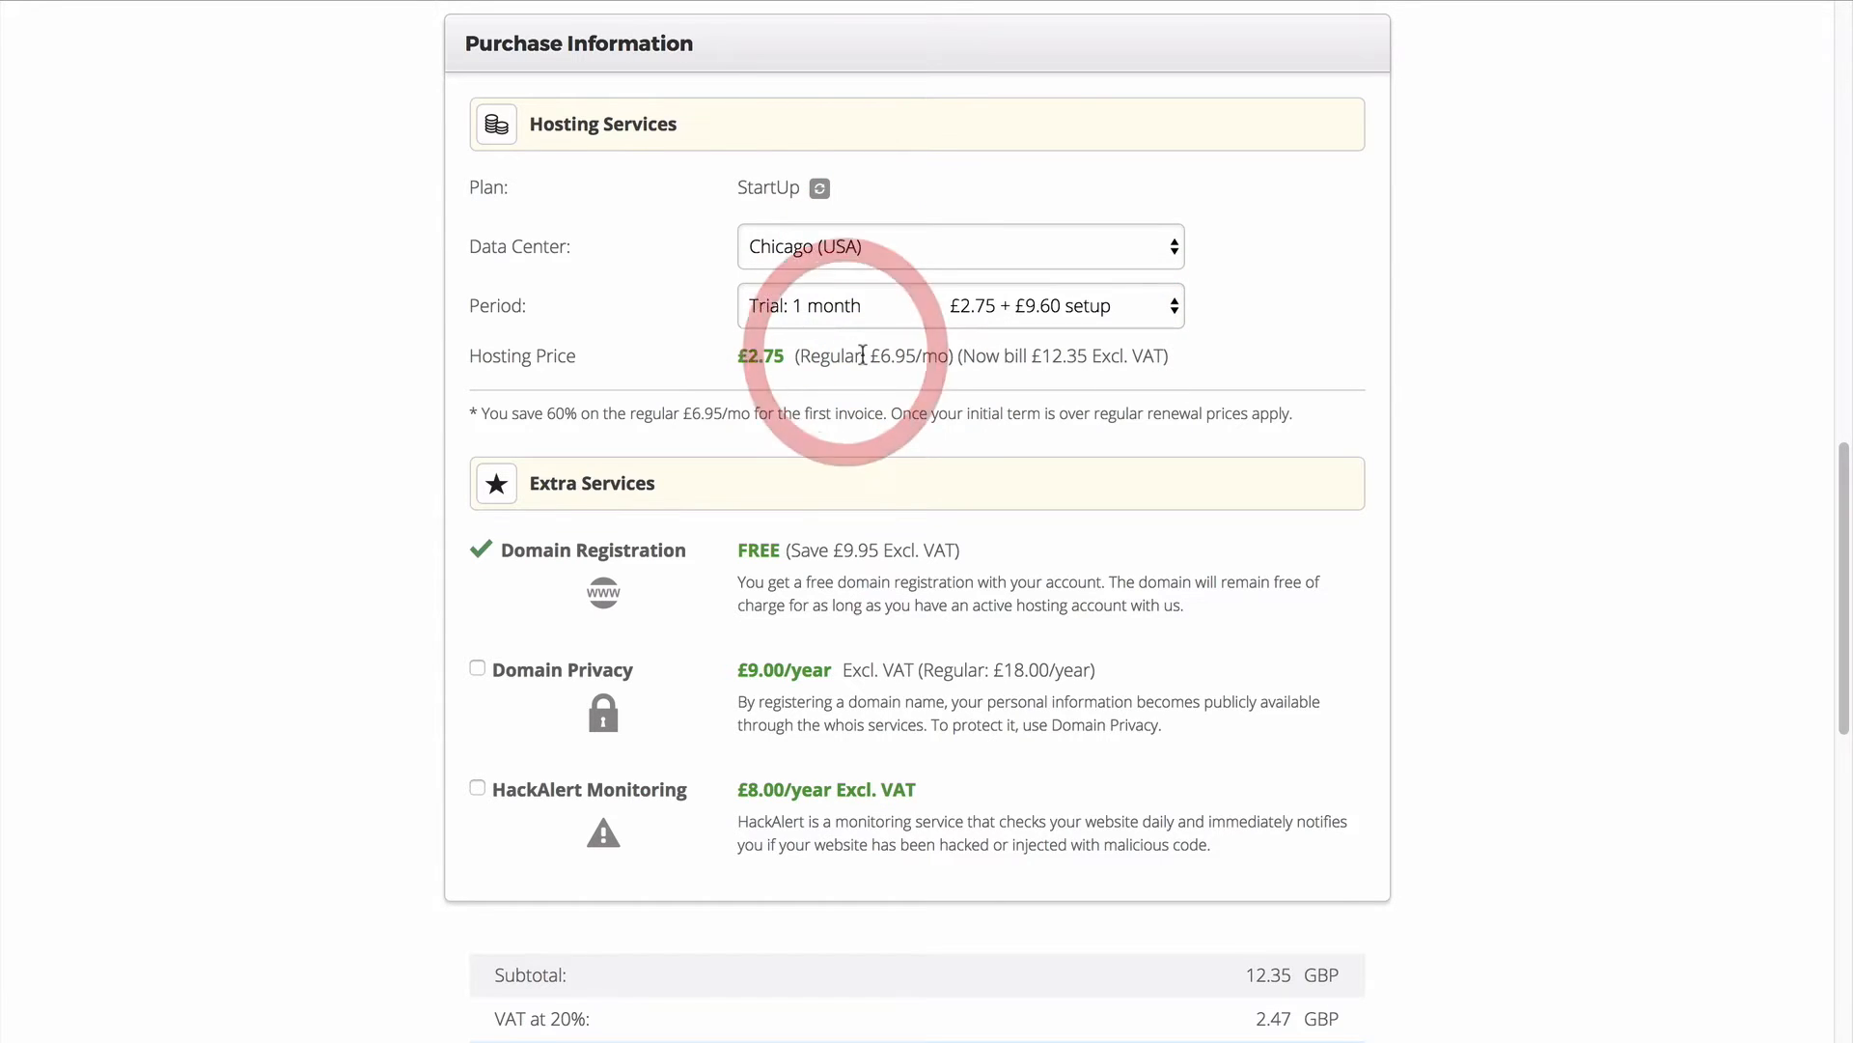
Add Domain Privacy to the order and accept the Terms of Service, totalling 25.62 GBP
scroll(down, 3)
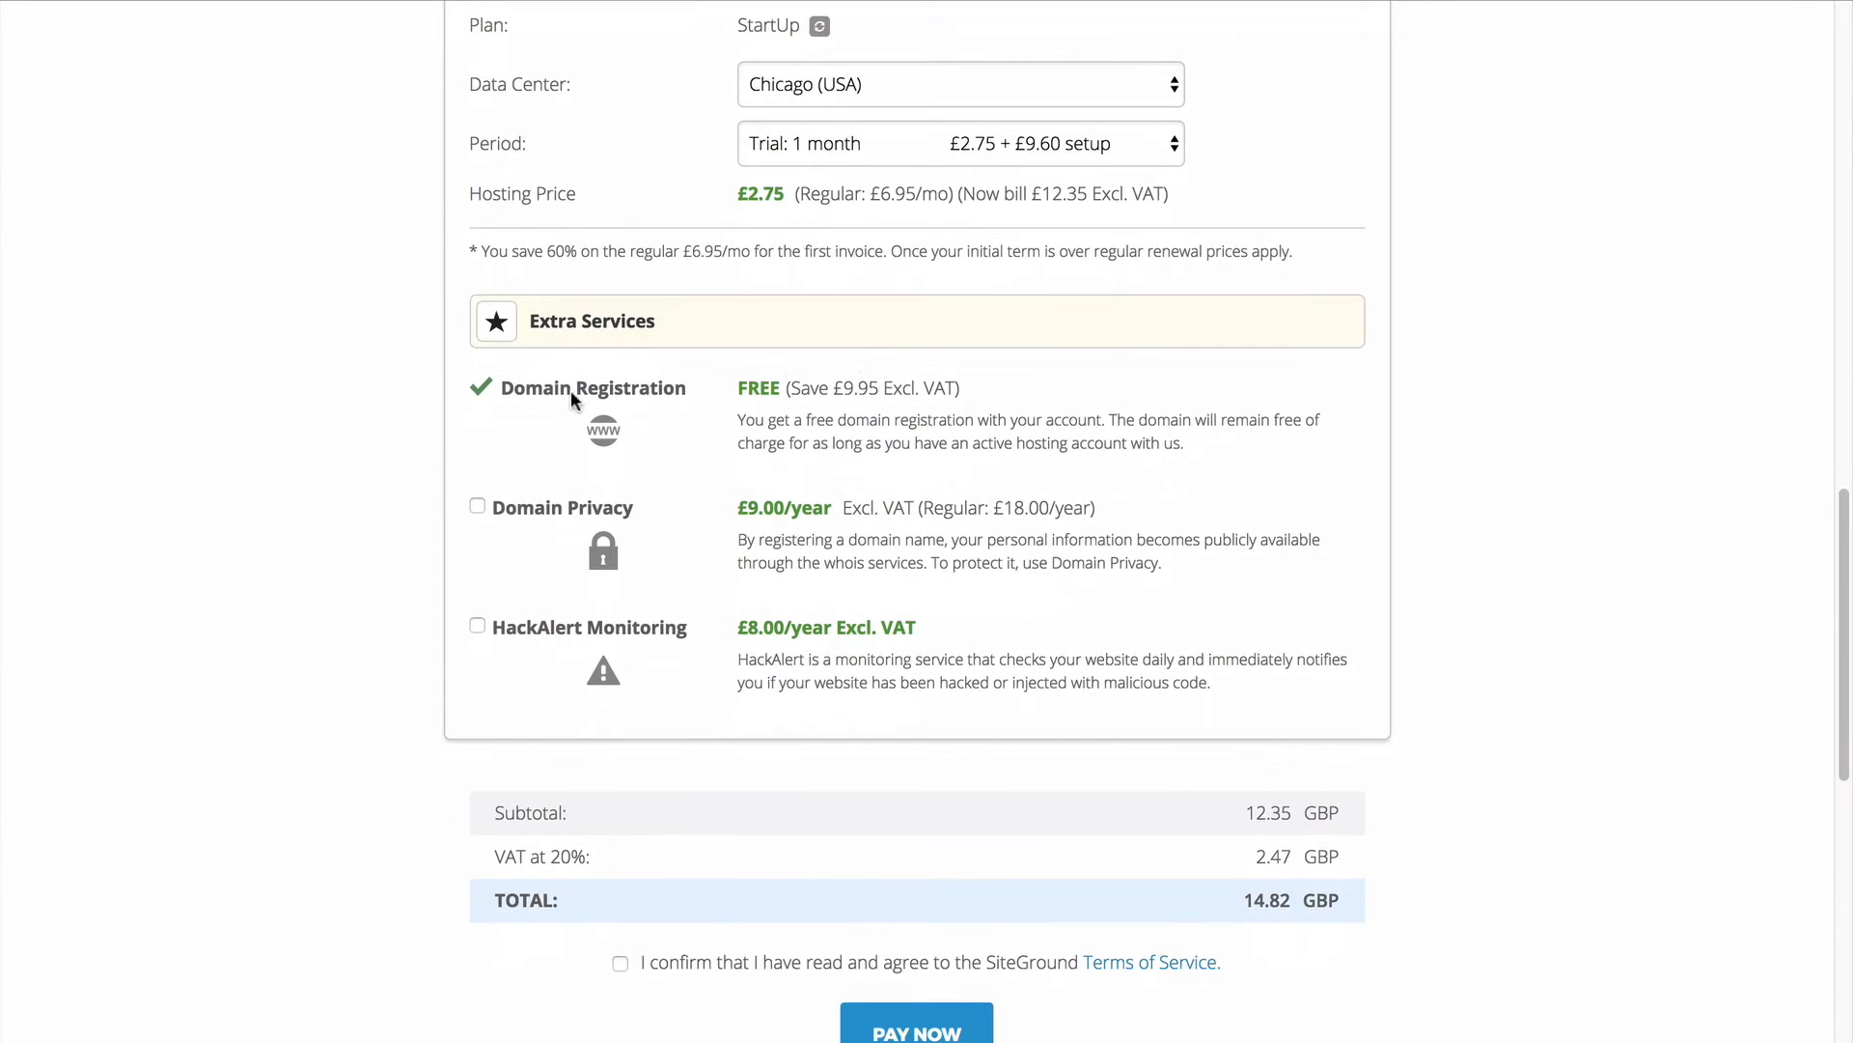
mouse_move(548, 535)
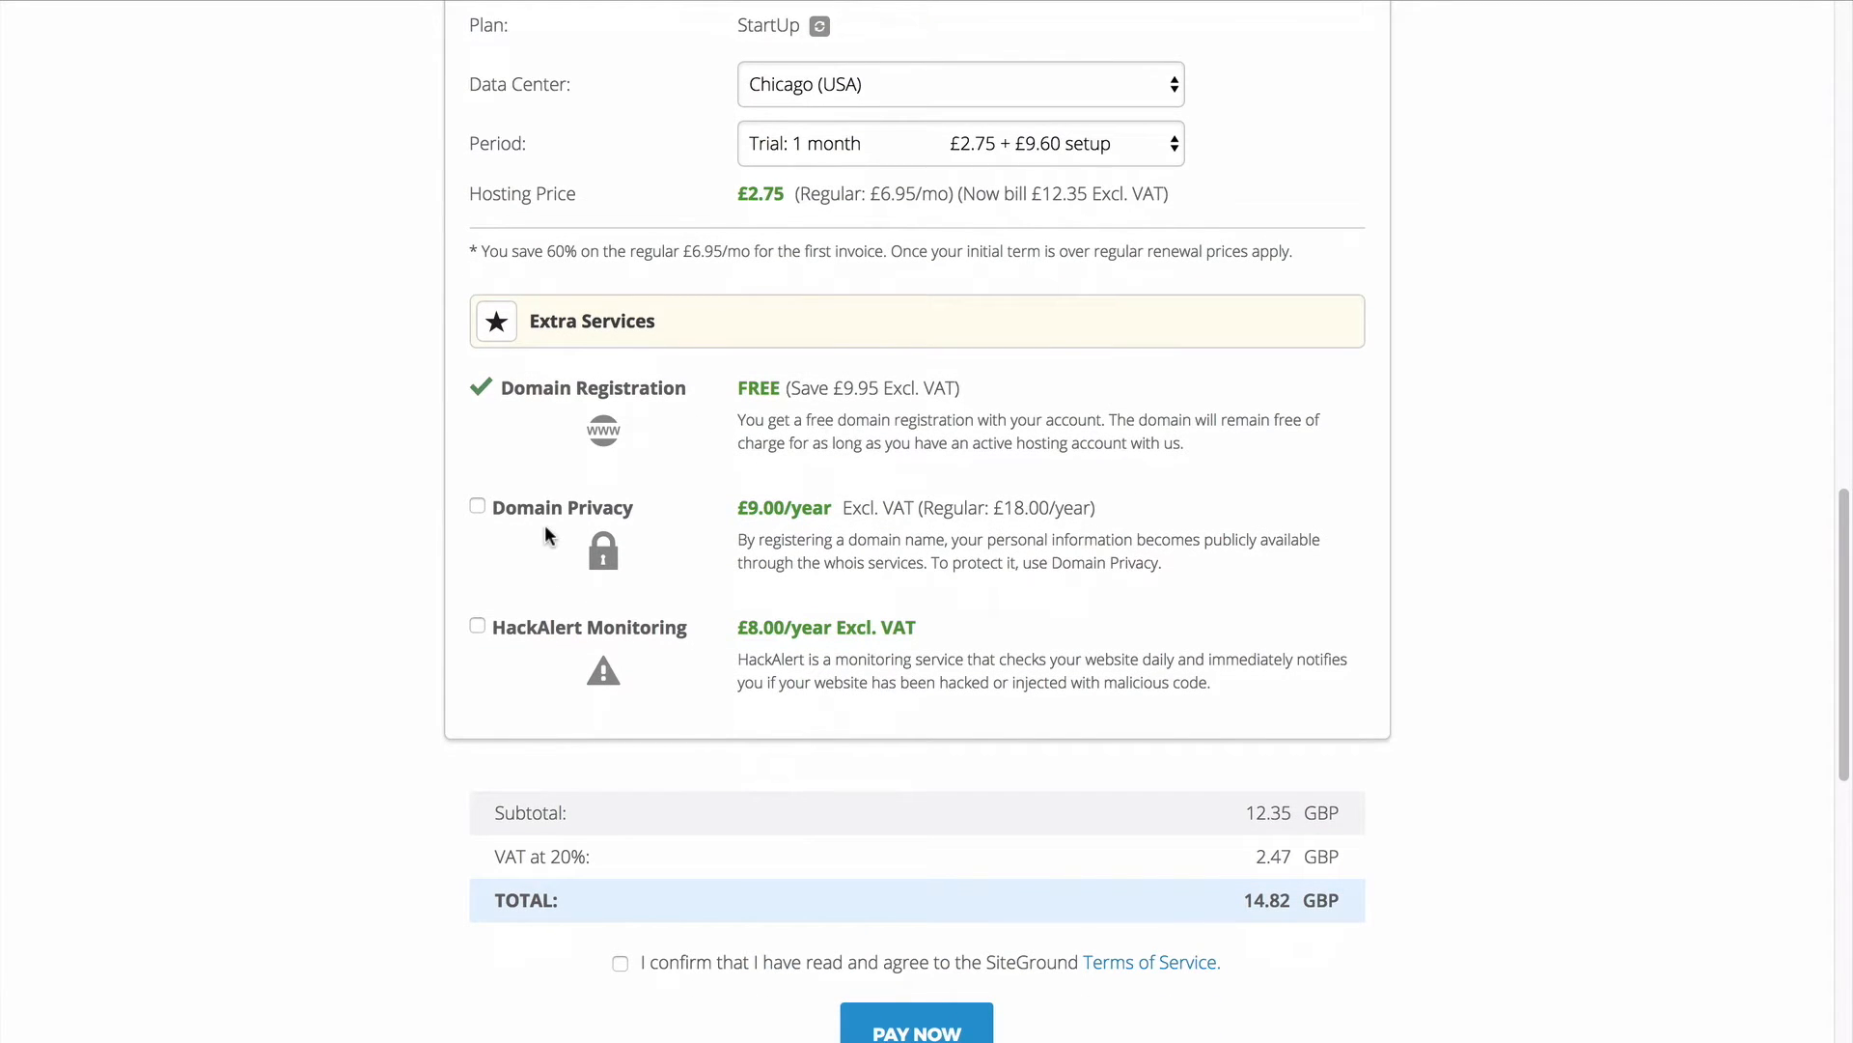
scroll(down, 3)
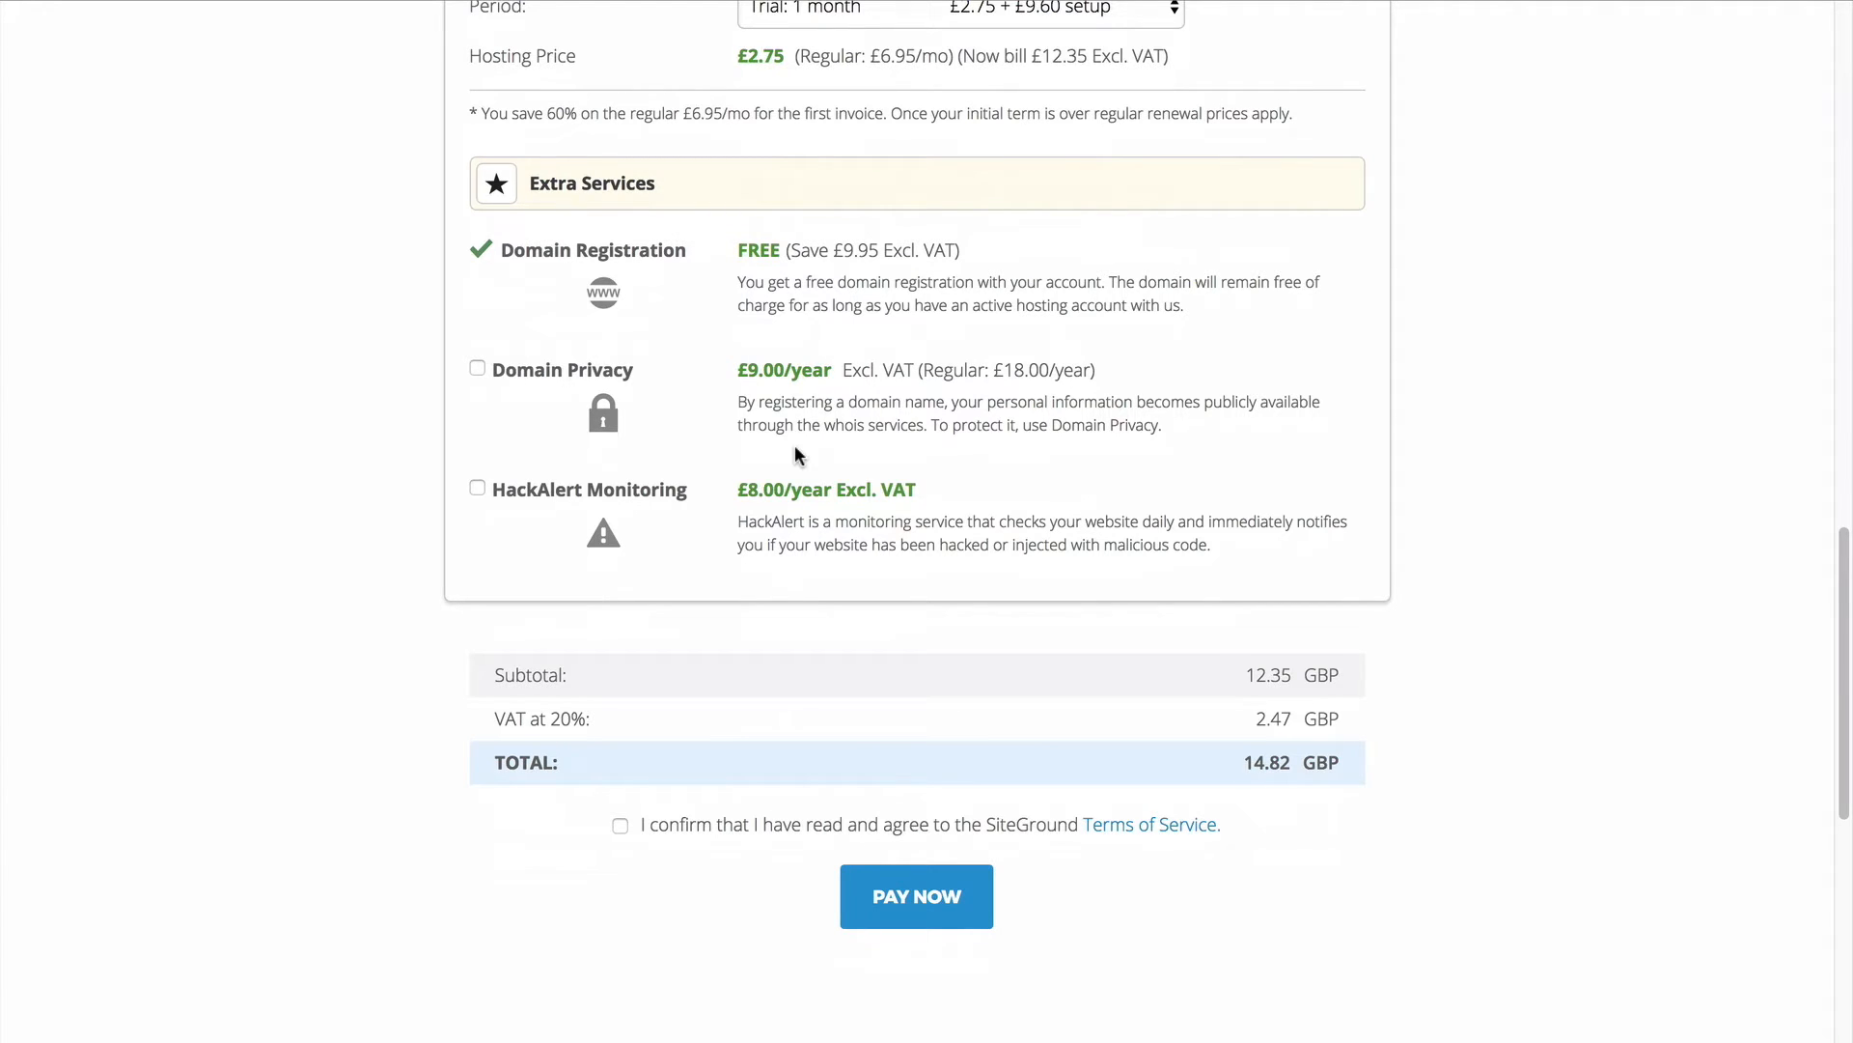
mouse_move(622, 319)
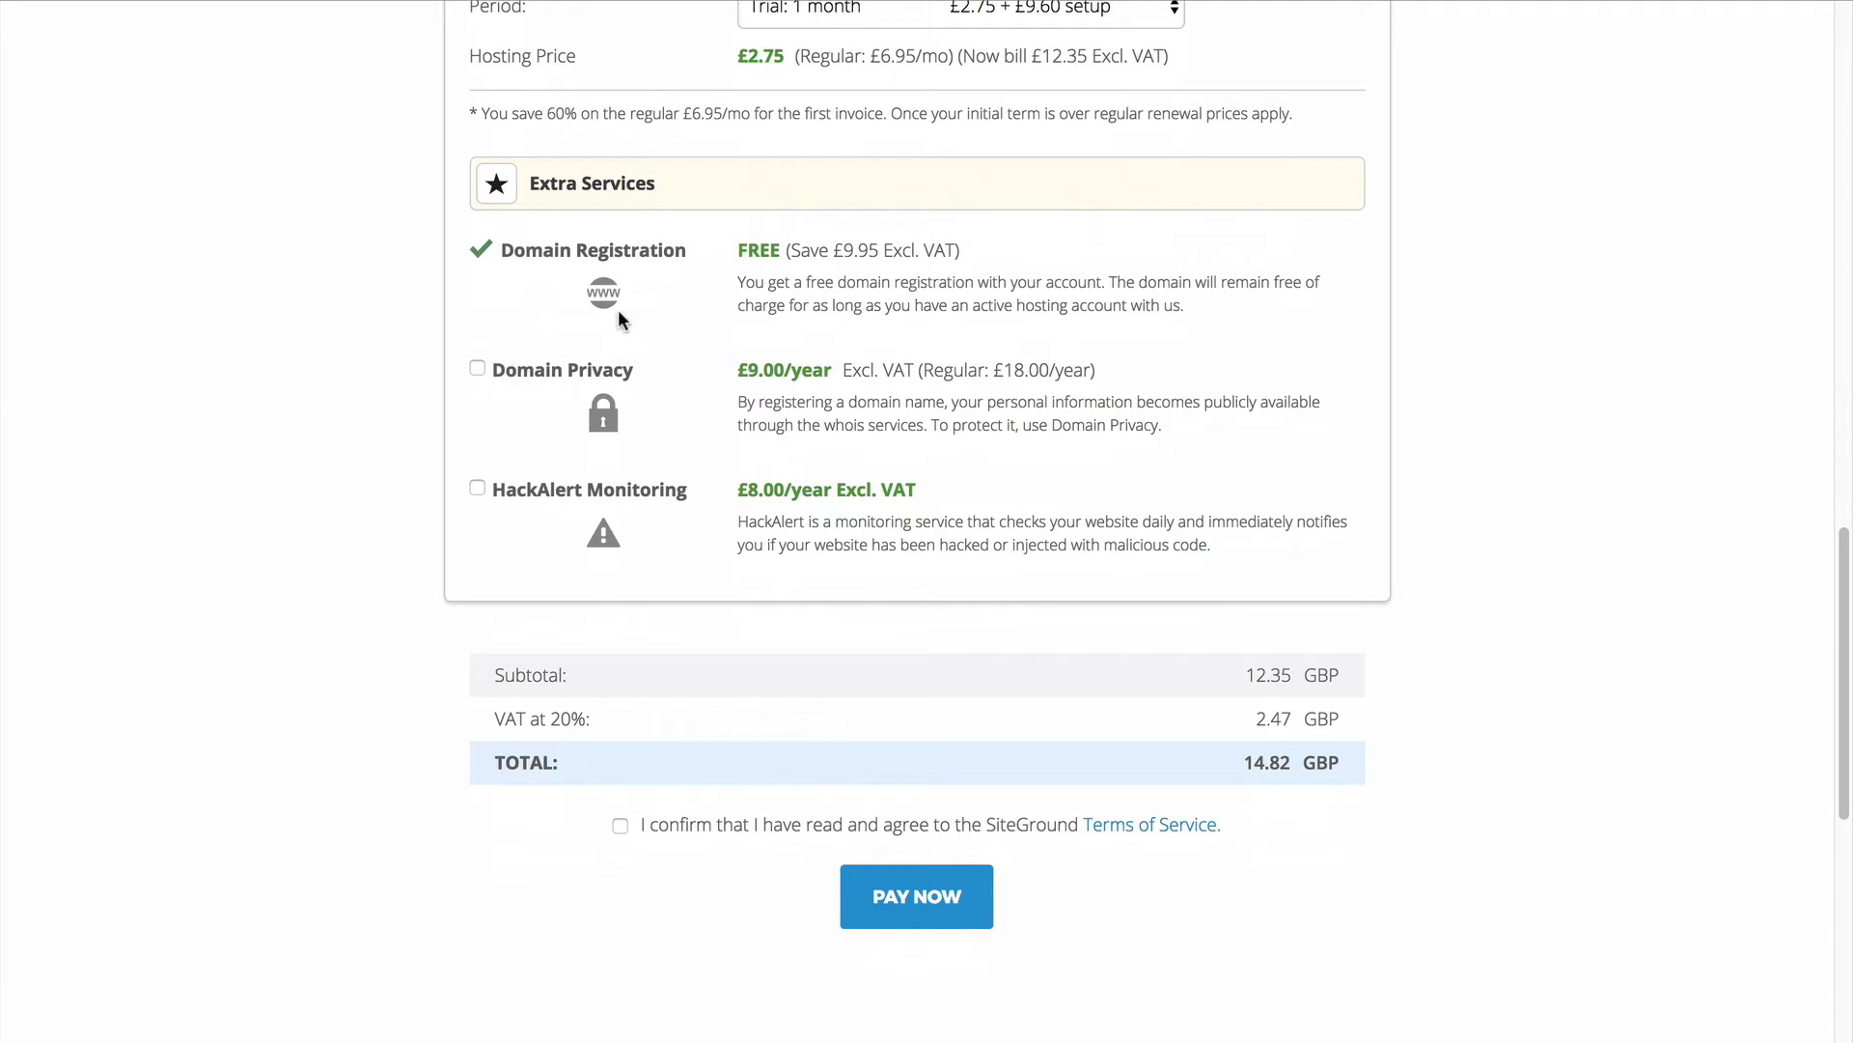
mouse_move(609, 309)
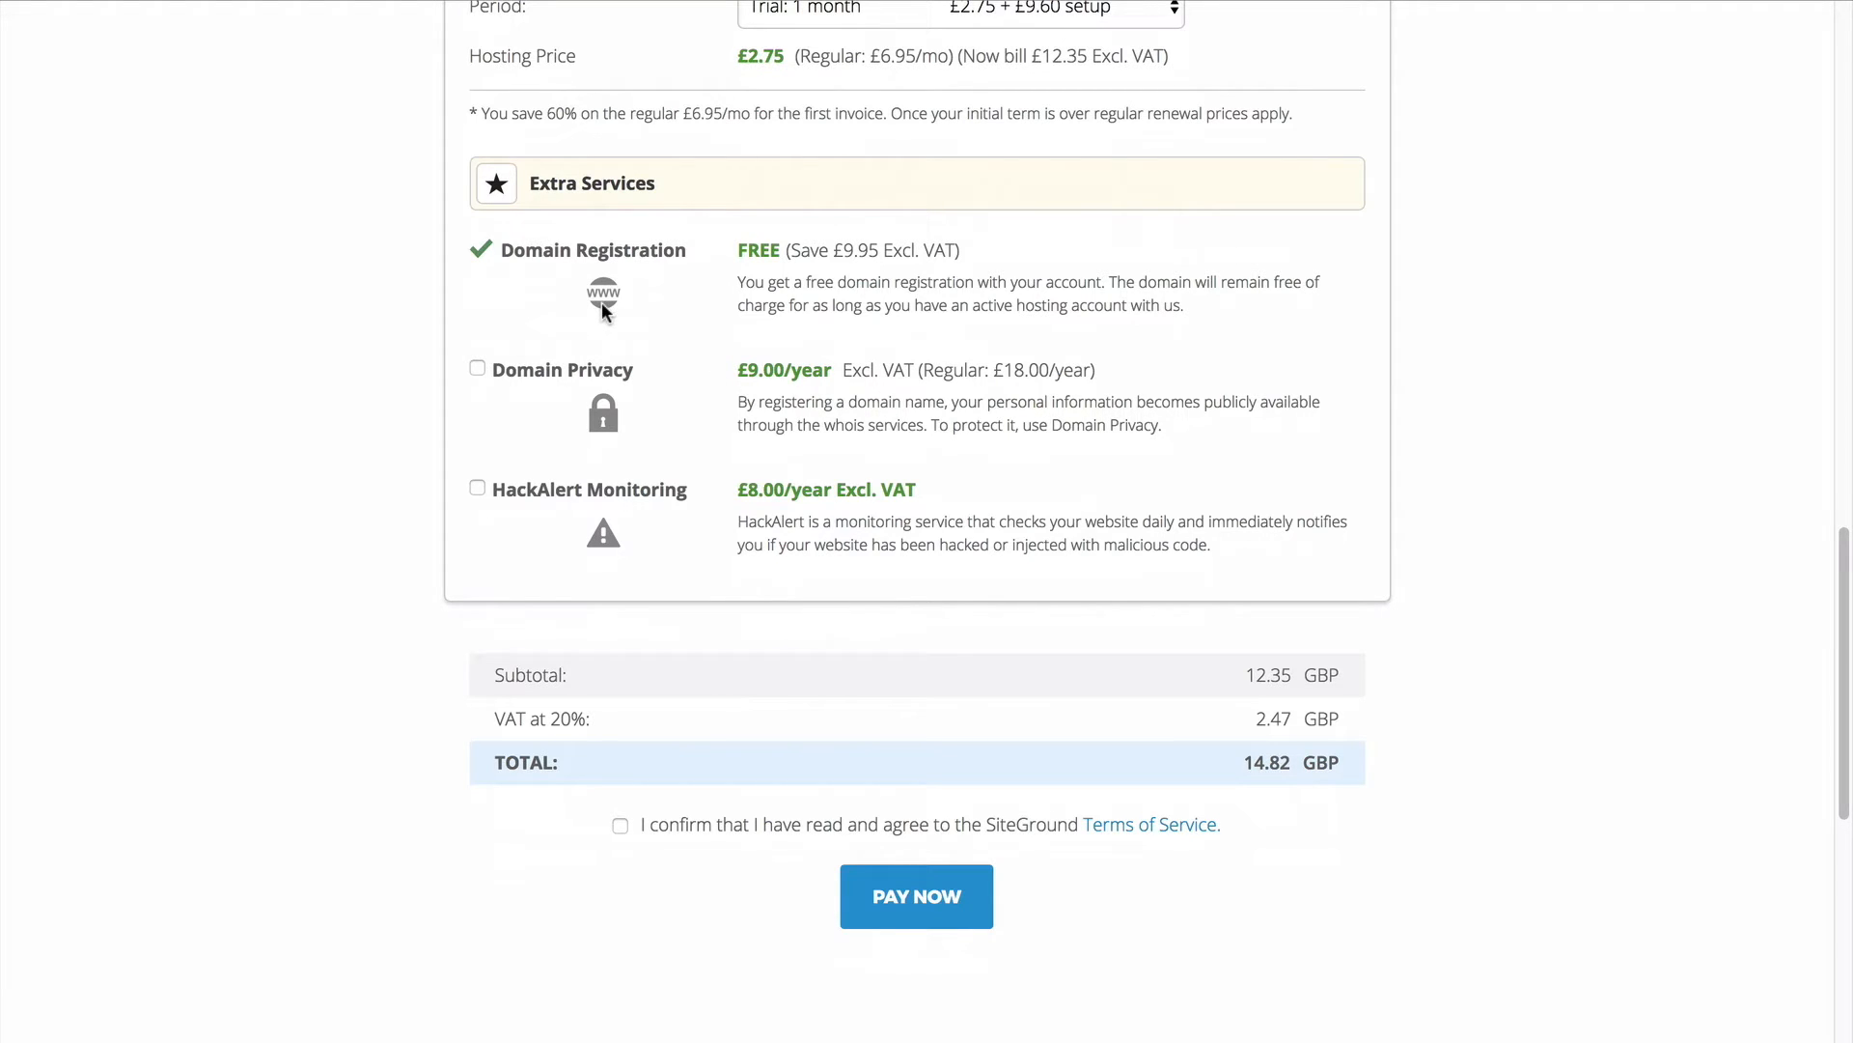
click(477, 367)
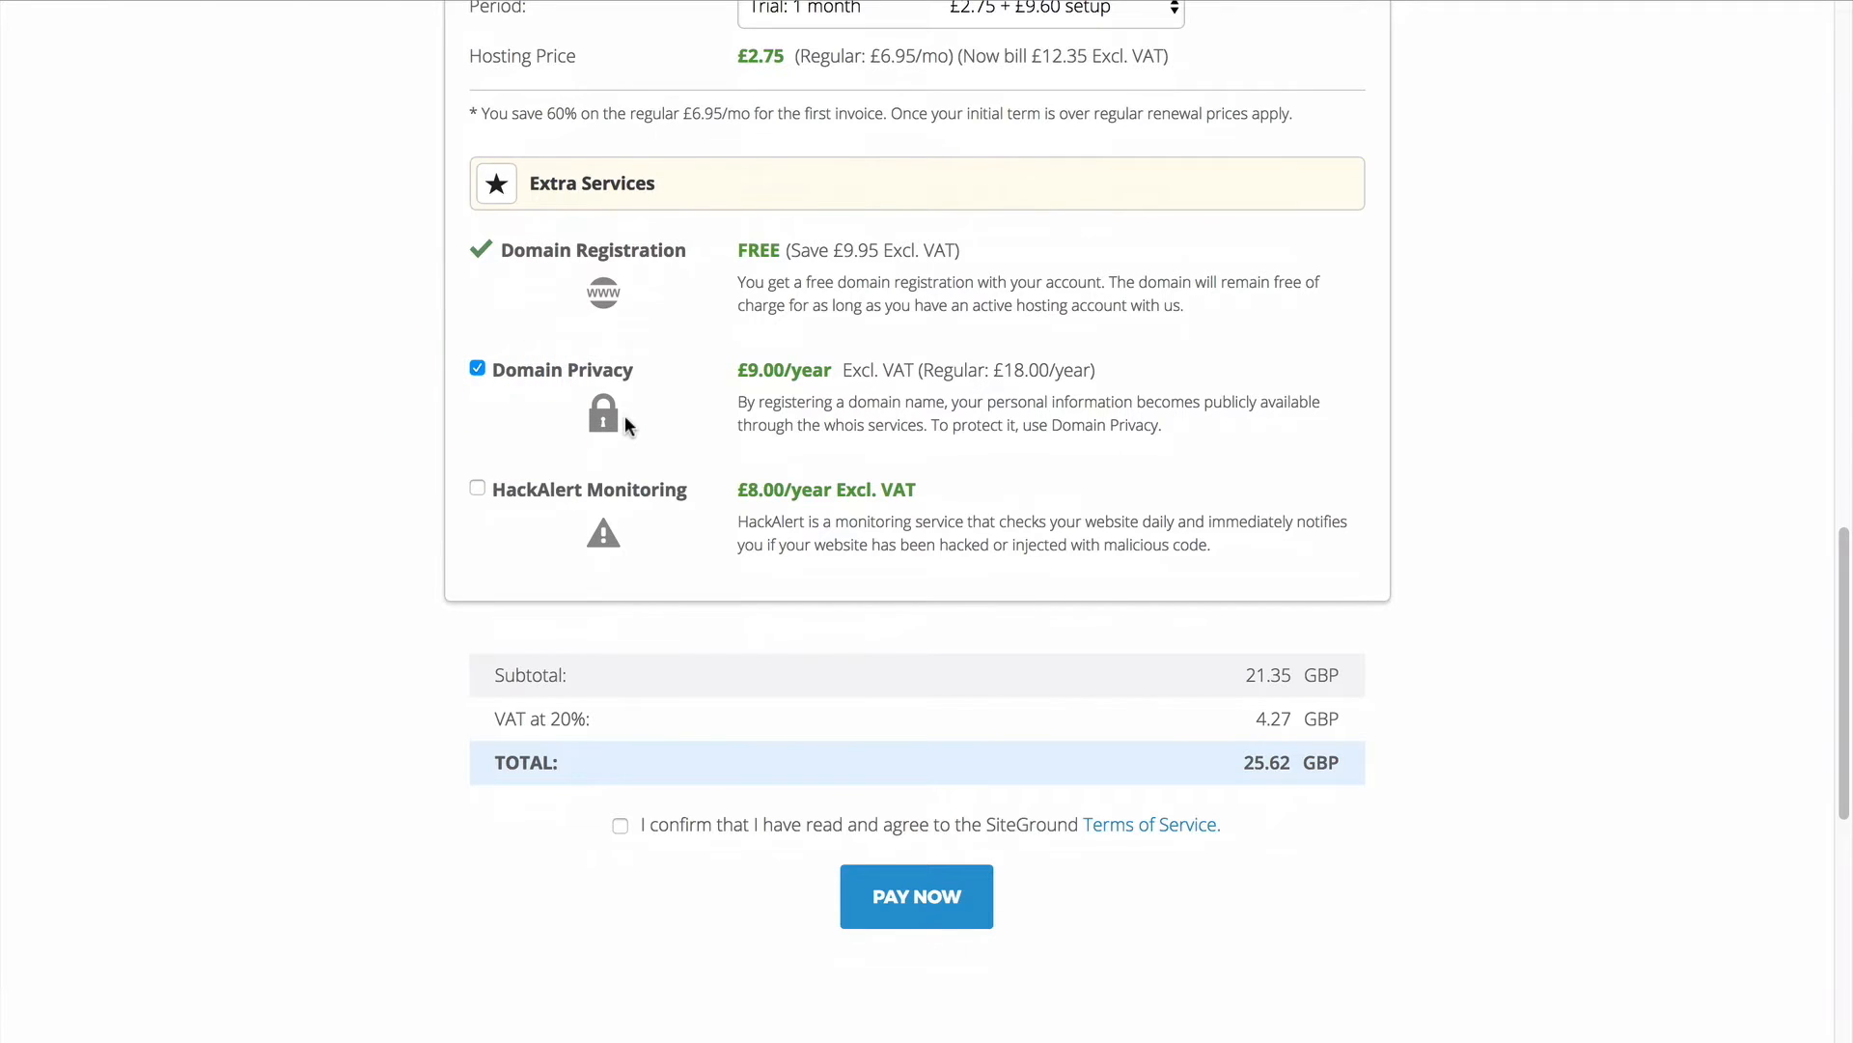
scroll(down, 3)
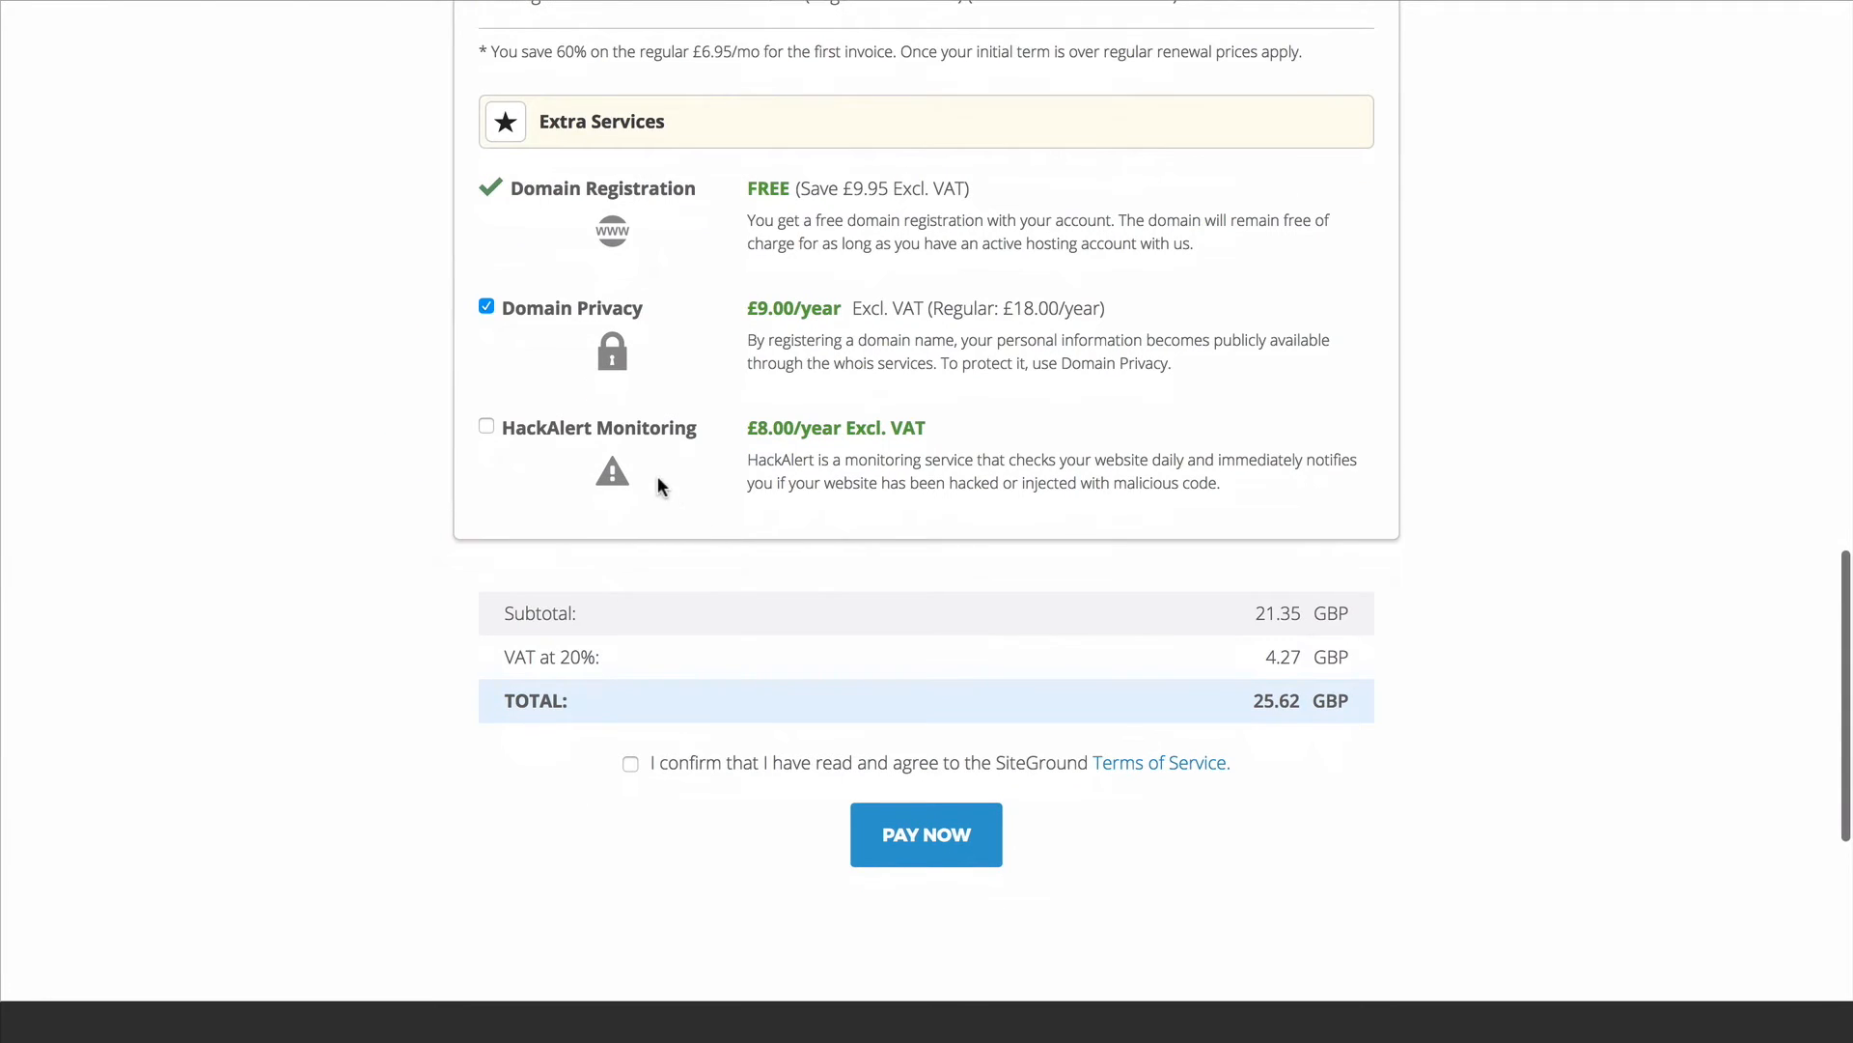
mouse_move(672, 479)
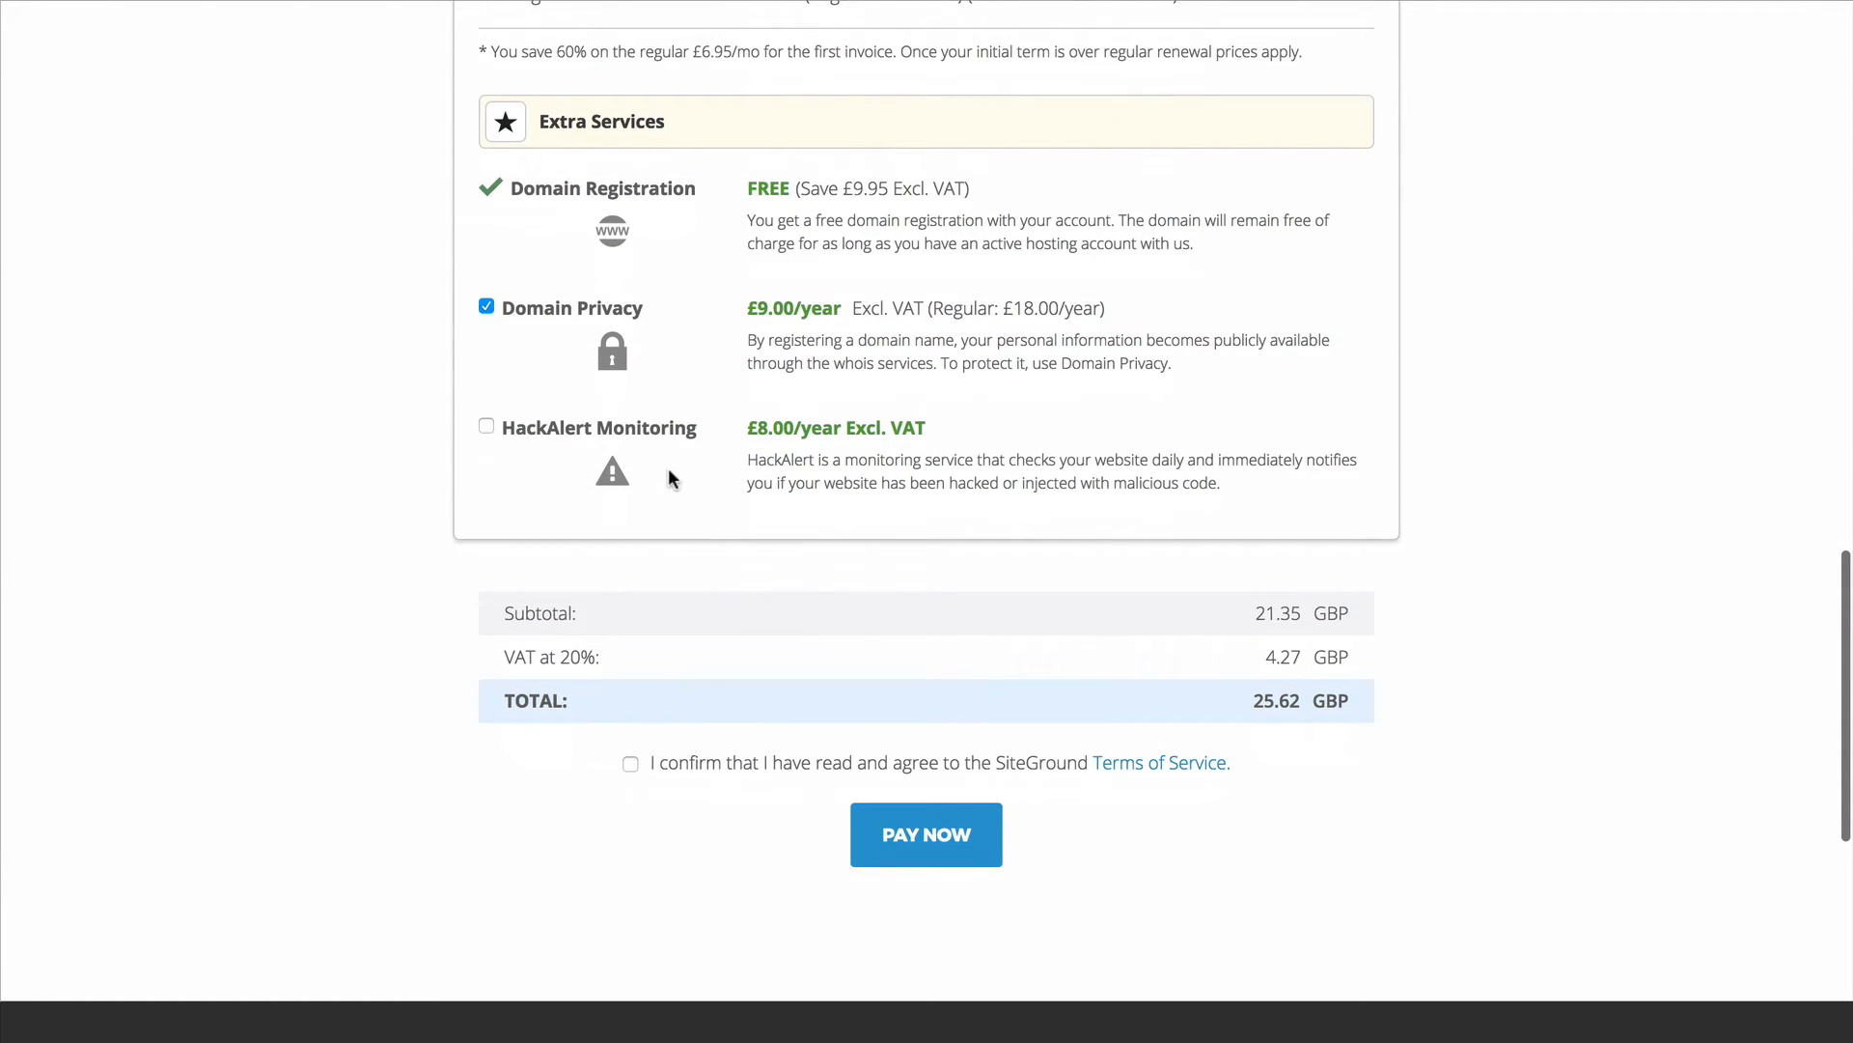
mouse_move(714, 484)
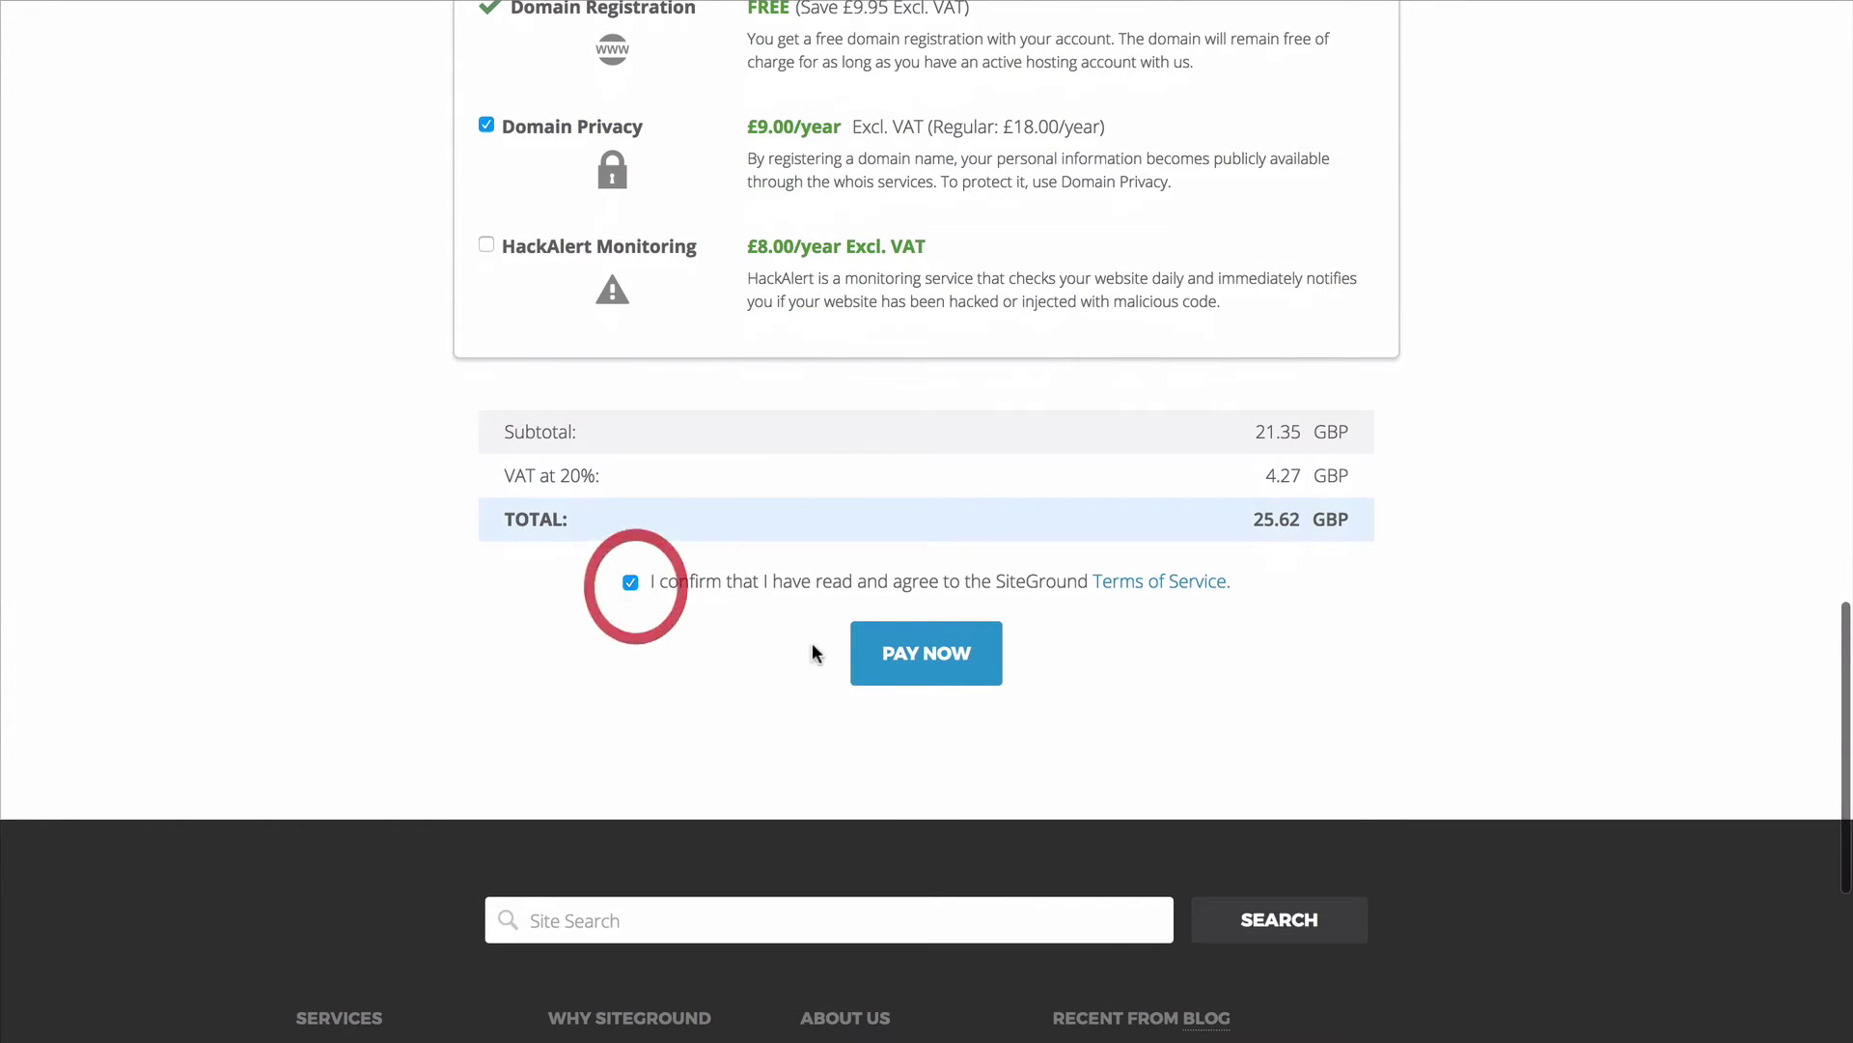
scroll(down, 3)
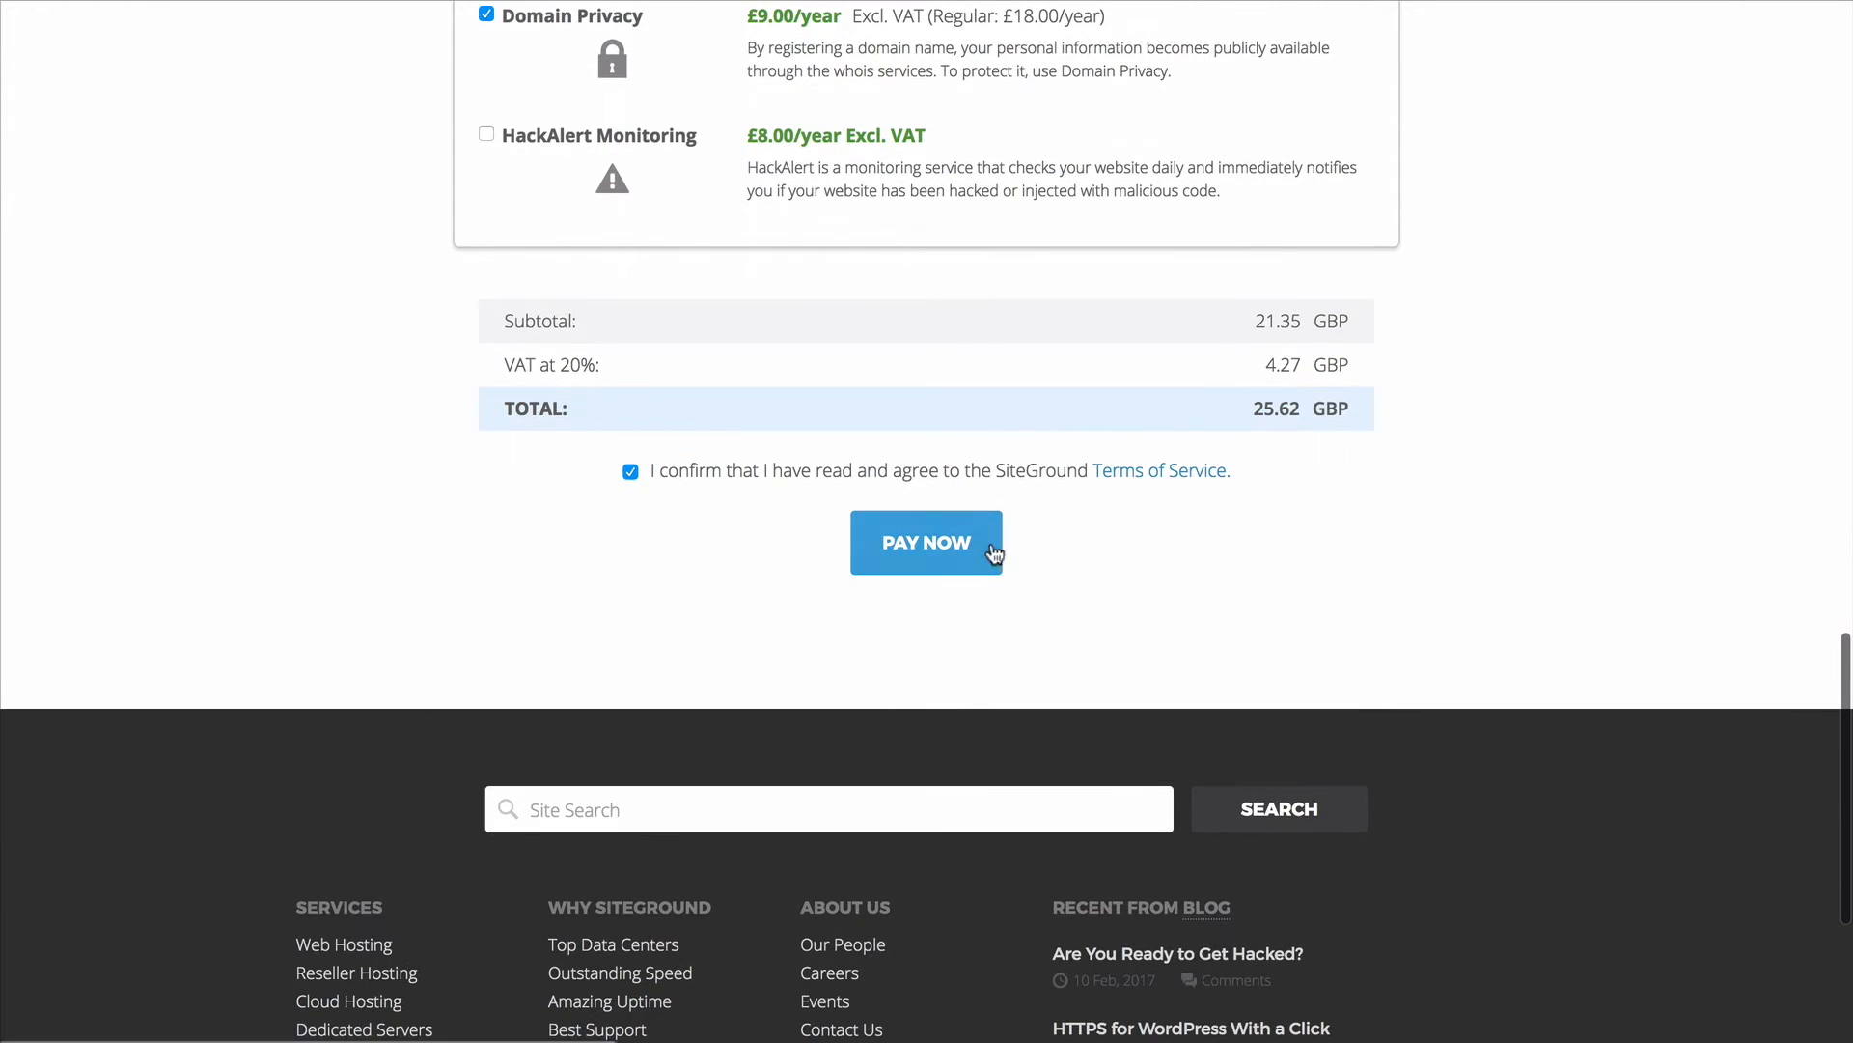
Pay for the order, go to the Customer Area and choose preinstalled WordPress setup
click(926, 542)
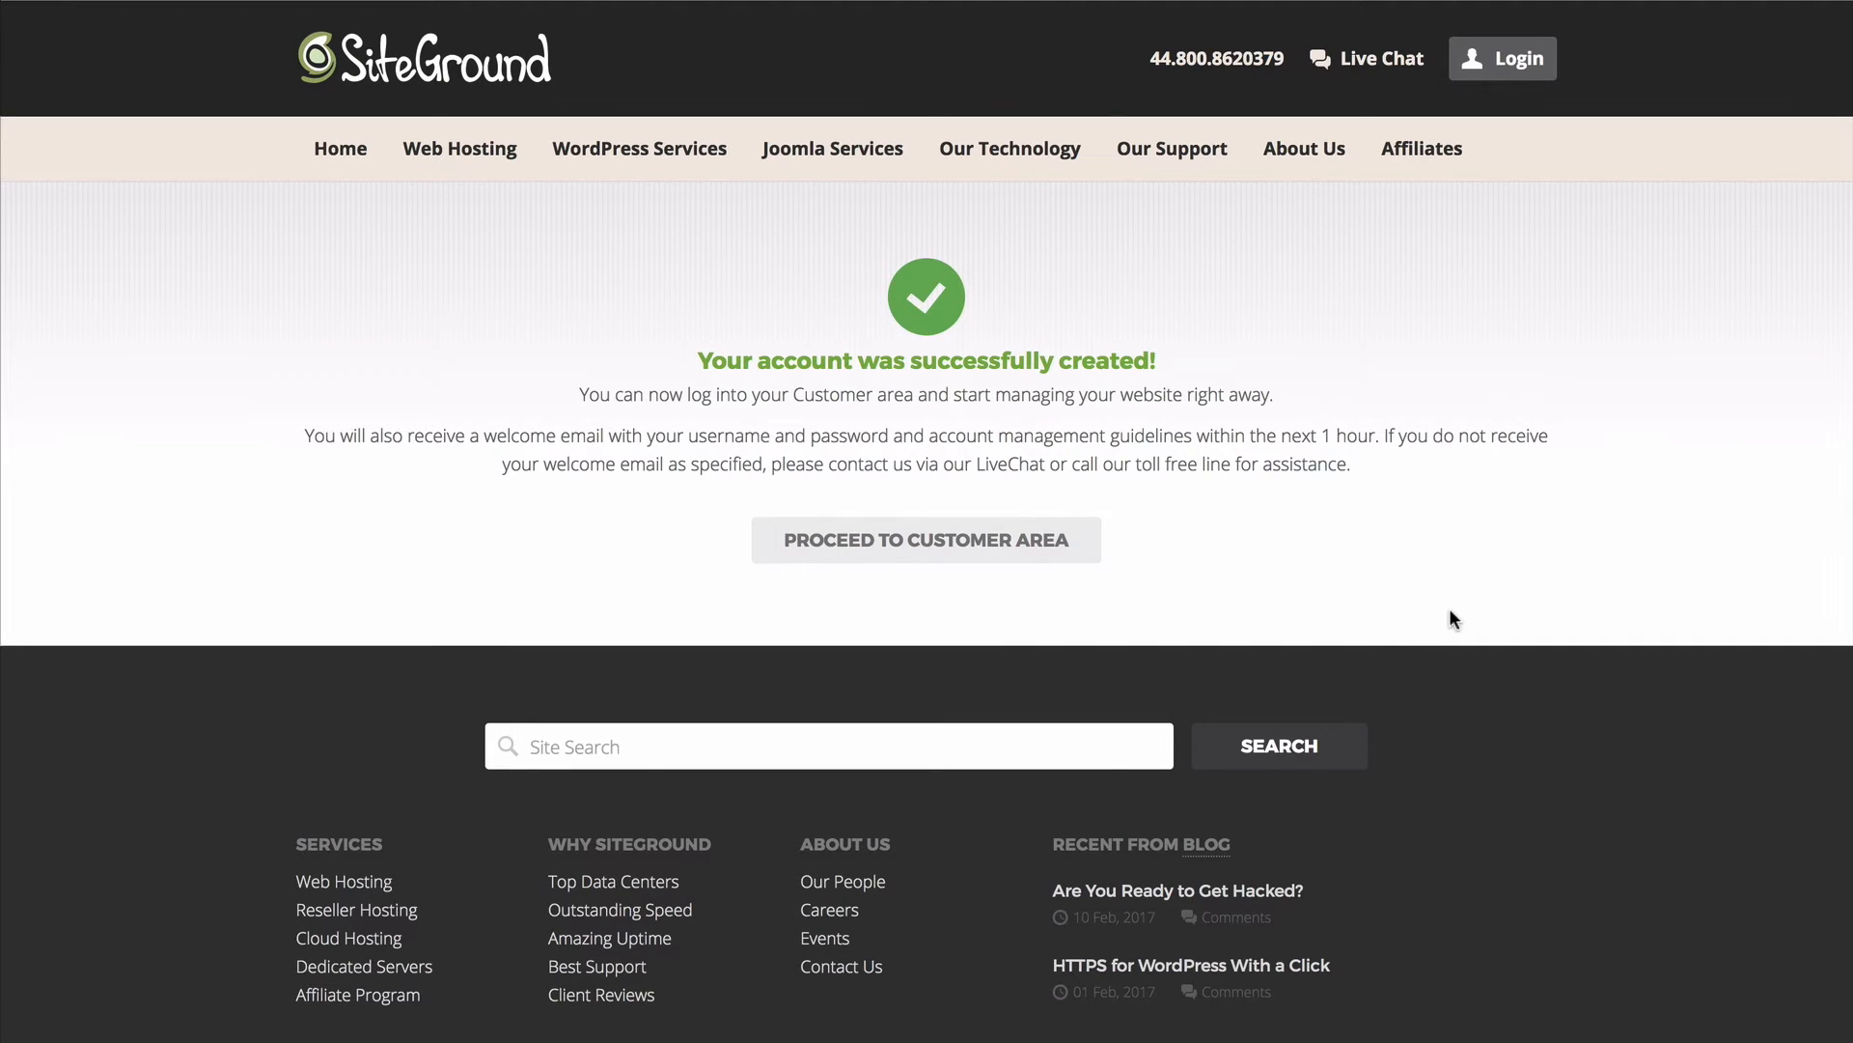
mouse_move(975, 553)
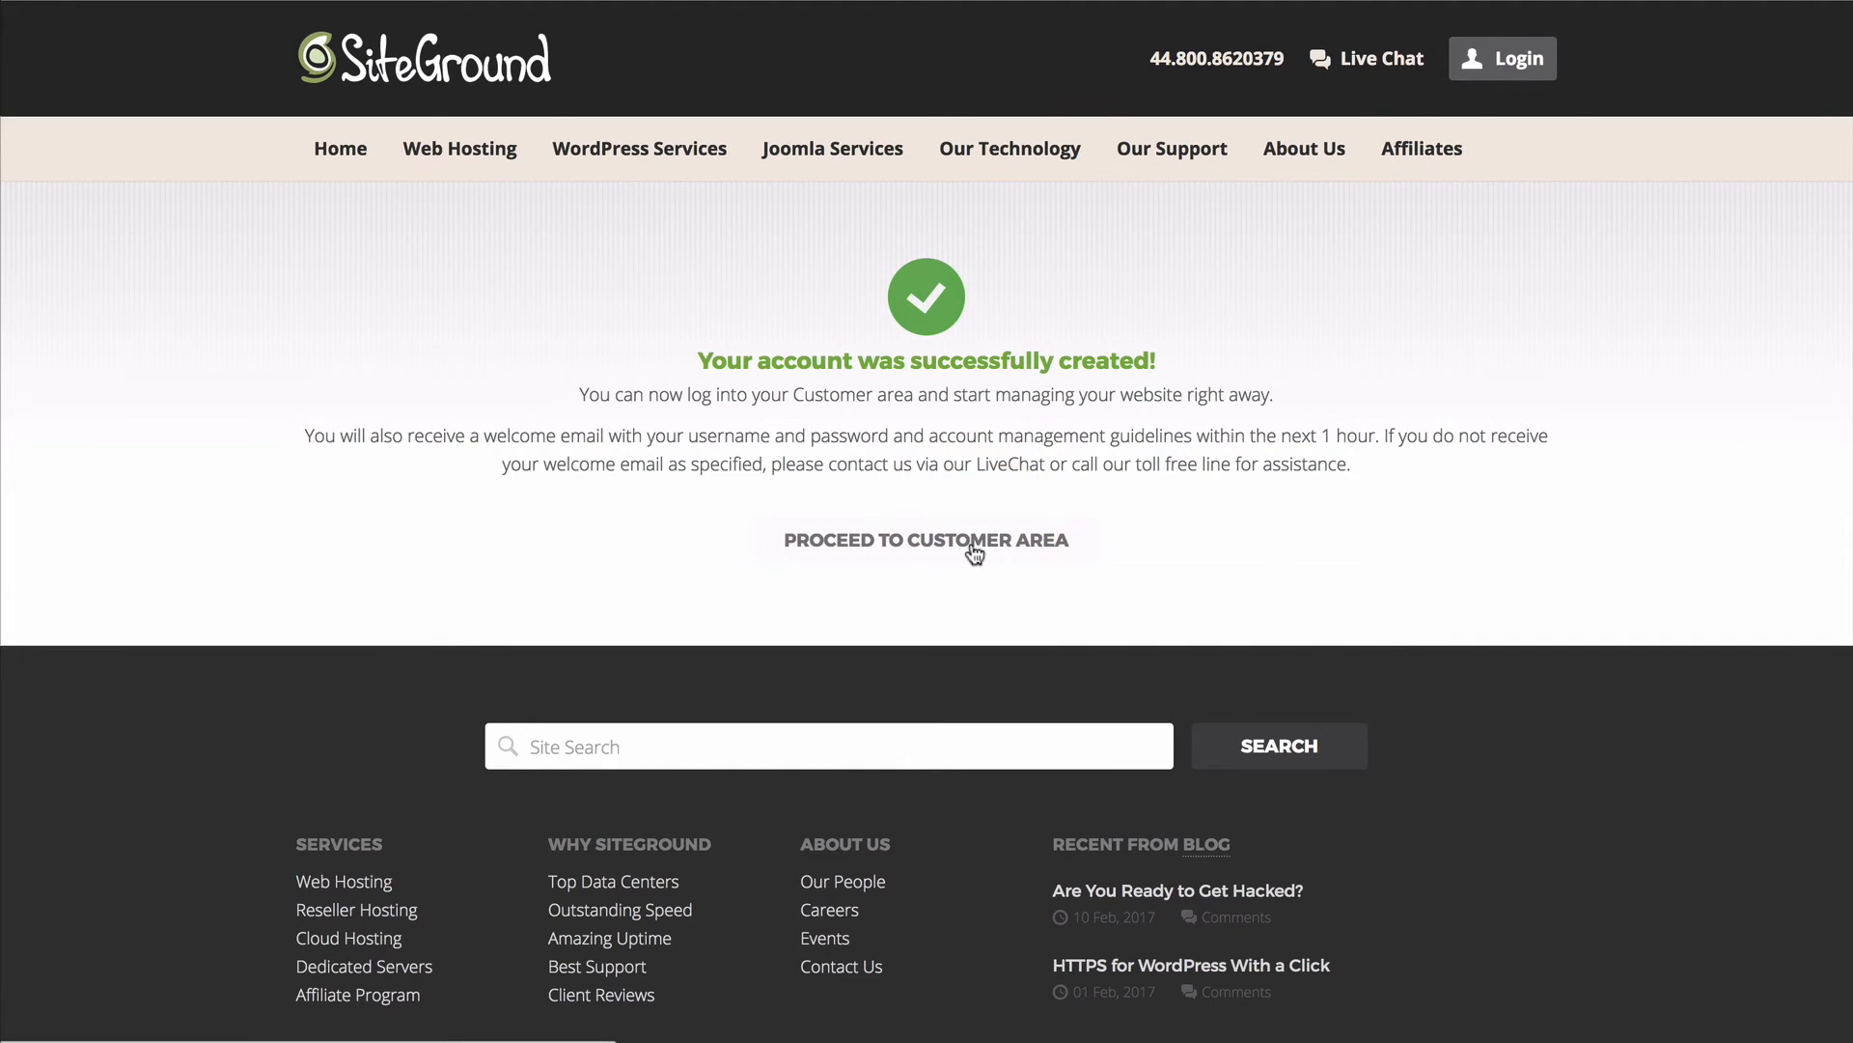
click(973, 544)
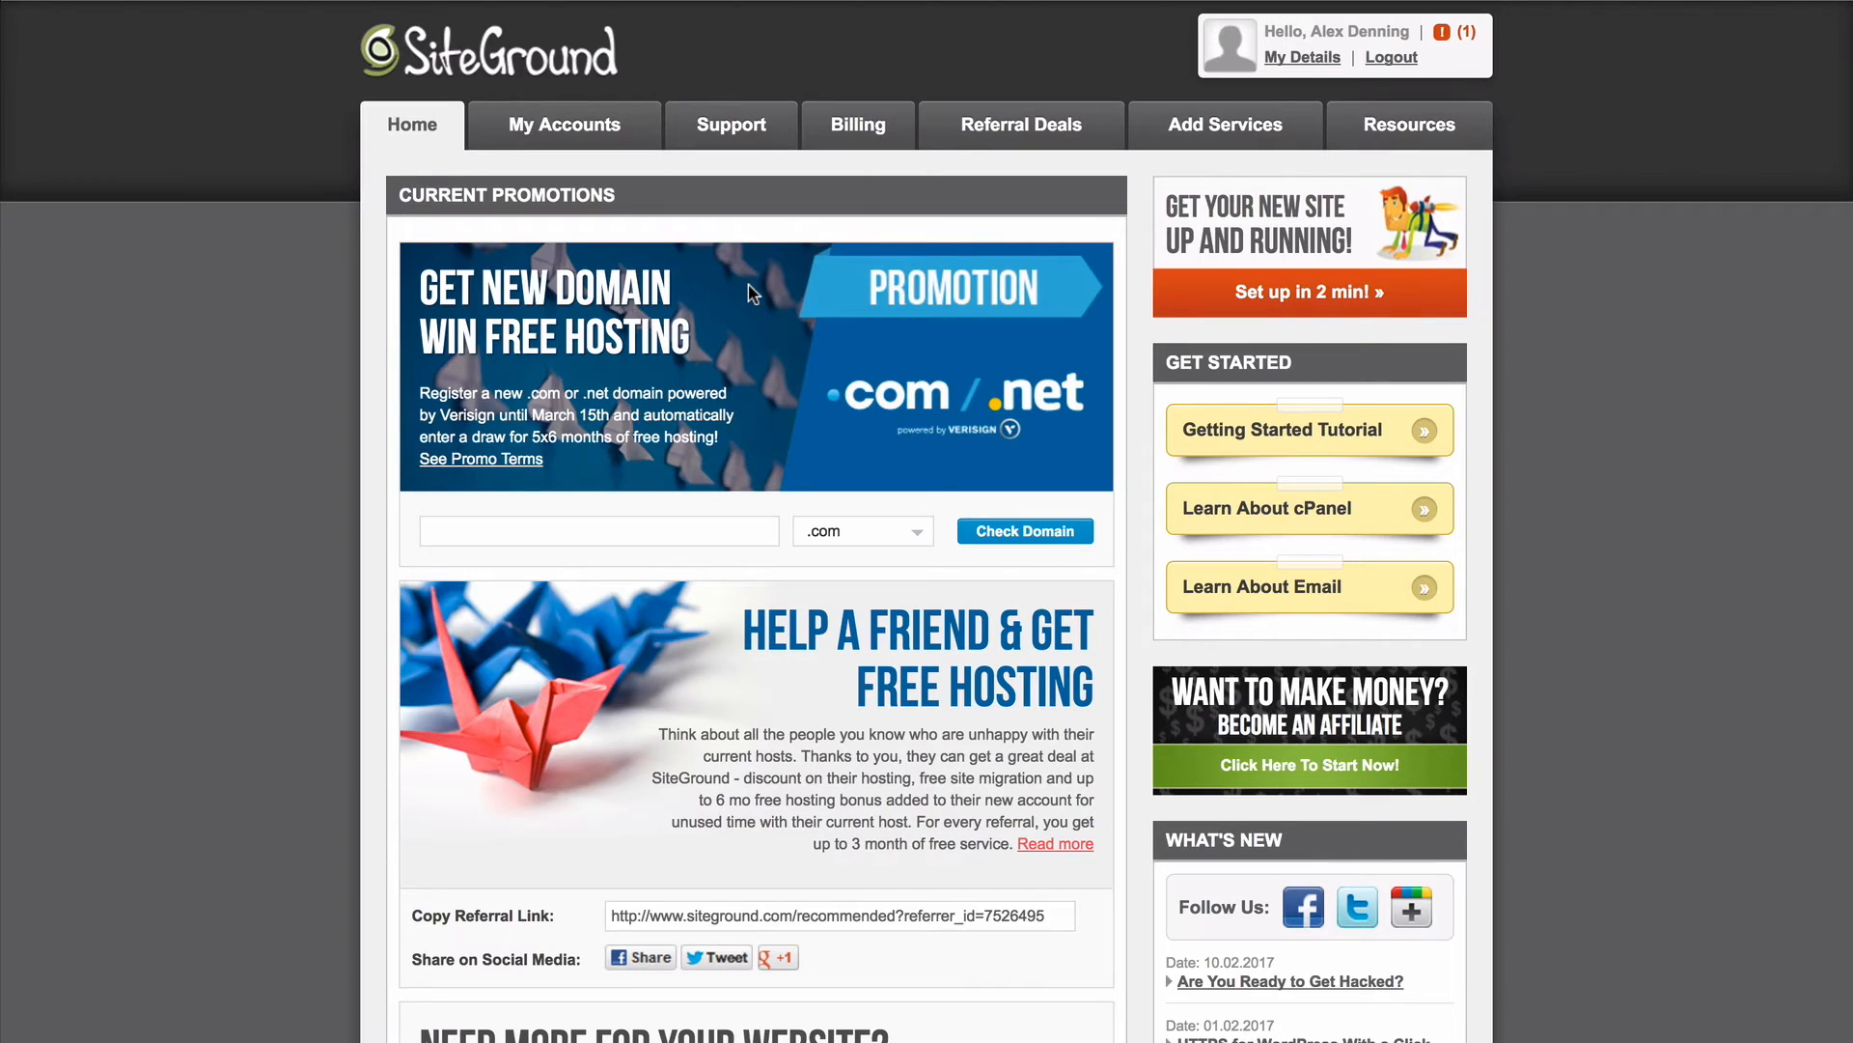
click(1309, 294)
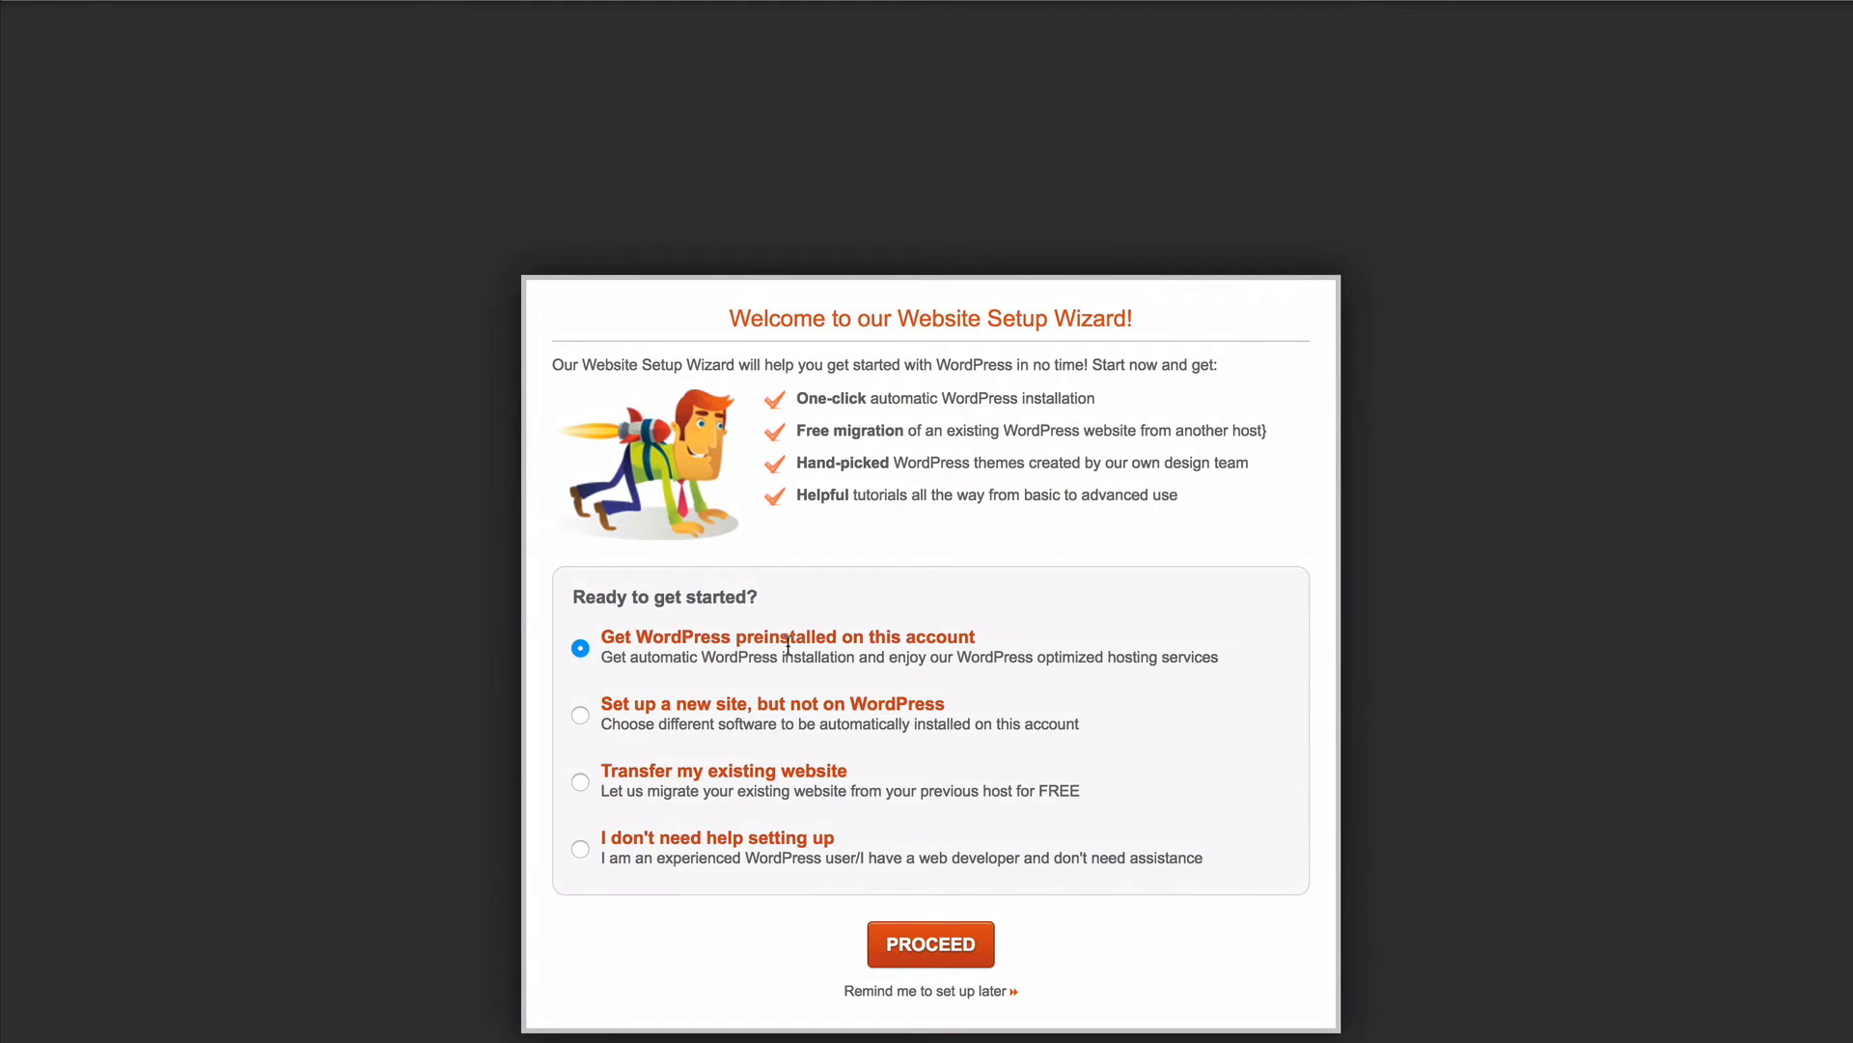
click(928, 944)
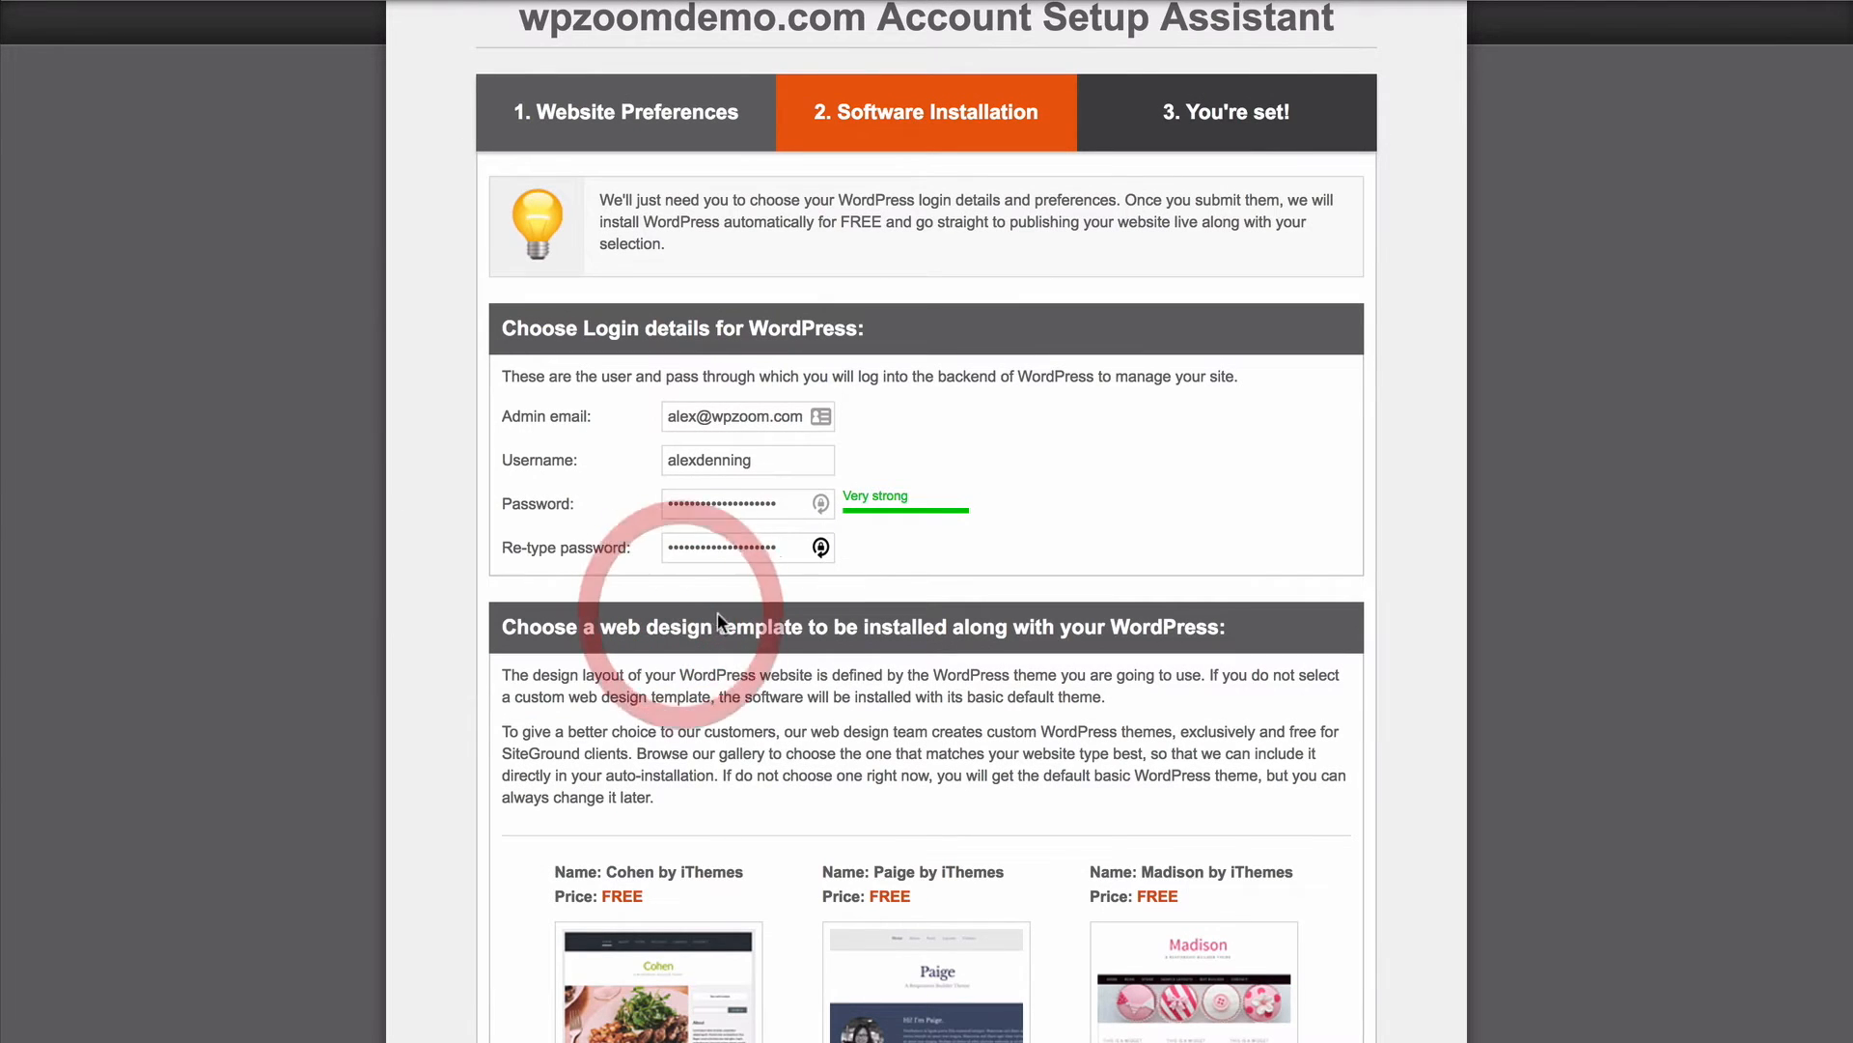
Fill in the login details and submit so WordPress installs on wpzoomdemo.com
scroll(down, 3)
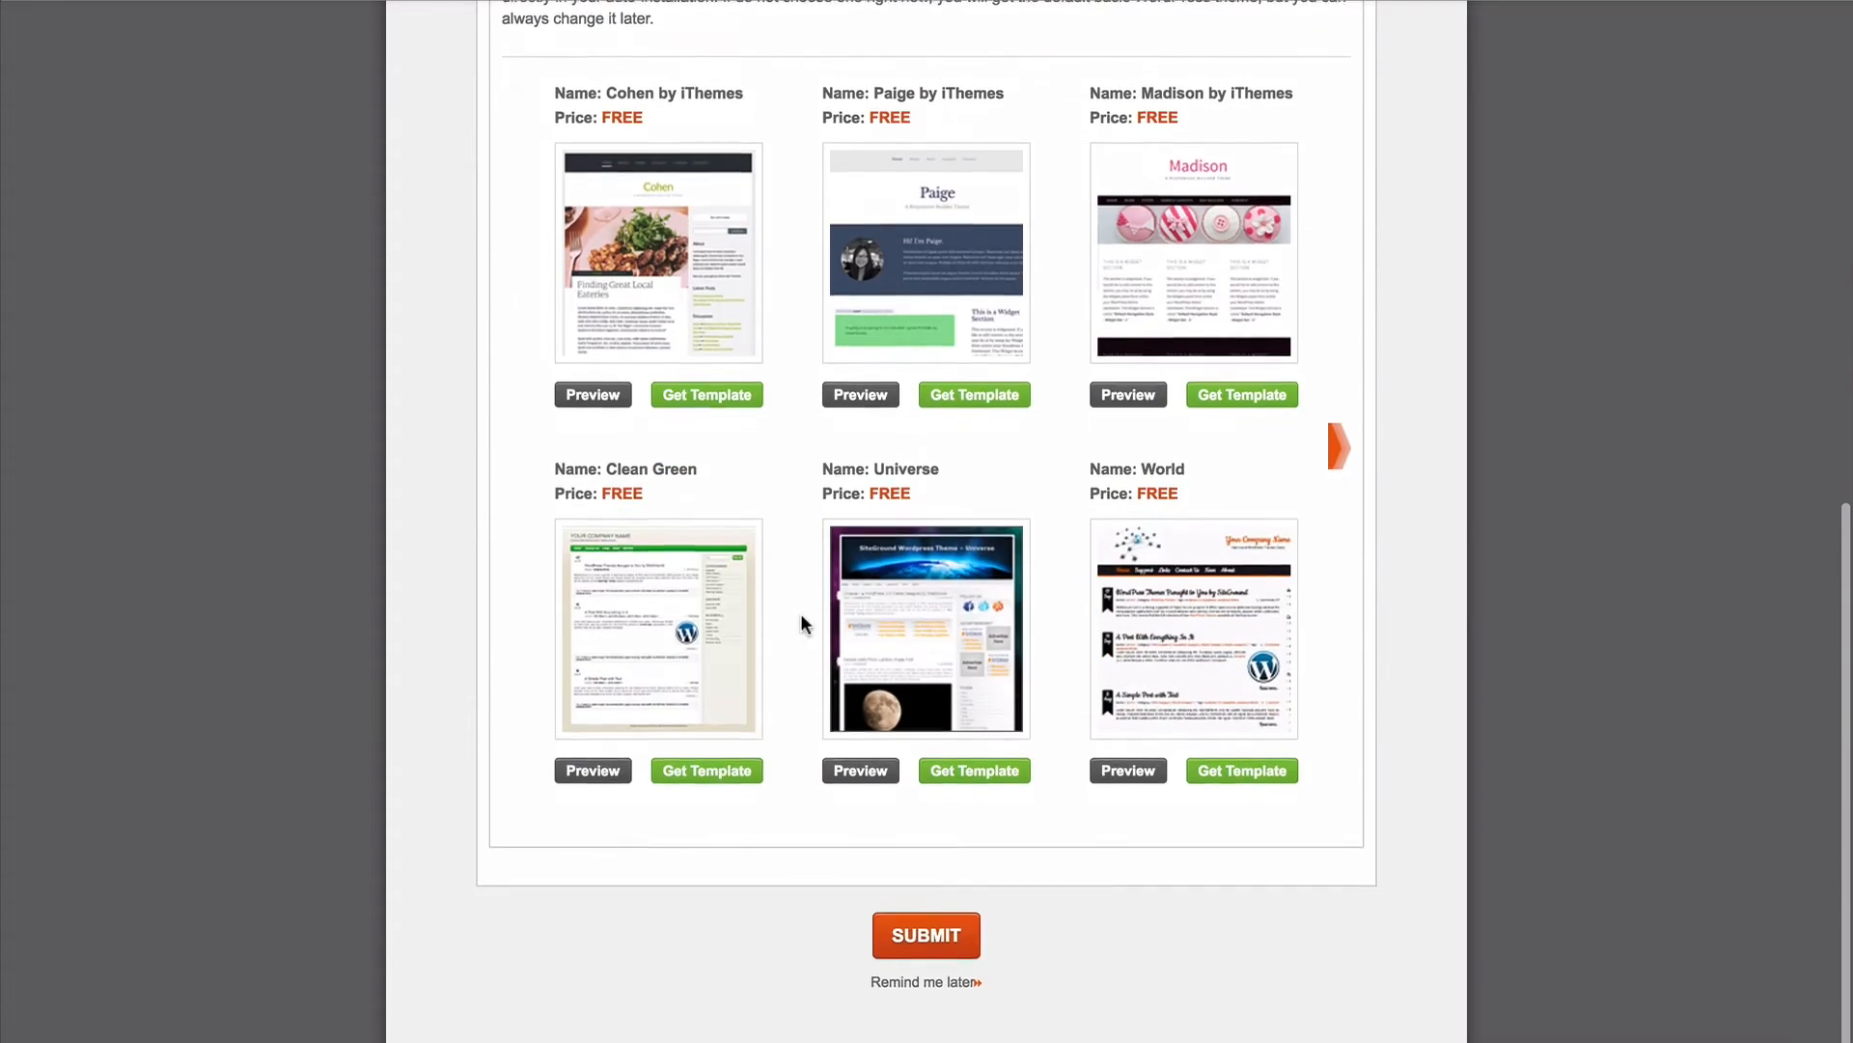
scroll(up, 3)
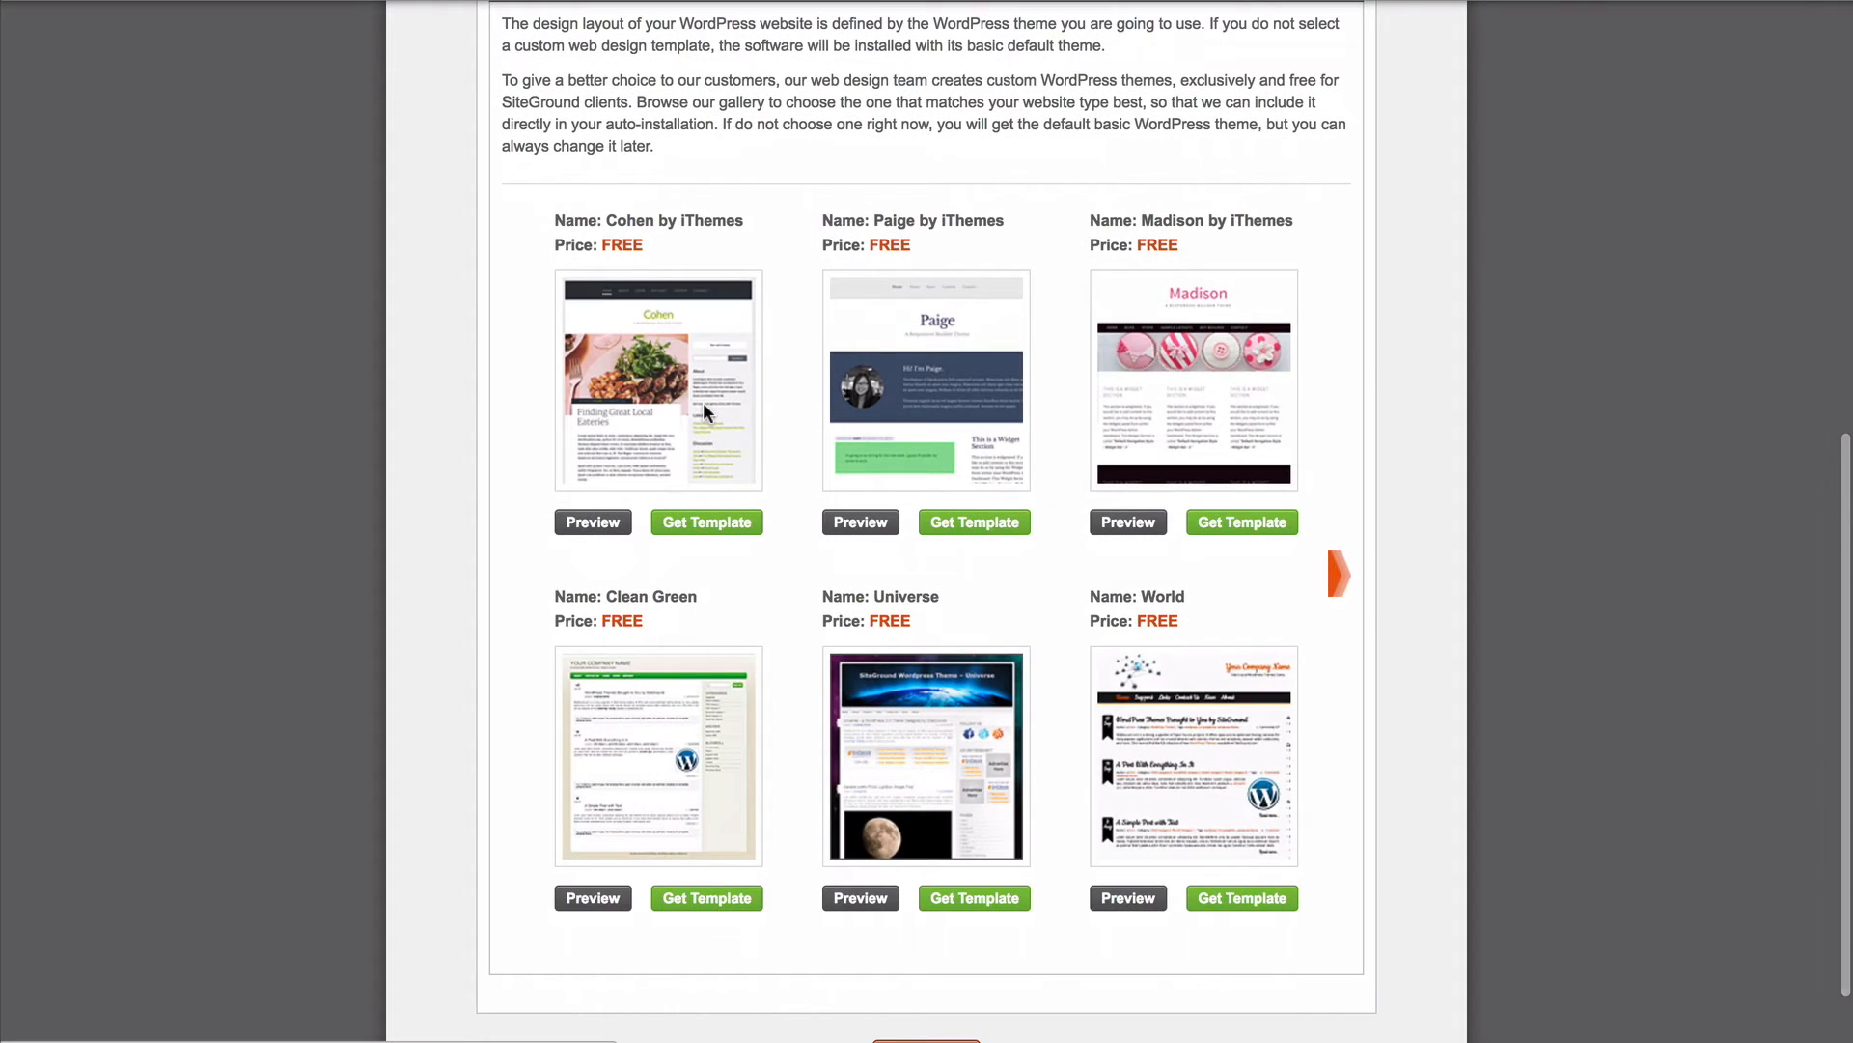
scroll(down, 3)
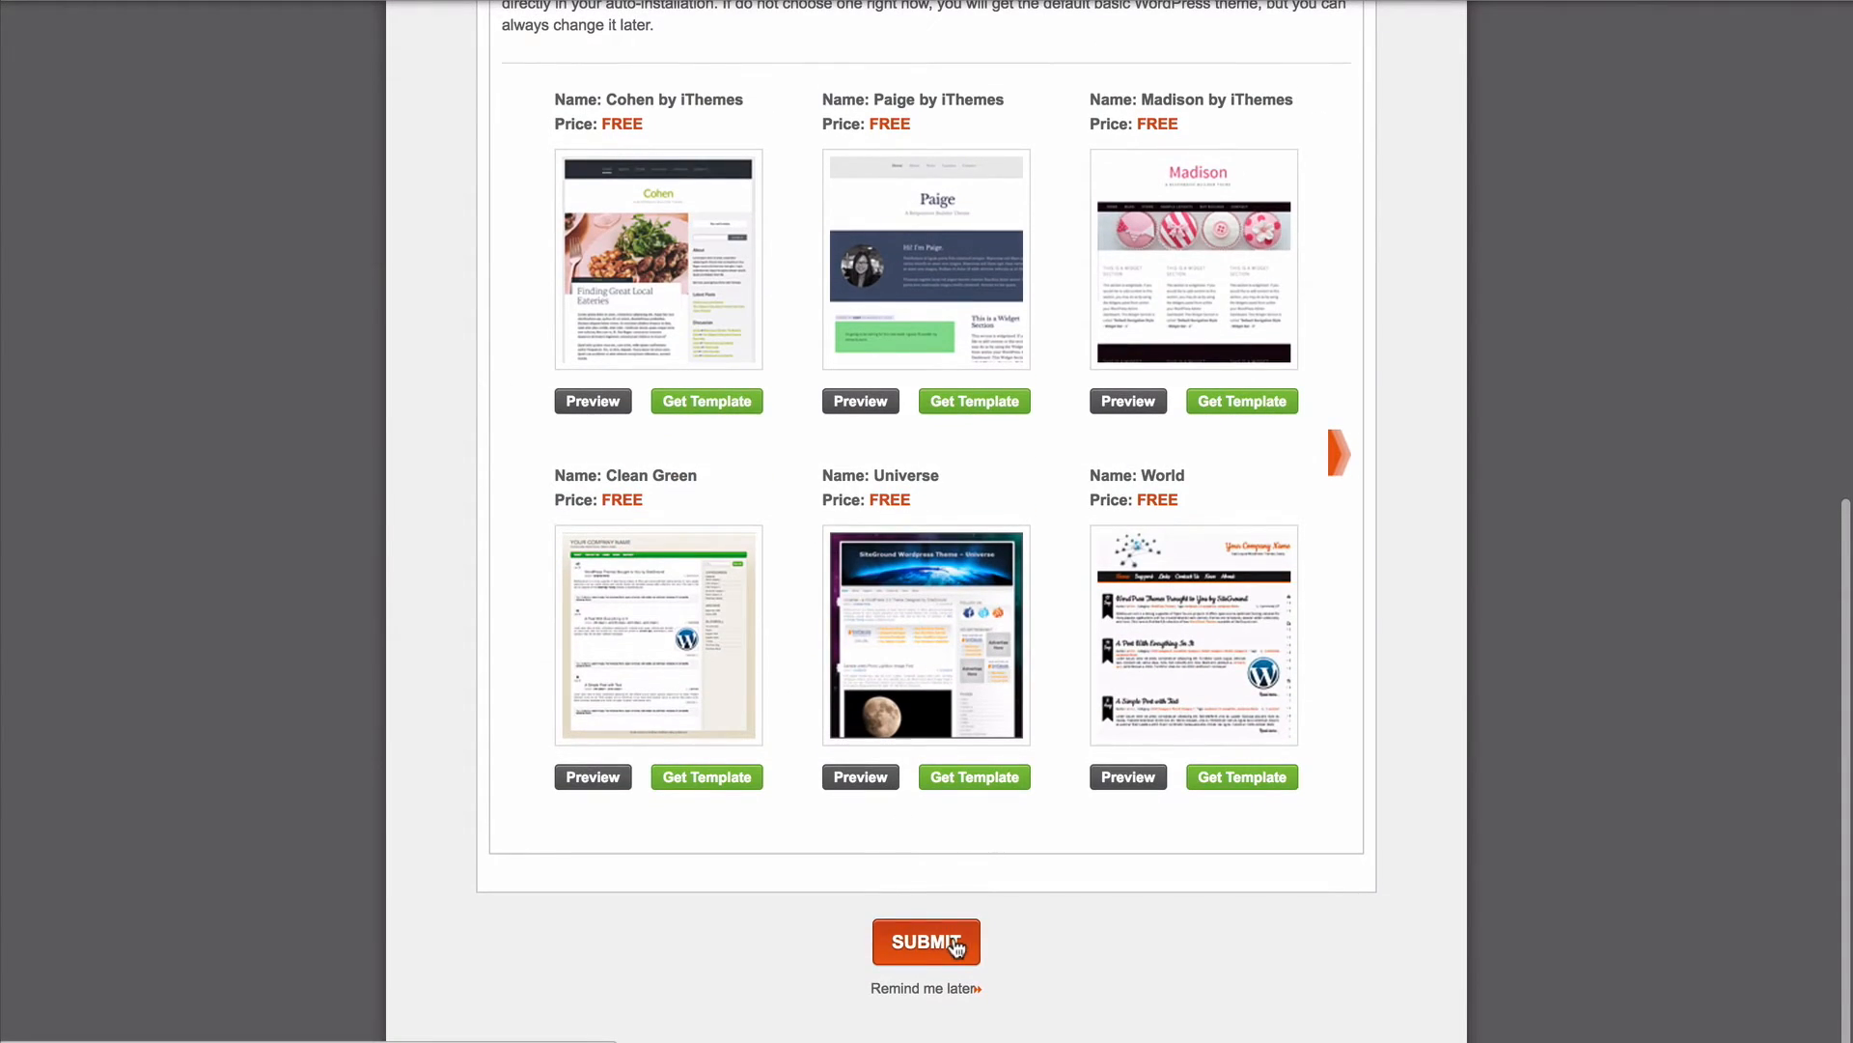
click(927, 942)
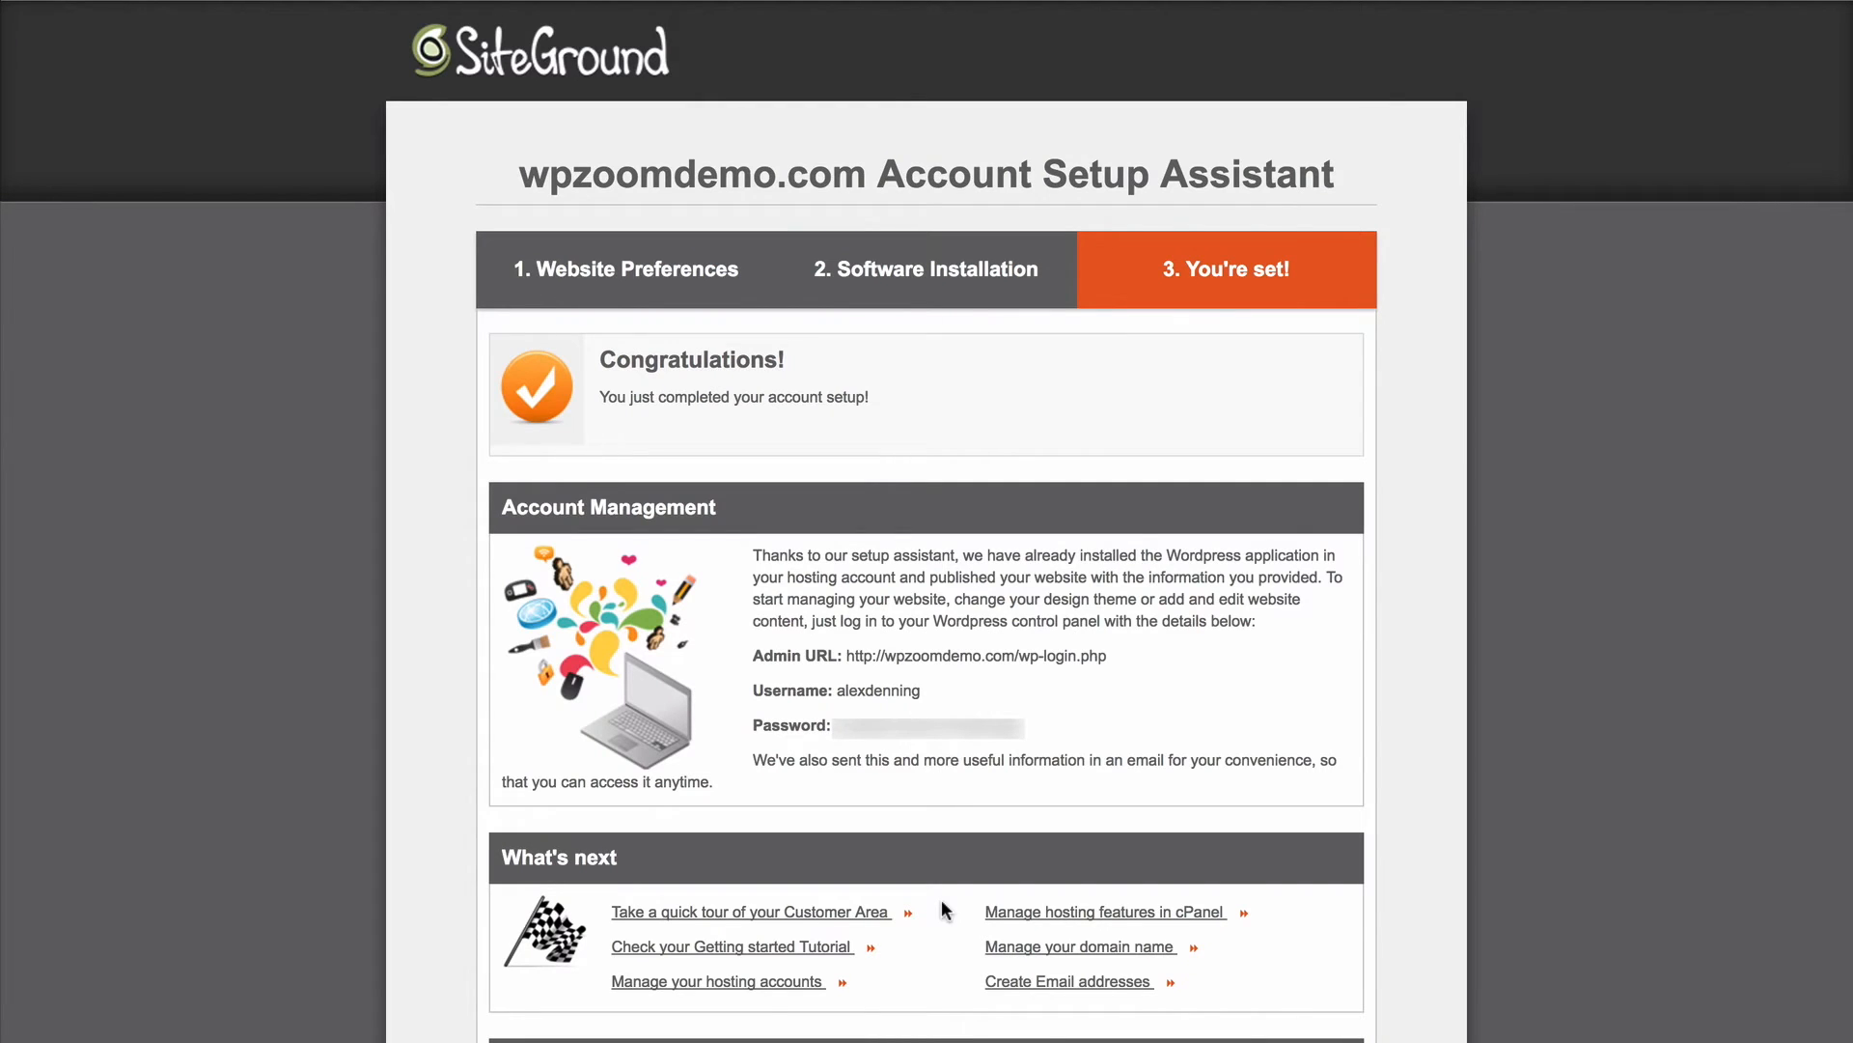
Go to the Admin URL and log in to the WordPress dashboard as alexdennin
drag(847, 657, 1104, 657)
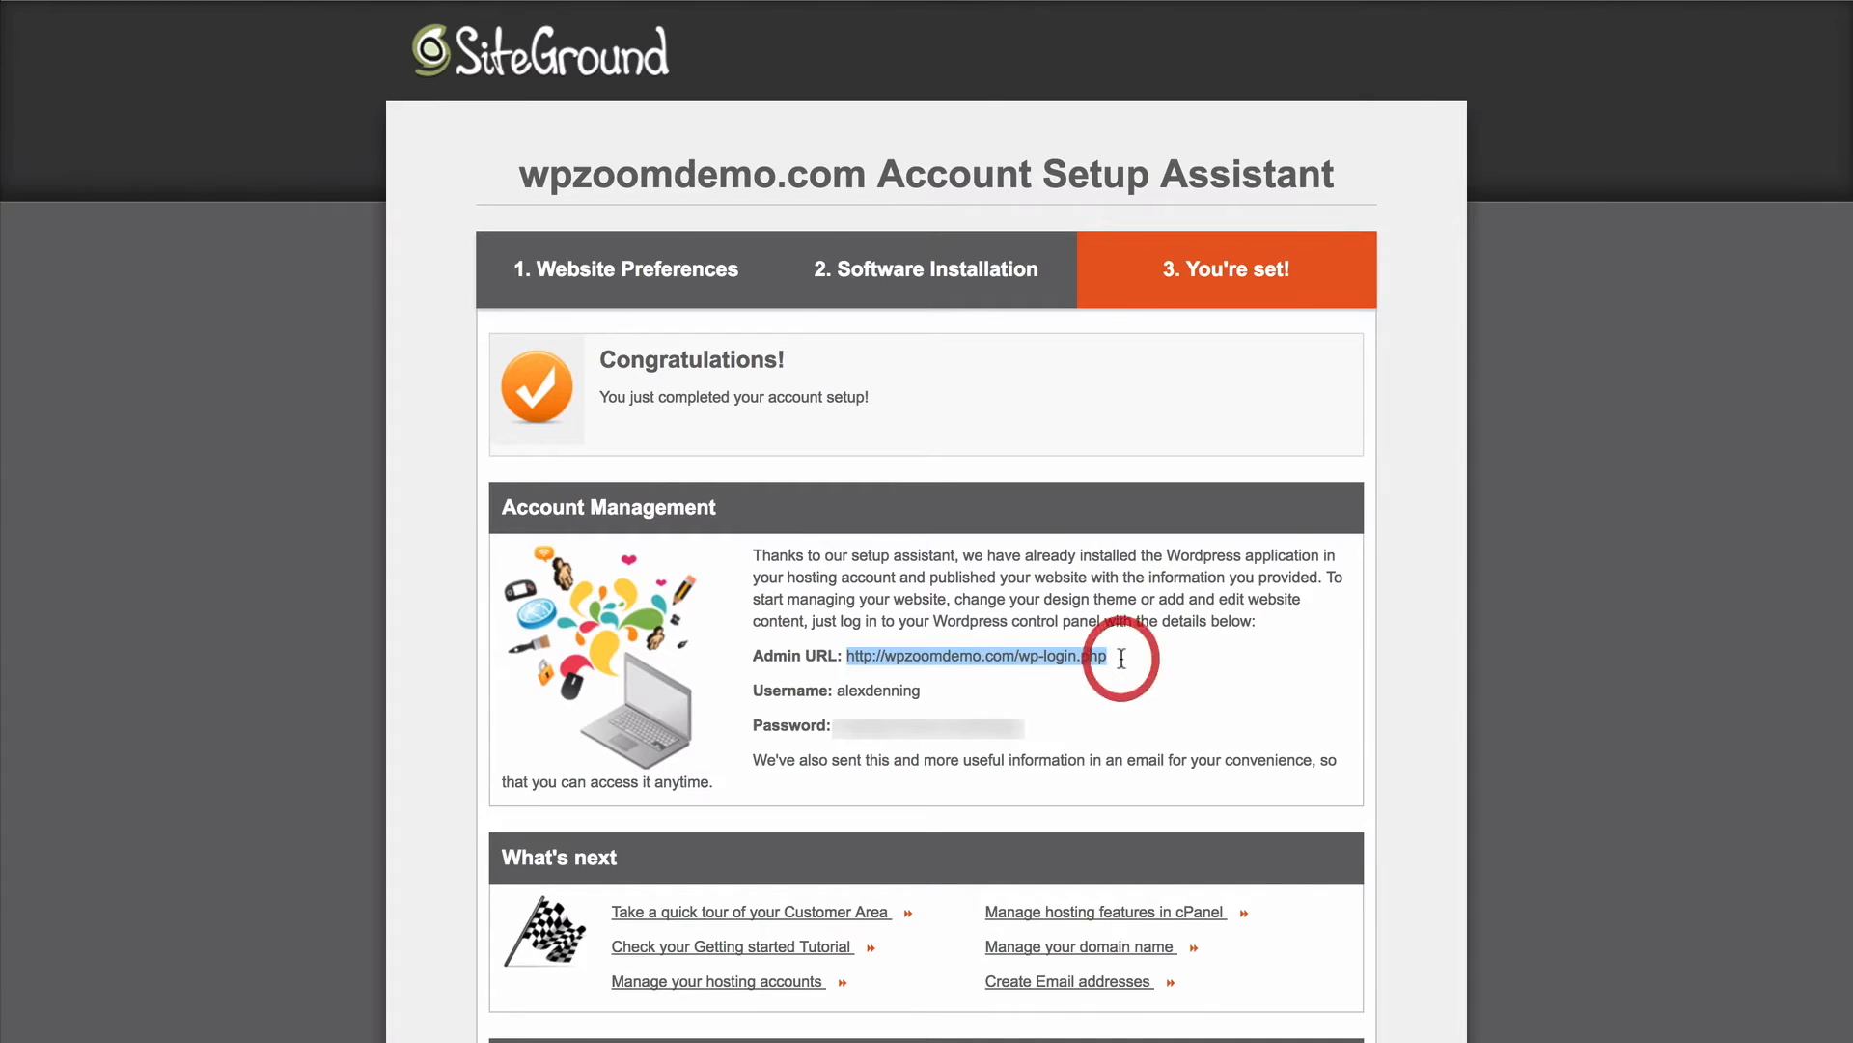
right_click(1081, 657)
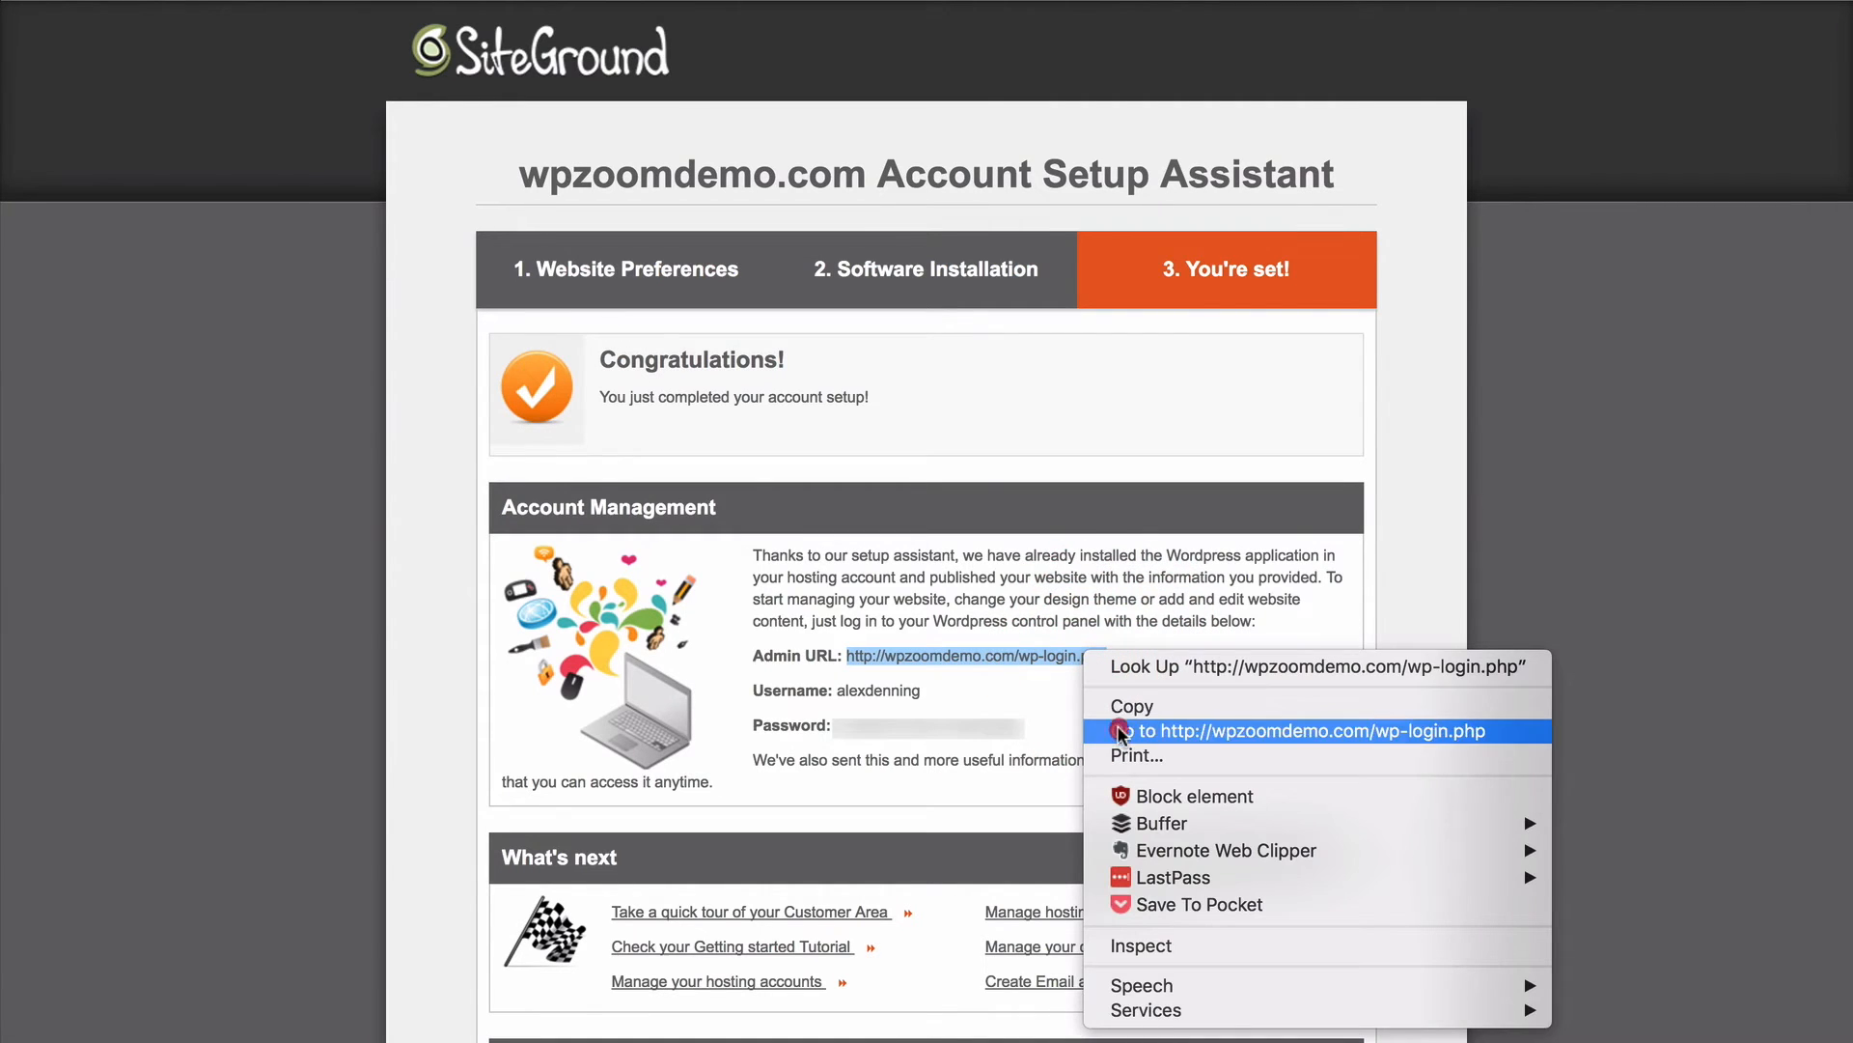
click(1297, 729)
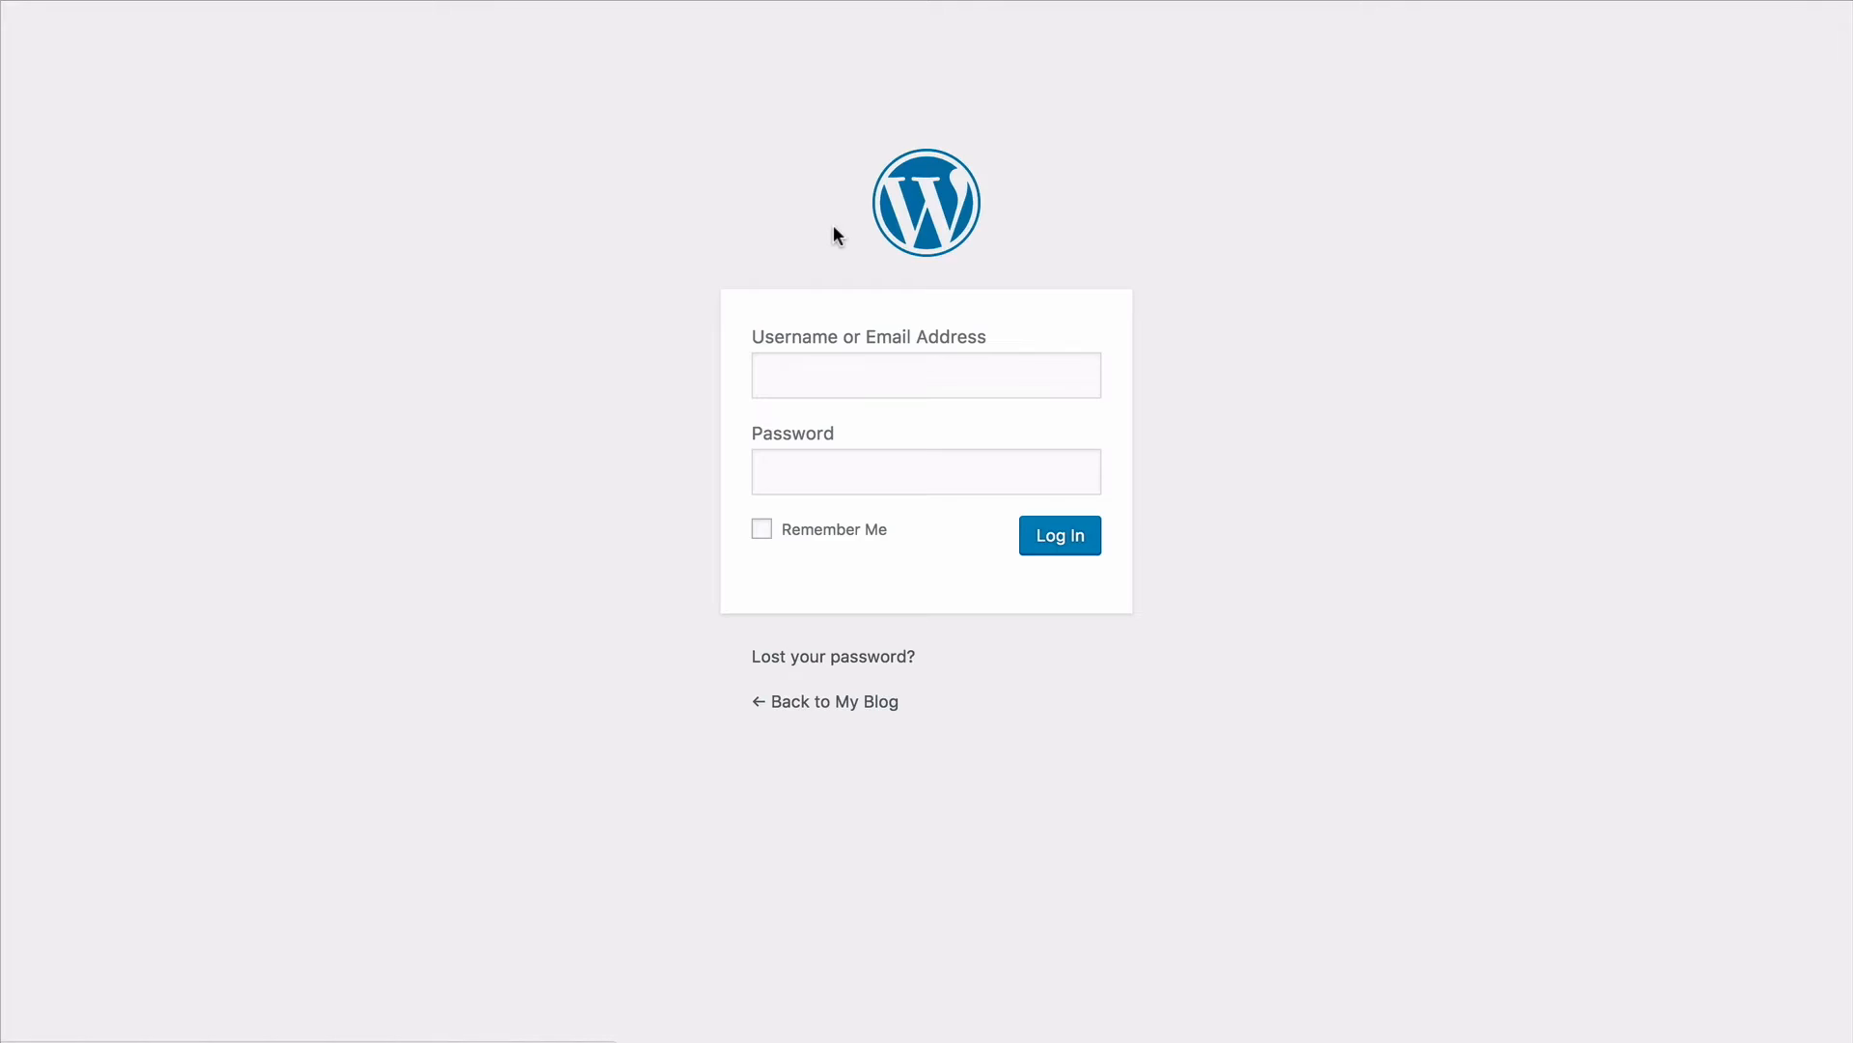
text(alexdenning)
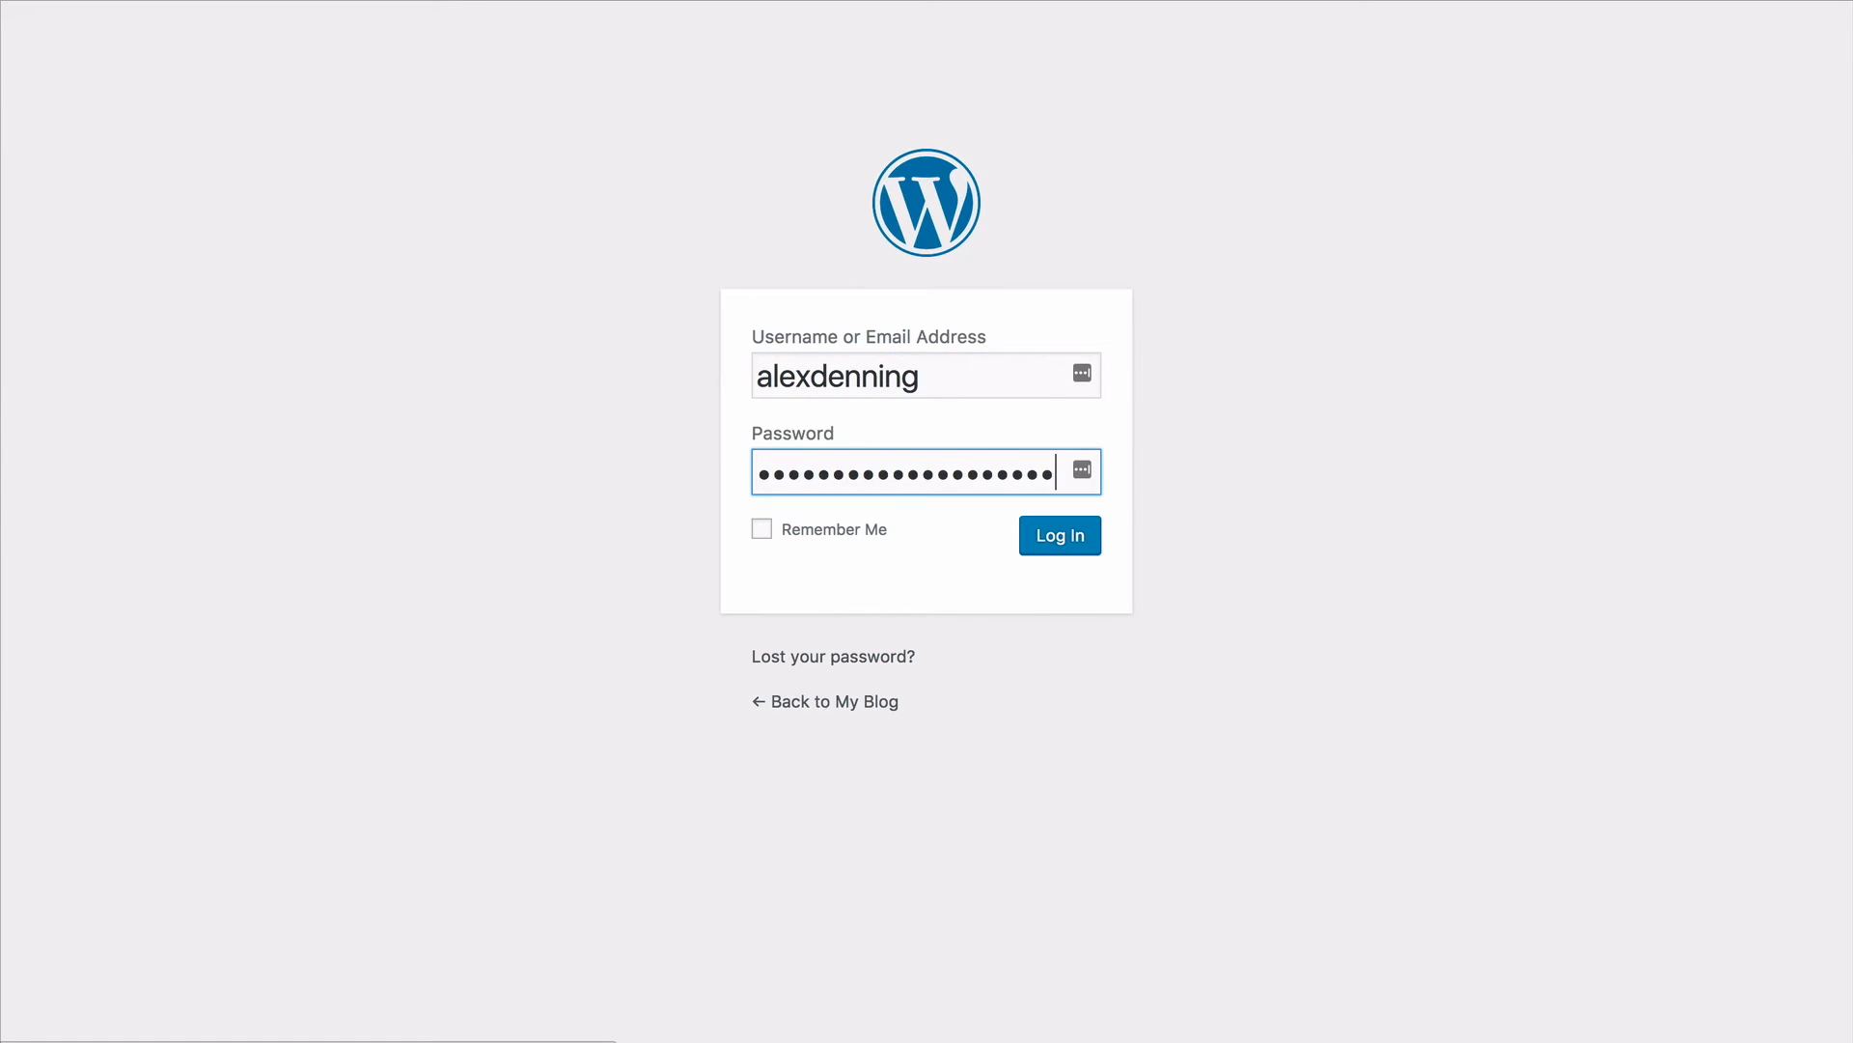
click(1060, 534)
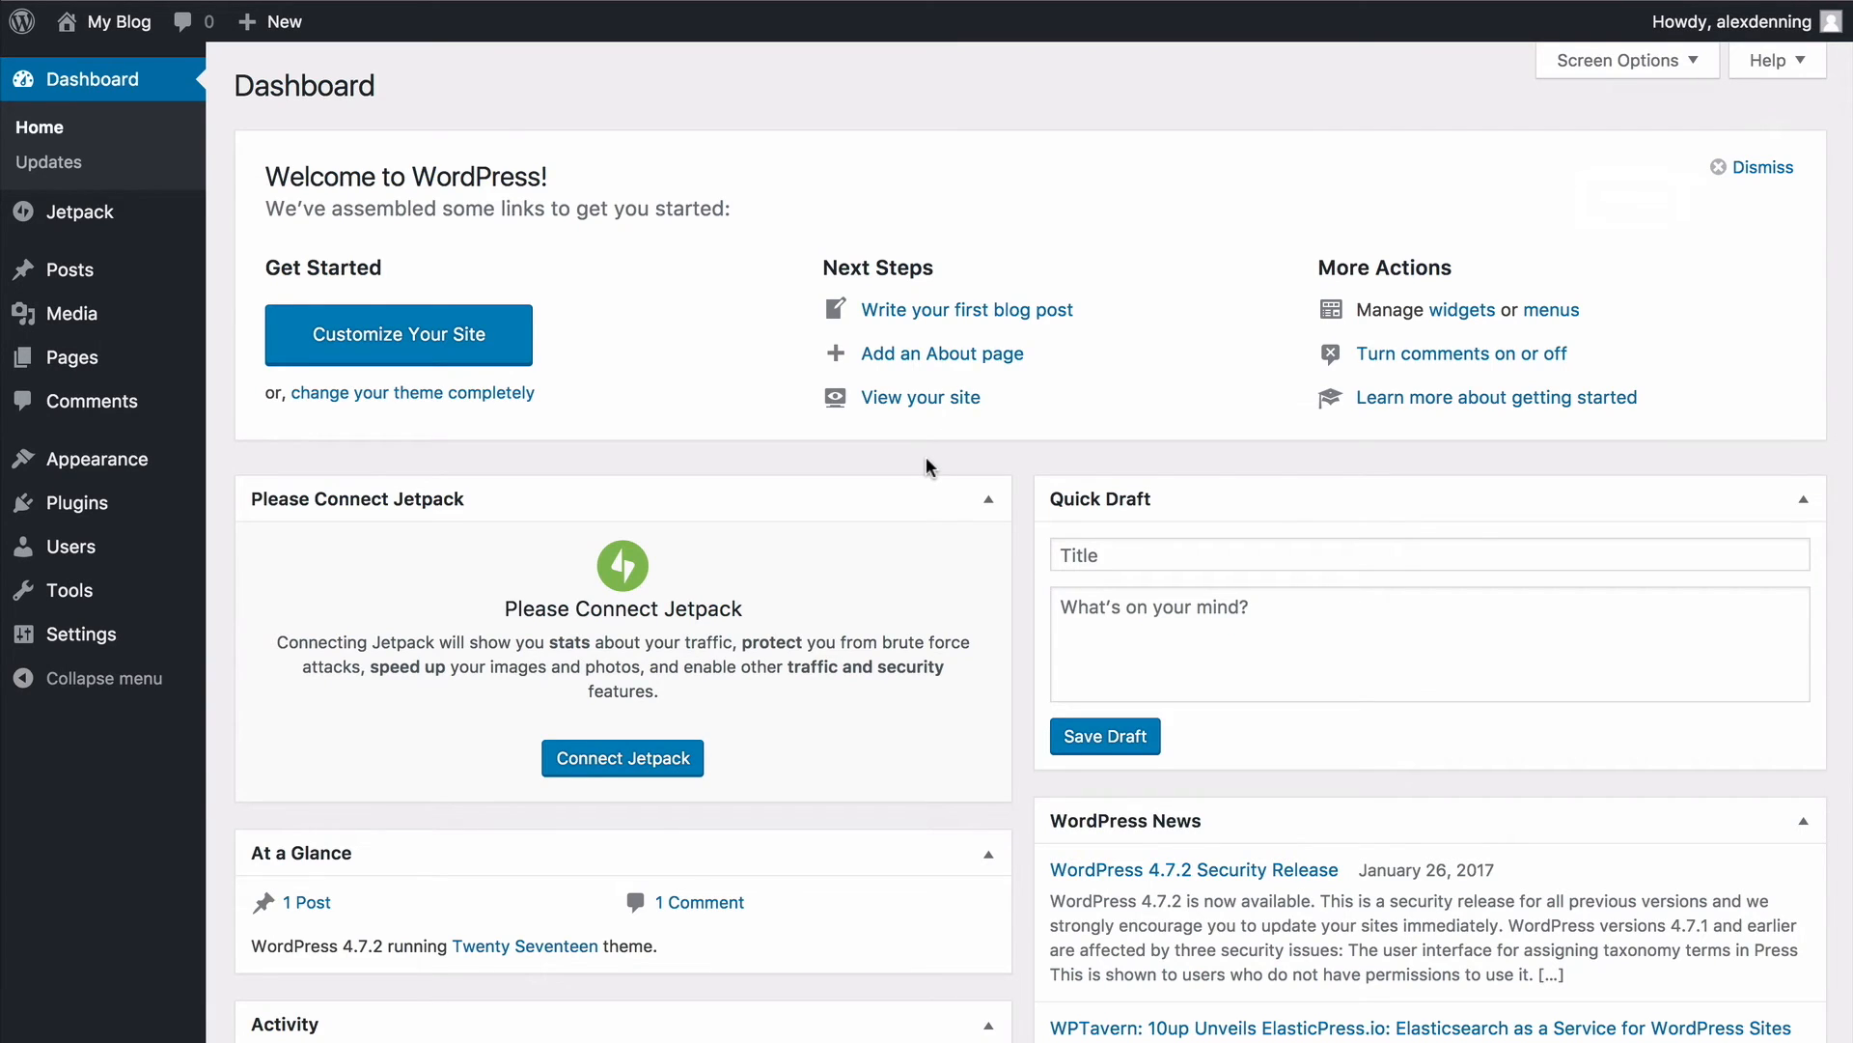
mouse_move(506, 135)
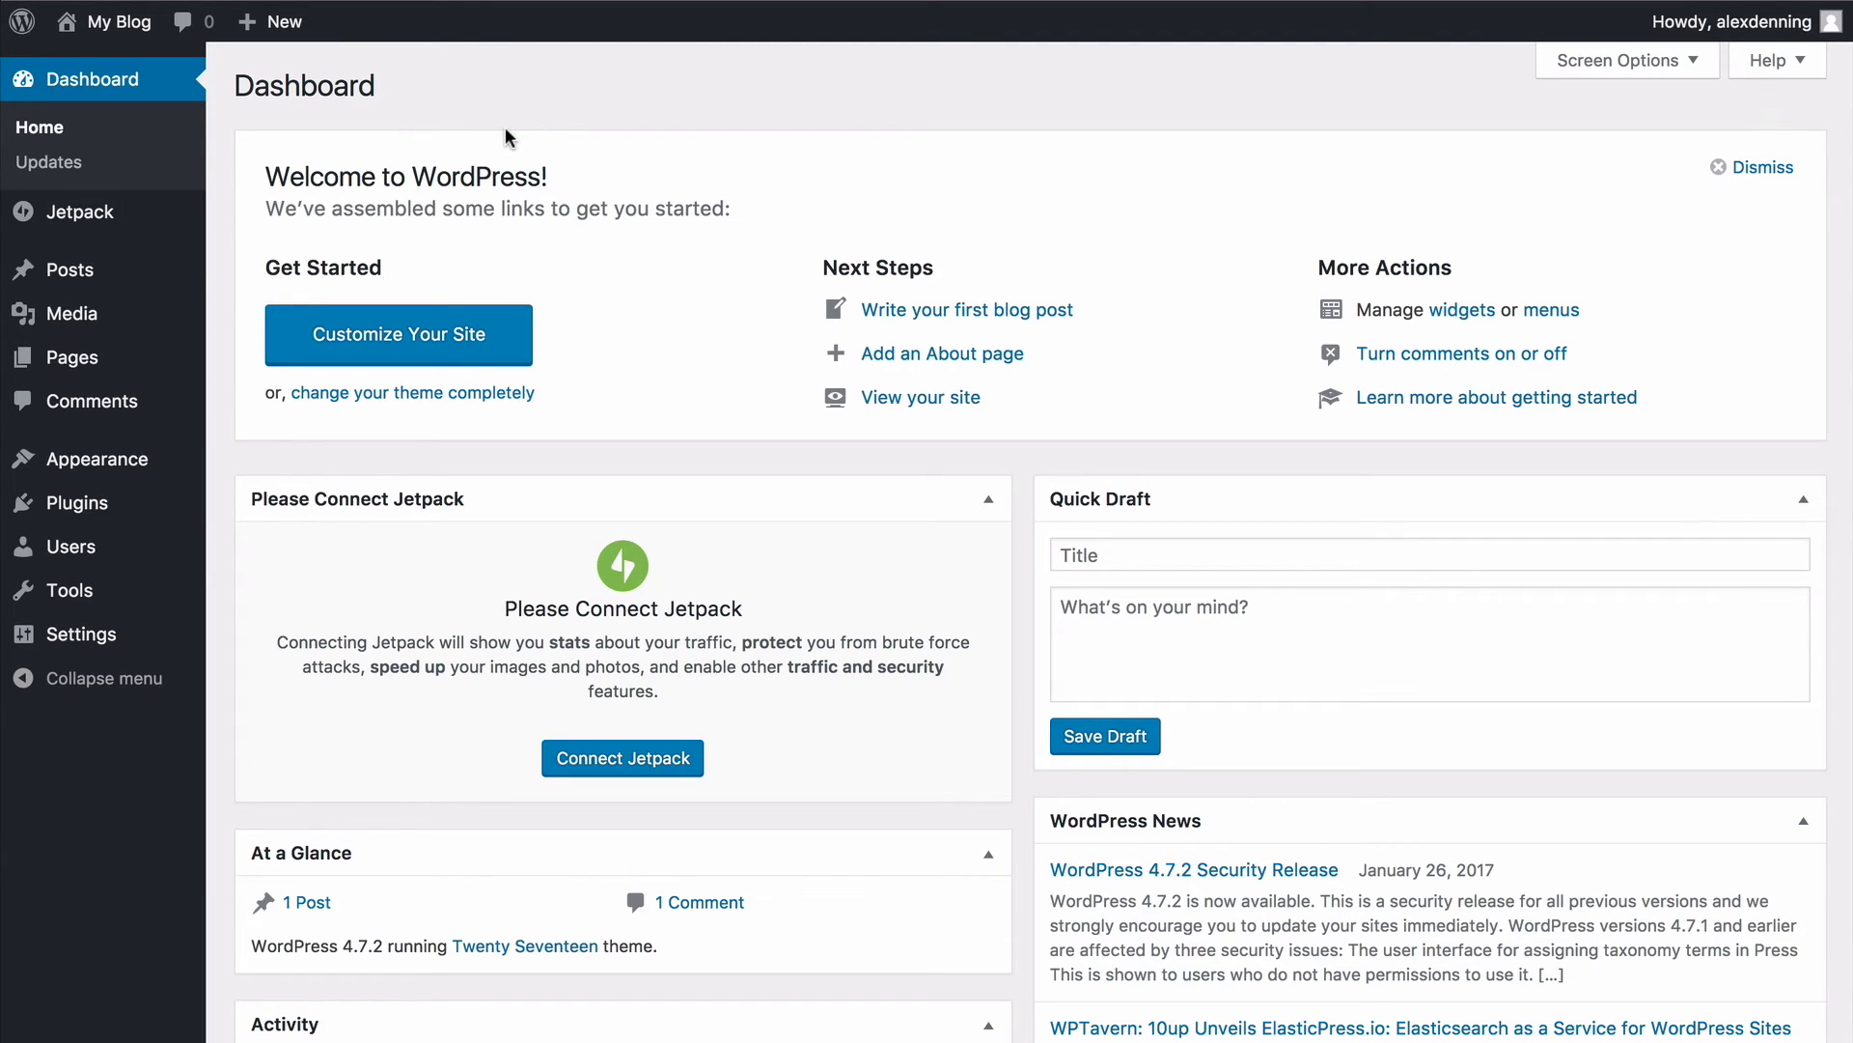
mouse_move(374, 502)
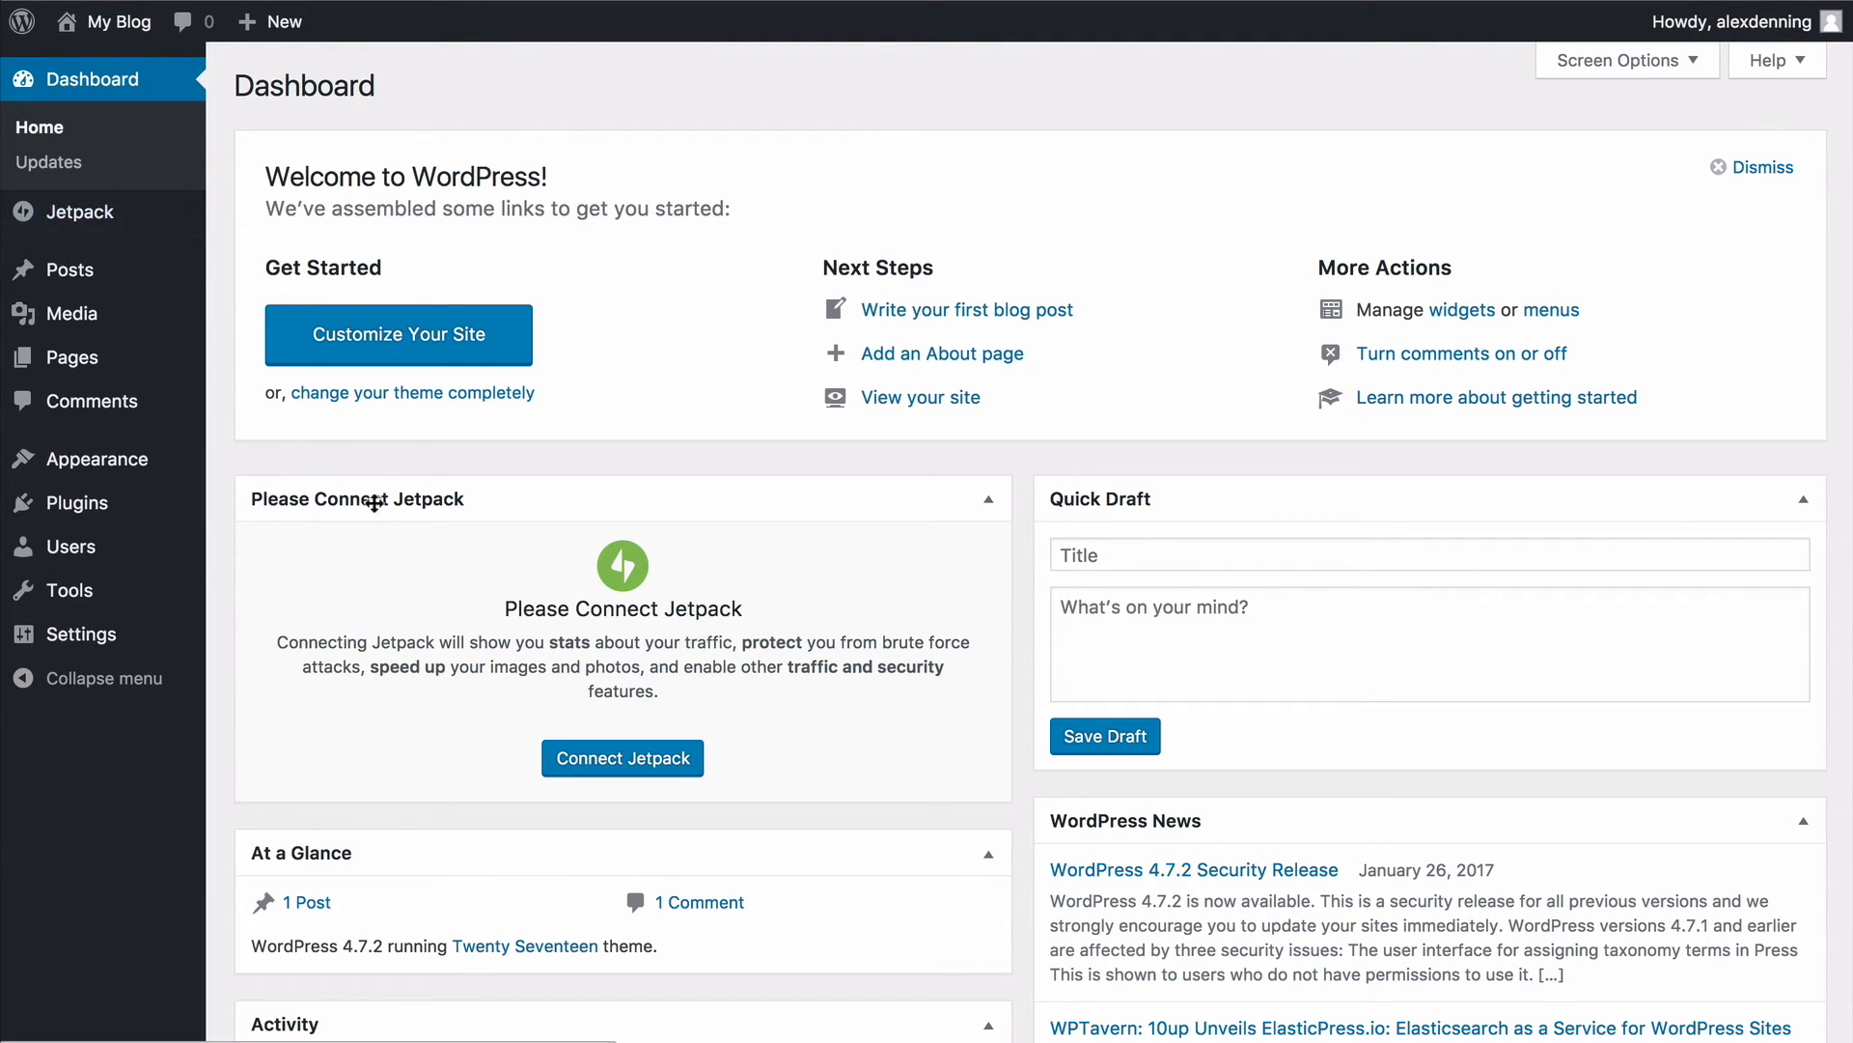
From Appearance > Themes, start adding a new theme
scroll(down, 3)
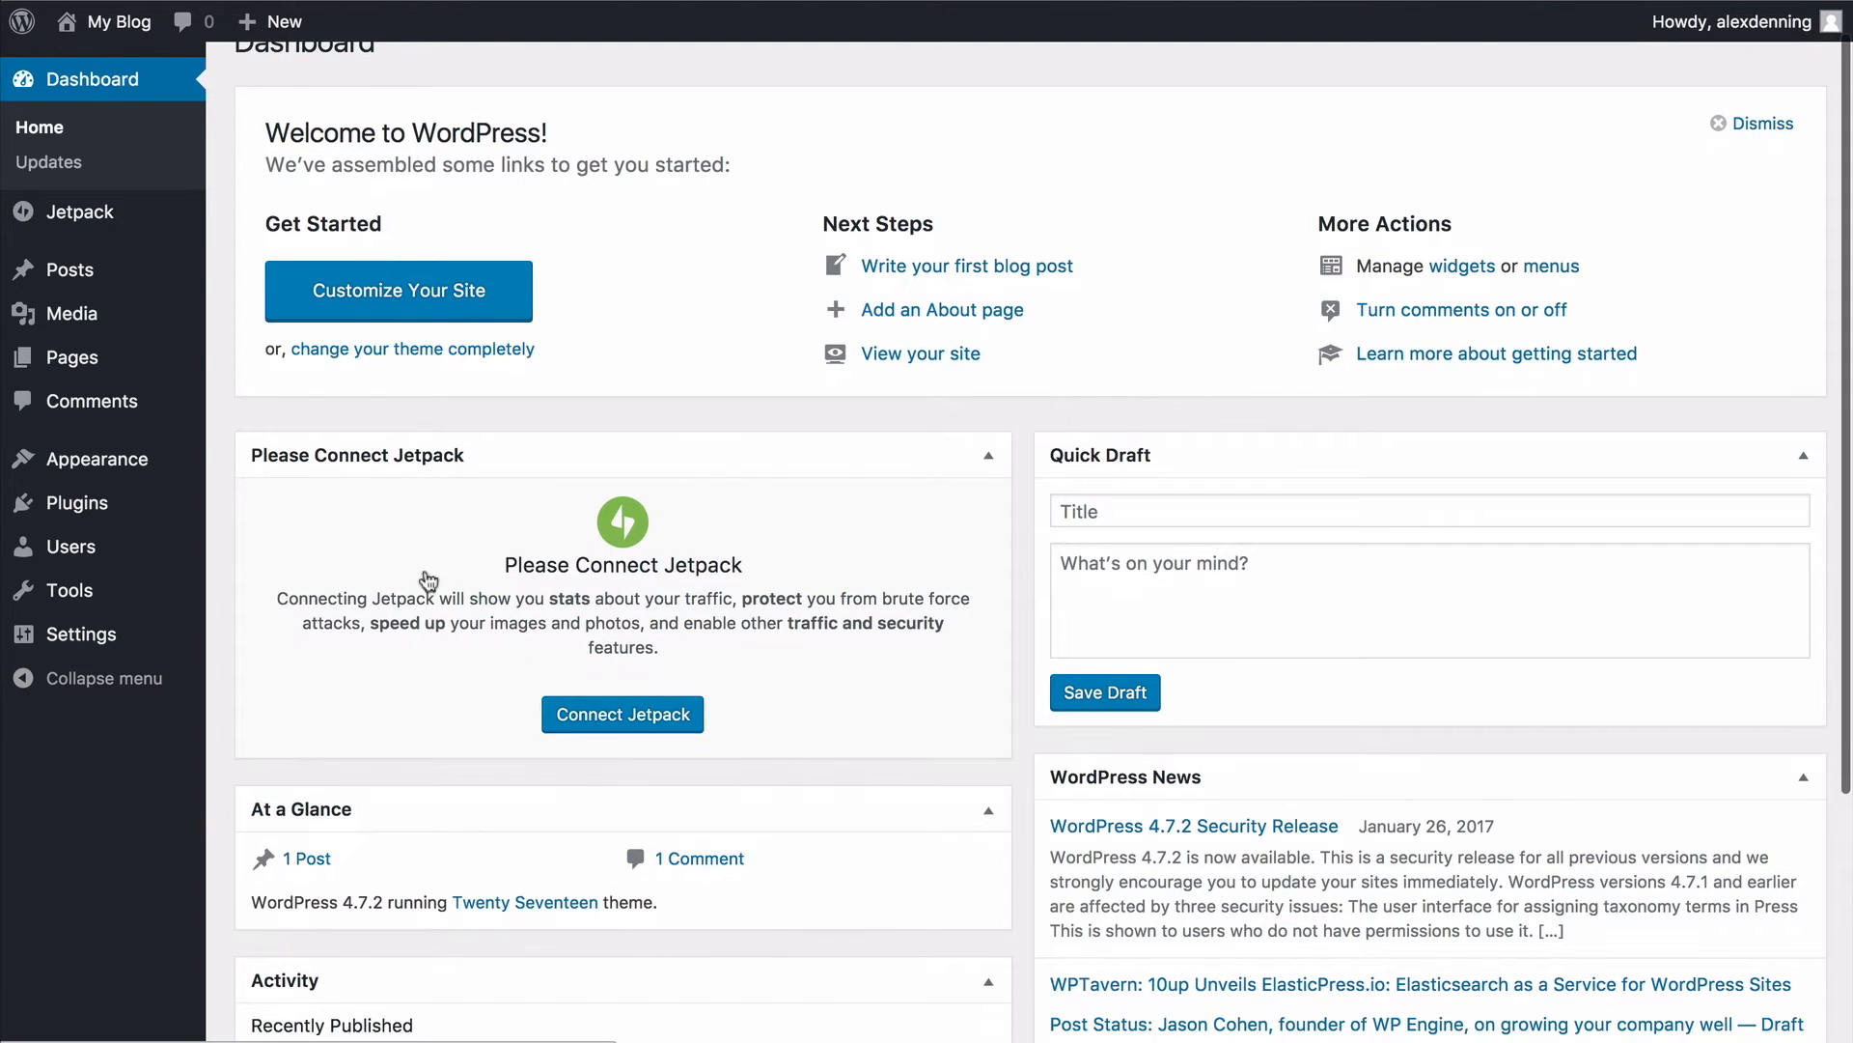
mouse_move(97, 459)
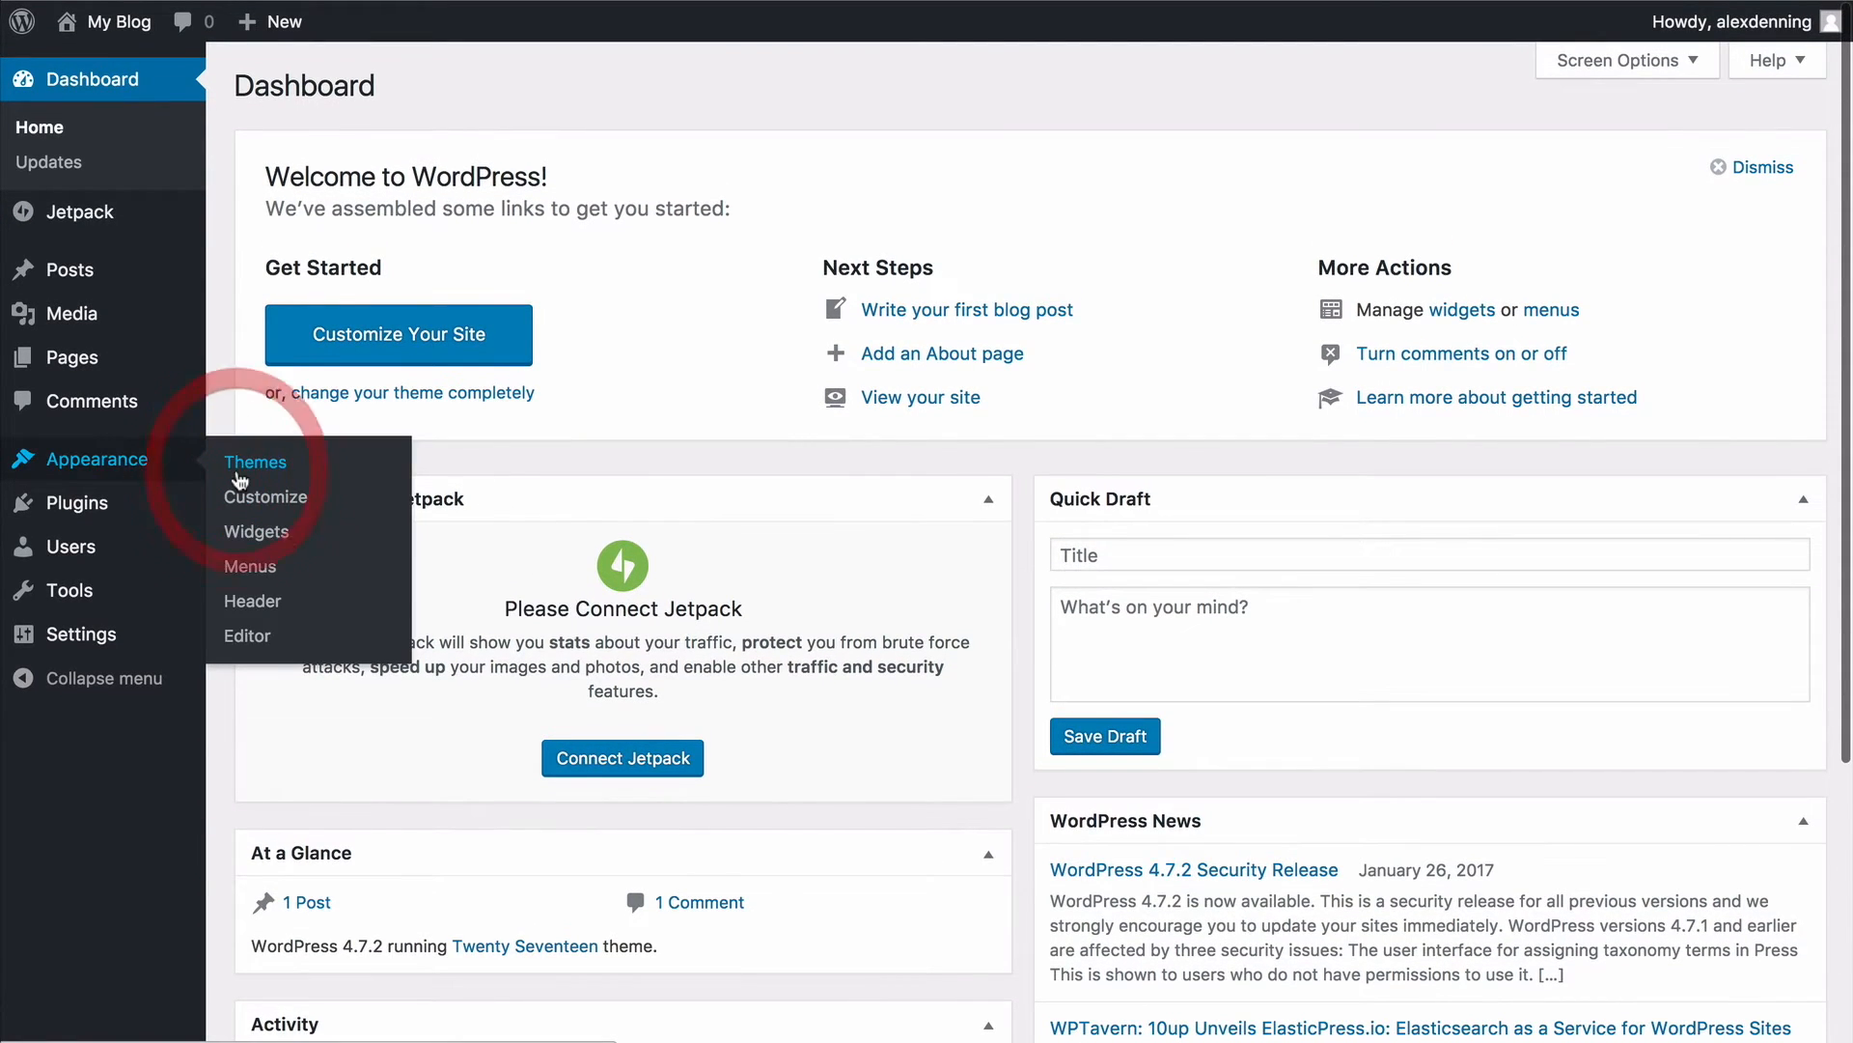
click(255, 461)
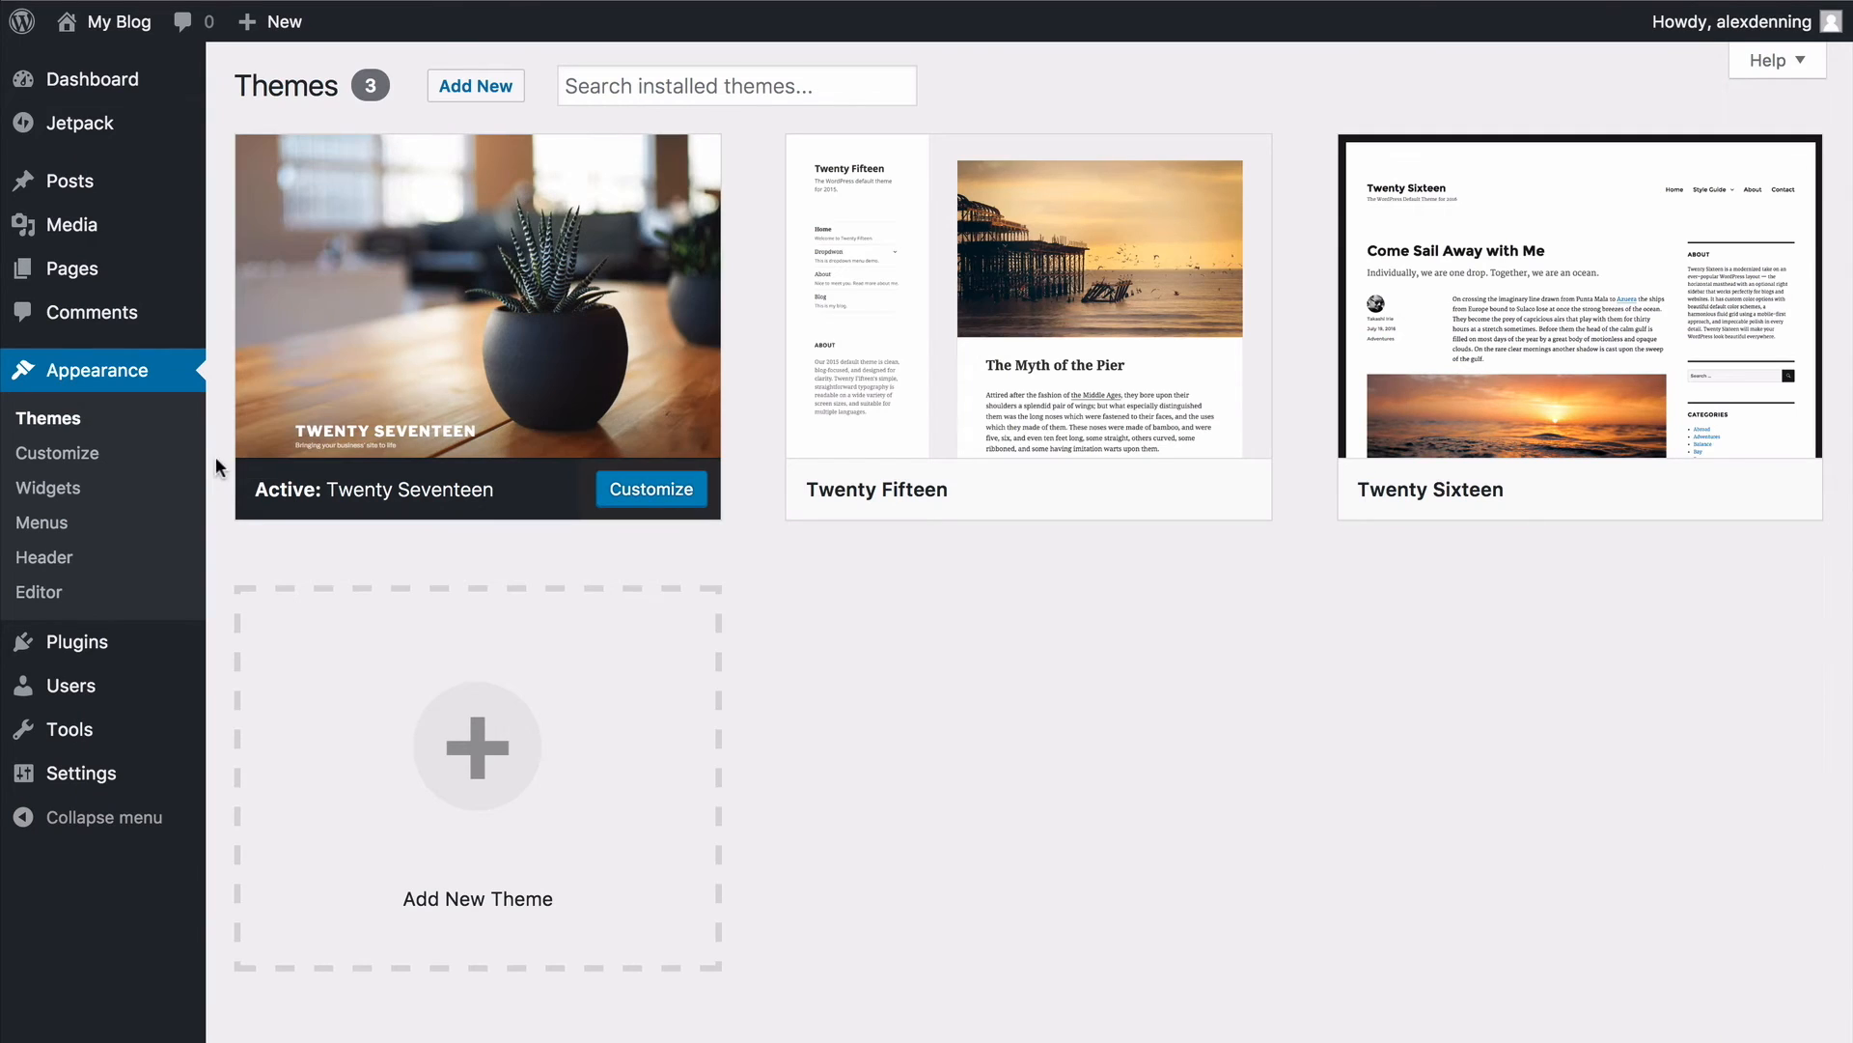
mouse_move(464, 95)
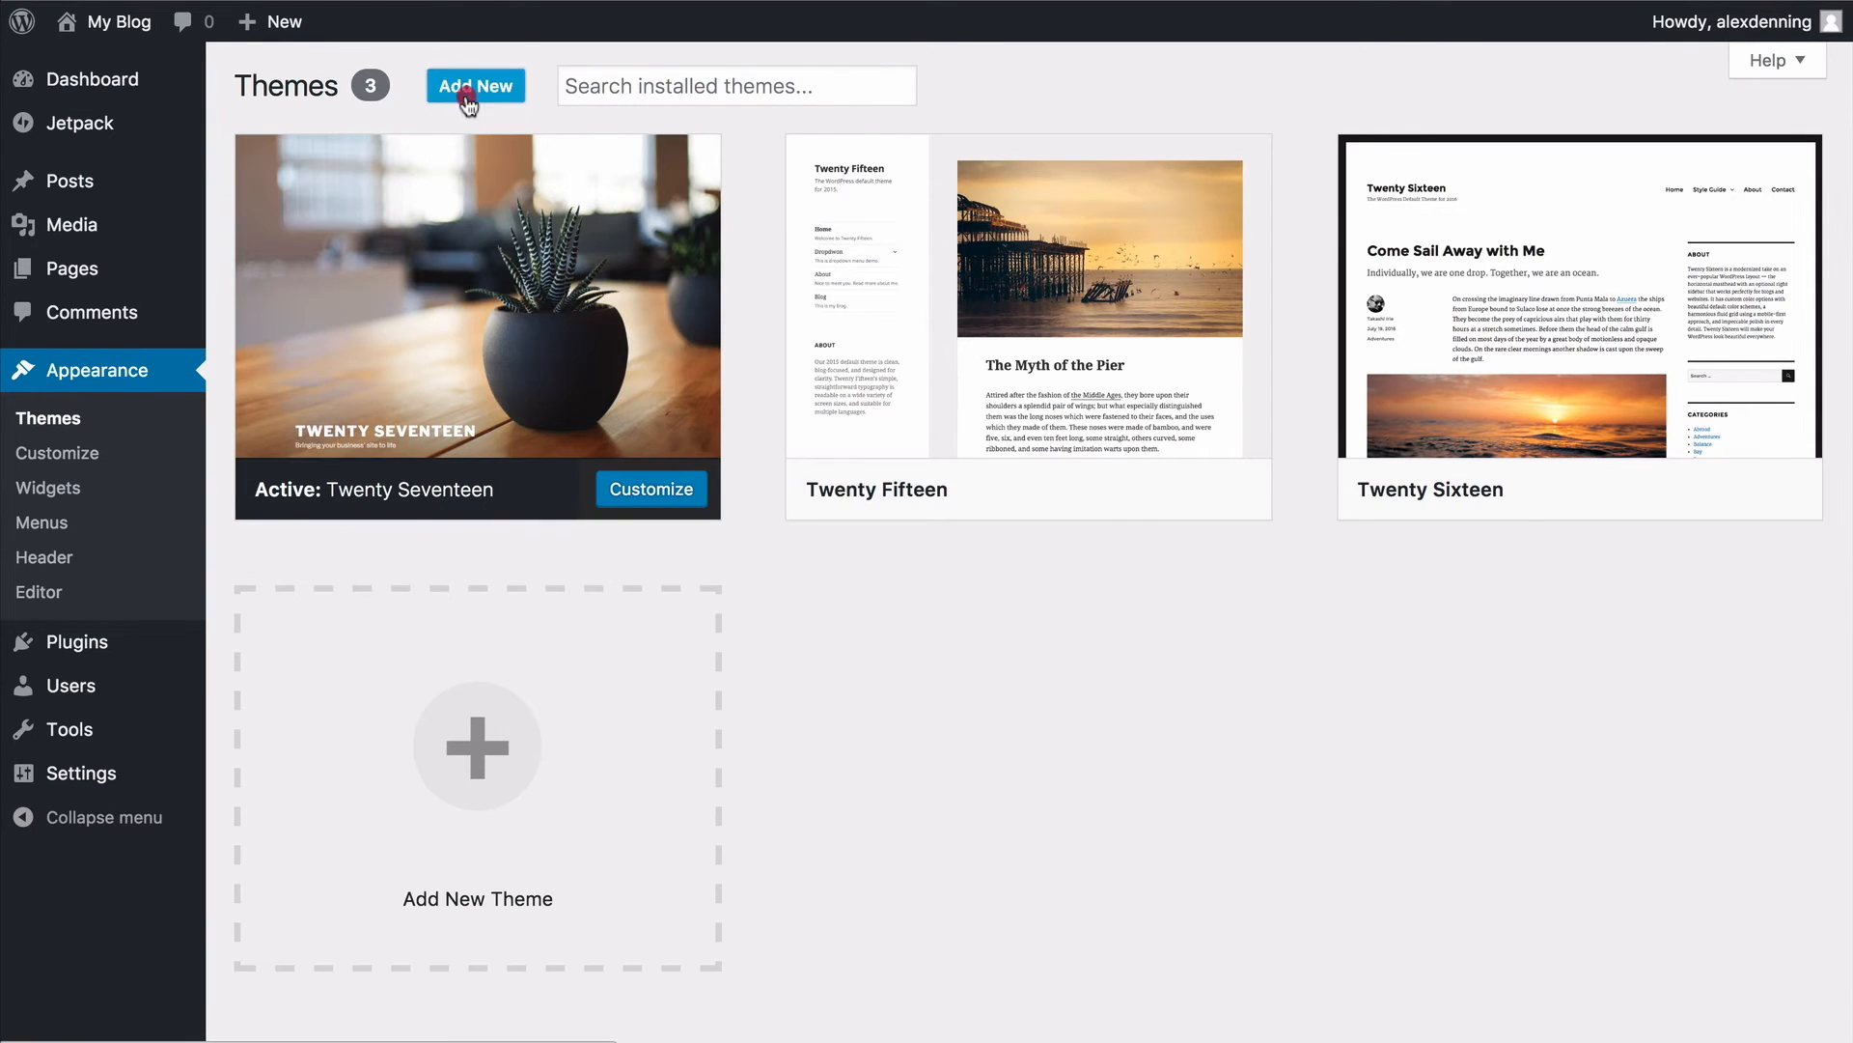
click(475, 87)
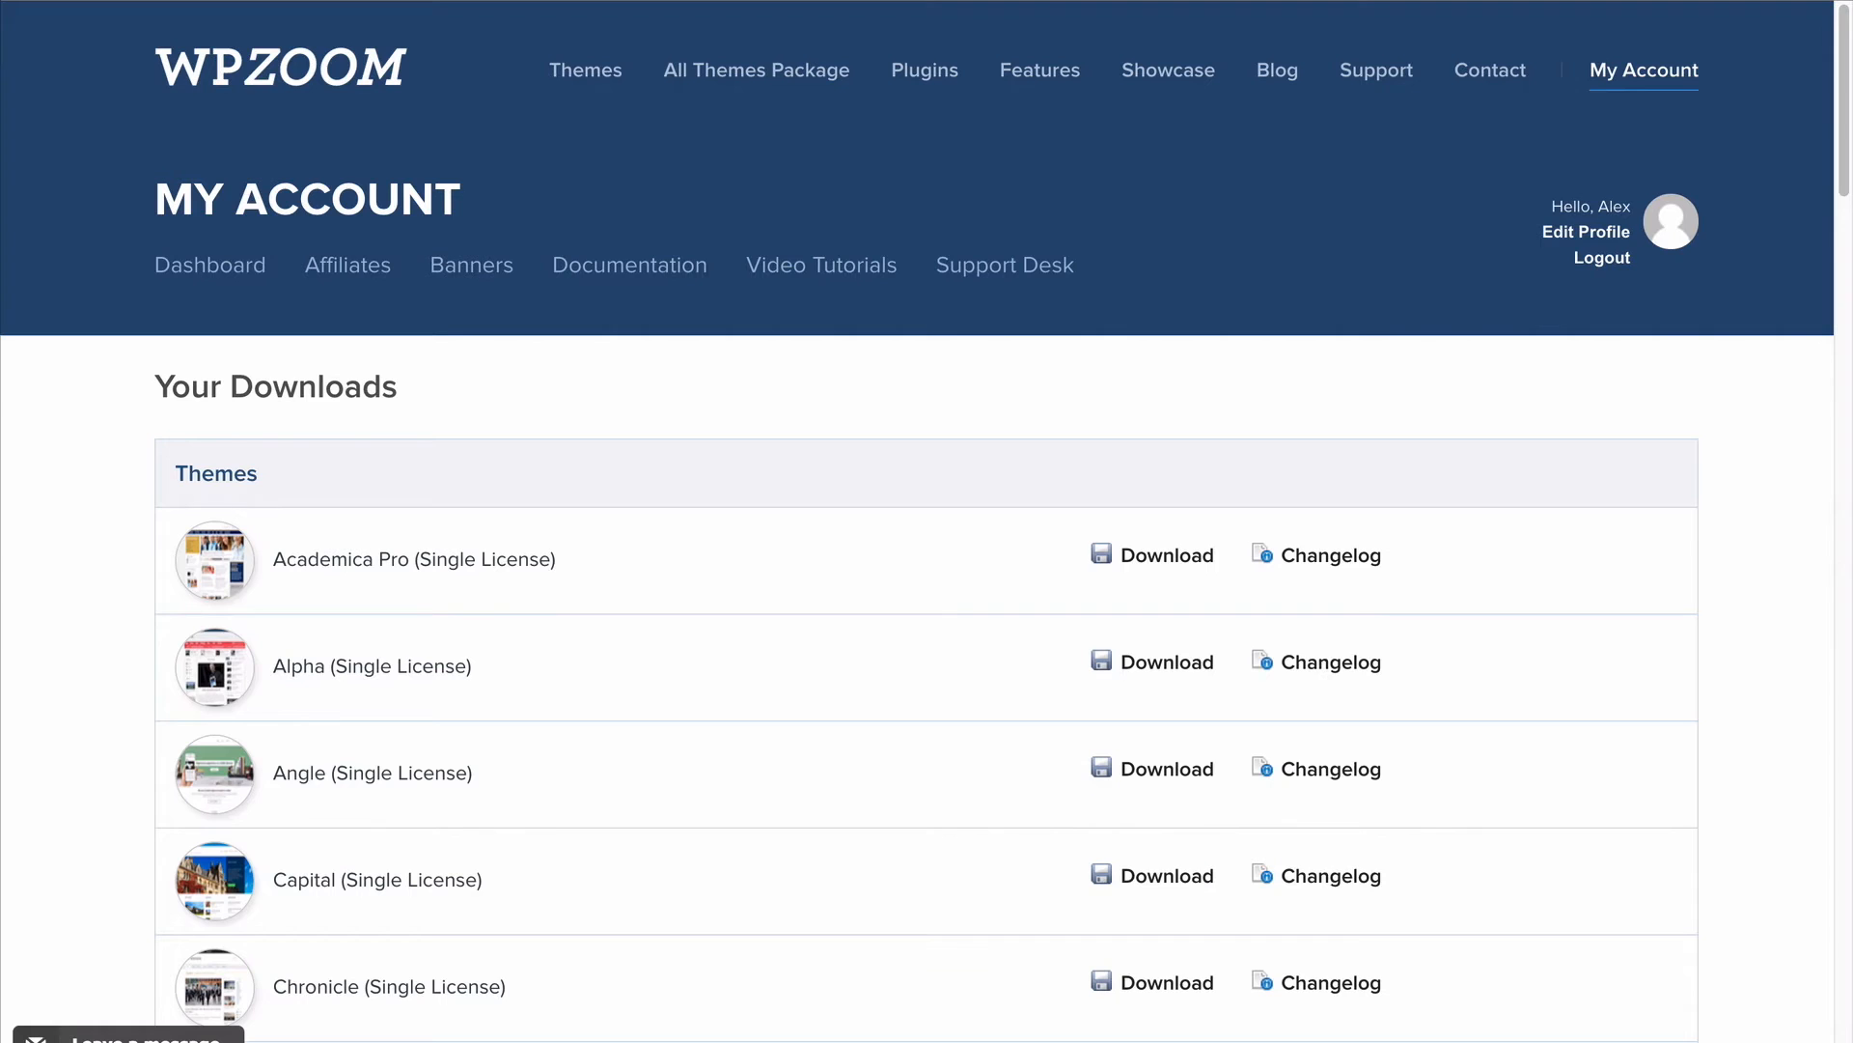
Download the Foodica theme zip from the WPZOOM themes list and save it
scroll(down, 3)
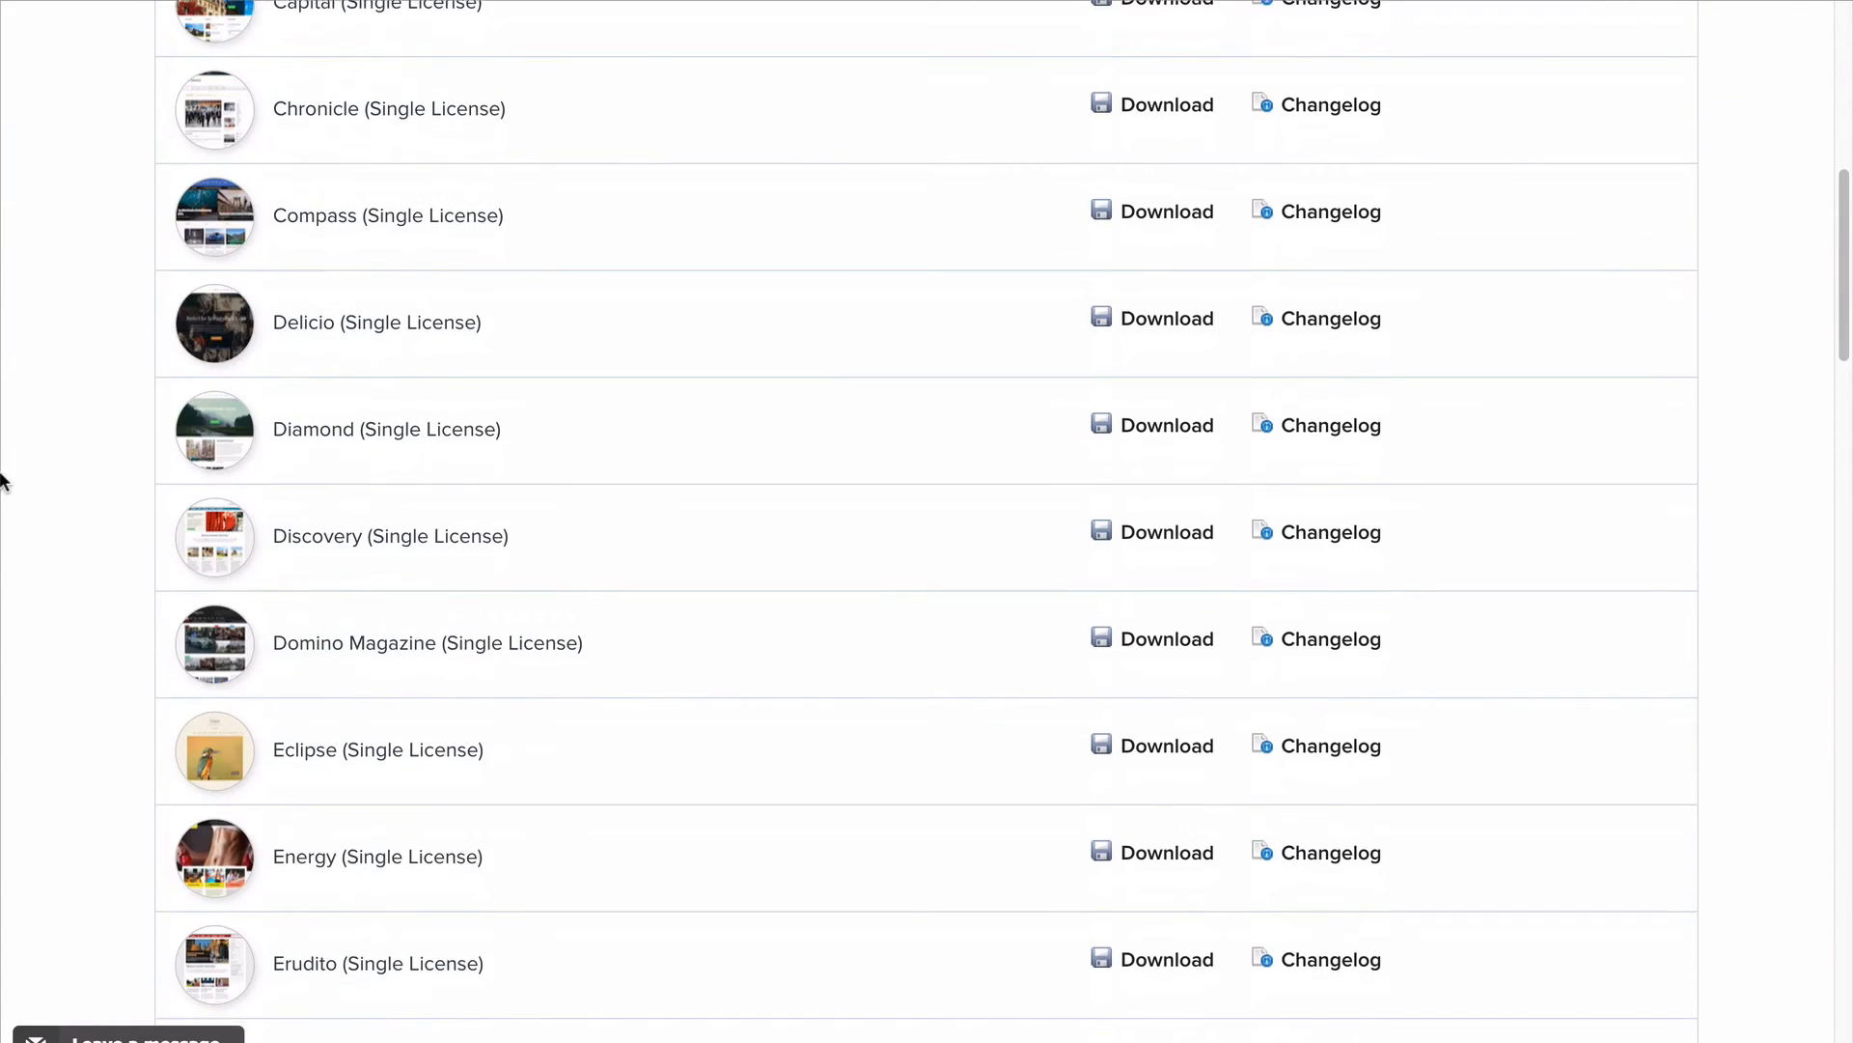
scroll(down, 3)
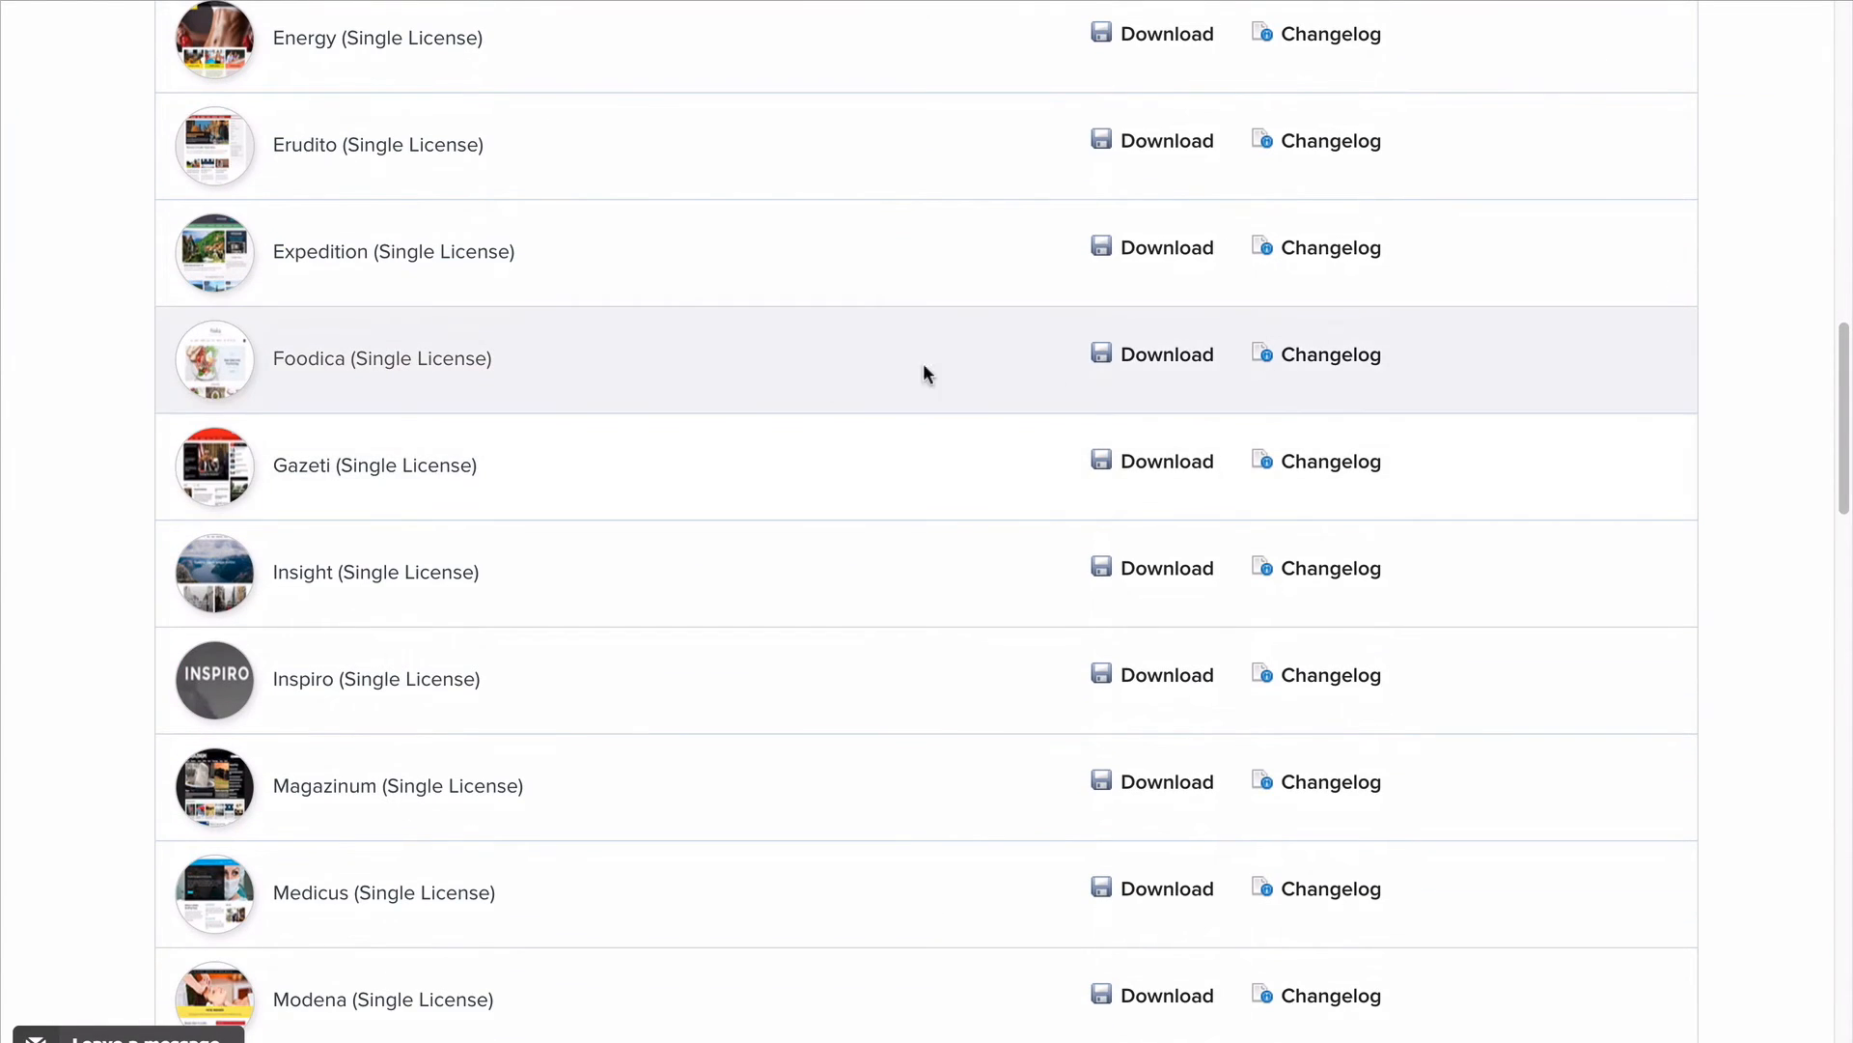
mouse_move(331, 371)
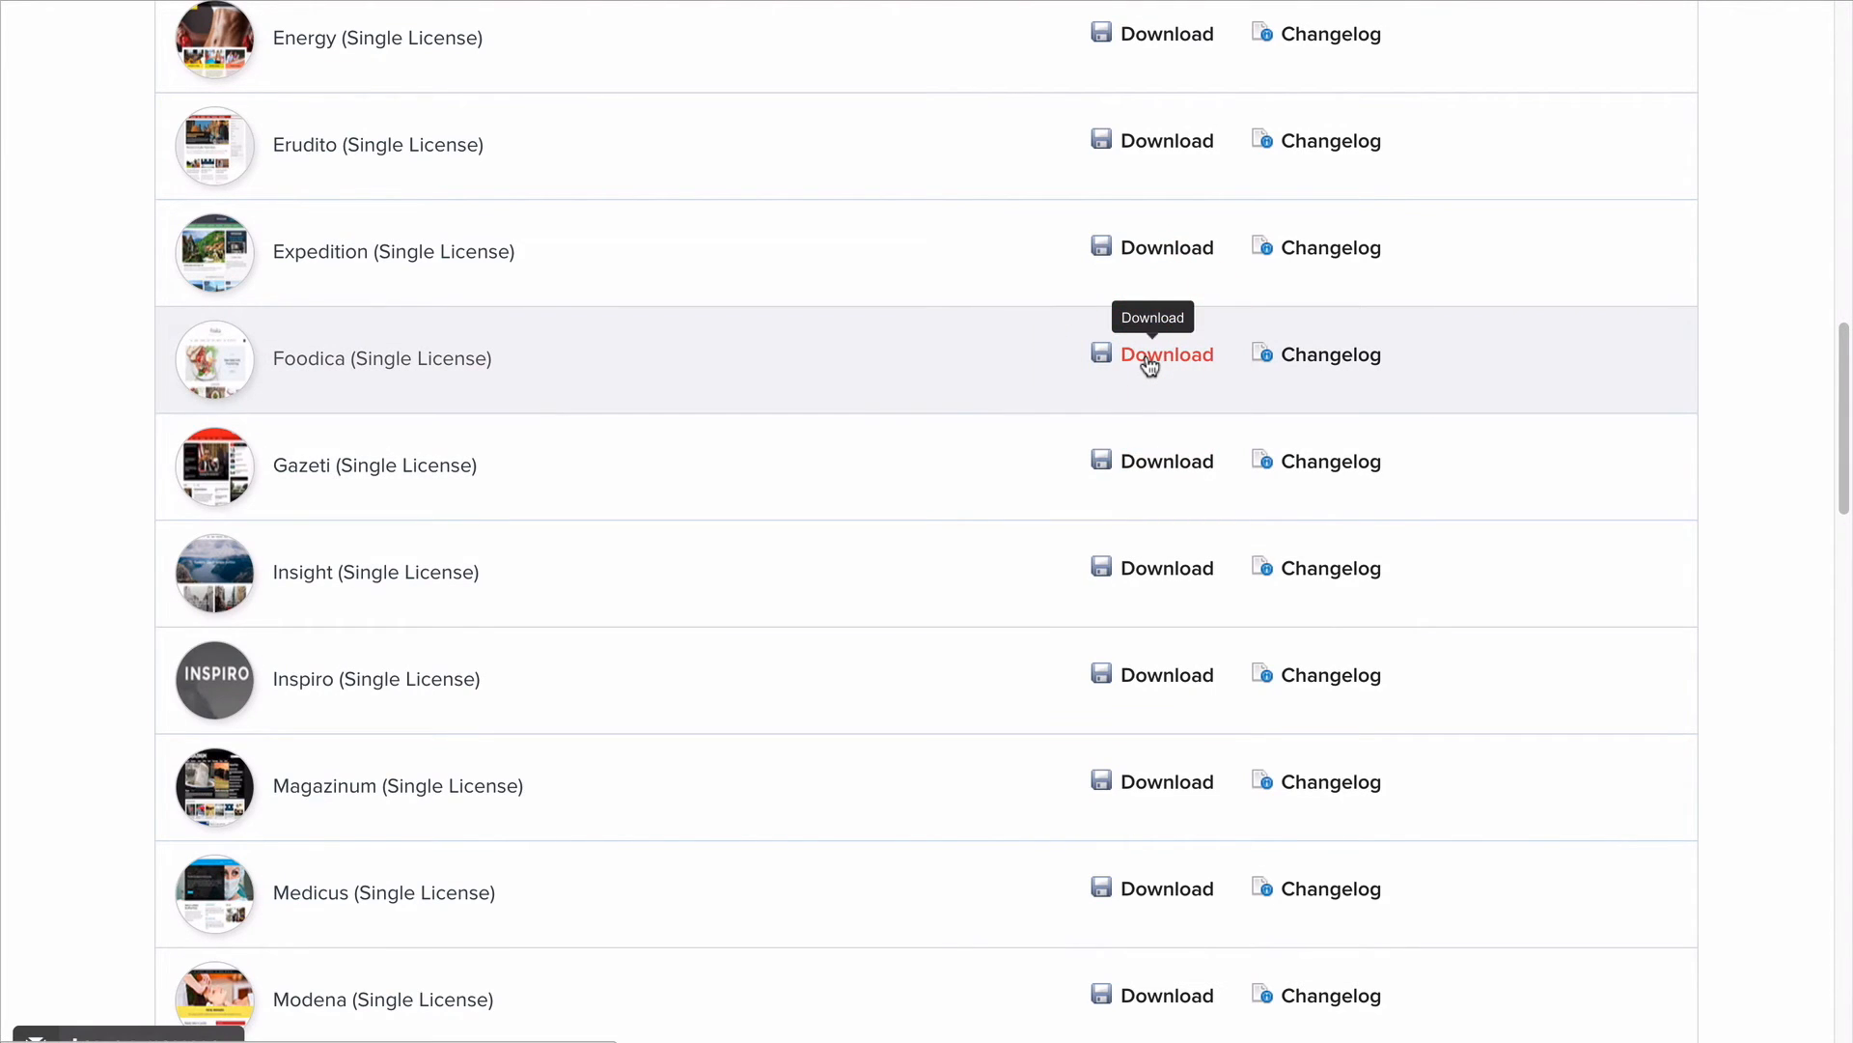
click(1166, 355)
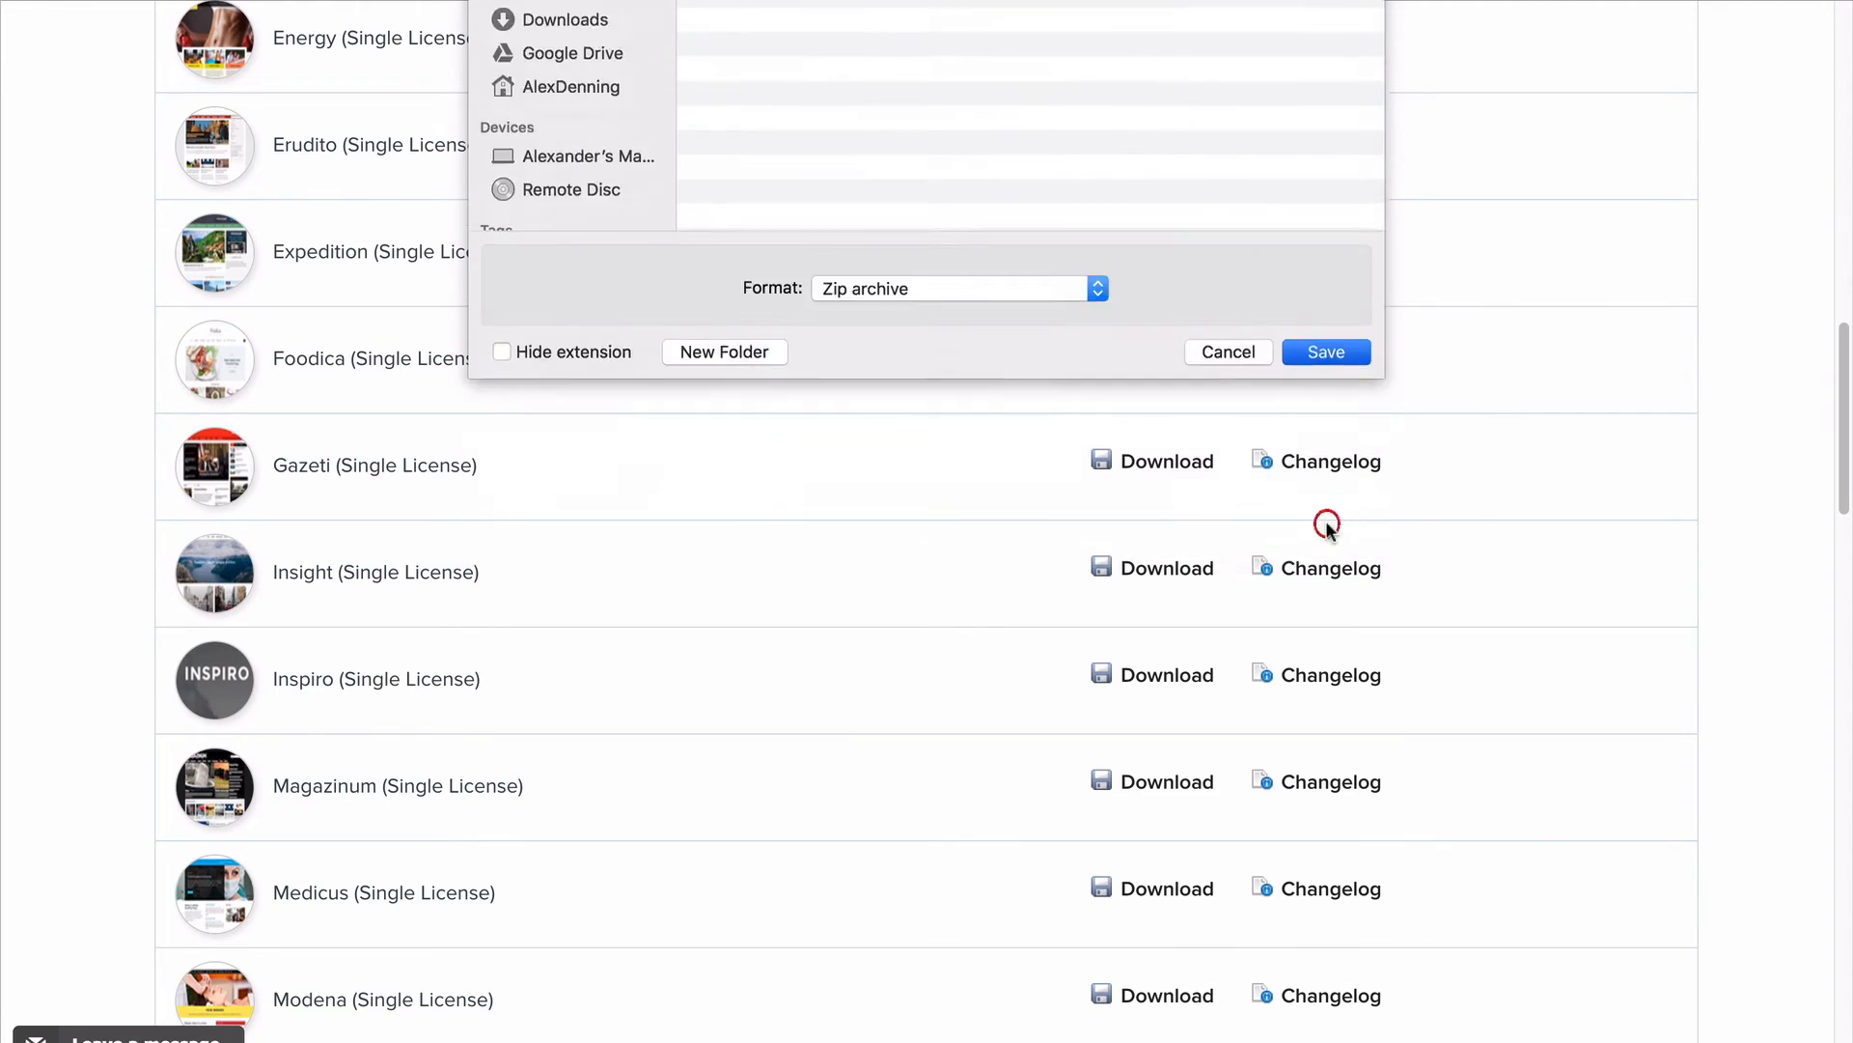
click(1327, 351)
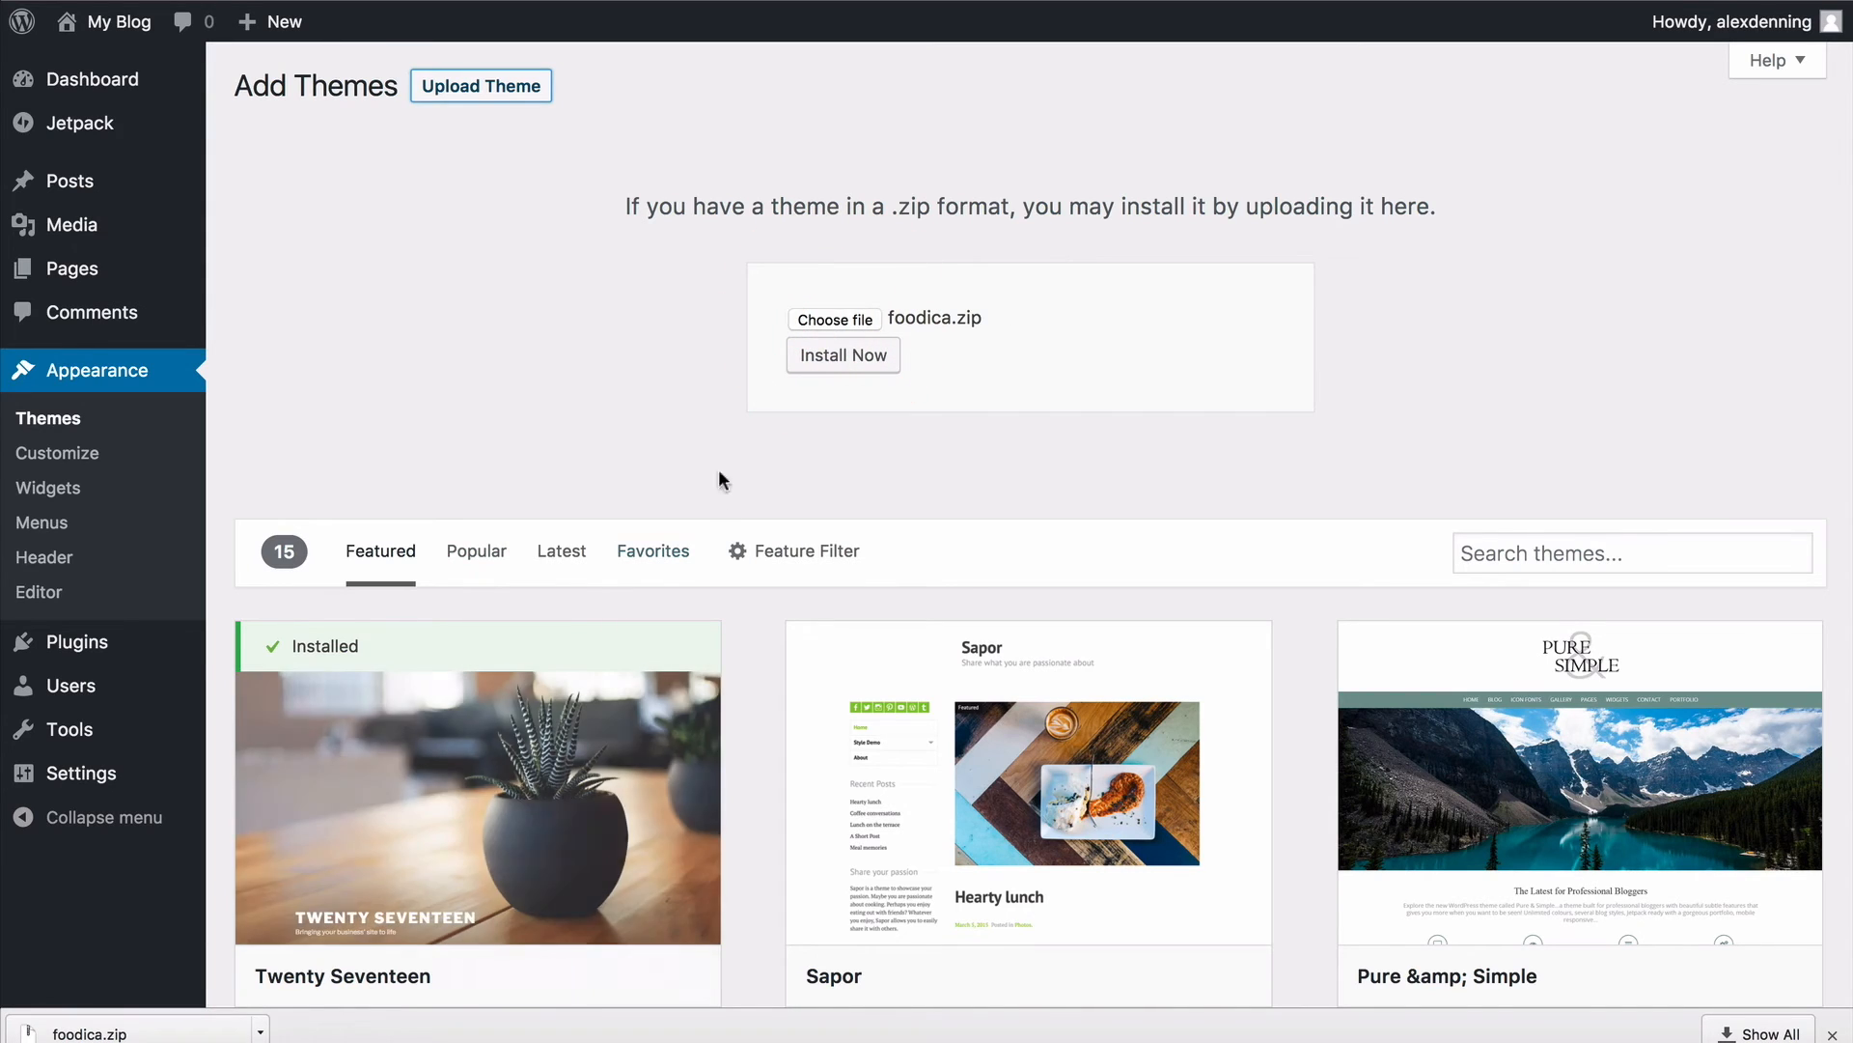
mouse_move(847, 333)
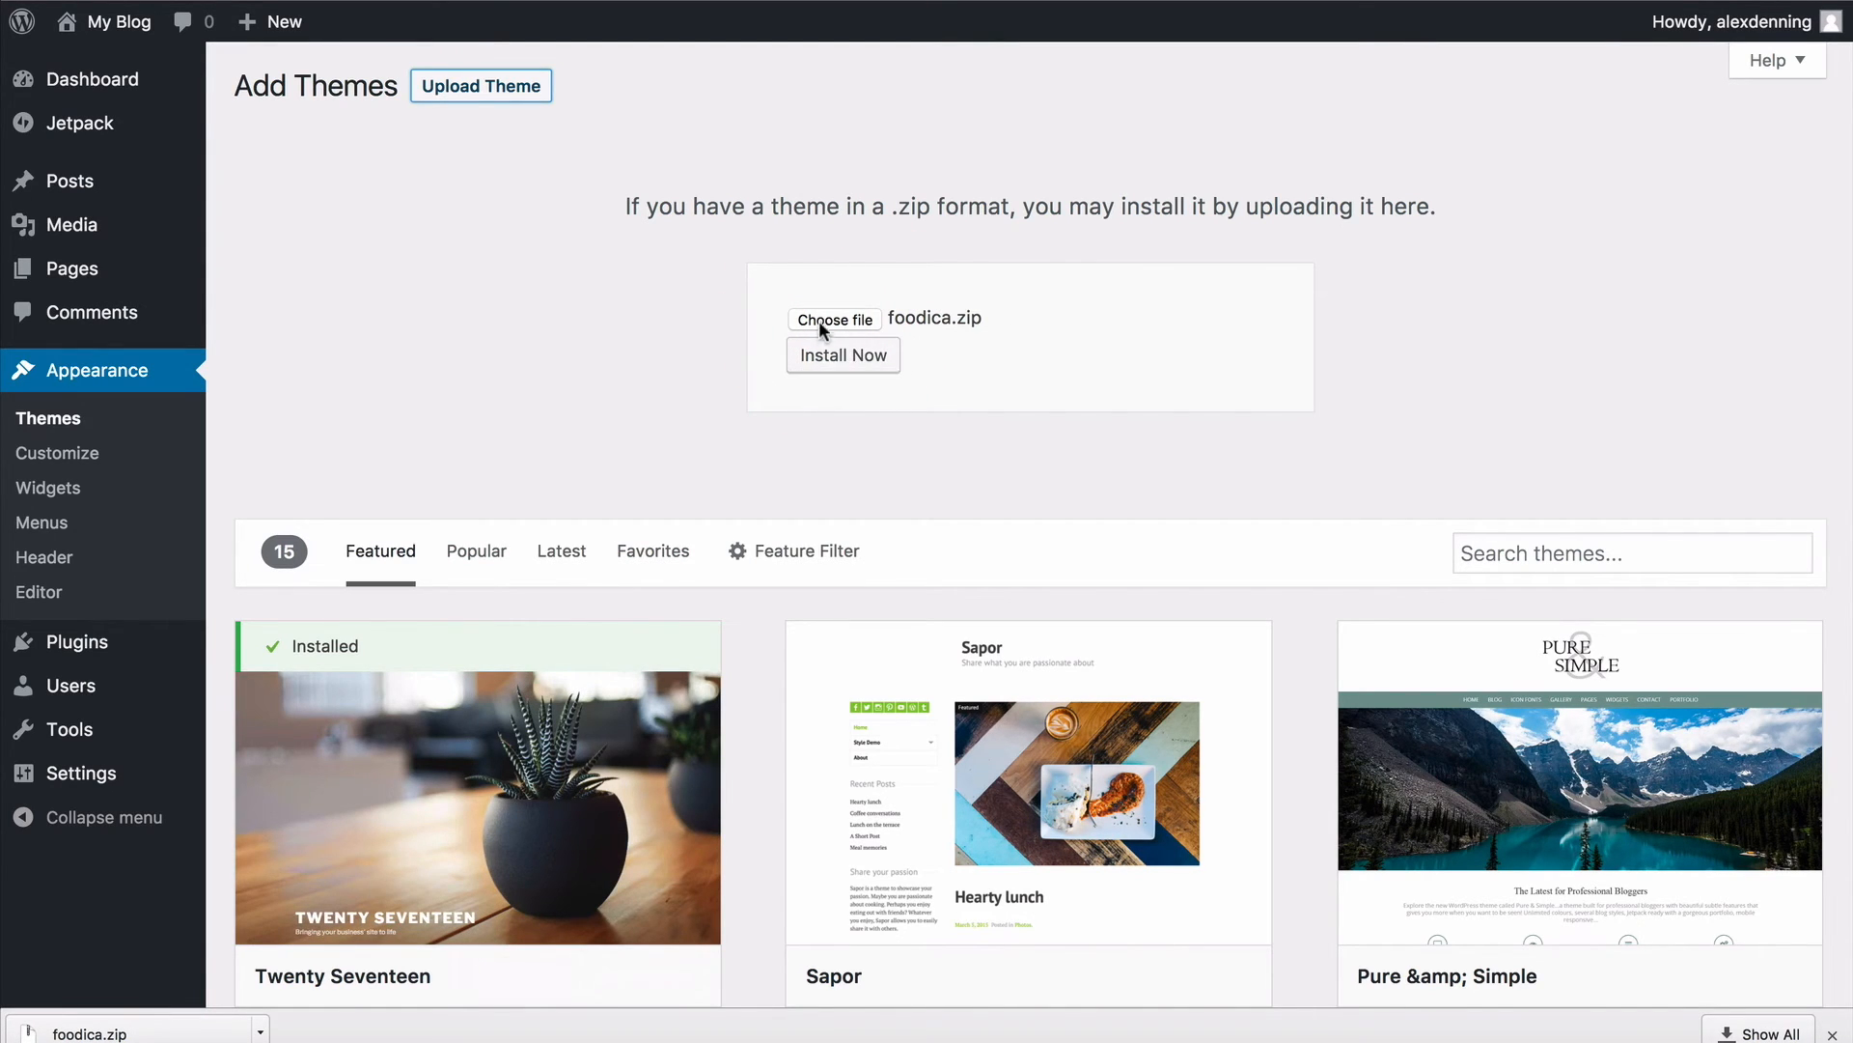
Upload foodica.zip, install the Foodica theme and activate it
click(841, 355)
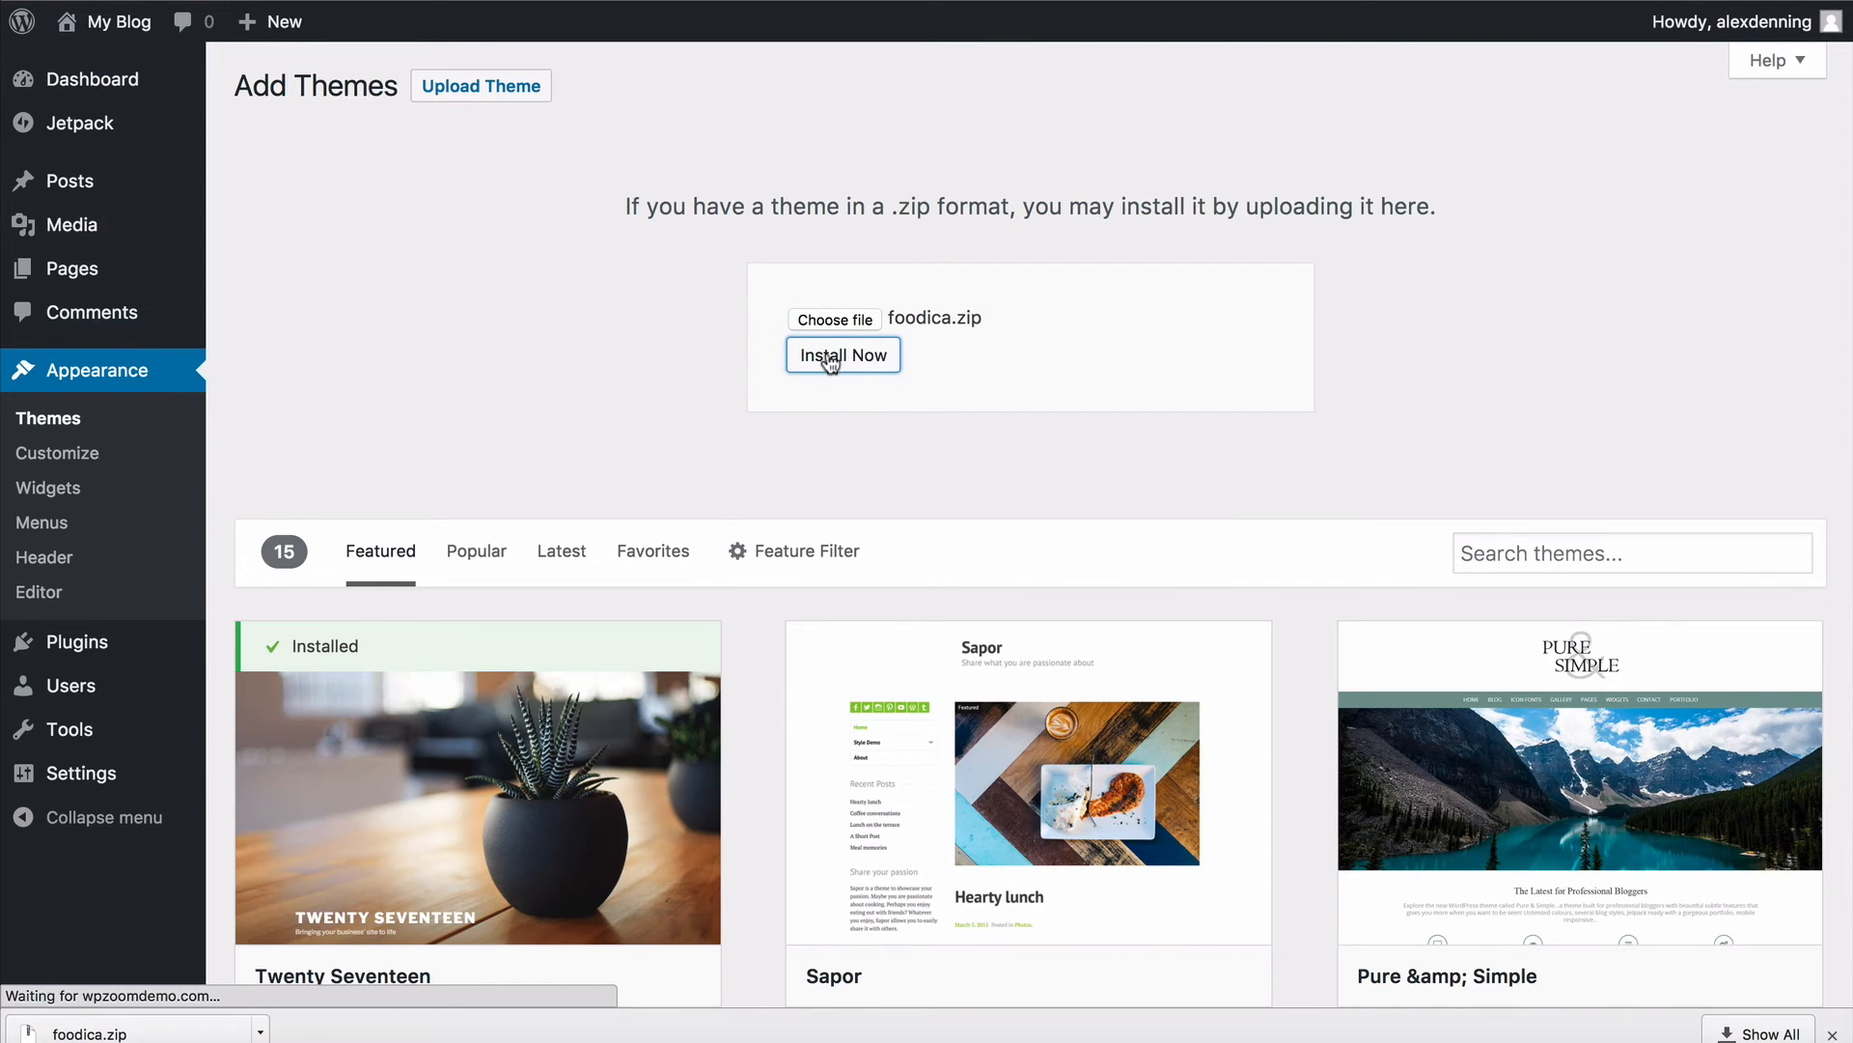
click(842, 356)
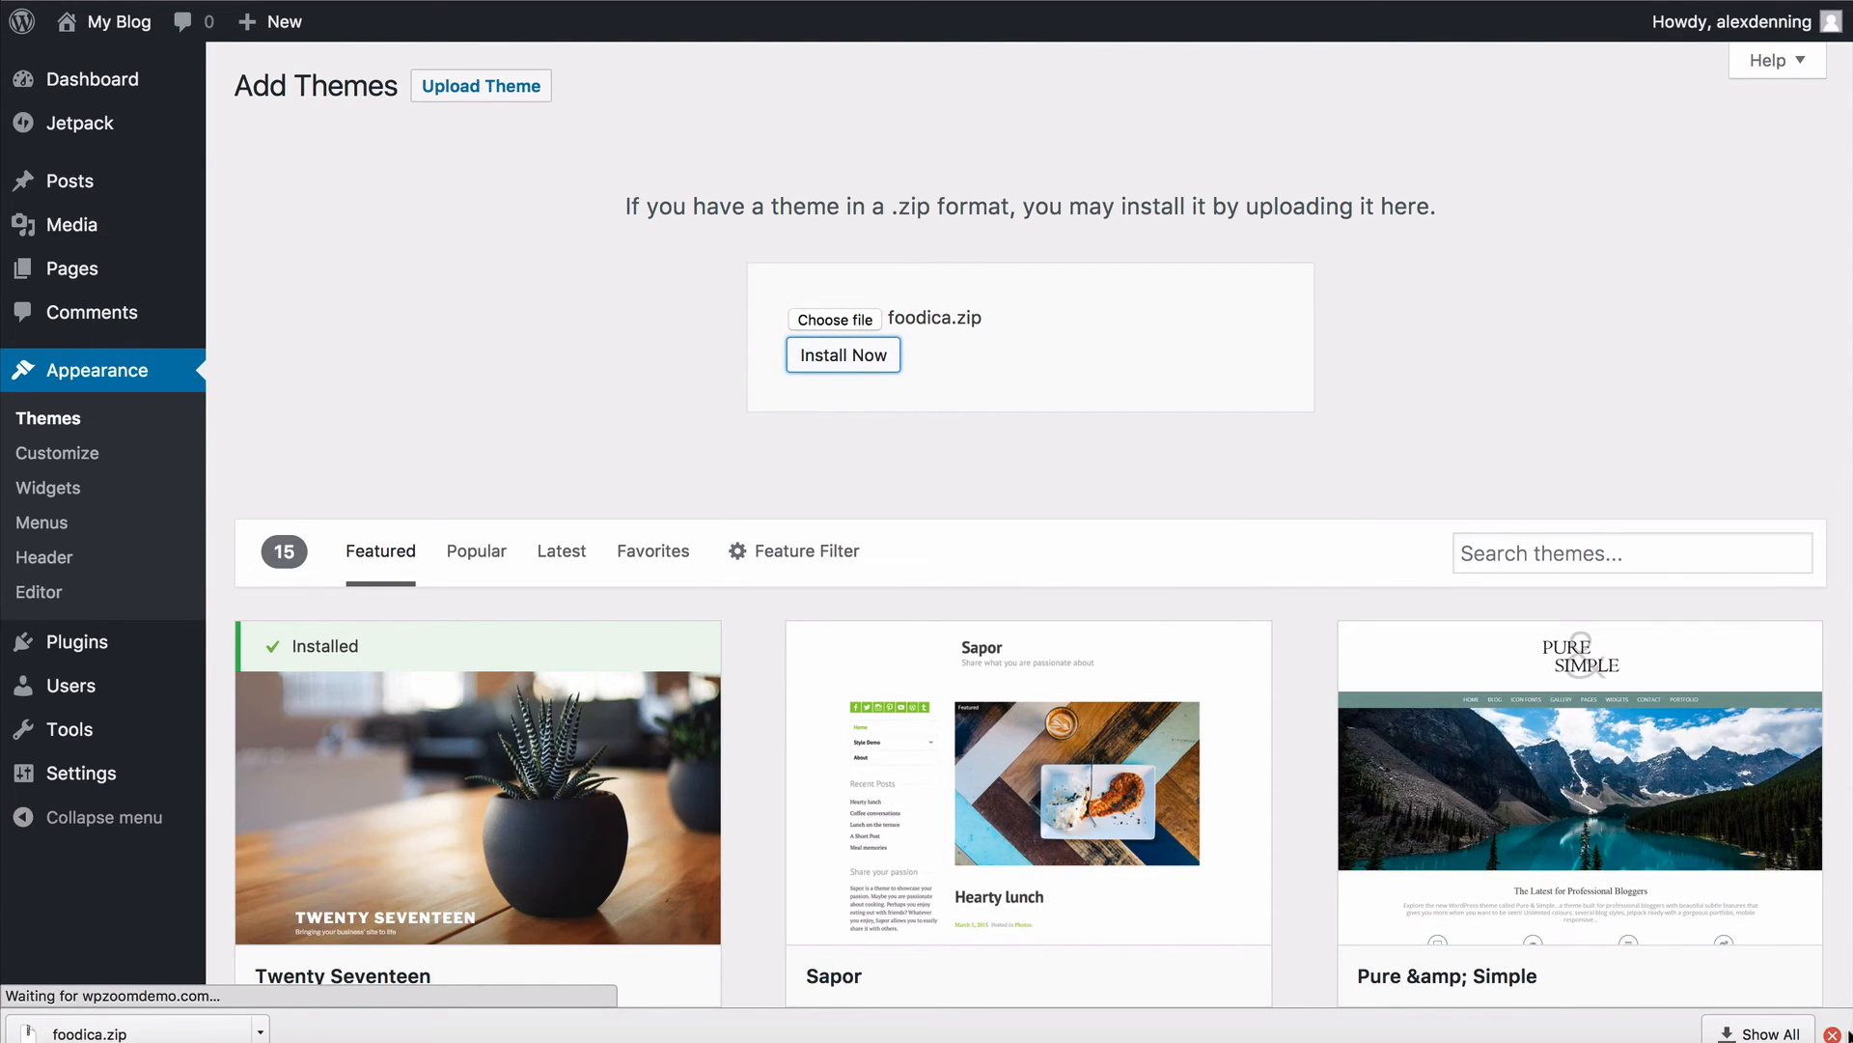
click(841, 356)
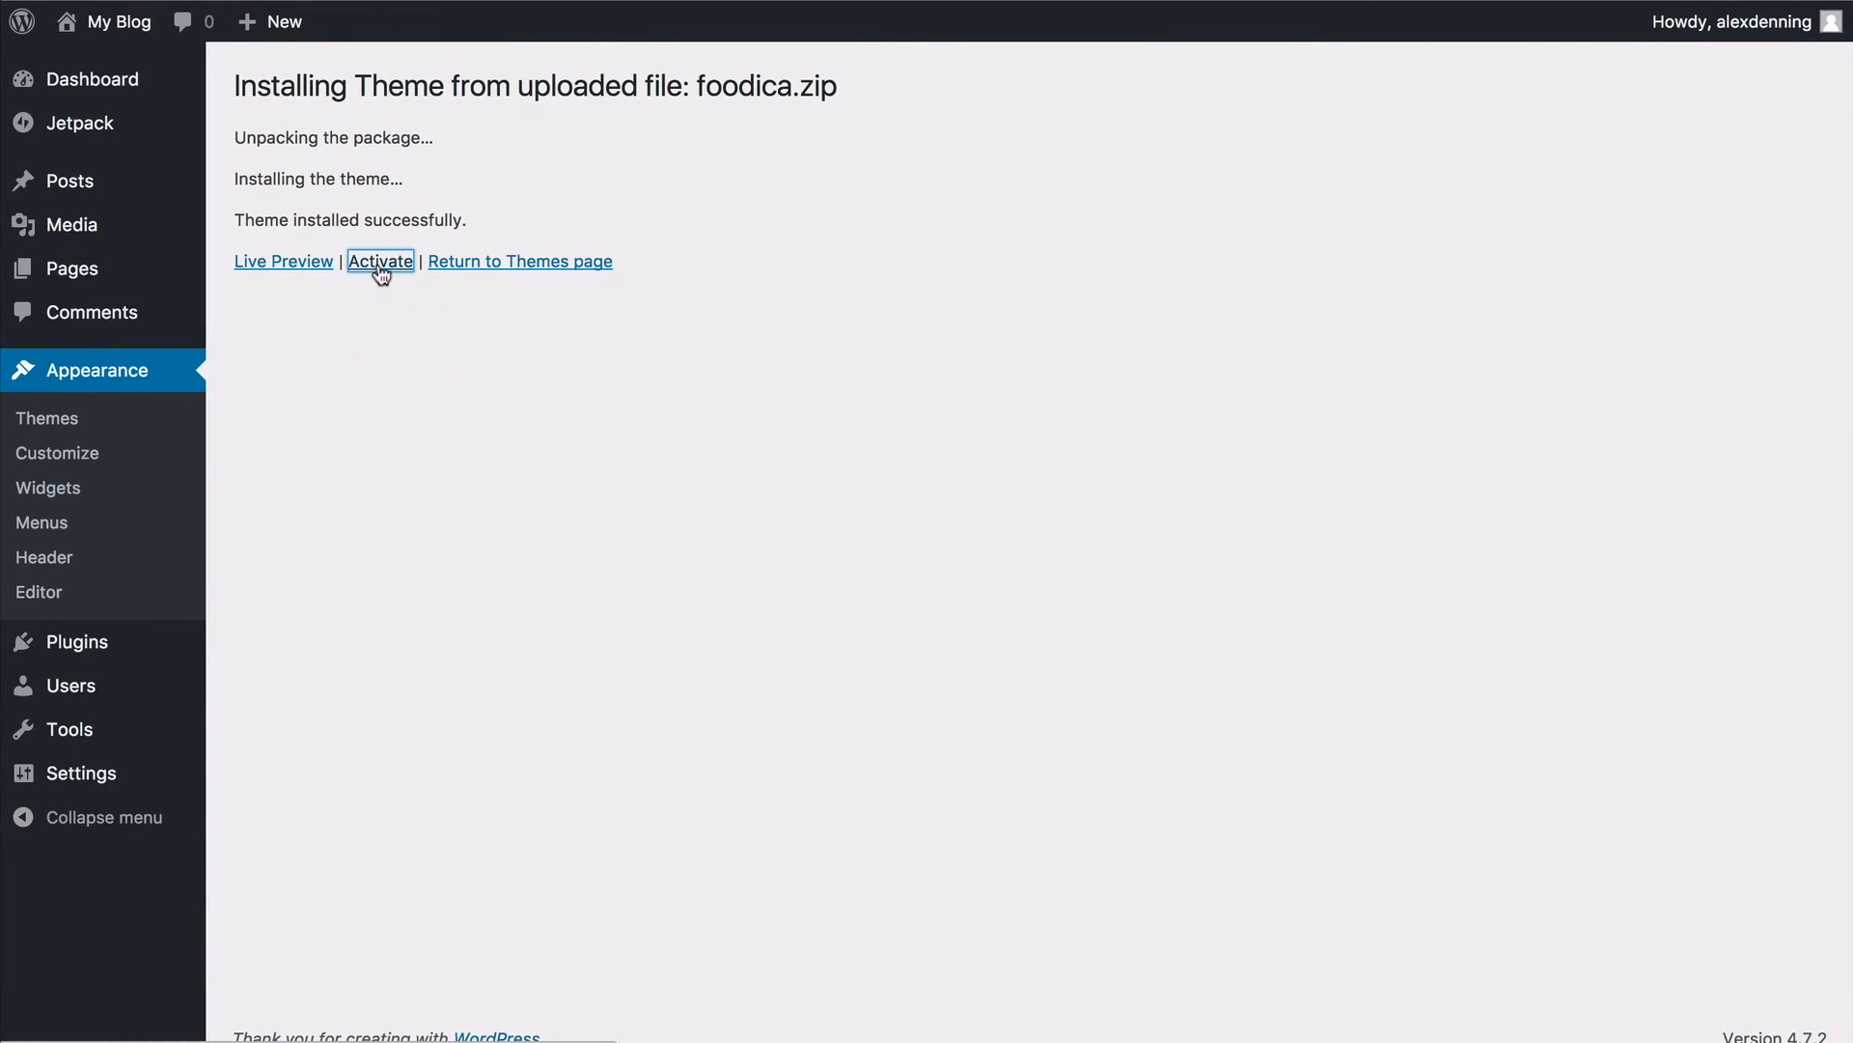
click(381, 263)
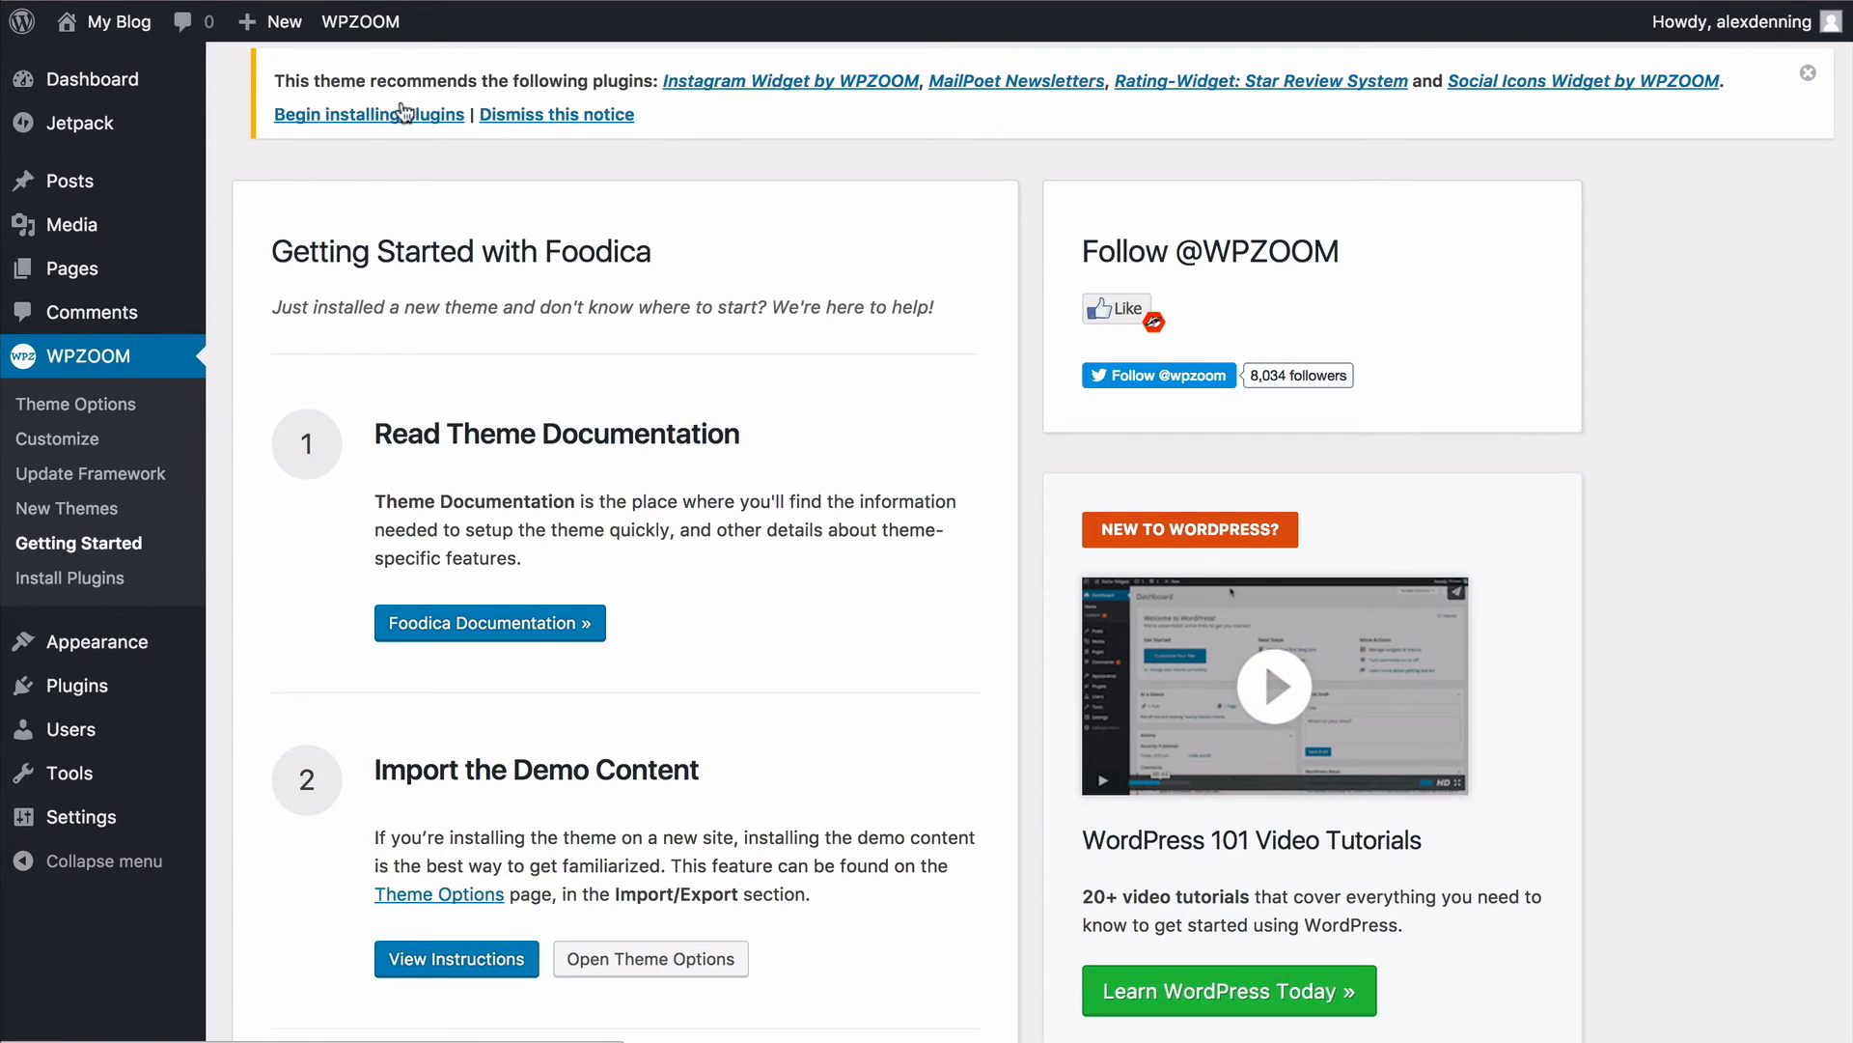
Bulk-install all four recommended plugins, then bulk-activate them from the installer
click(369, 114)
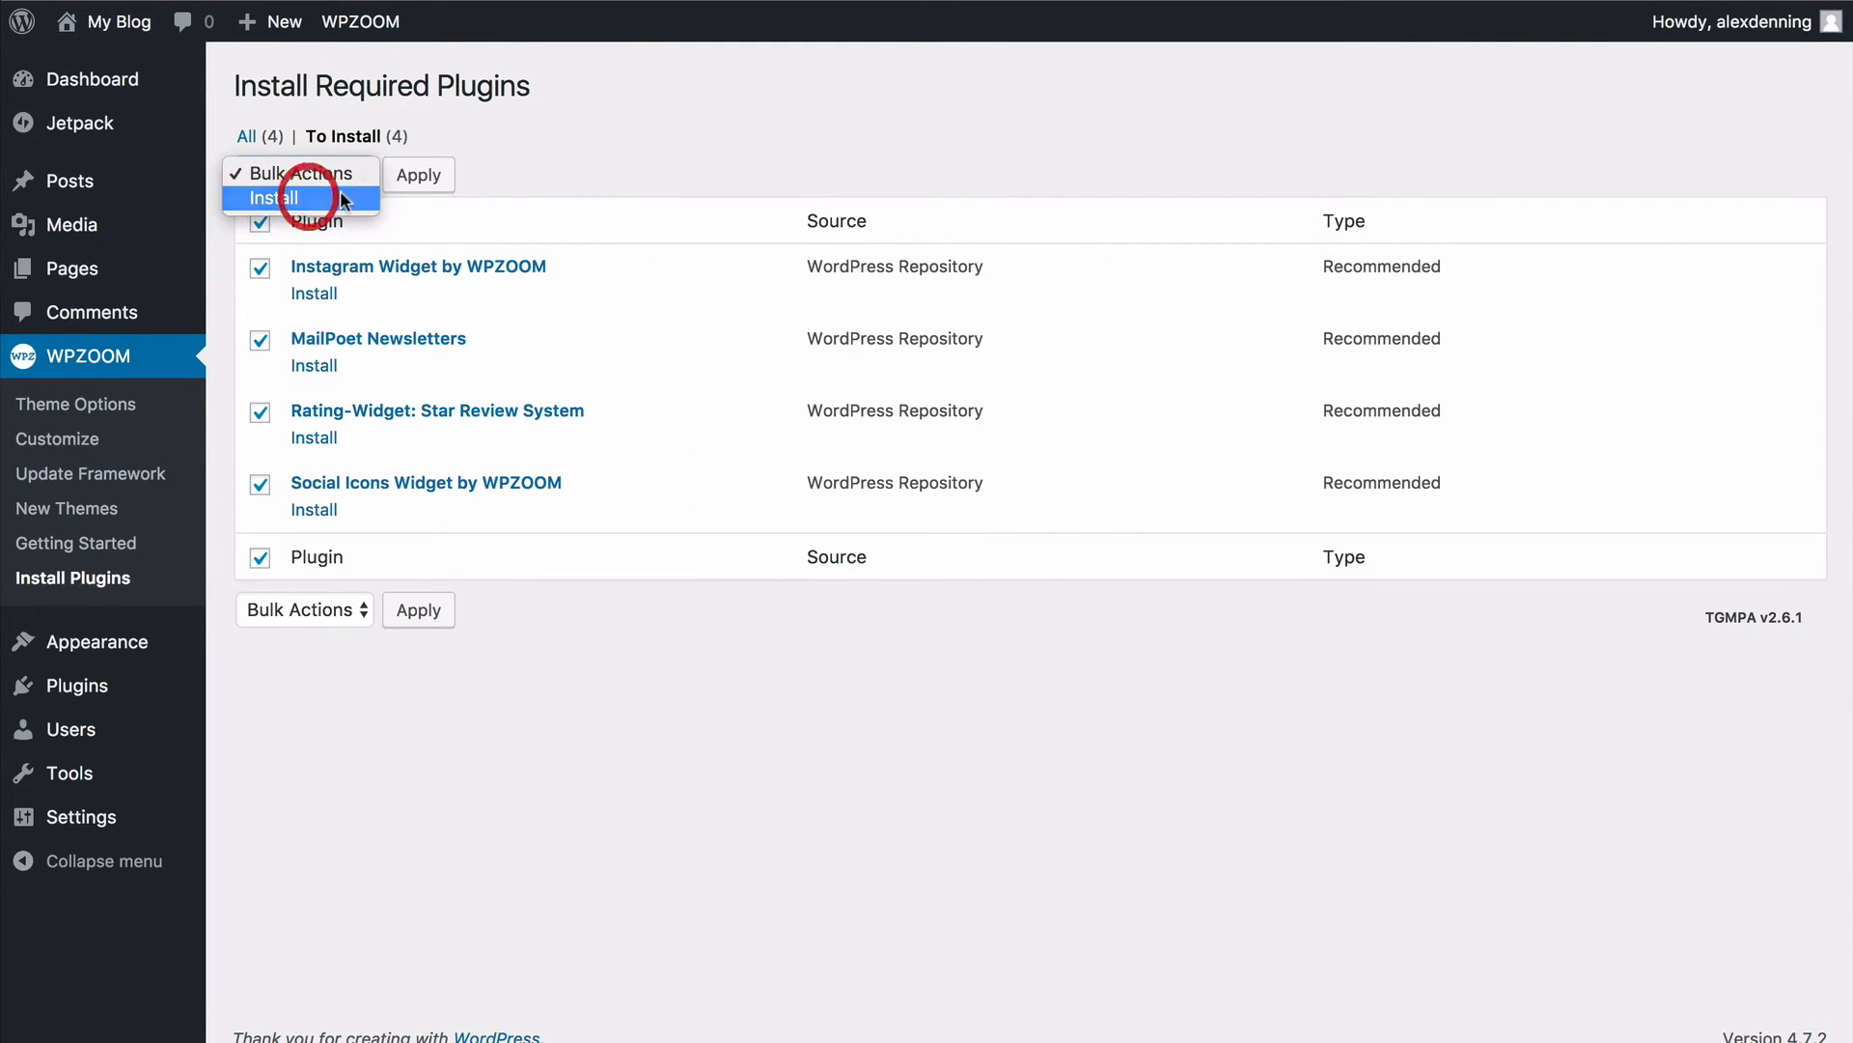
click(274, 197)
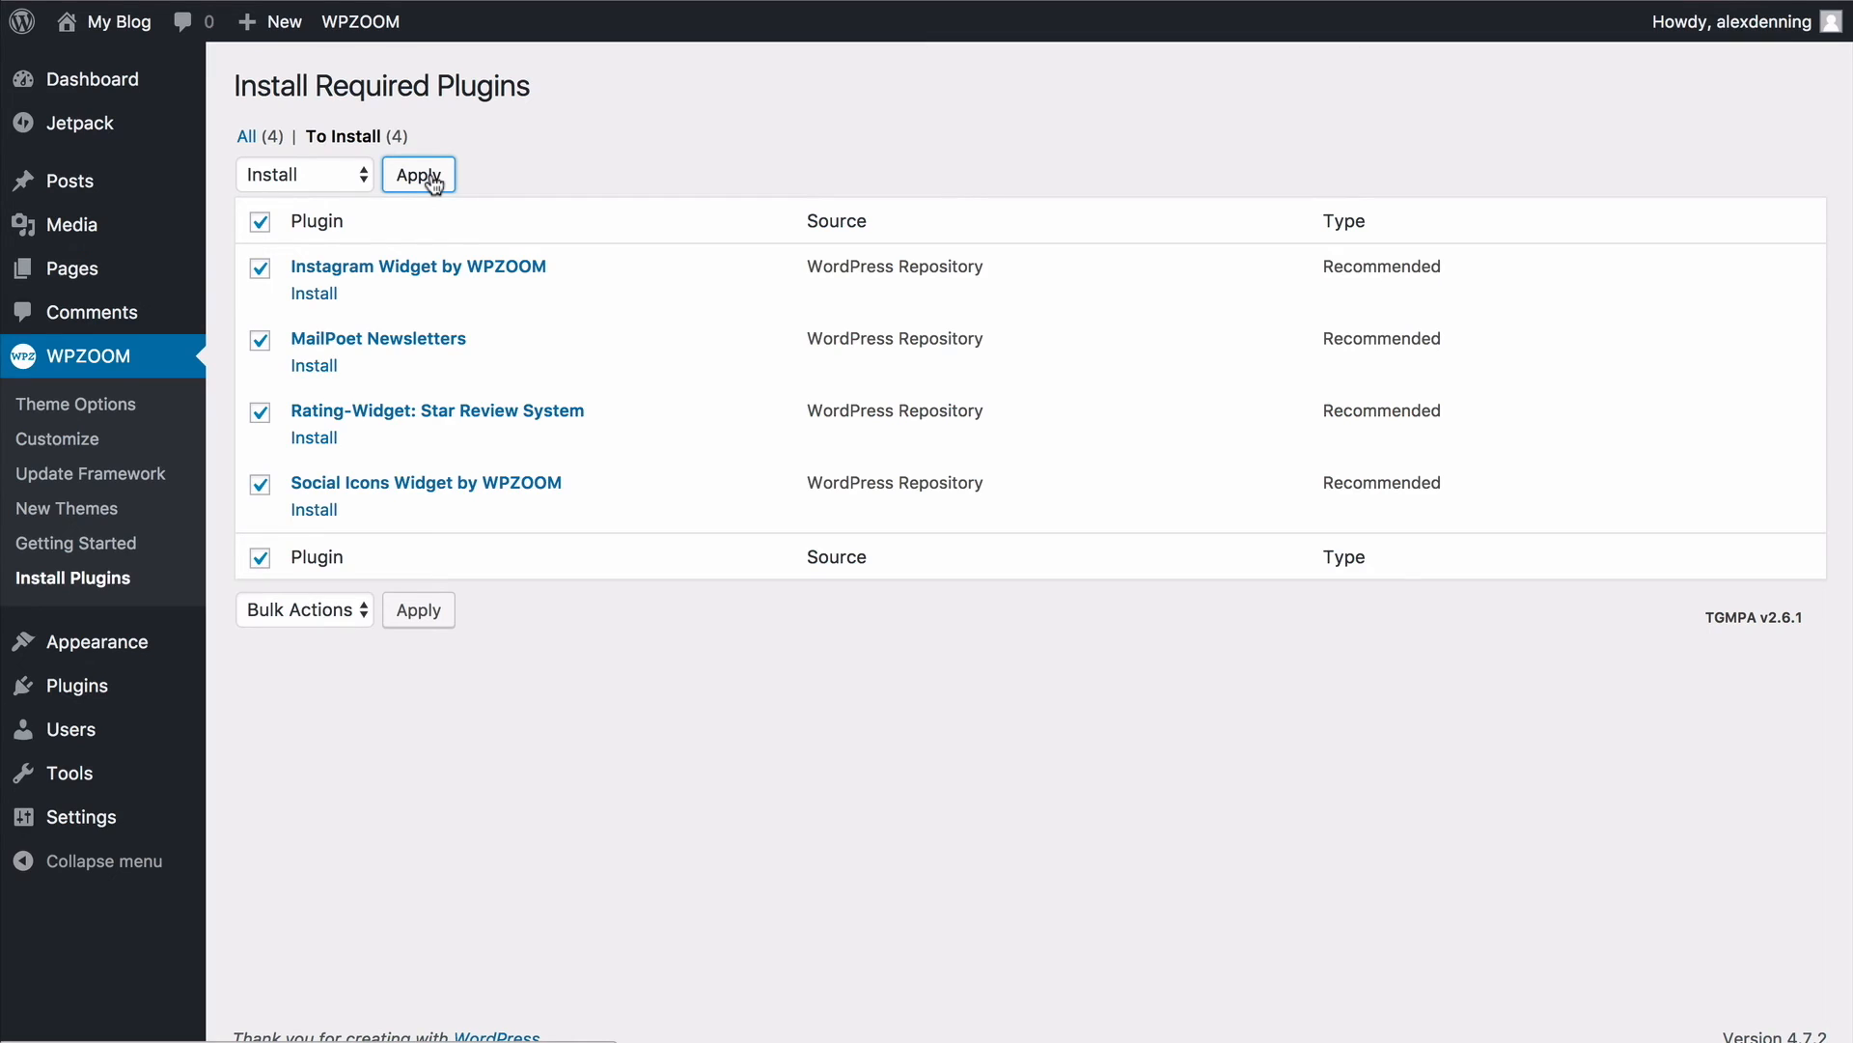
click(417, 174)
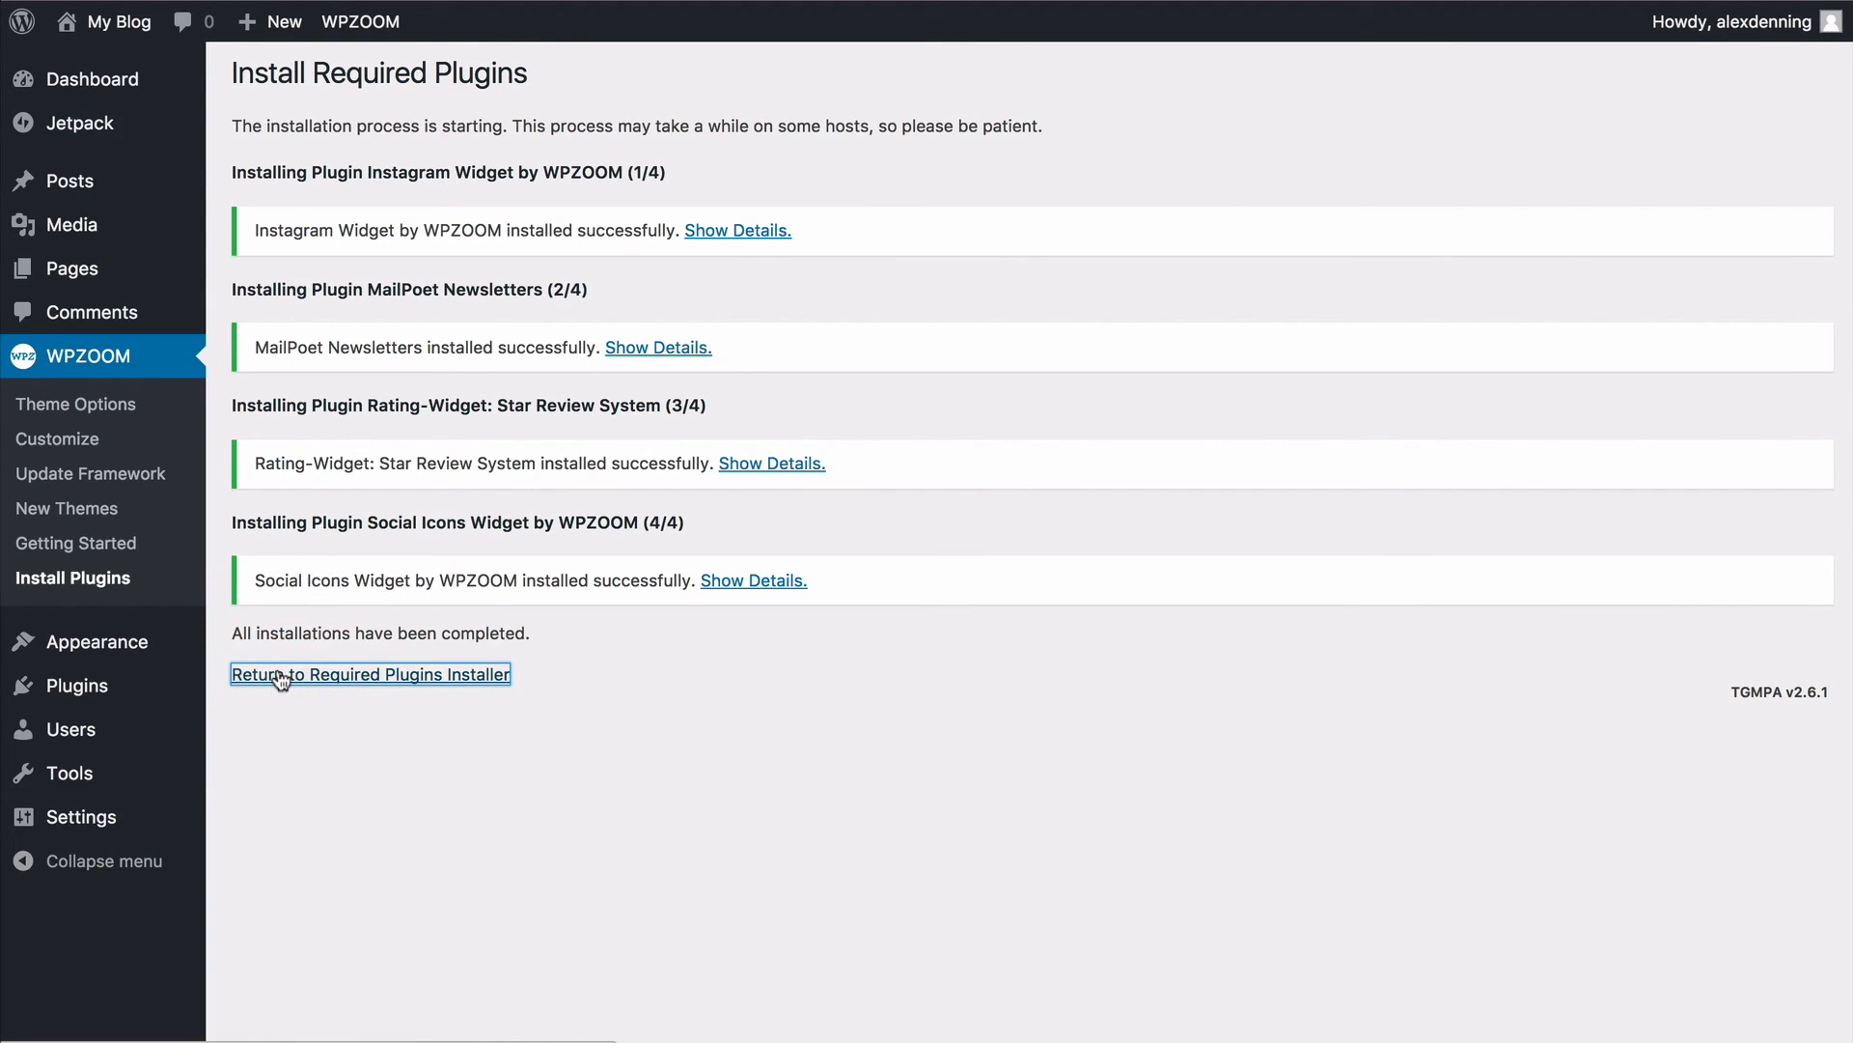
click(371, 674)
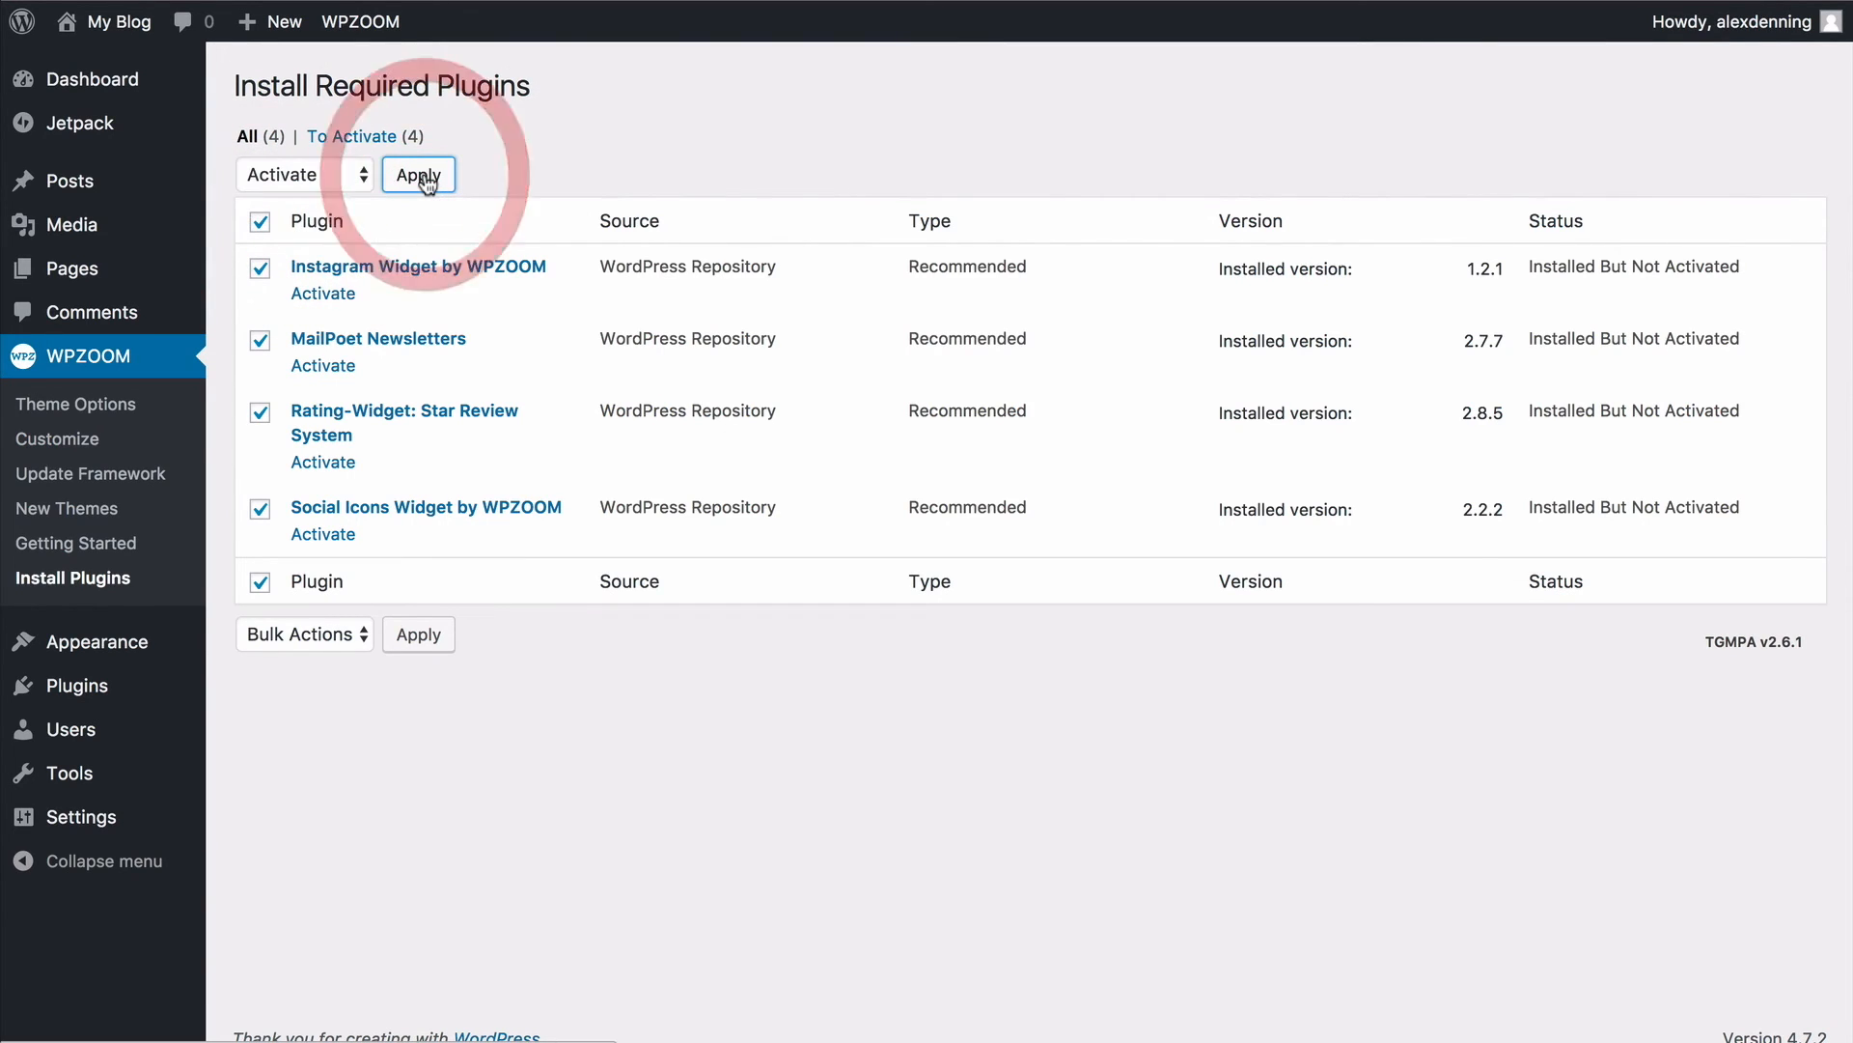
click(417, 174)
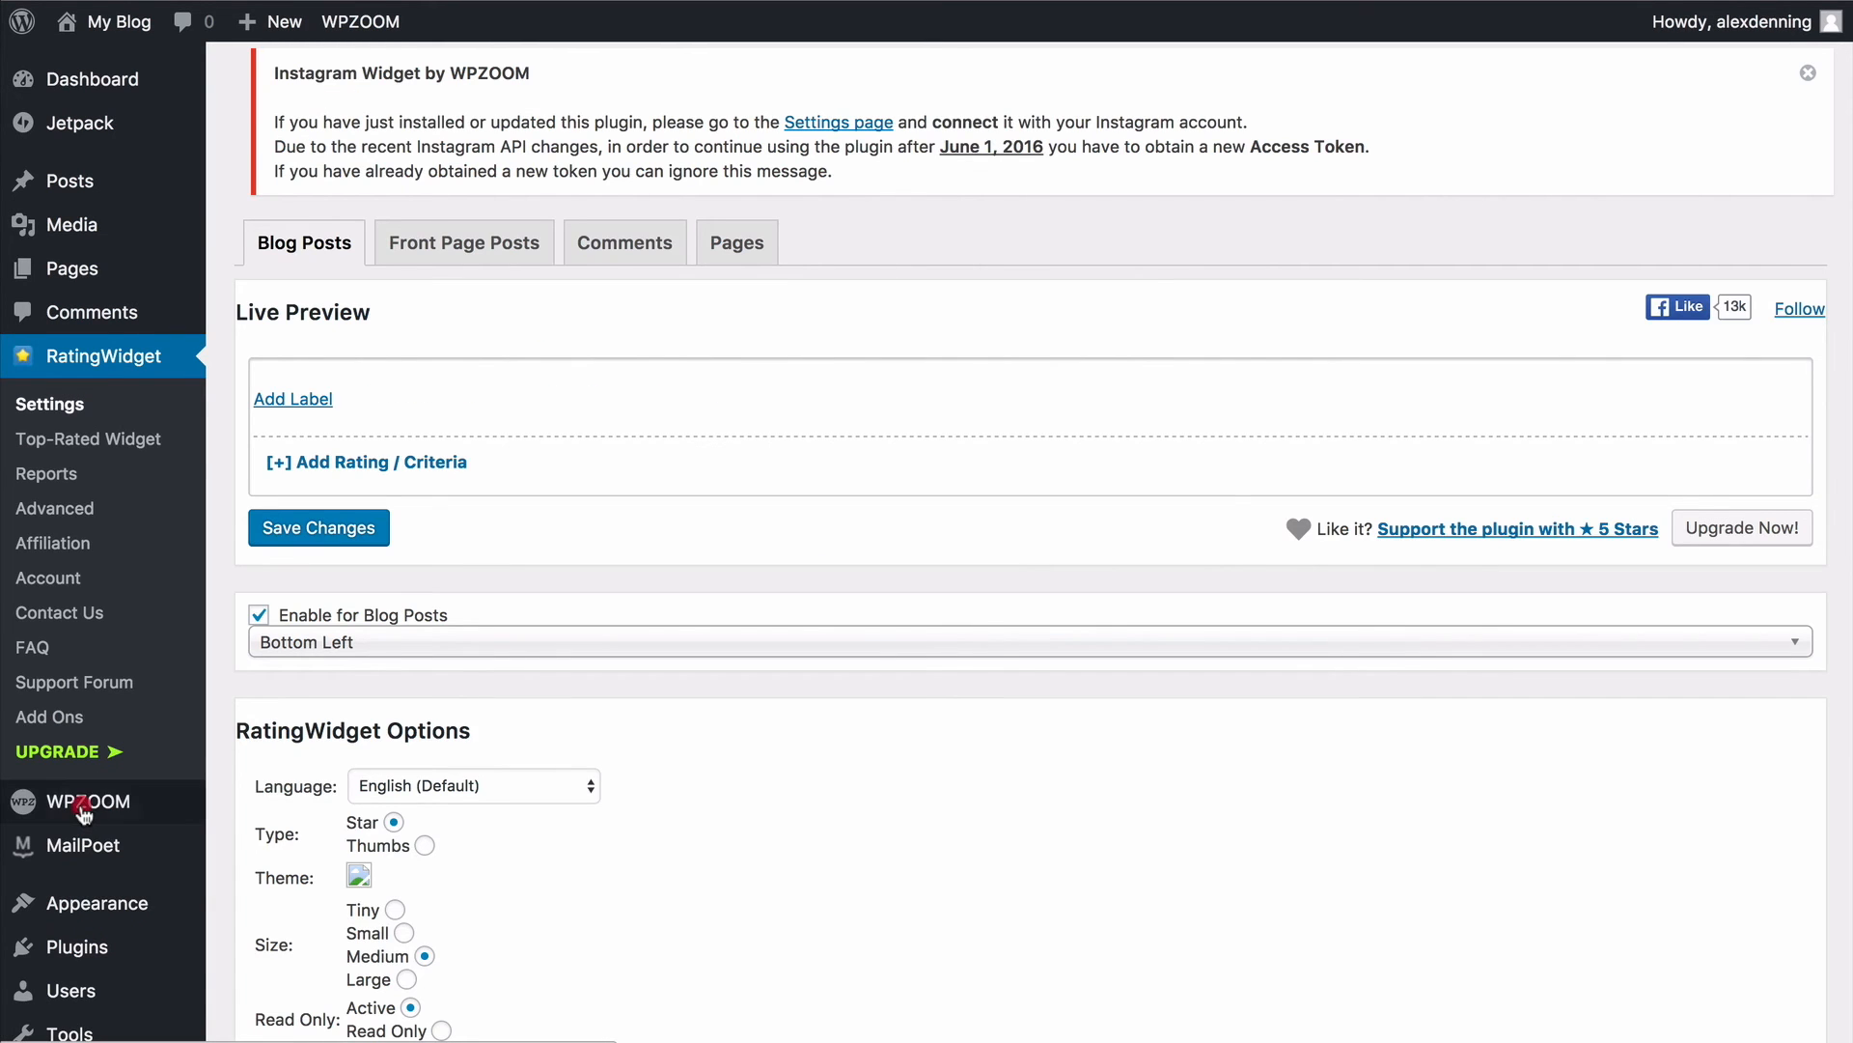
In WPZOOM Theme Options > Import/Export, load the Foodica demo content and confirm
click(87, 801)
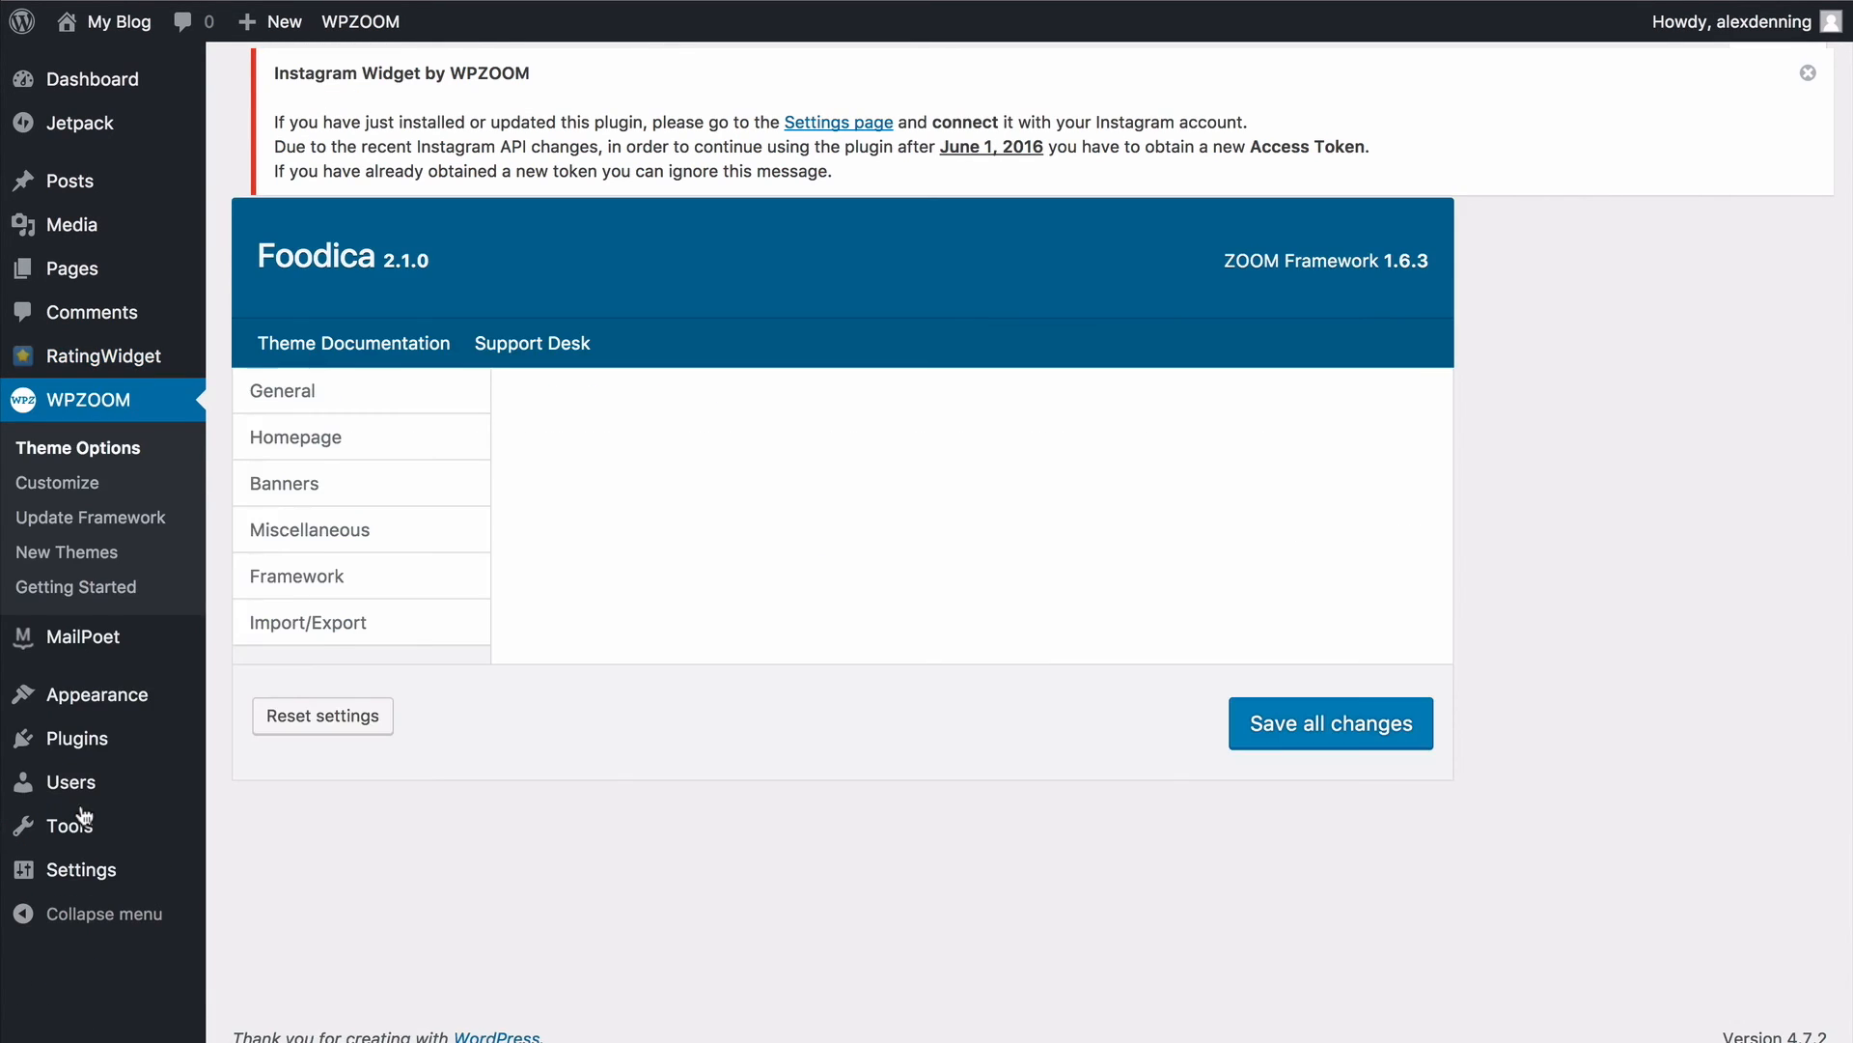
click(309, 622)
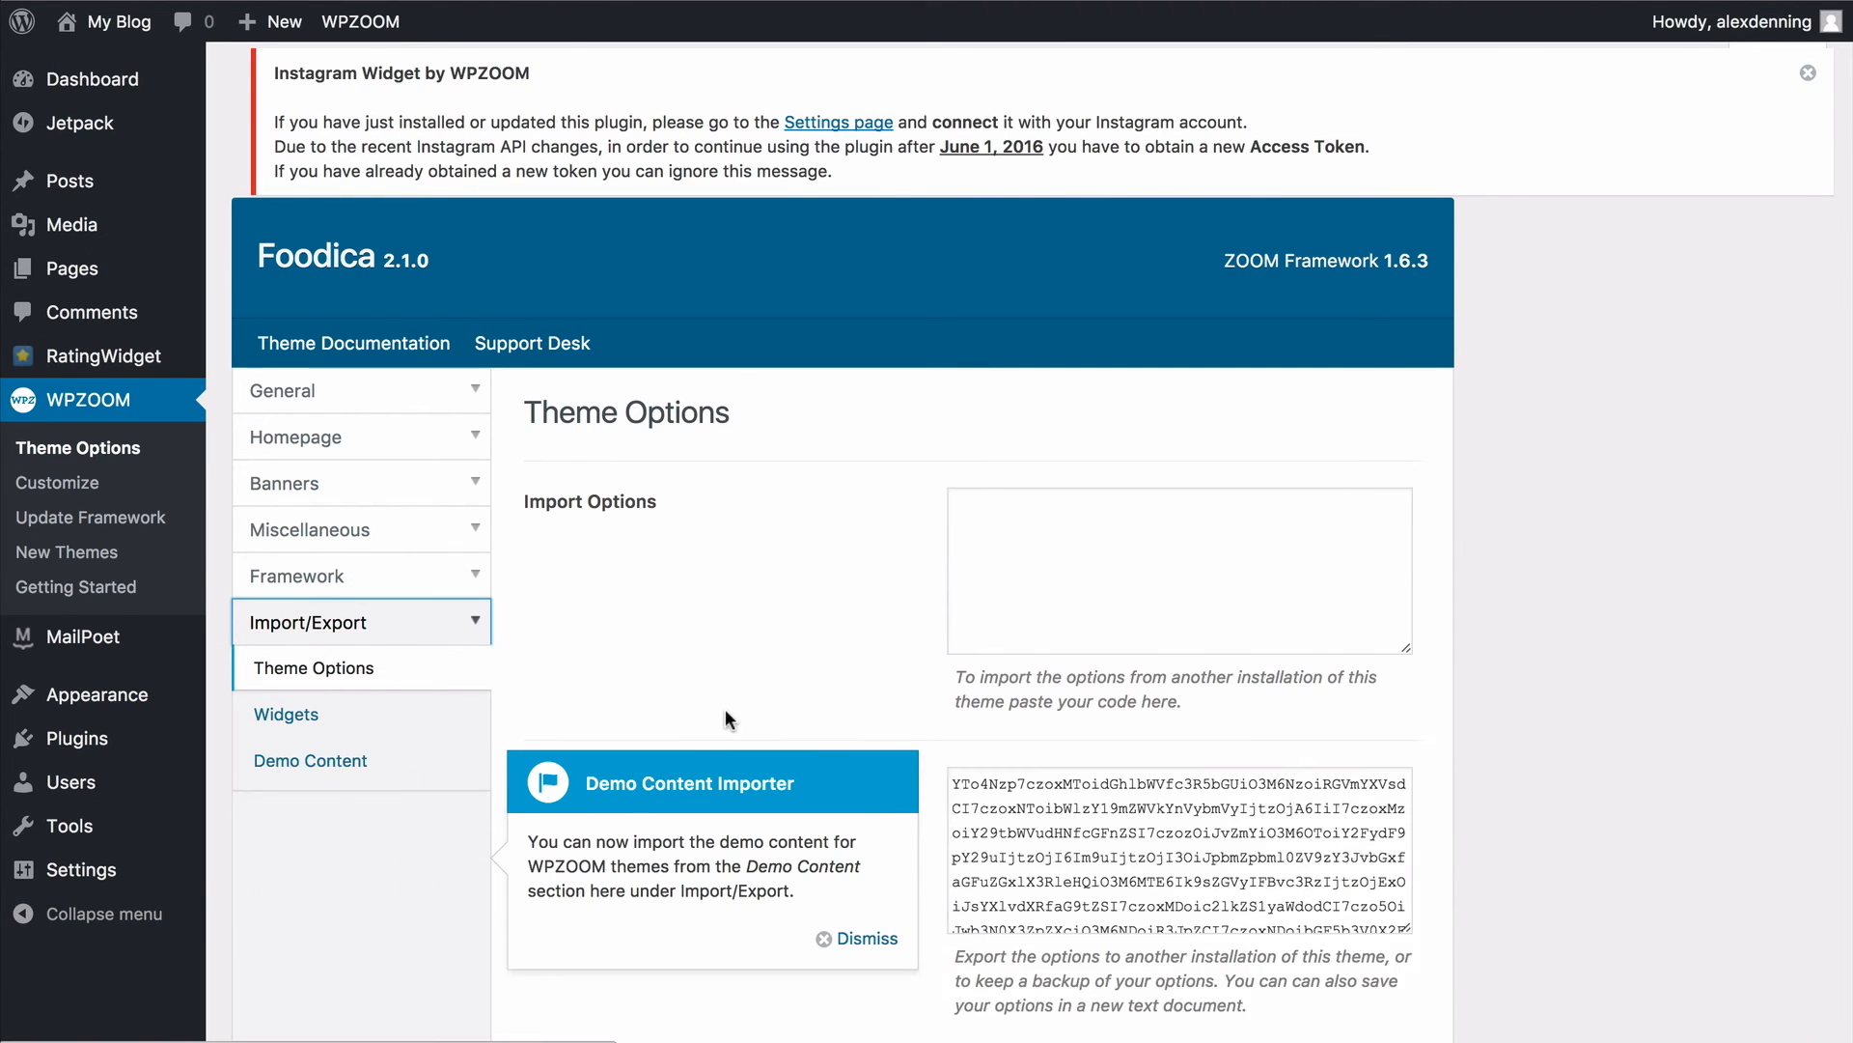
click(309, 761)
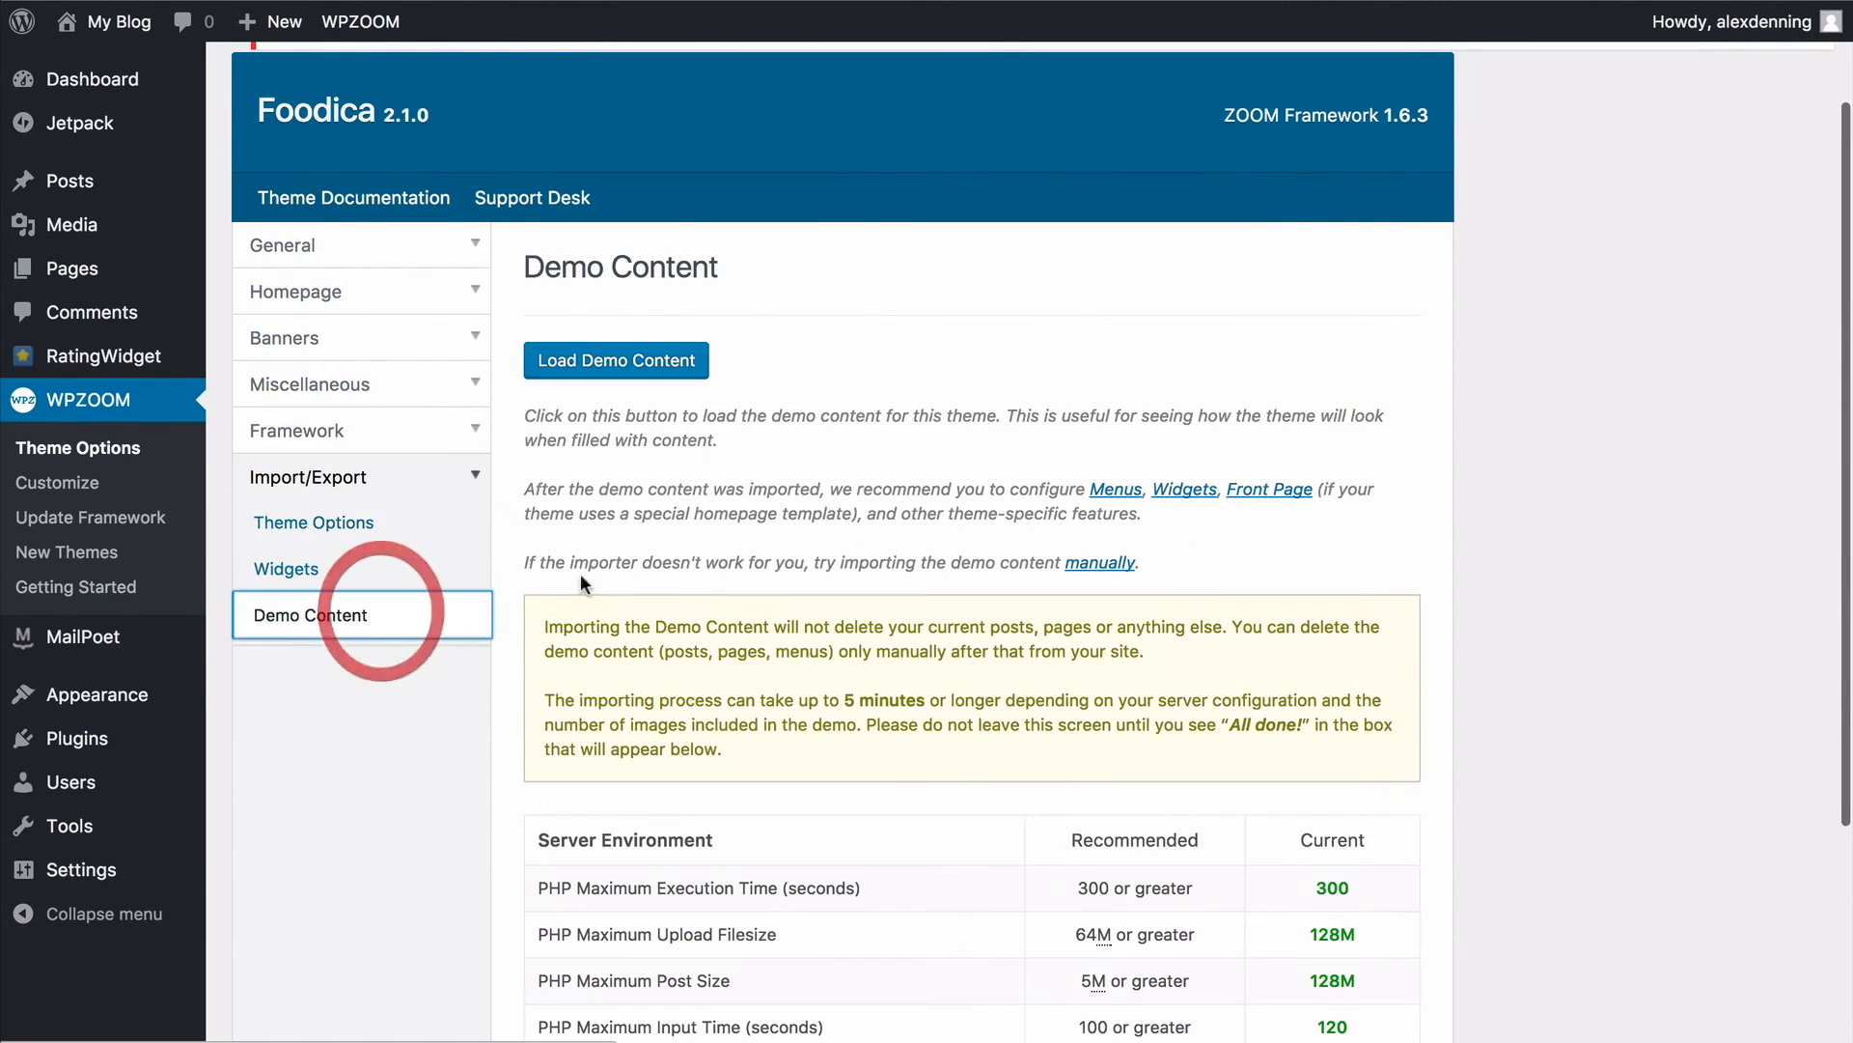
click(616, 359)
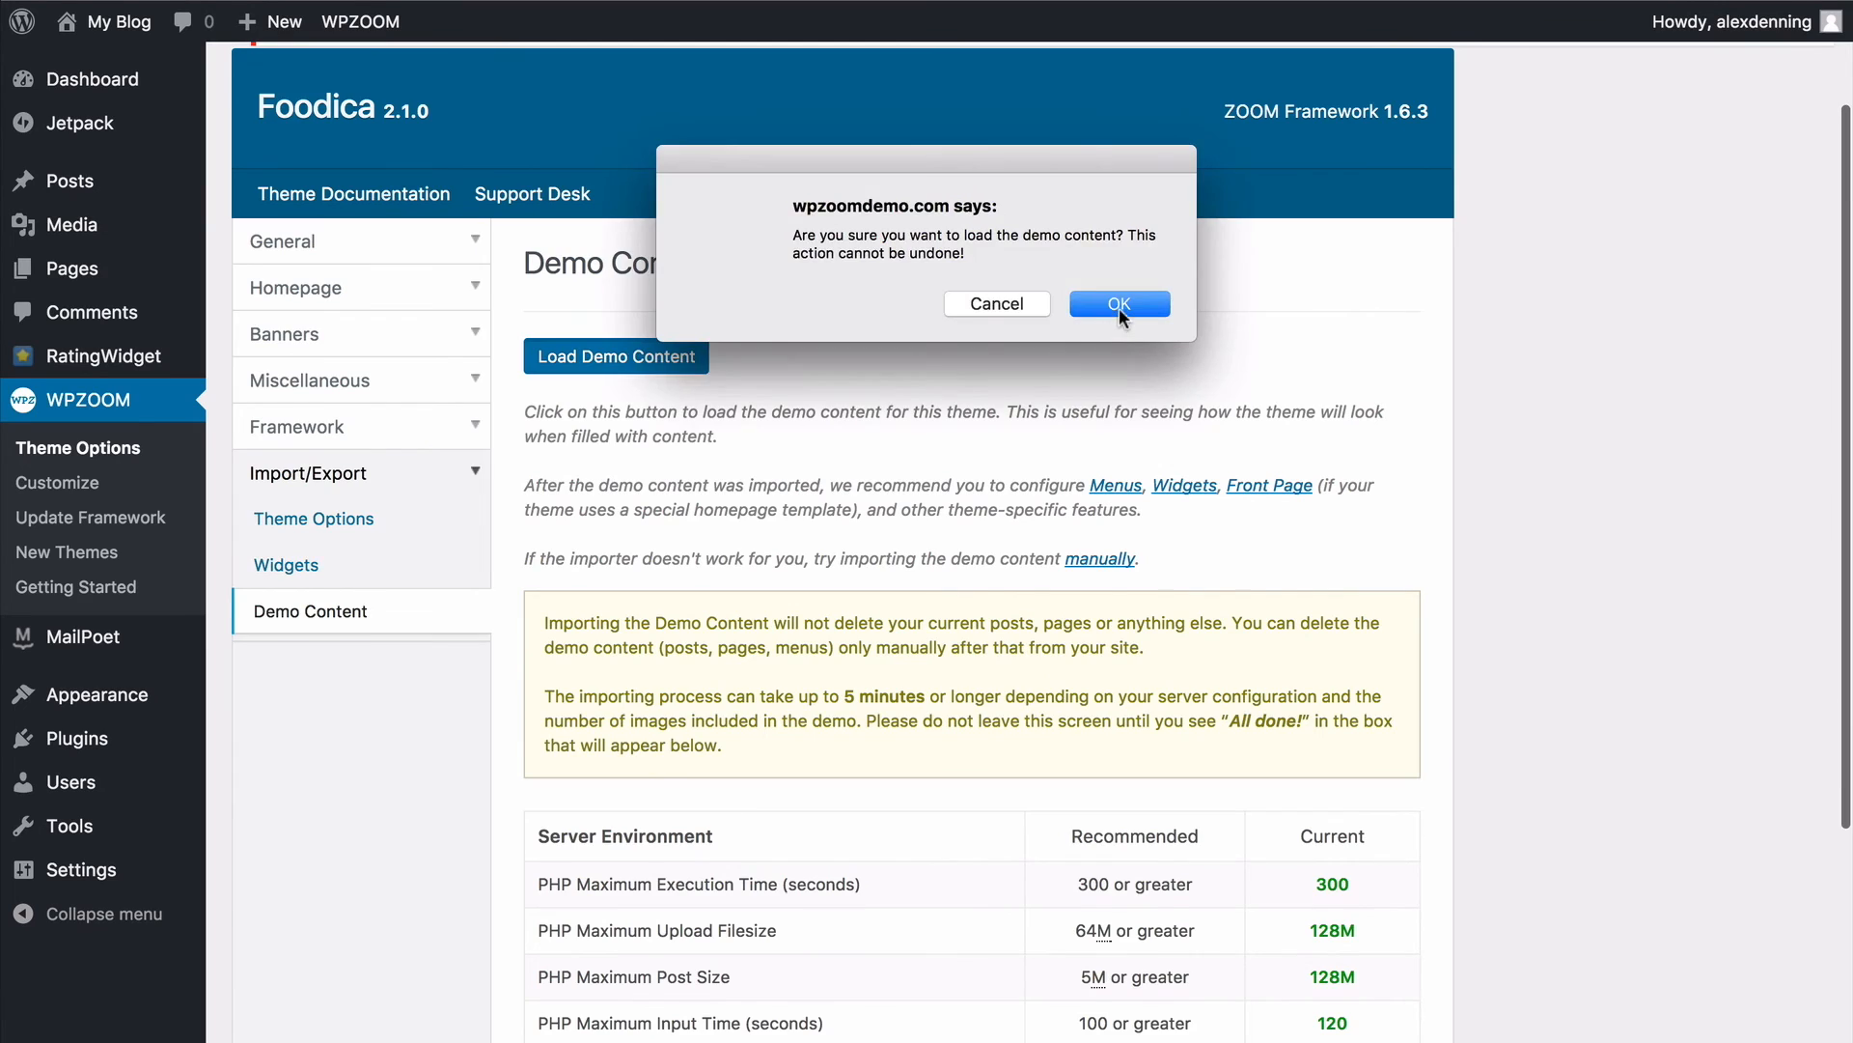
click(1119, 303)
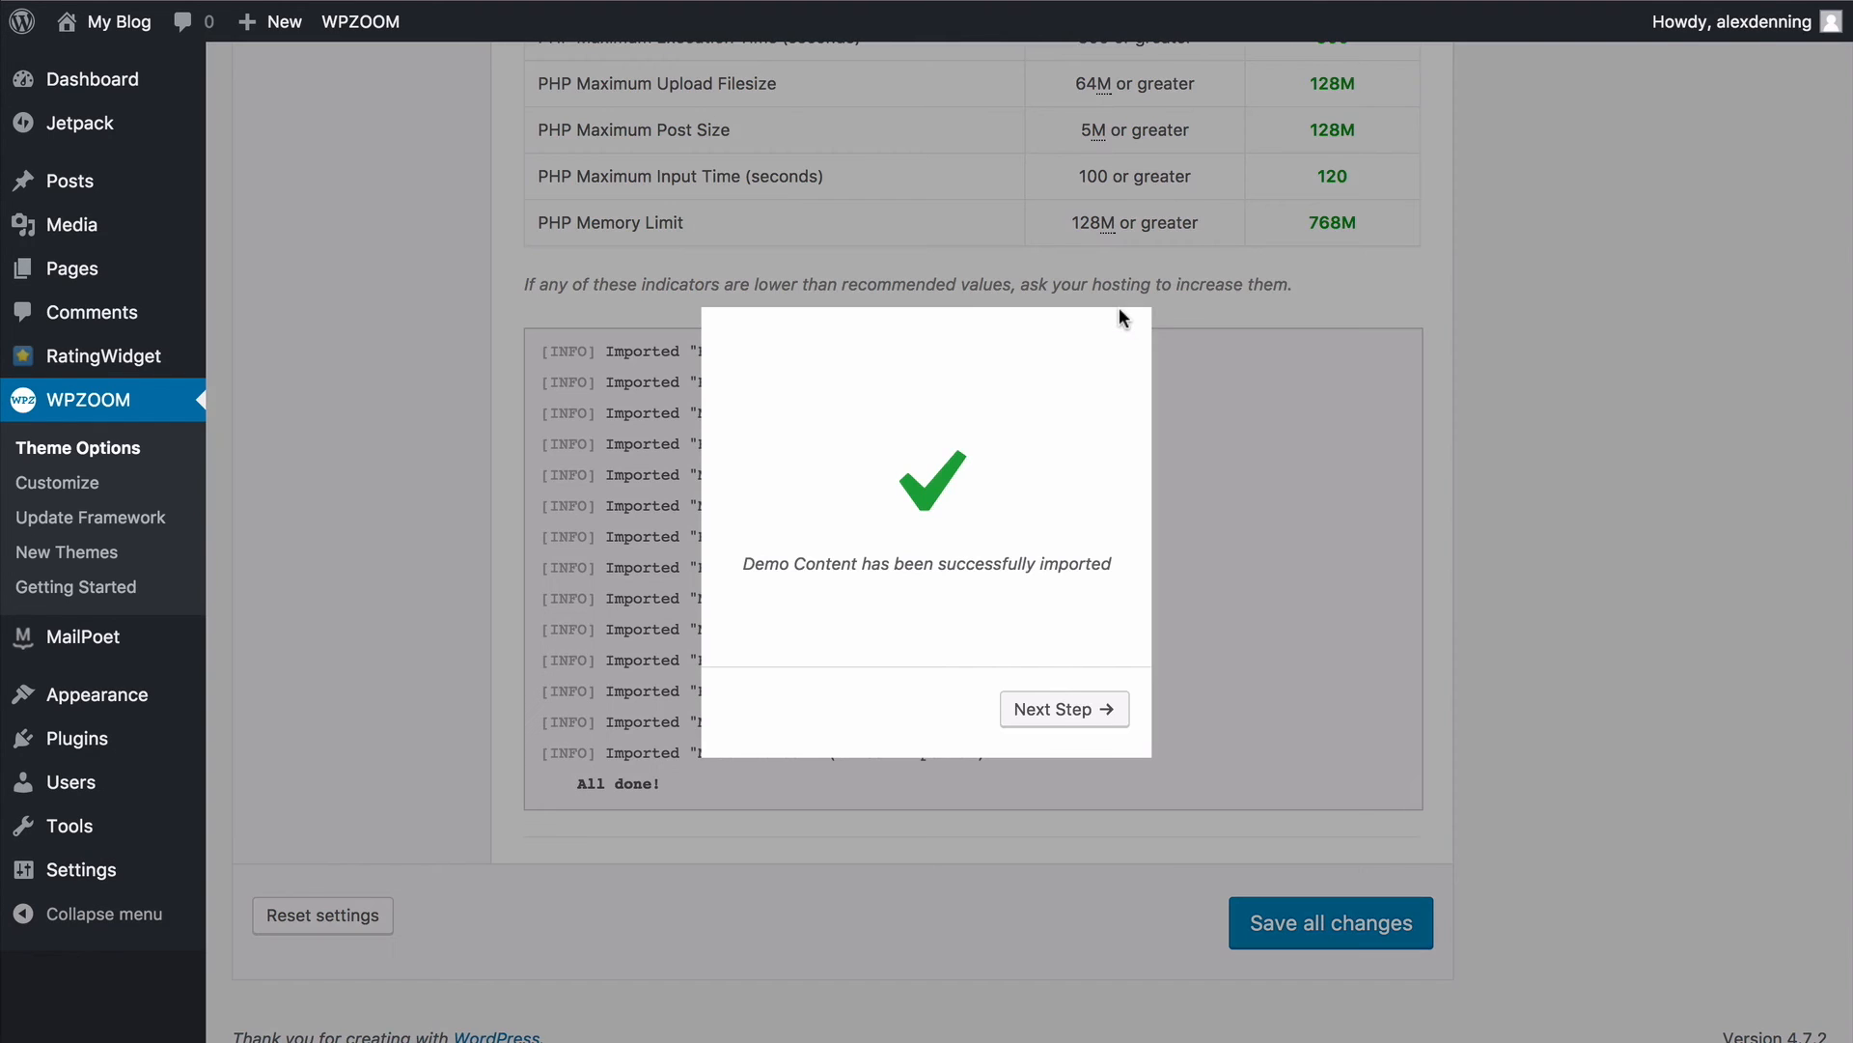
Load the default widget settings and continue to the menus setup
click(1066, 708)
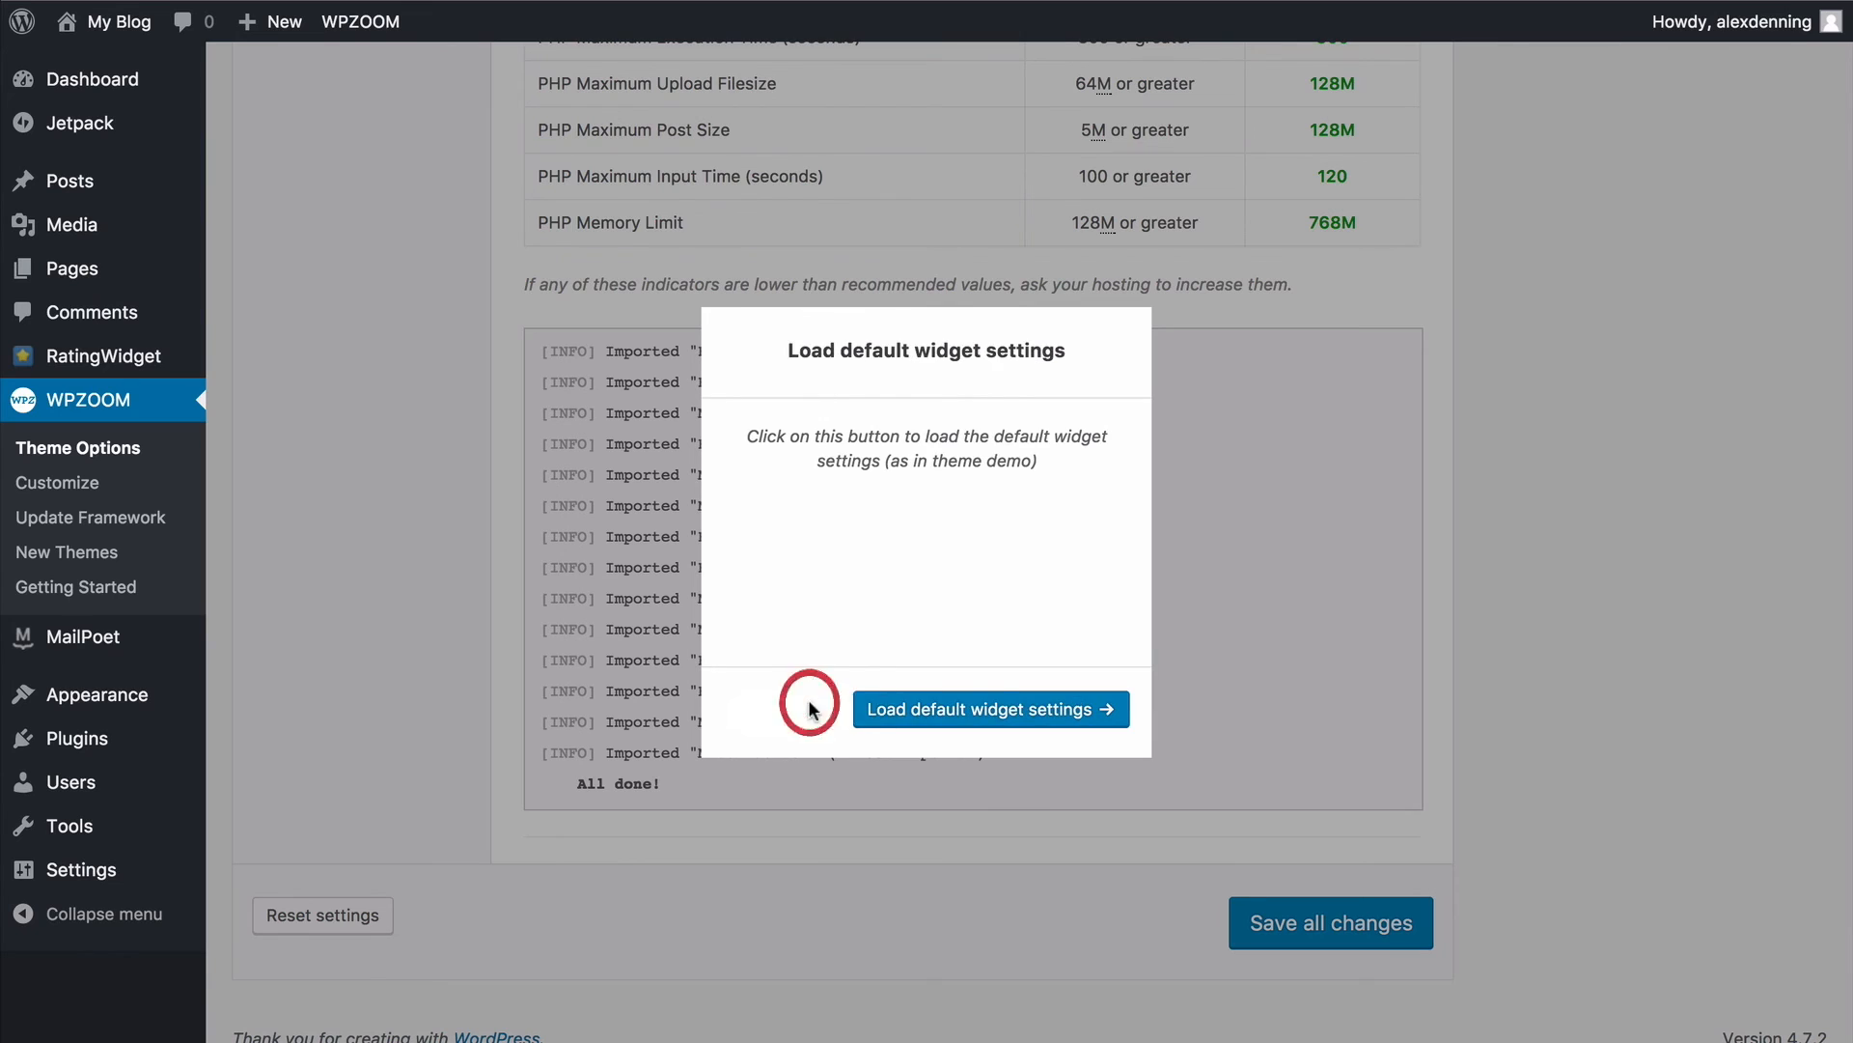
click(991, 709)
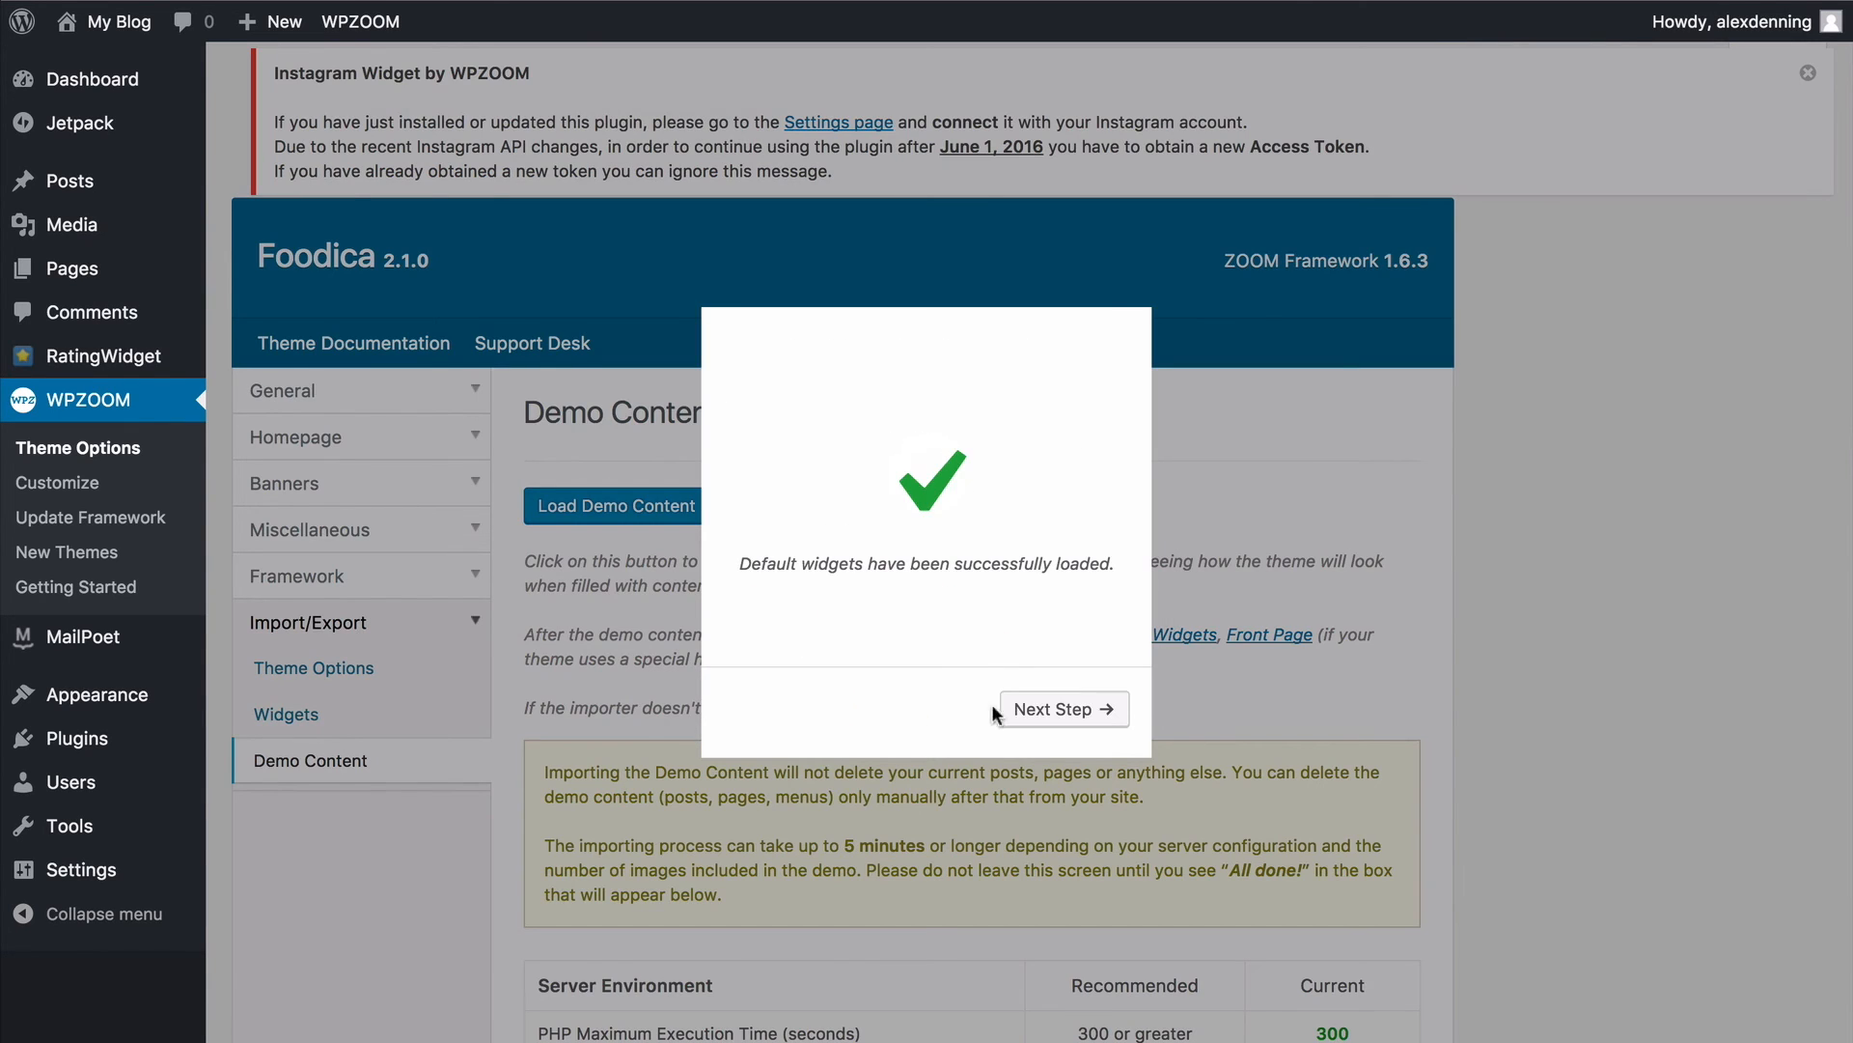
click(1064, 709)
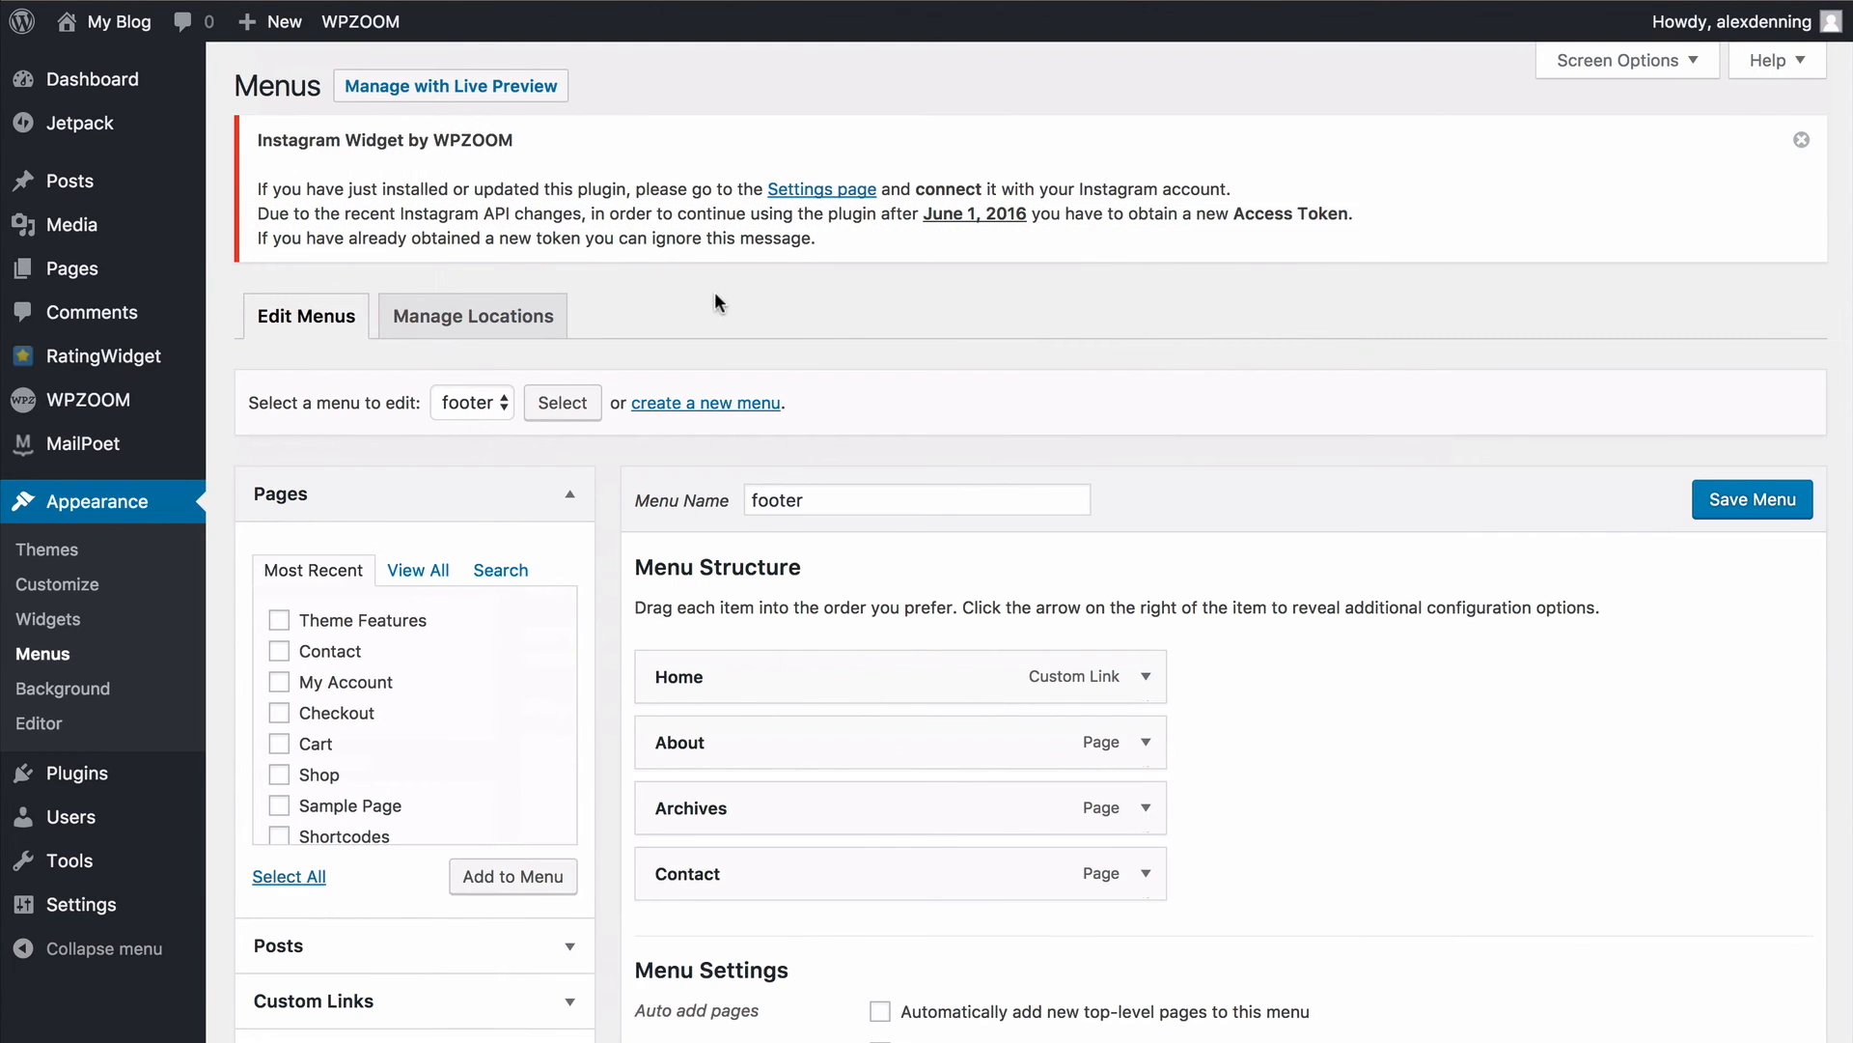
Assign the footer menu to the Footer Menu location and view the live Foodica front page
scroll(down, 3)
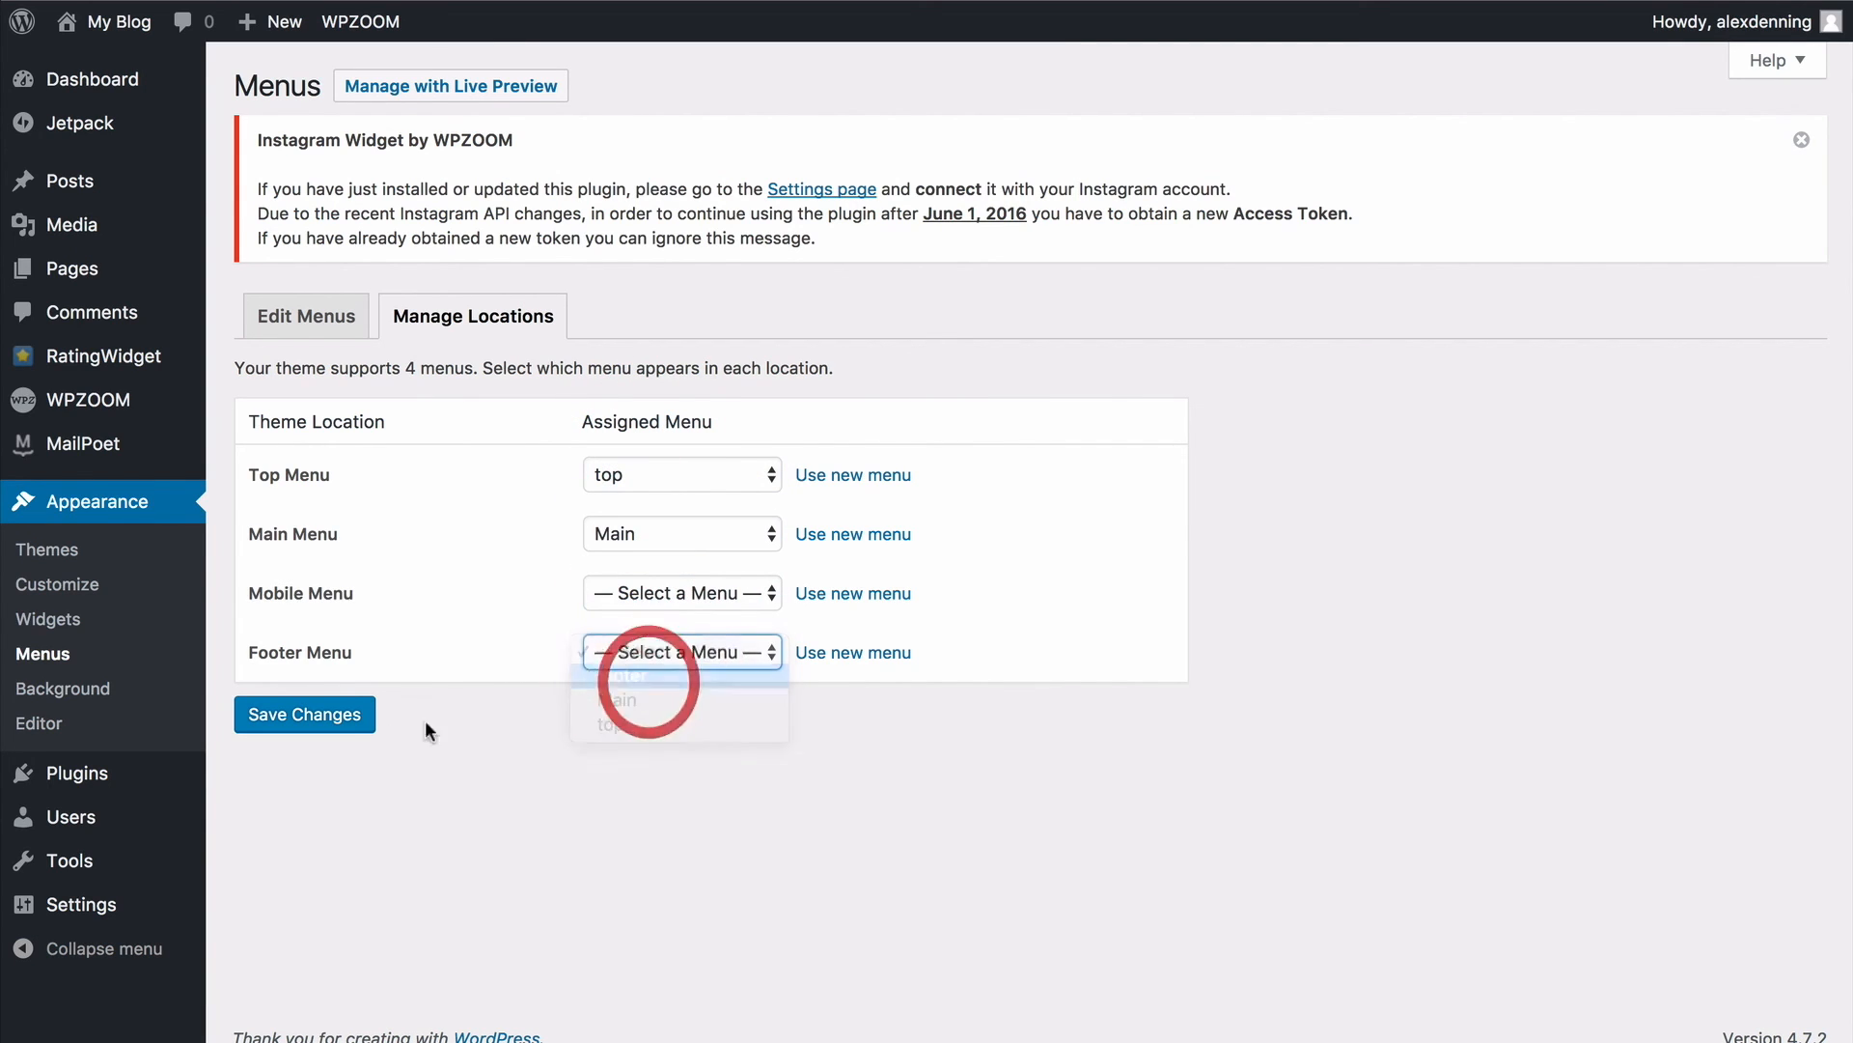
click(305, 714)
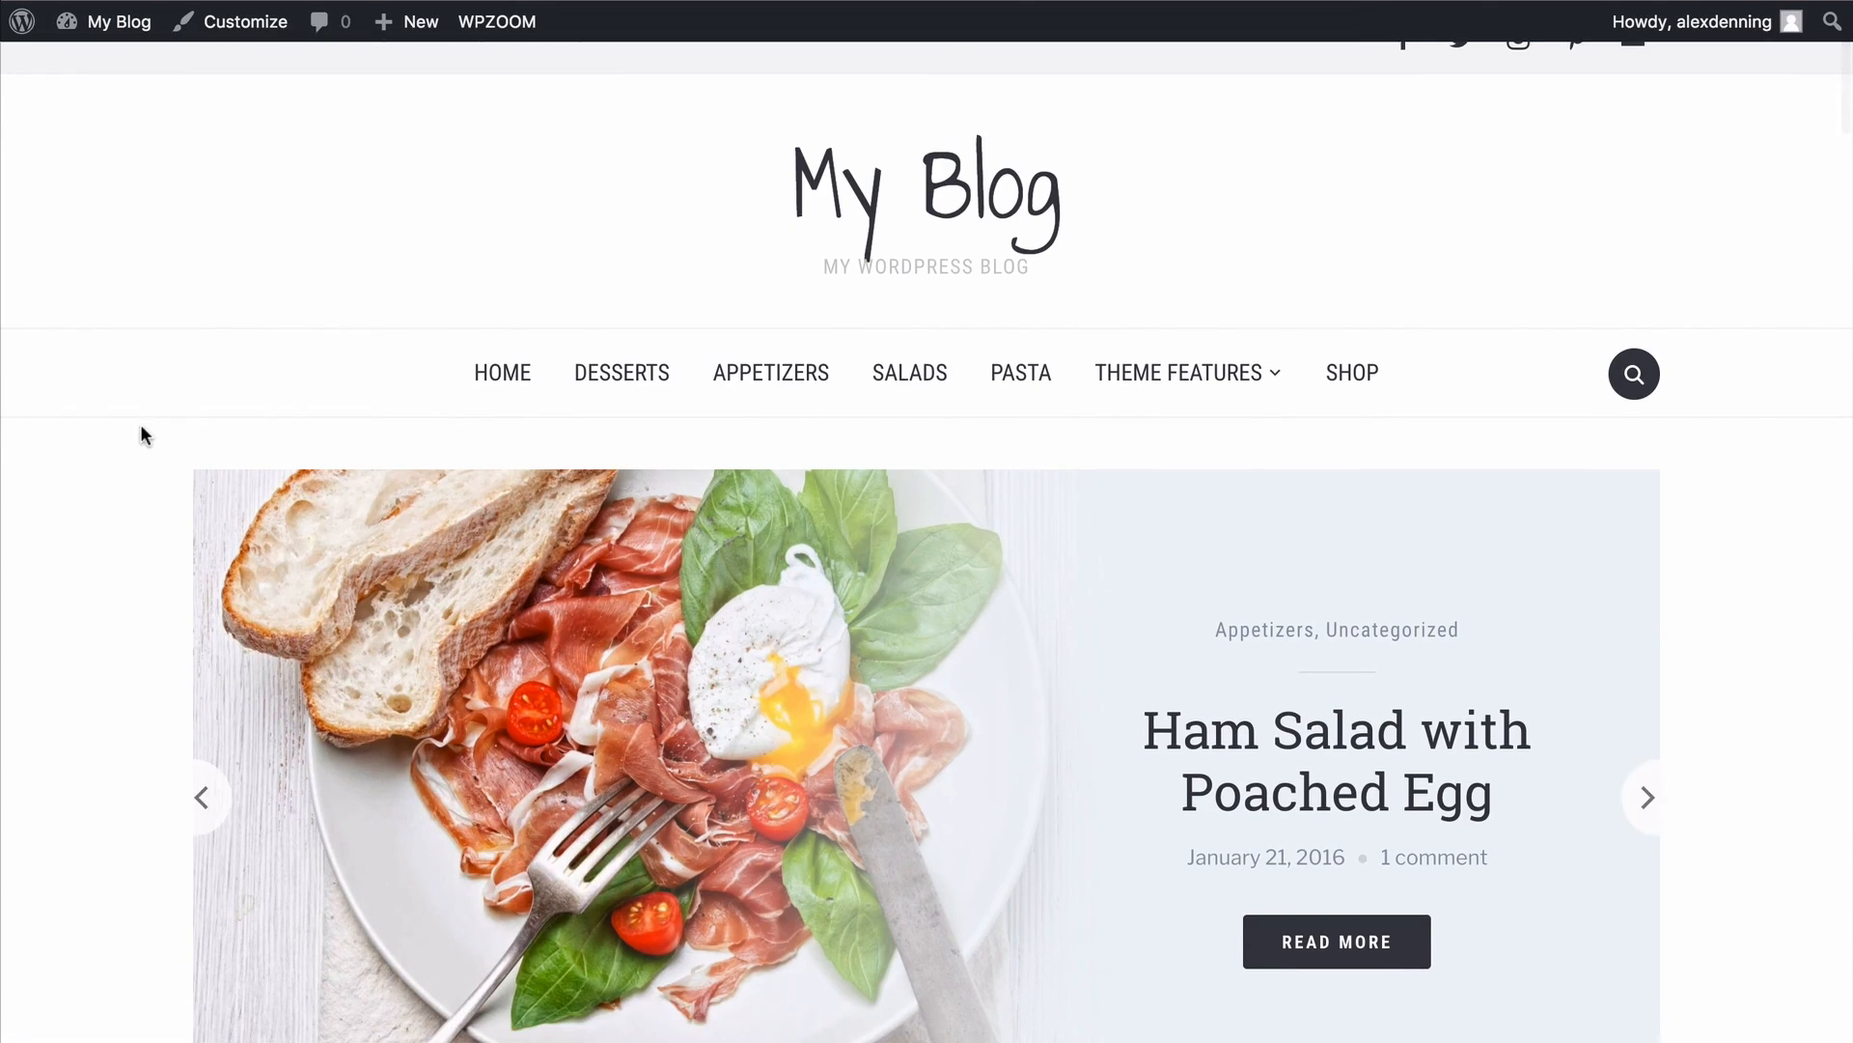
scroll(down, 3)
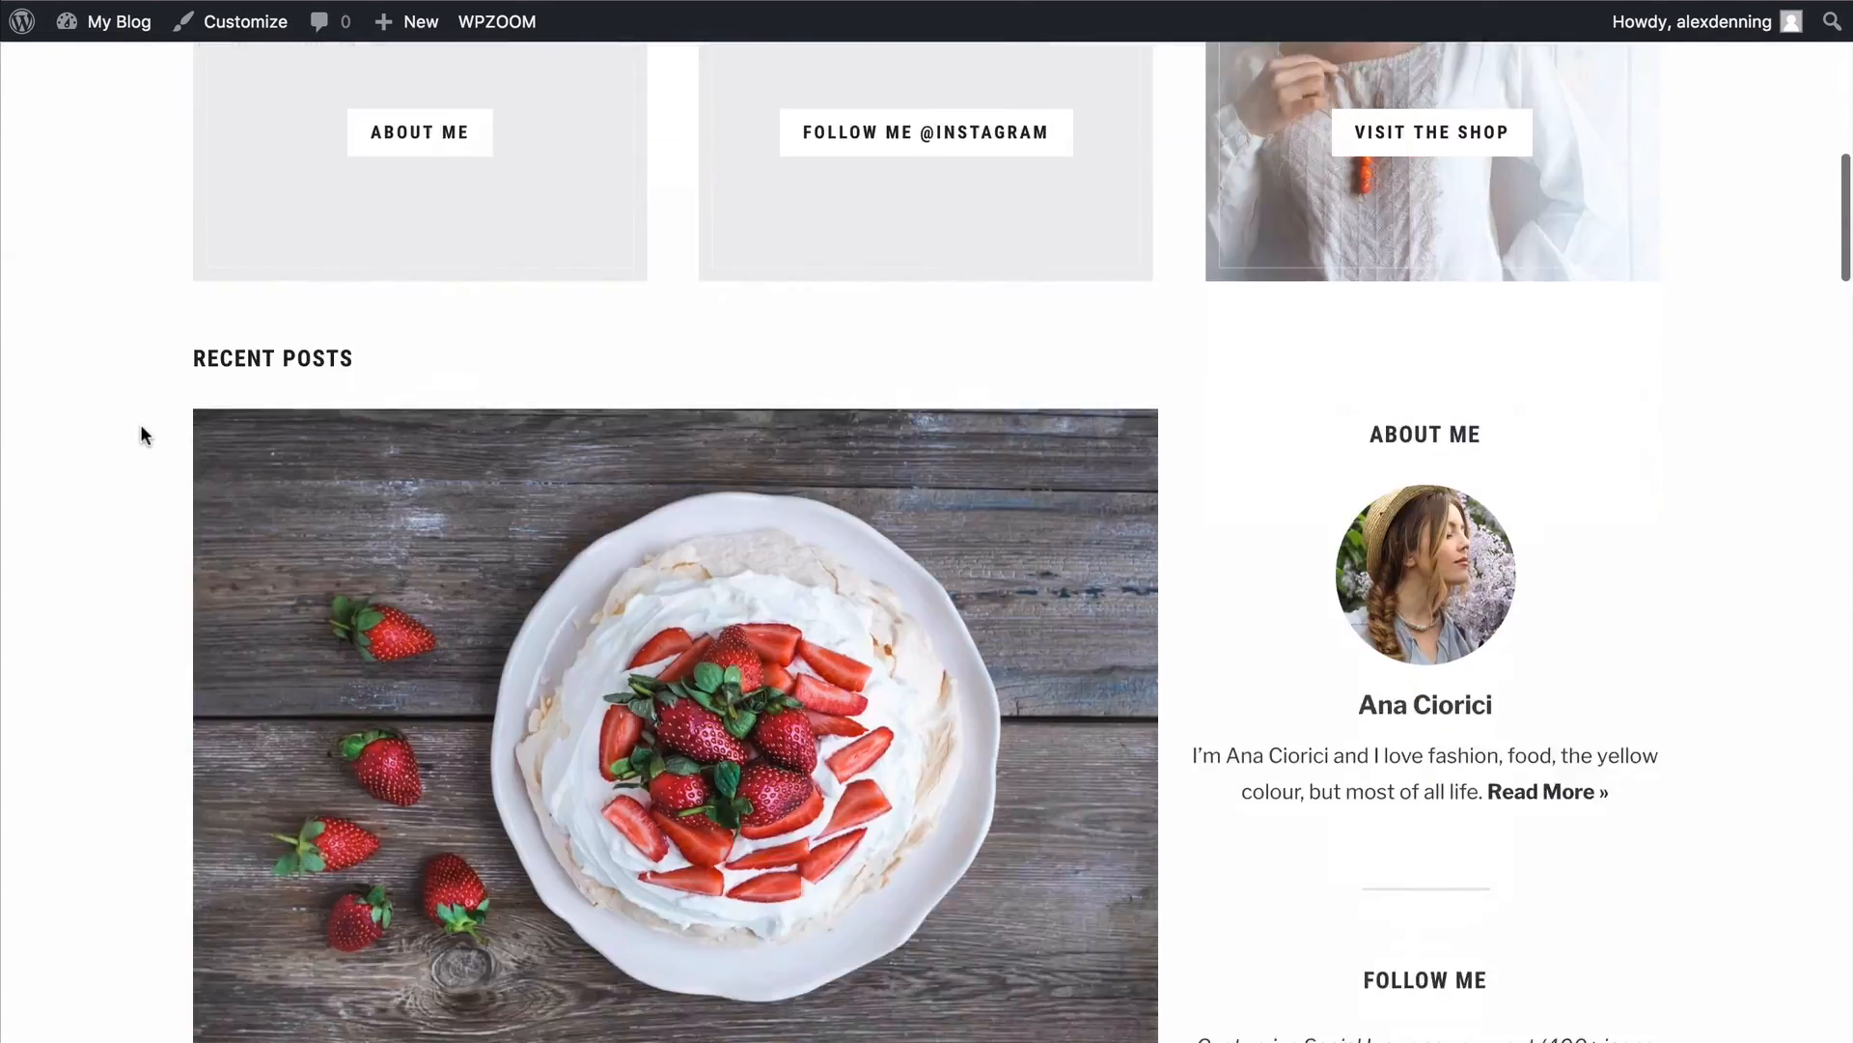
scroll(down, 3)
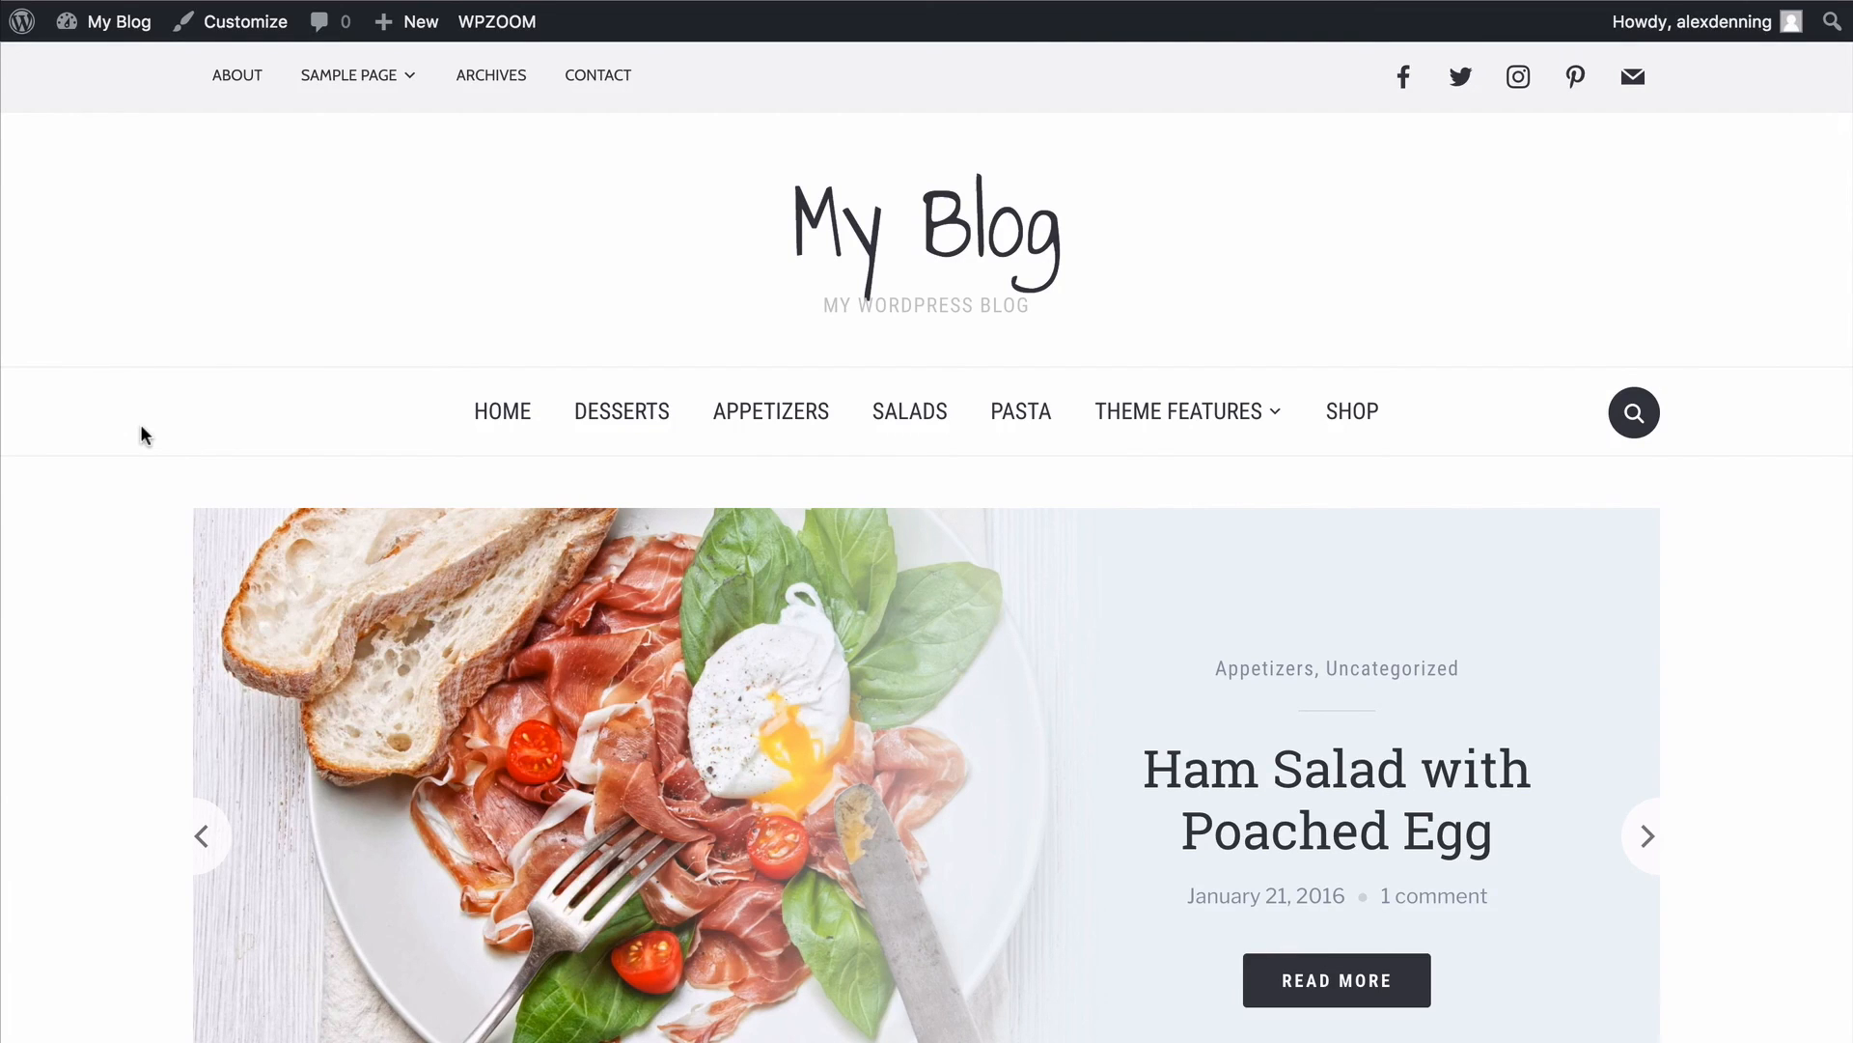
mouse_move(79, 402)
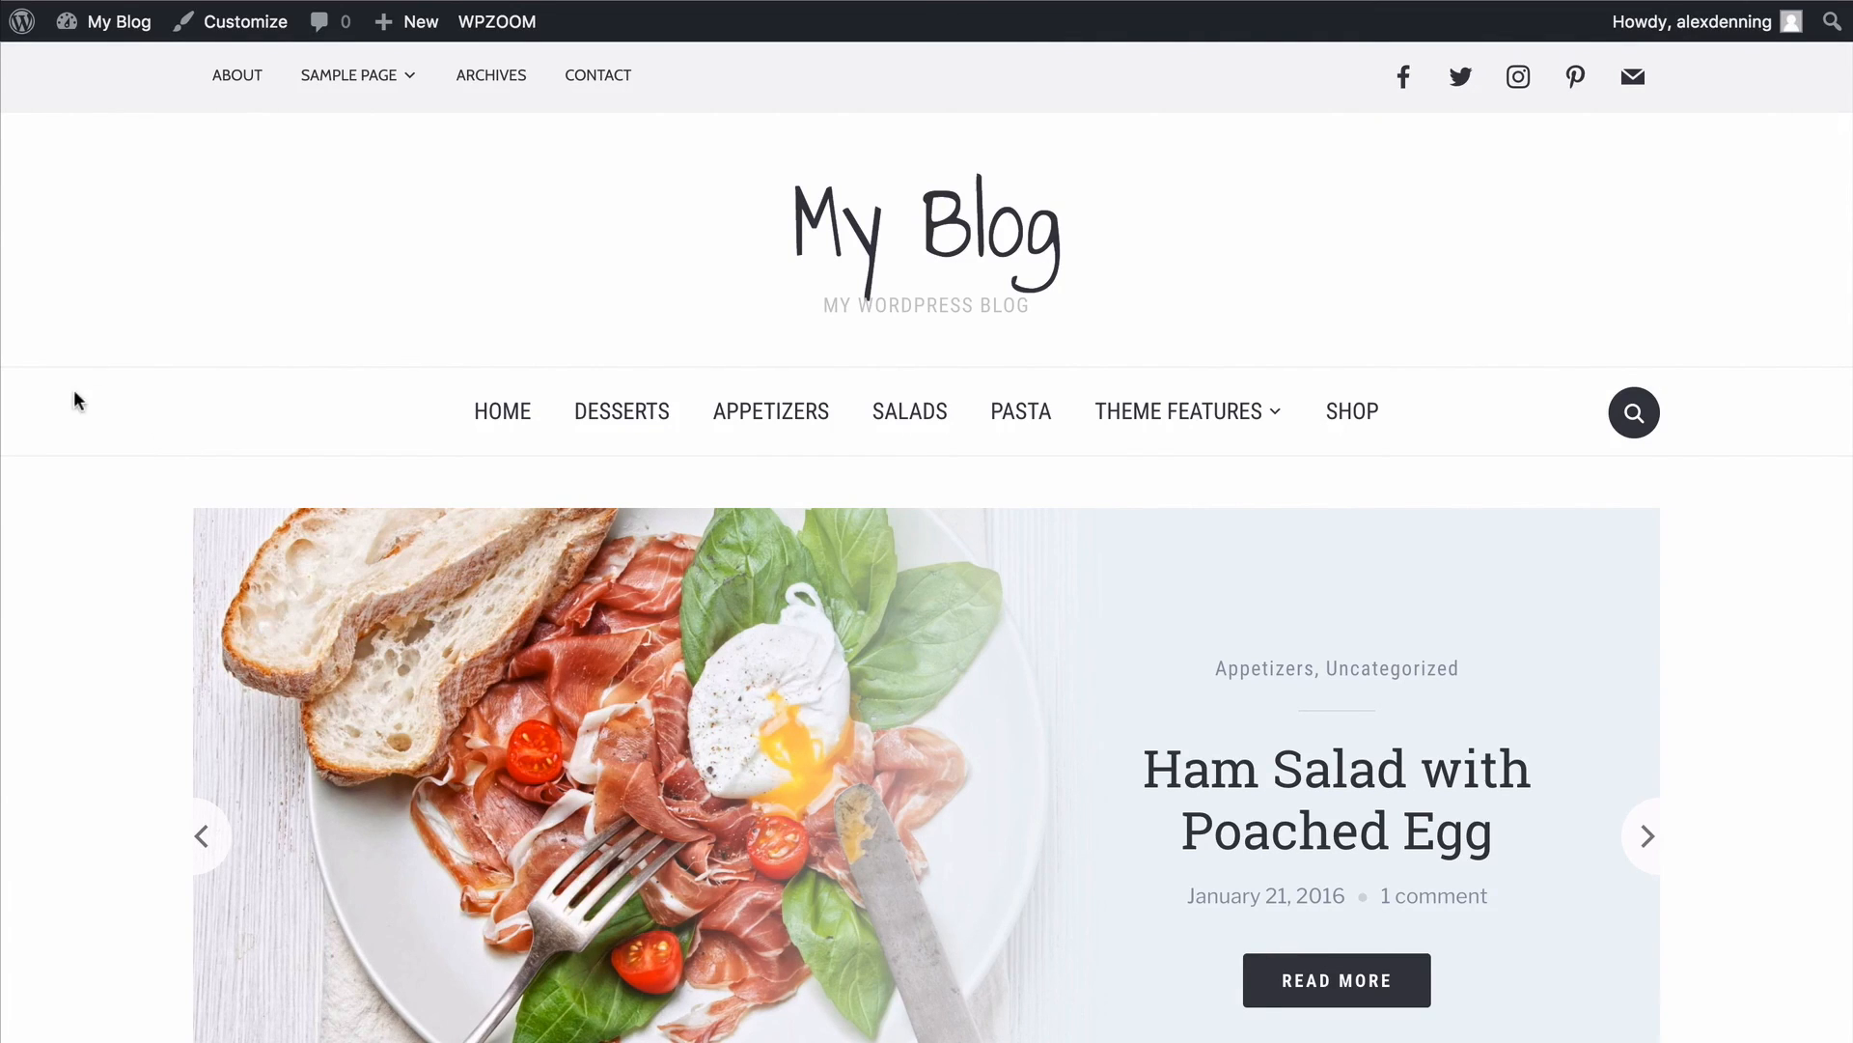